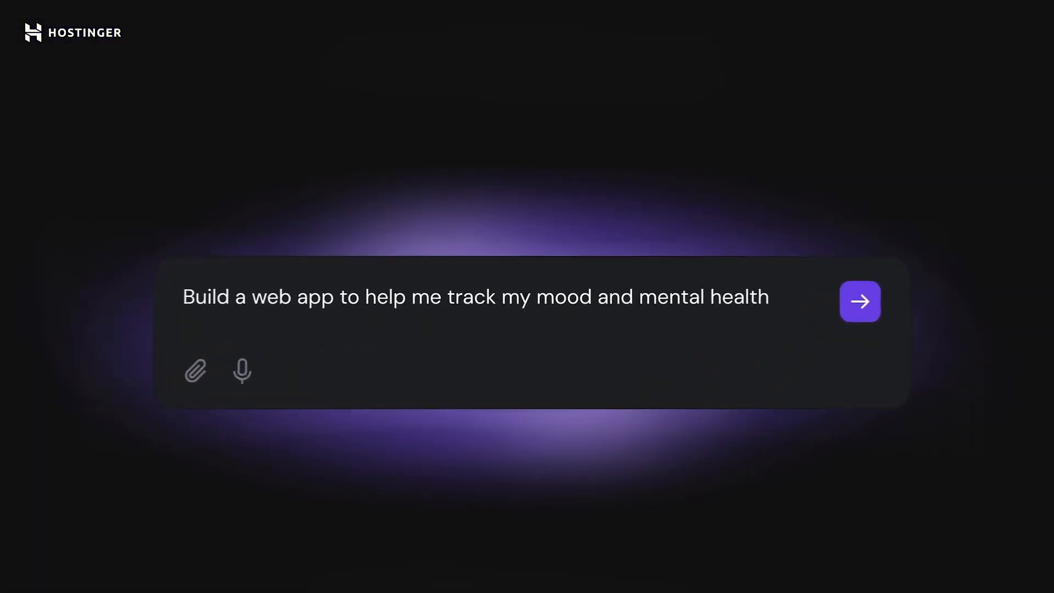
Preview sample Horizons builds: mood tracker chat, agency About page, then a designer portfolio.
left_click(860, 302)
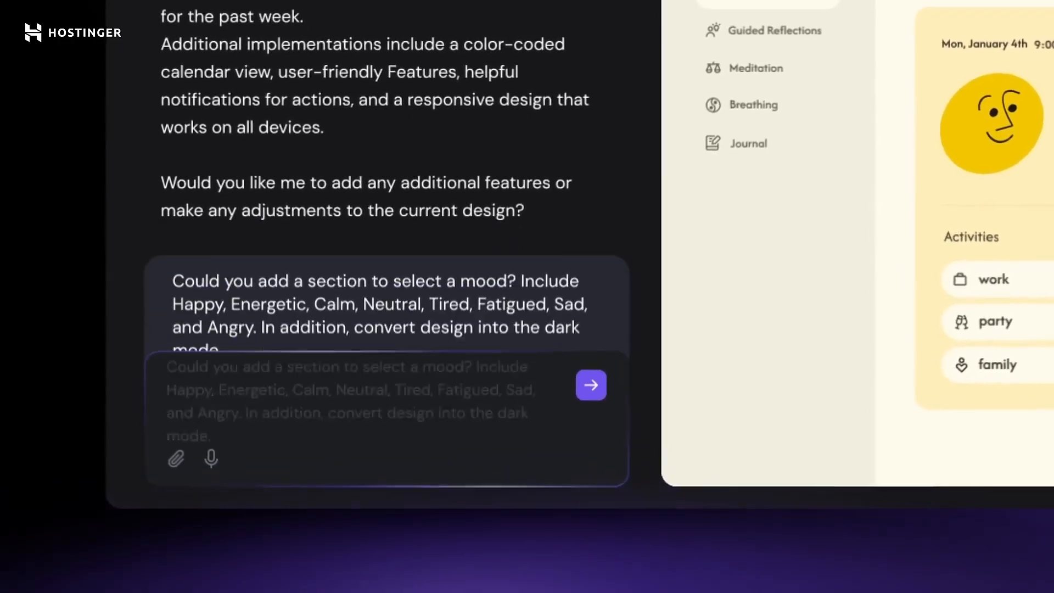
left_click(590, 384)
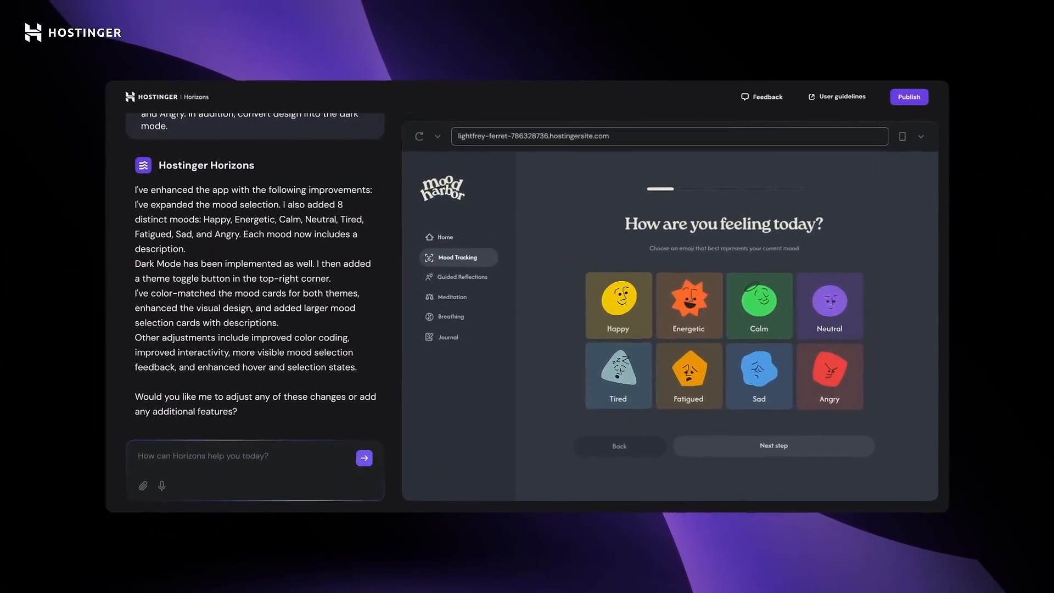
left_click(909, 96)
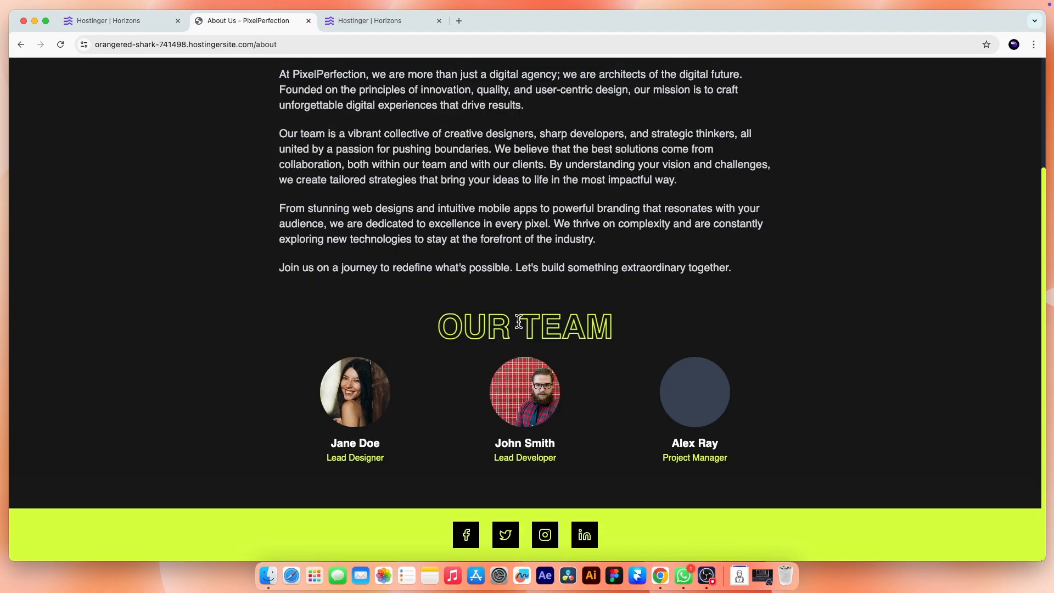
left_click(252, 20)
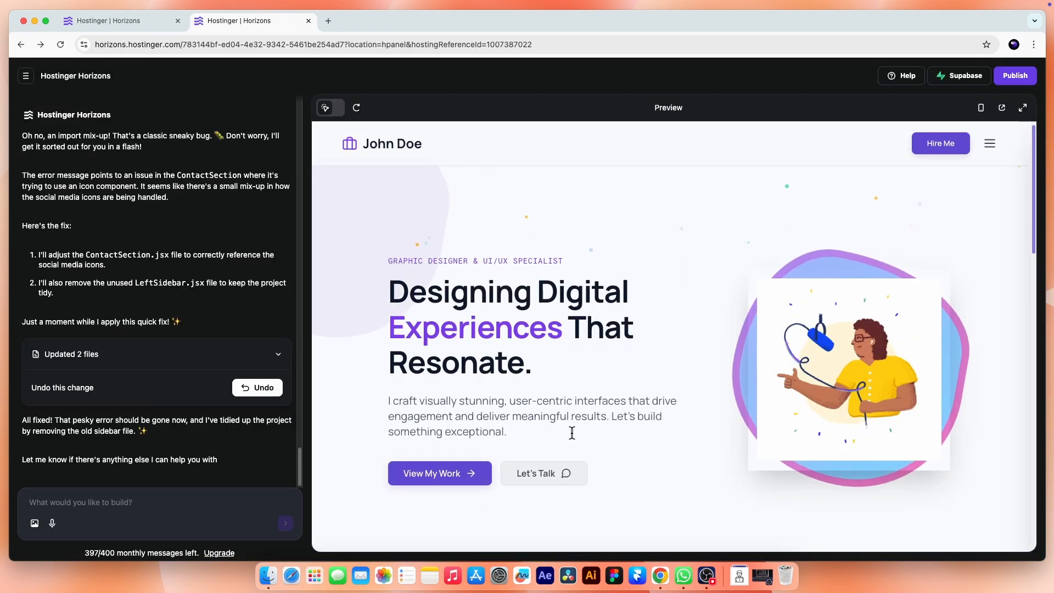
left_click(989, 143)
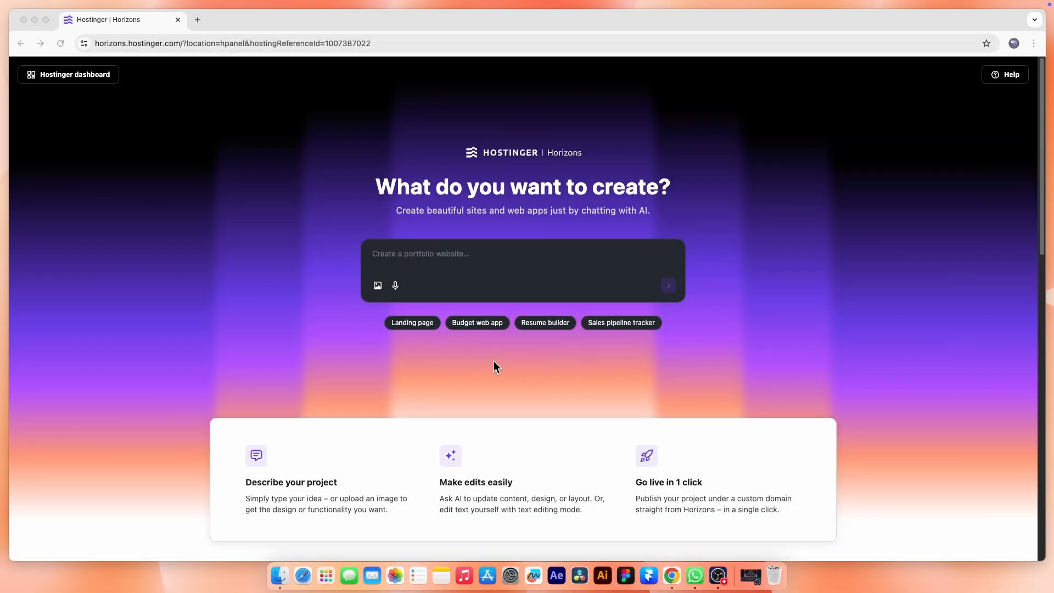
Browse the Horizons landing page, then open ChatGPT and the Dribbble portfolio shot alongside.
scroll("down", 3)
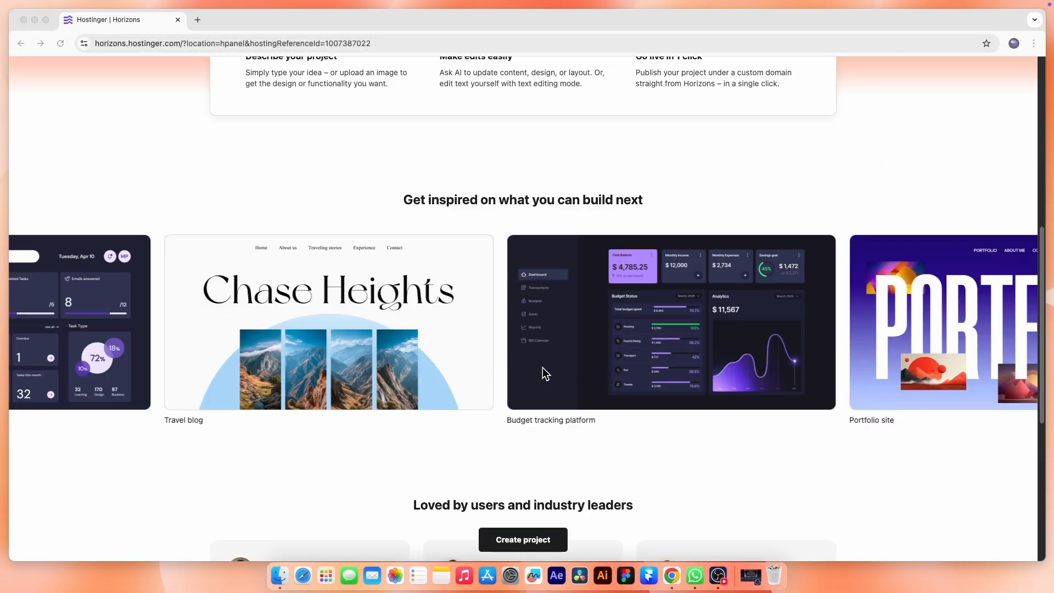
scroll("up", 3)
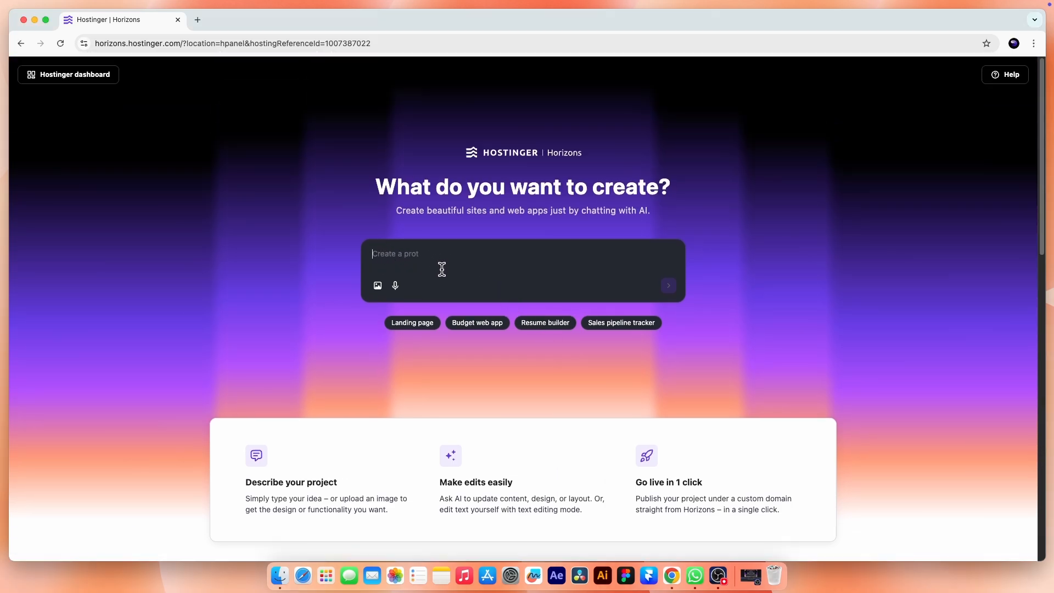
type("Create a portfolio website")
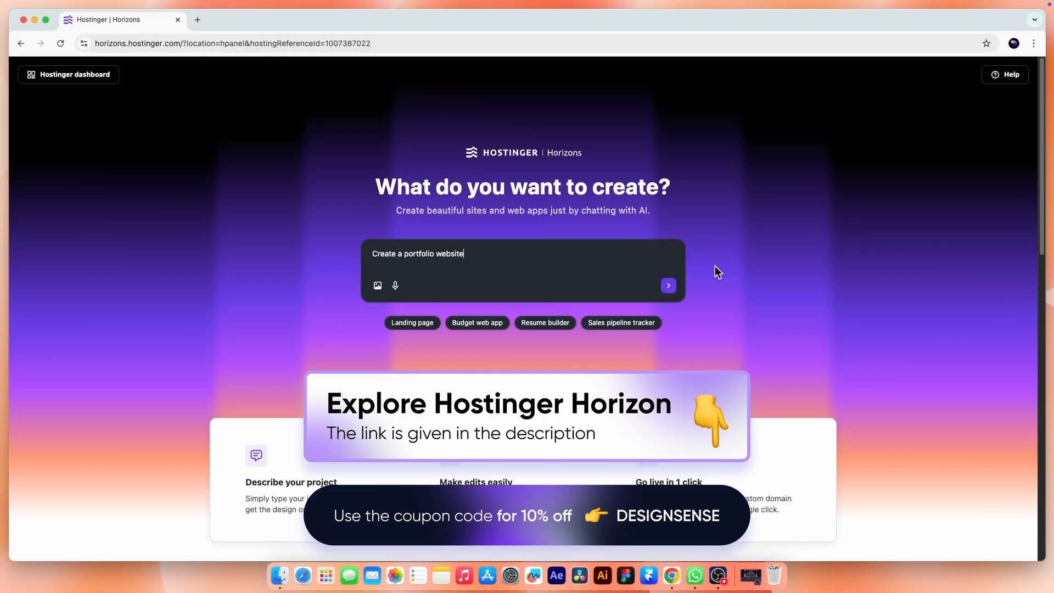
left_click(667, 285)
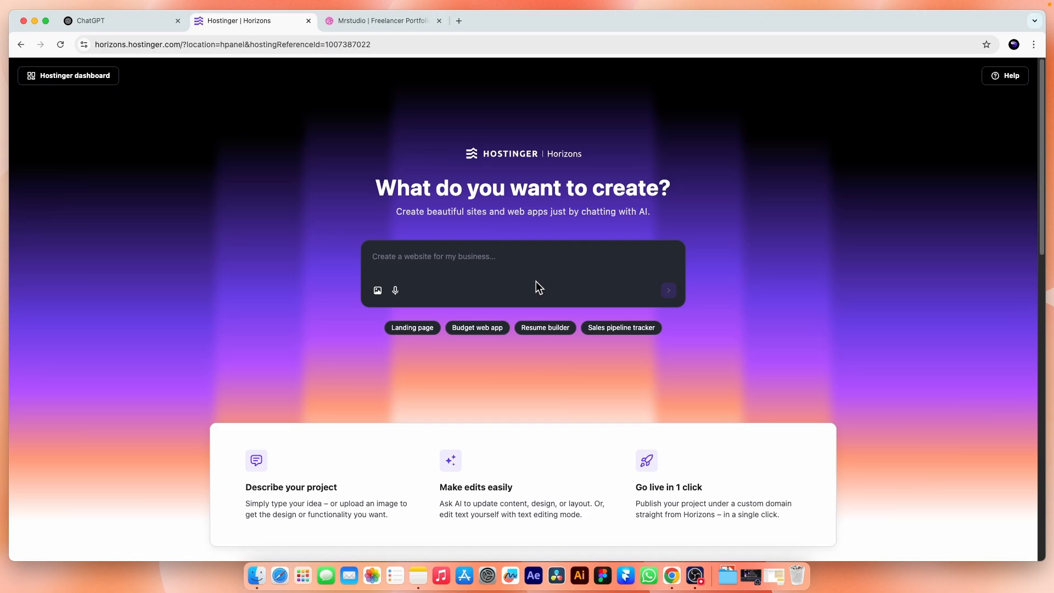
Paste the detailed UI/UX designer portfolio brief into the Horizons prompt box.
left_click(476, 257)
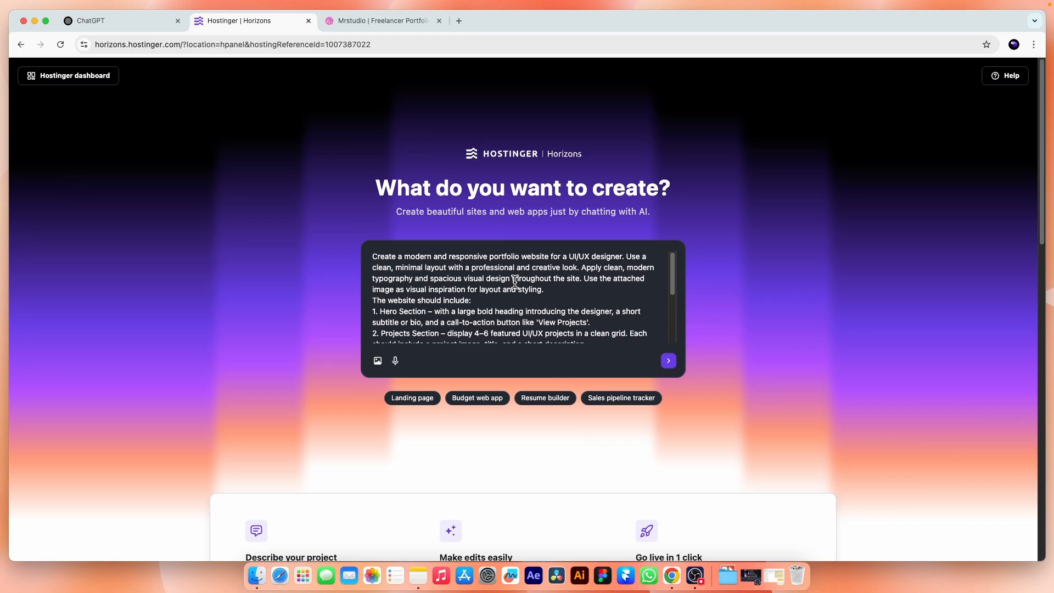
mouse_move(431, 267)
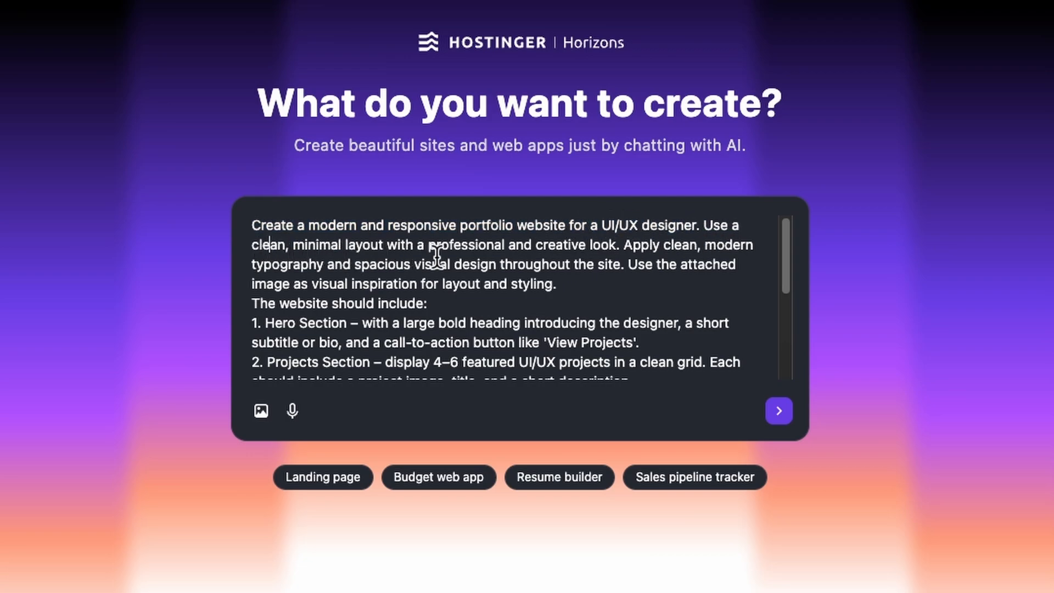
mouse_move(713, 262)
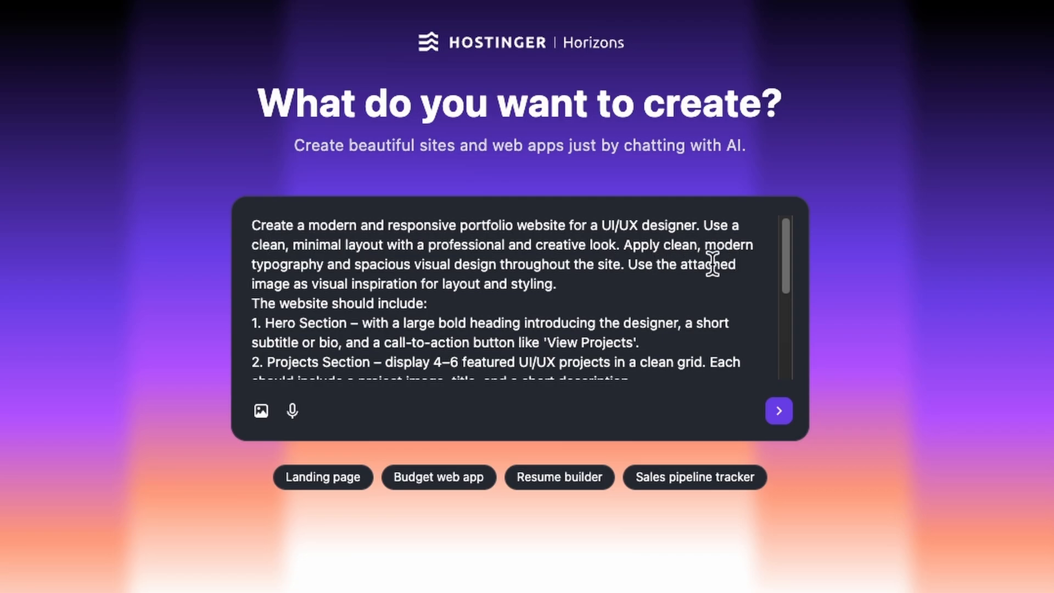
mouse_move(429, 267)
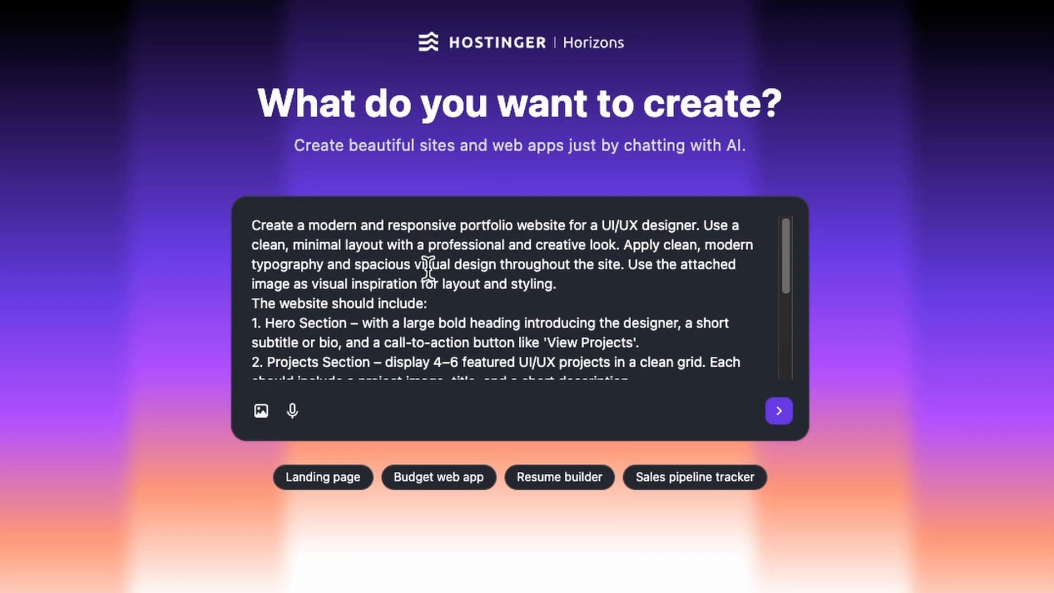
mouse_move(615, 282)
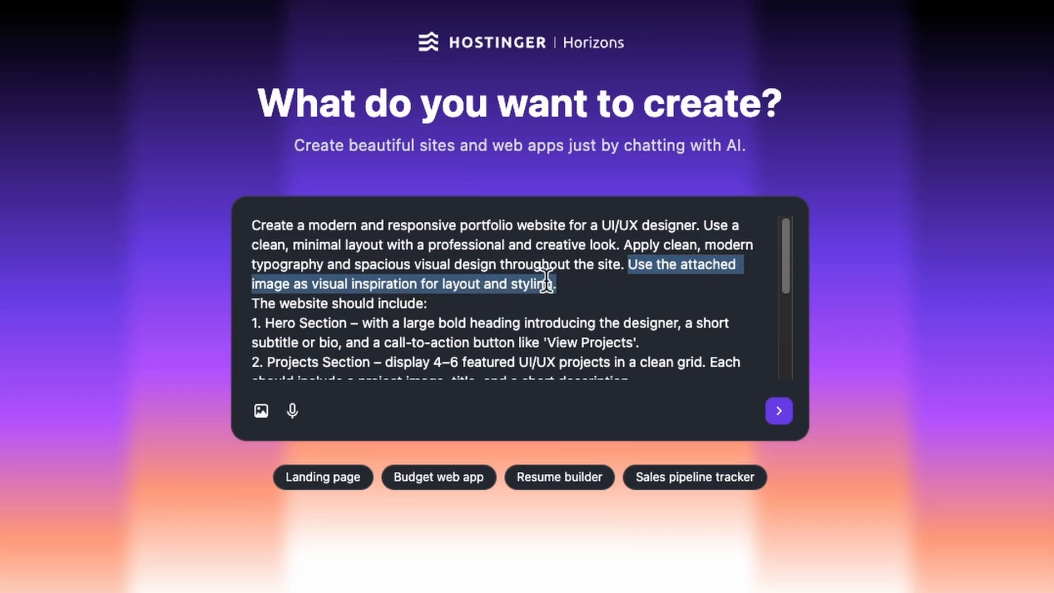
scroll("down", 3)
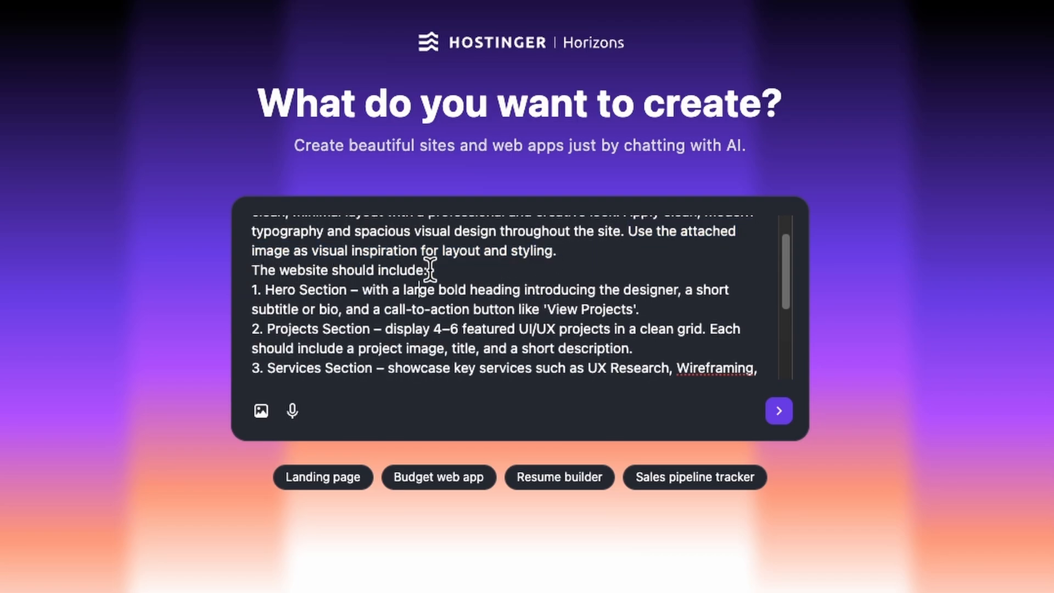
mouse_move(363, 289)
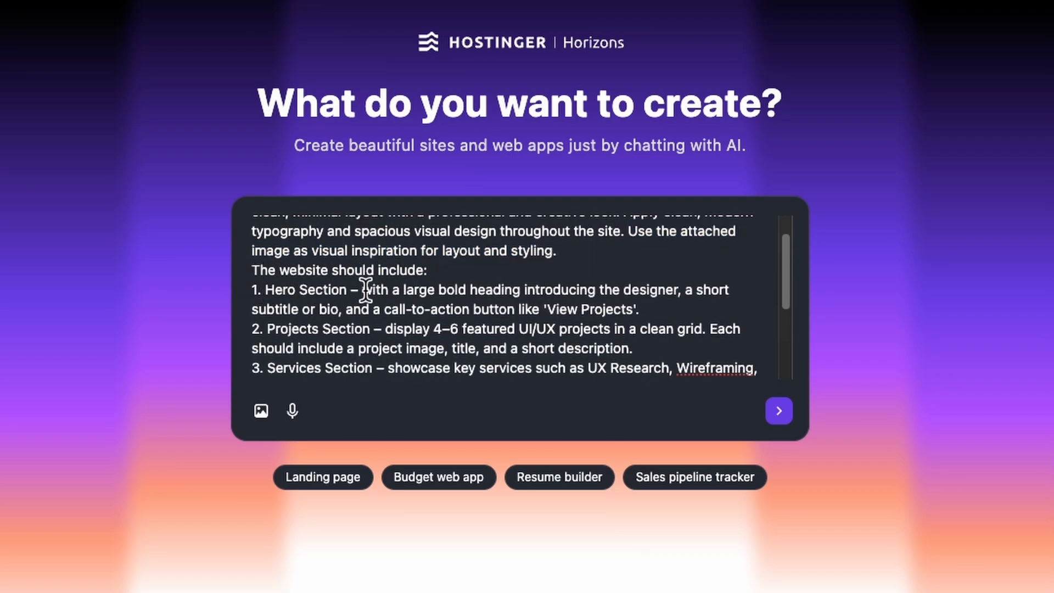
scroll("down", 3)
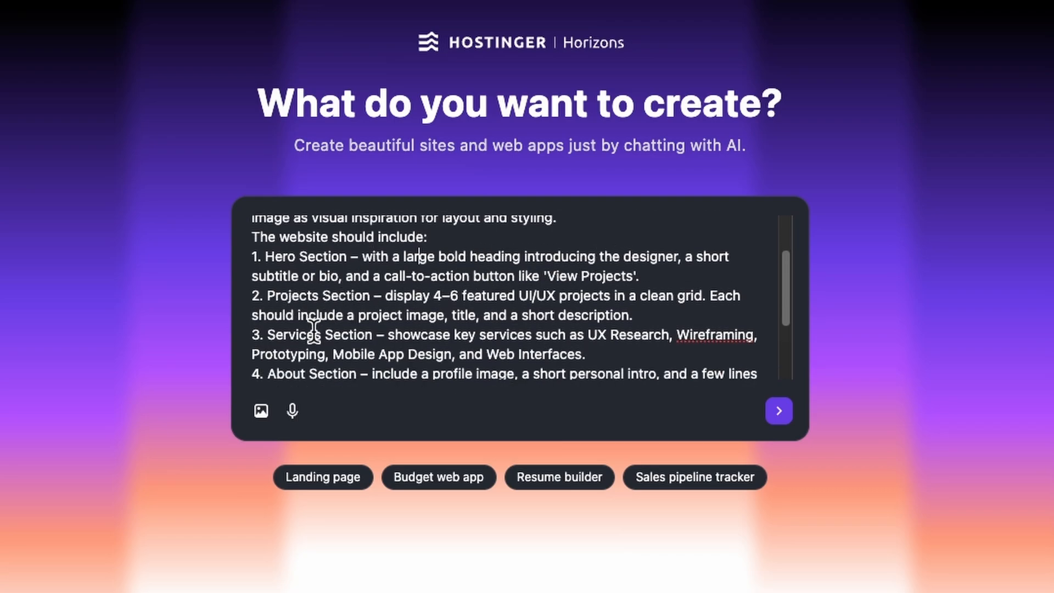
scroll("down", 3)
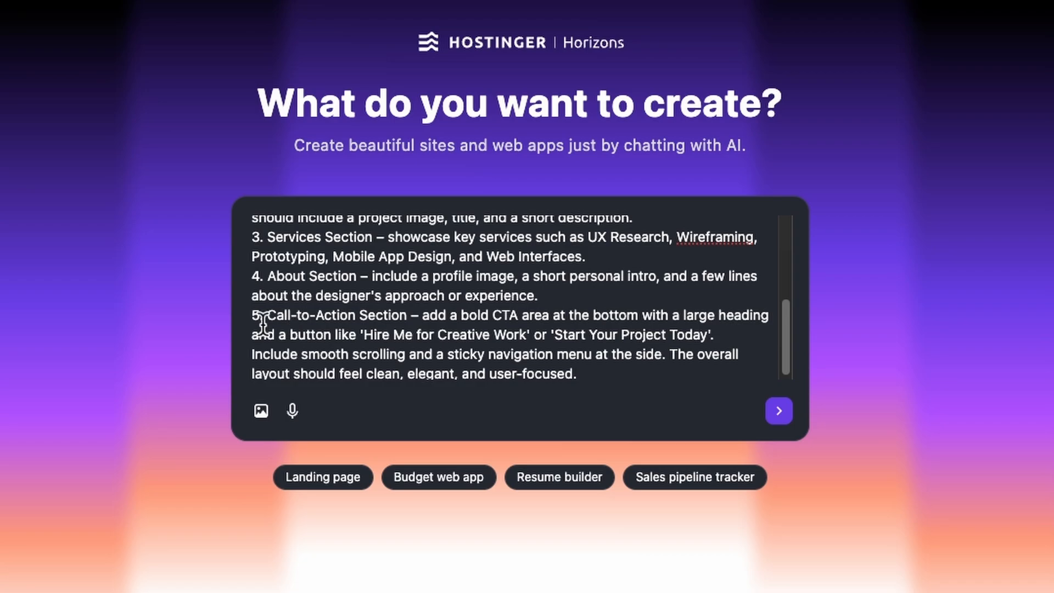
mouse_move(261, 410)
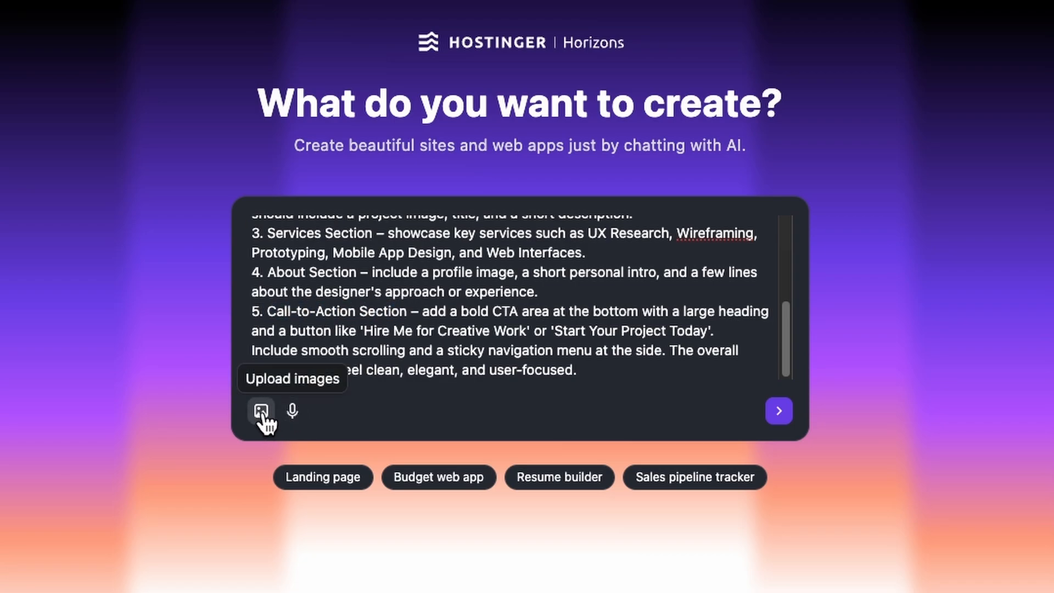
Attach the tall reference image original-6a5991f5….webp to the request.
left_click(262, 410)
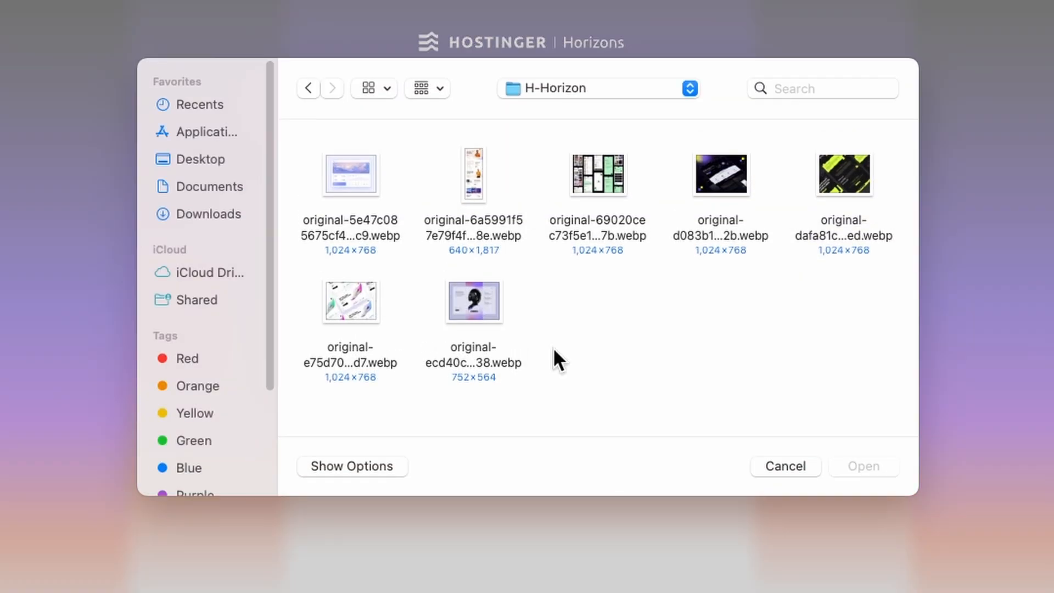
left_click(473, 174)
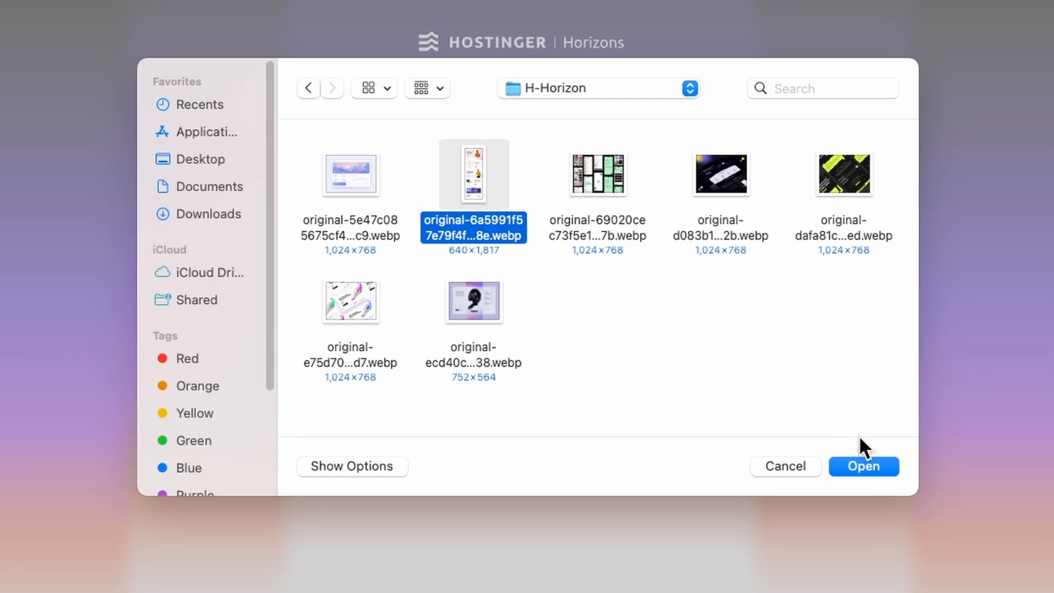
left_click(863, 466)
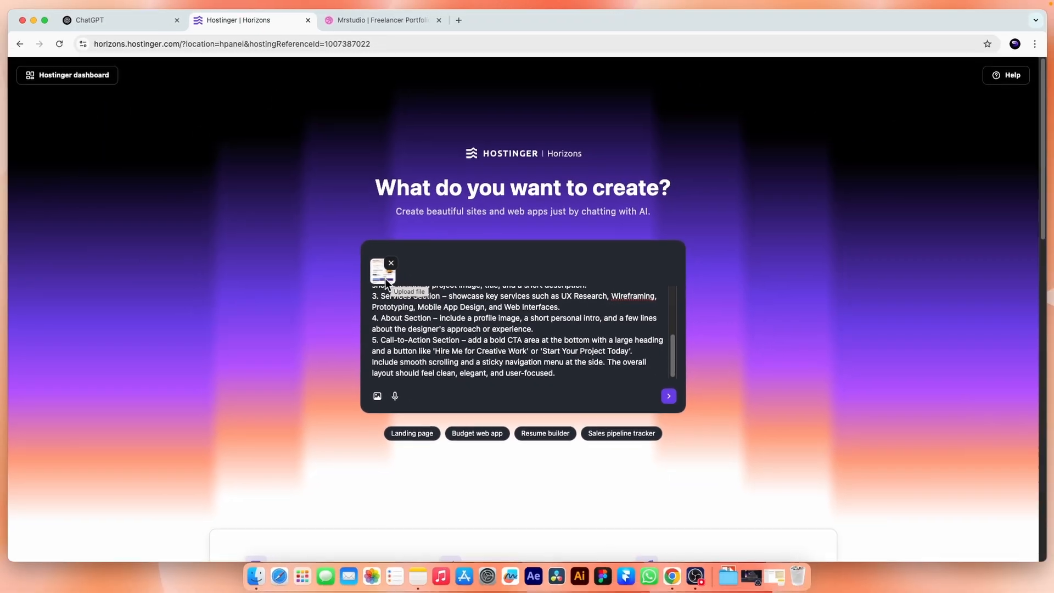
Switch to the Dribbble tab and scroll the Mrstudio portfolio shot back to the top.
left_click(380, 20)
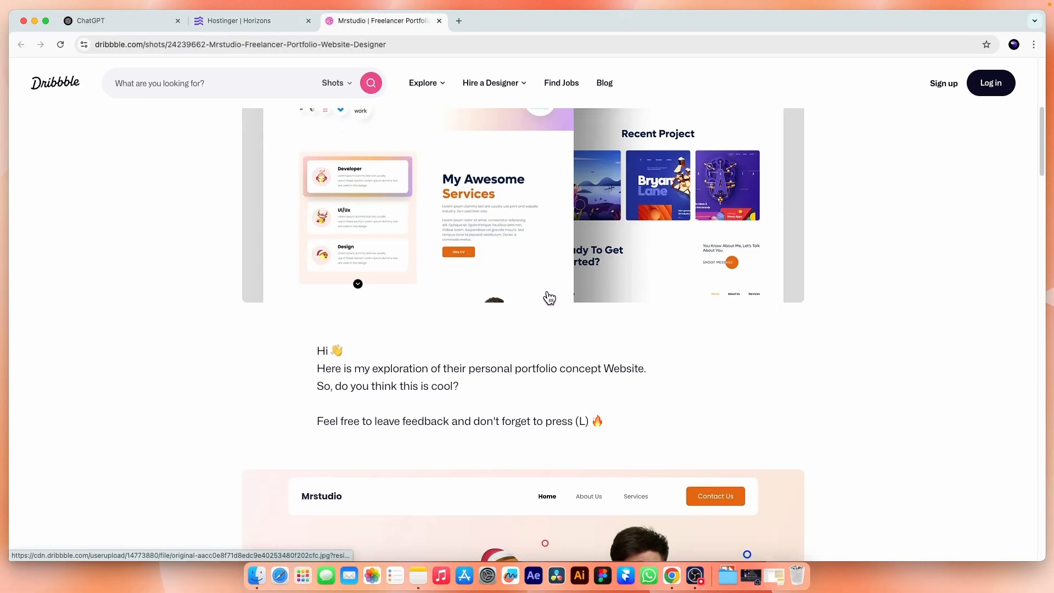
scroll("up", 3)
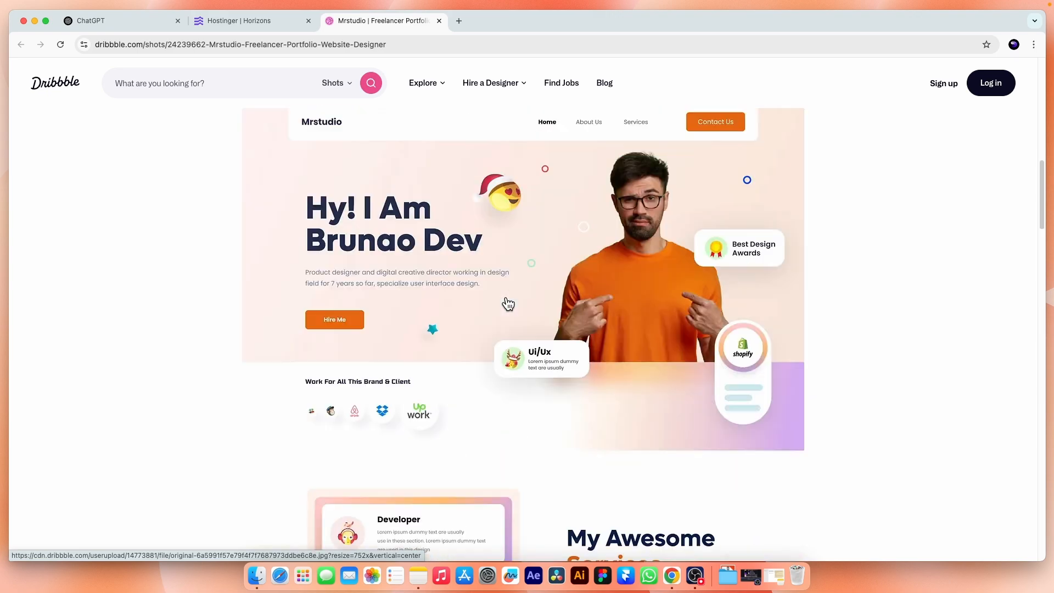
scroll("up", 3)
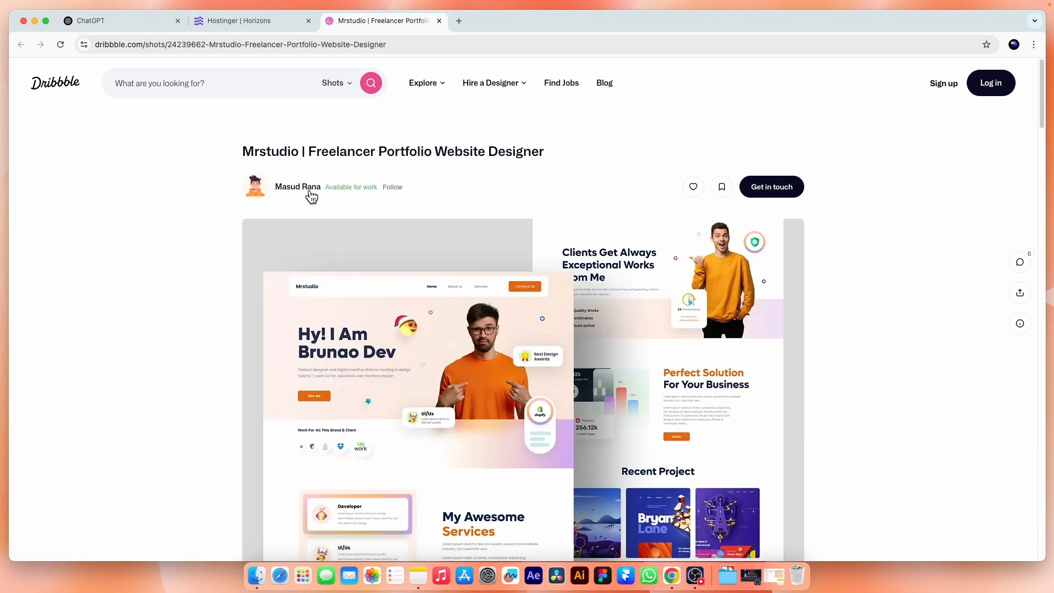
mouse_move(253, 20)
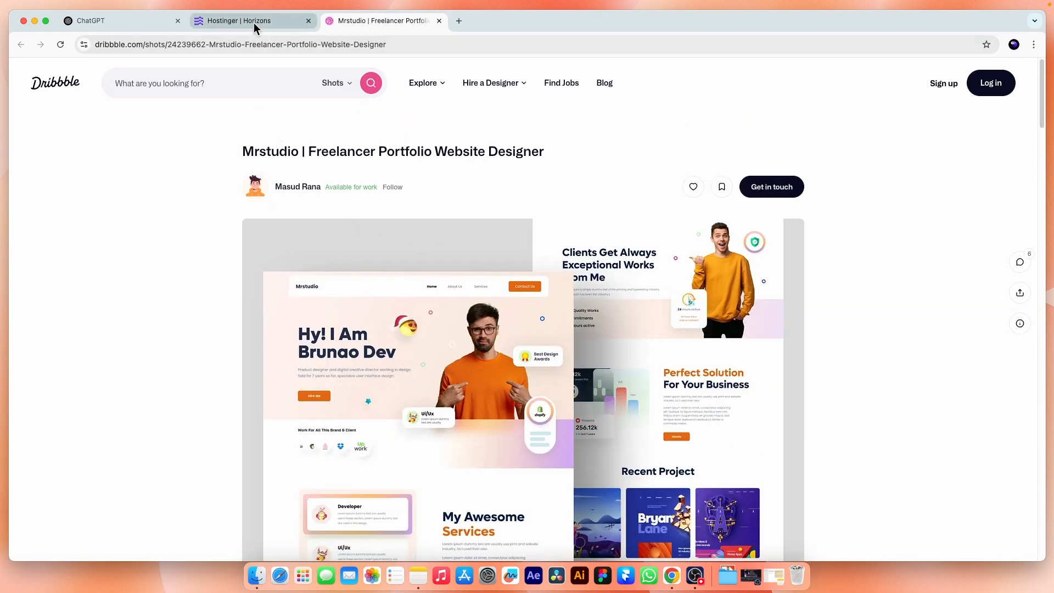
Send the portfolio brief with its attached image and dismiss the Invite friends popup.
left_click(252, 21)
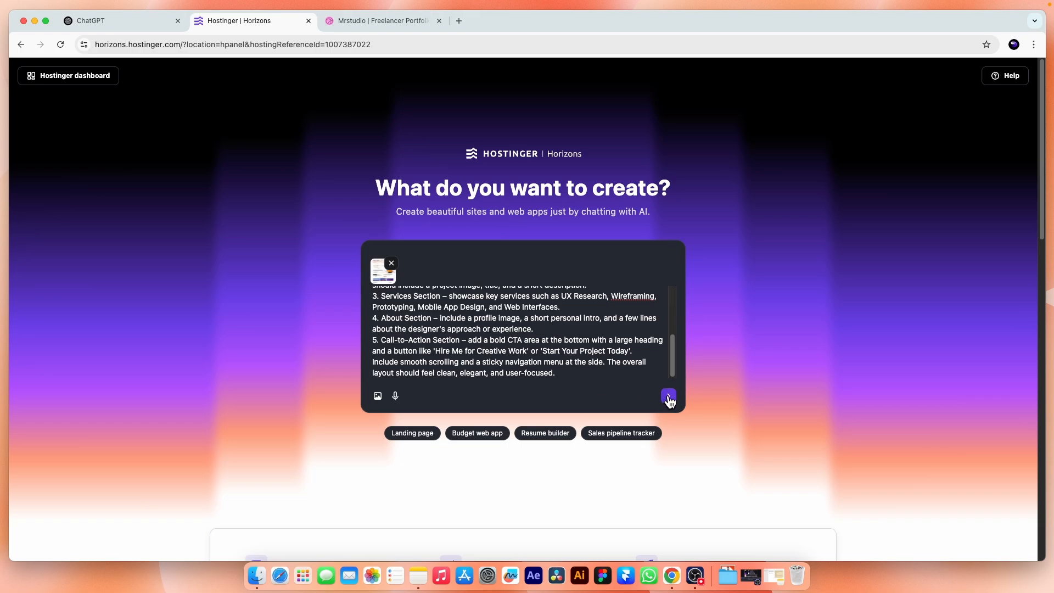
left_click(668, 396)
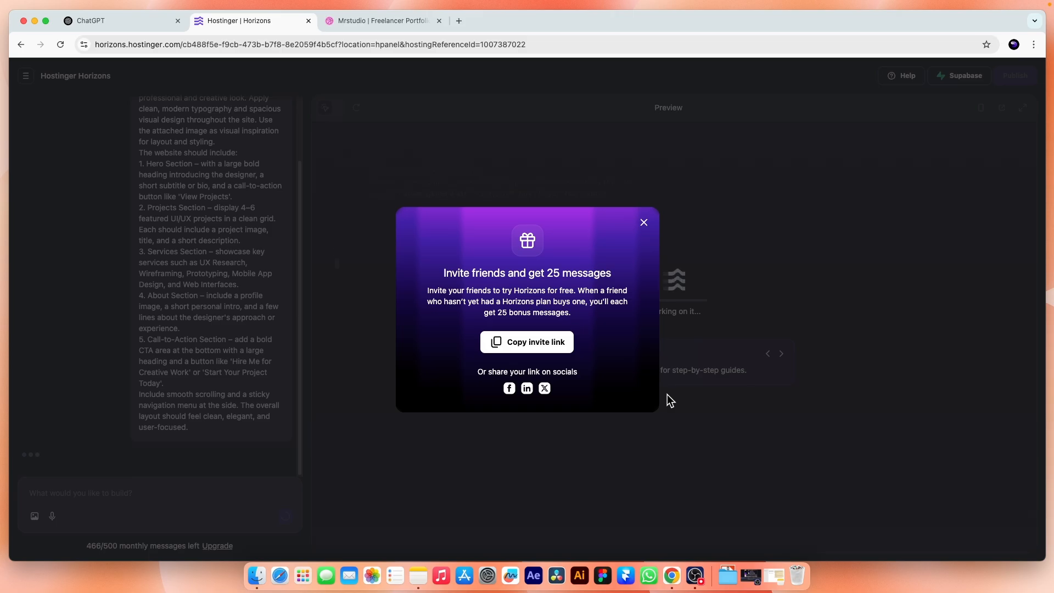
left_click(643, 222)
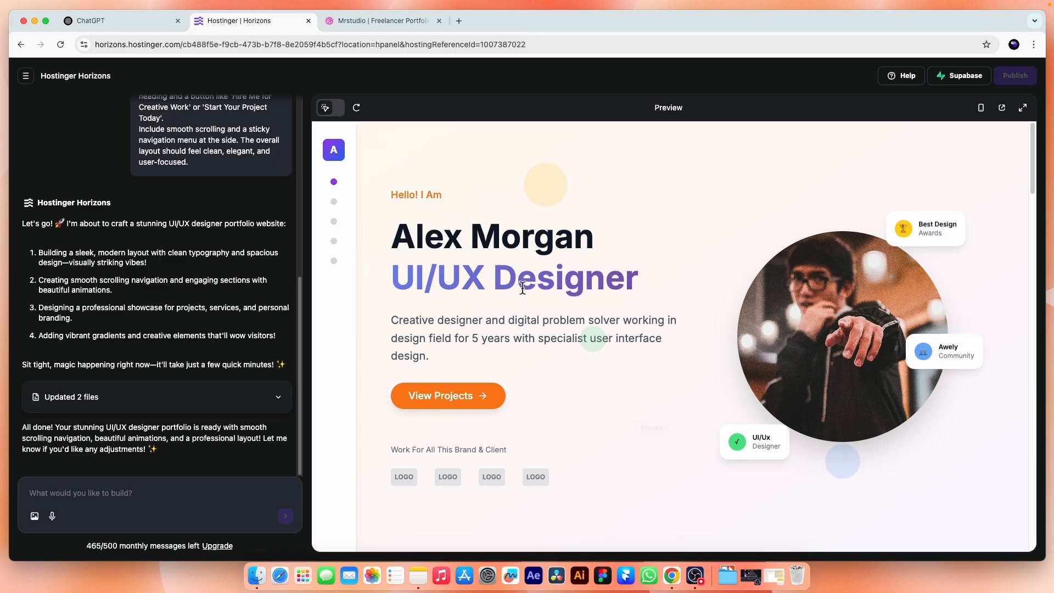
mouse_move(681, 346)
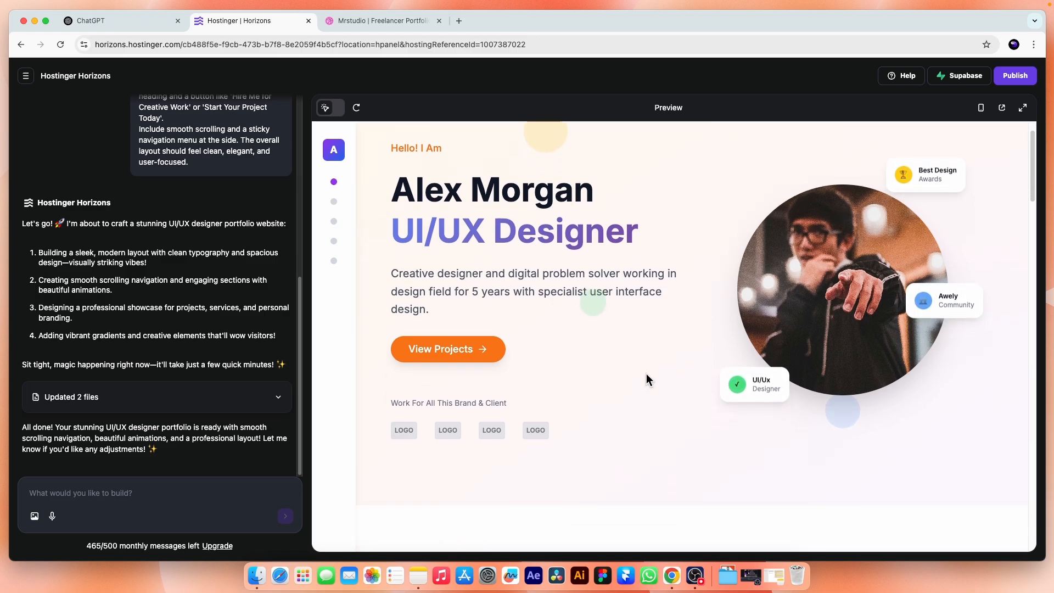
scroll("down", 3)
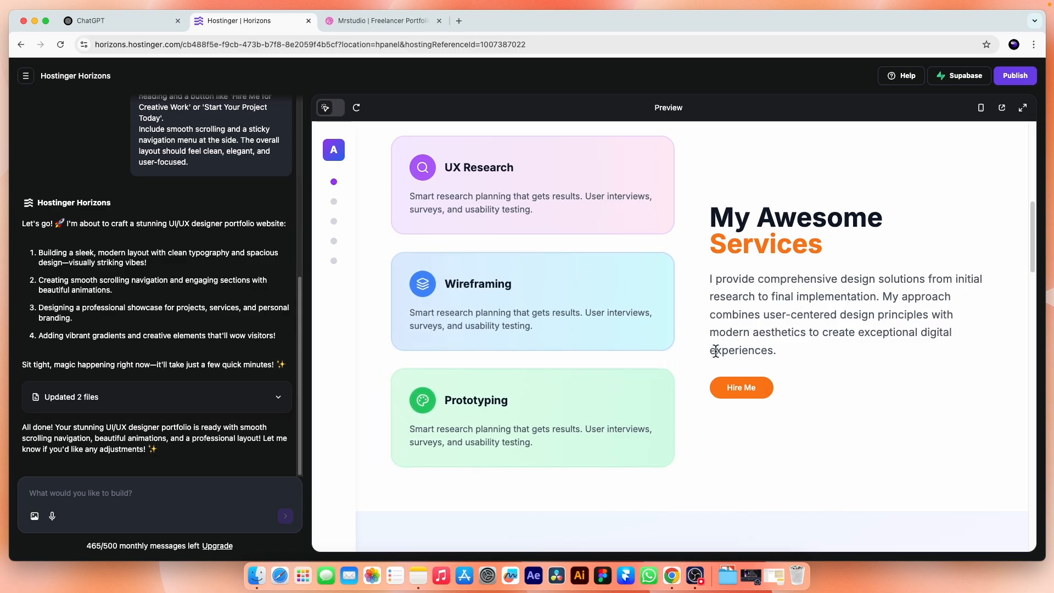
scroll("down", 3)
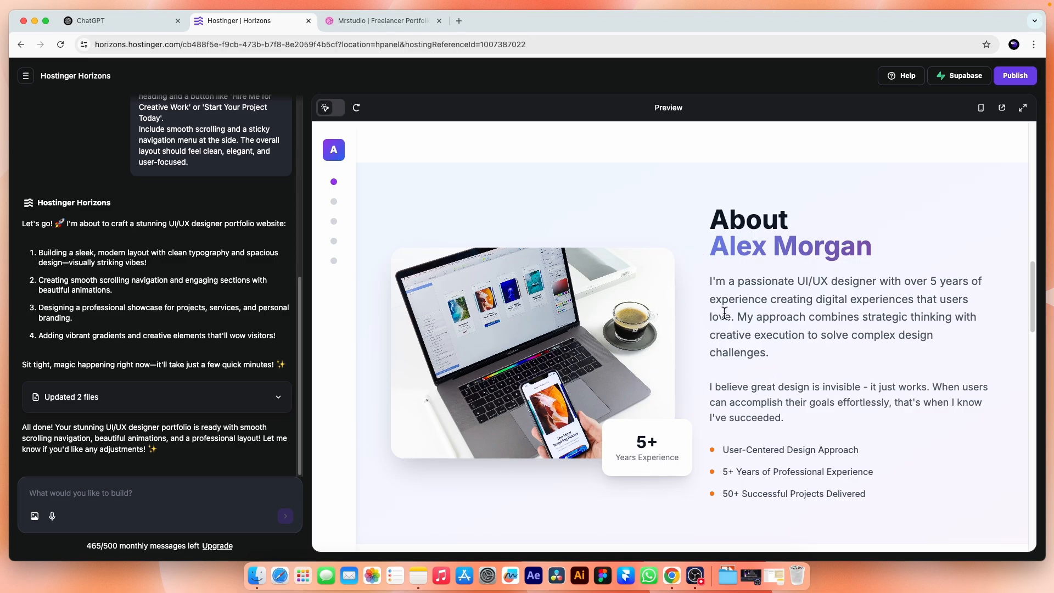
scroll("down", 3)
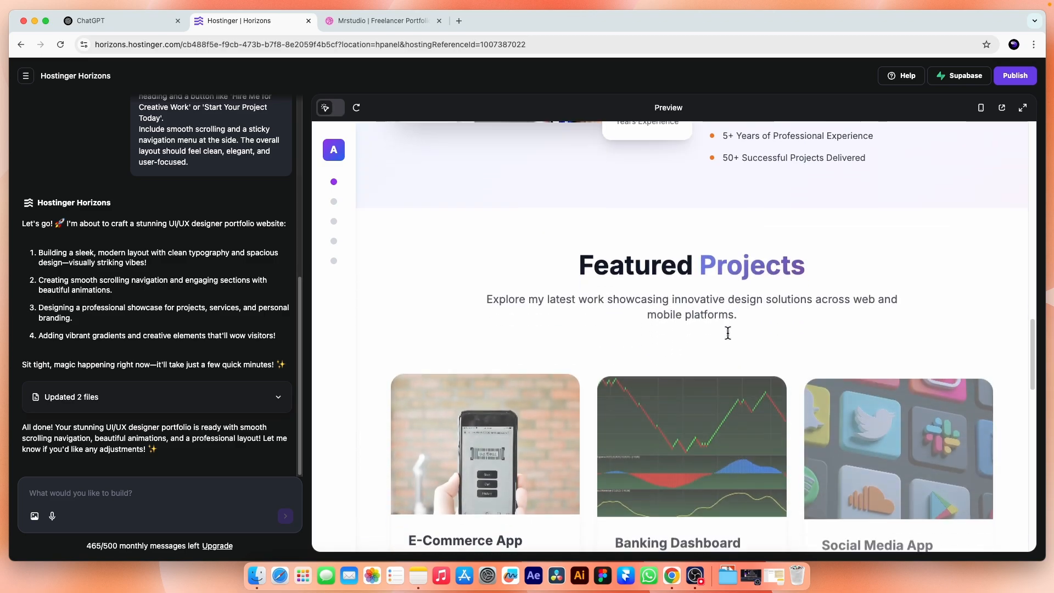
scroll("down", 3)
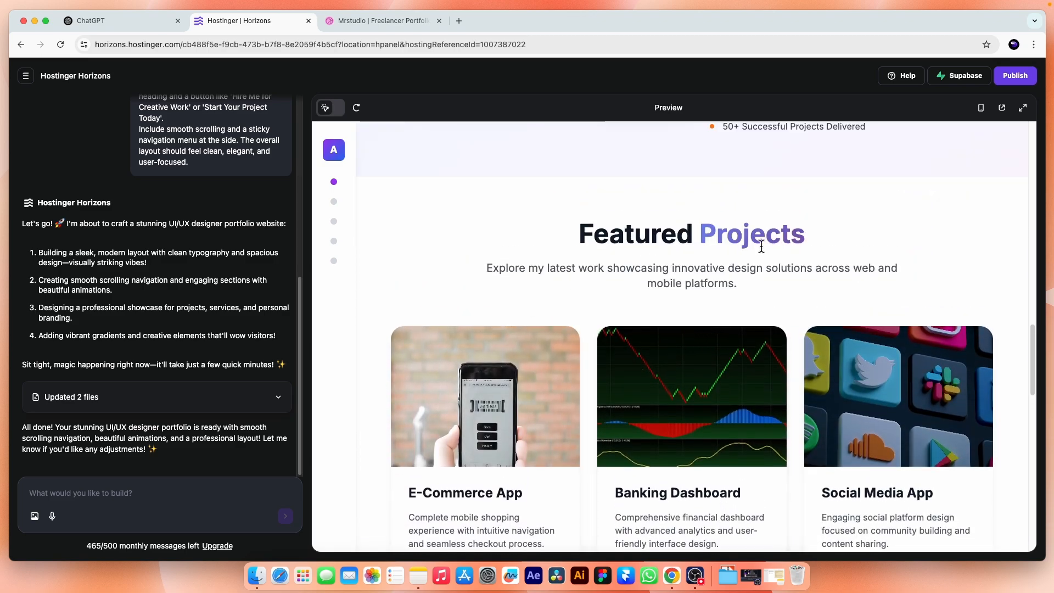
scroll("down", 3)
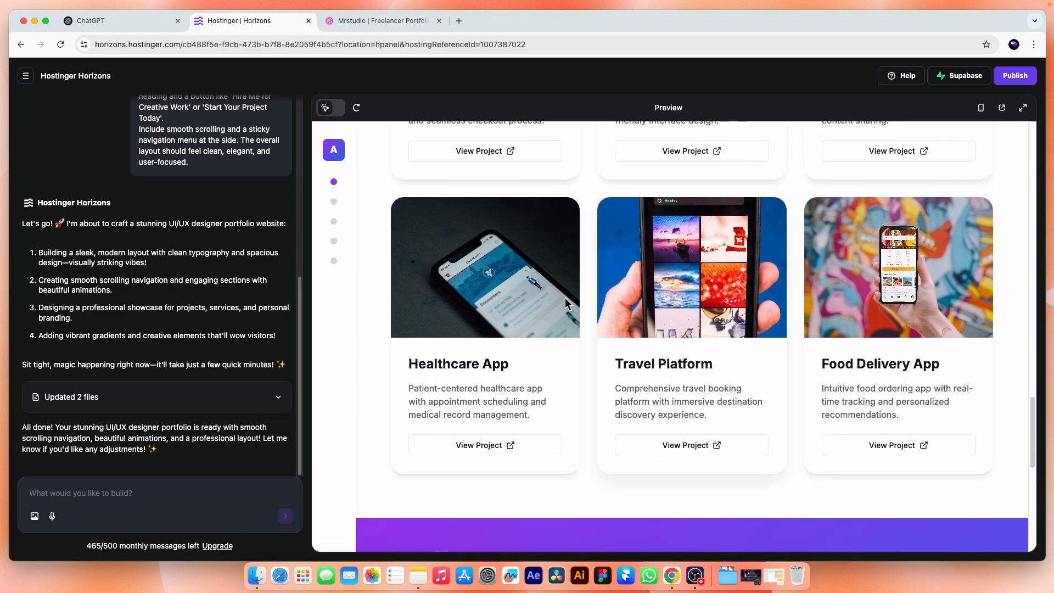
scroll("up", 3)
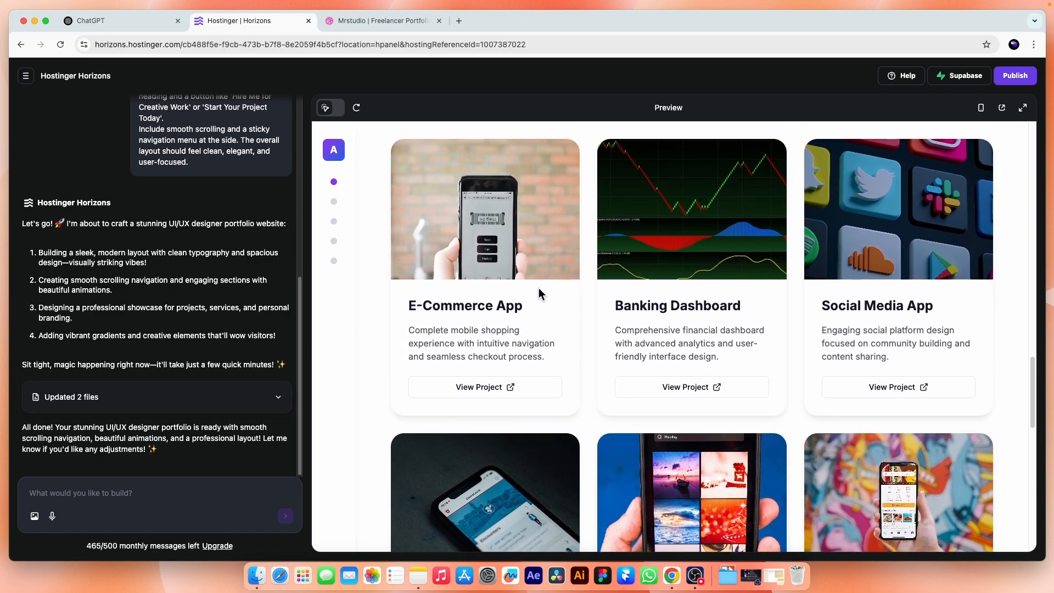
scroll("down", 3)
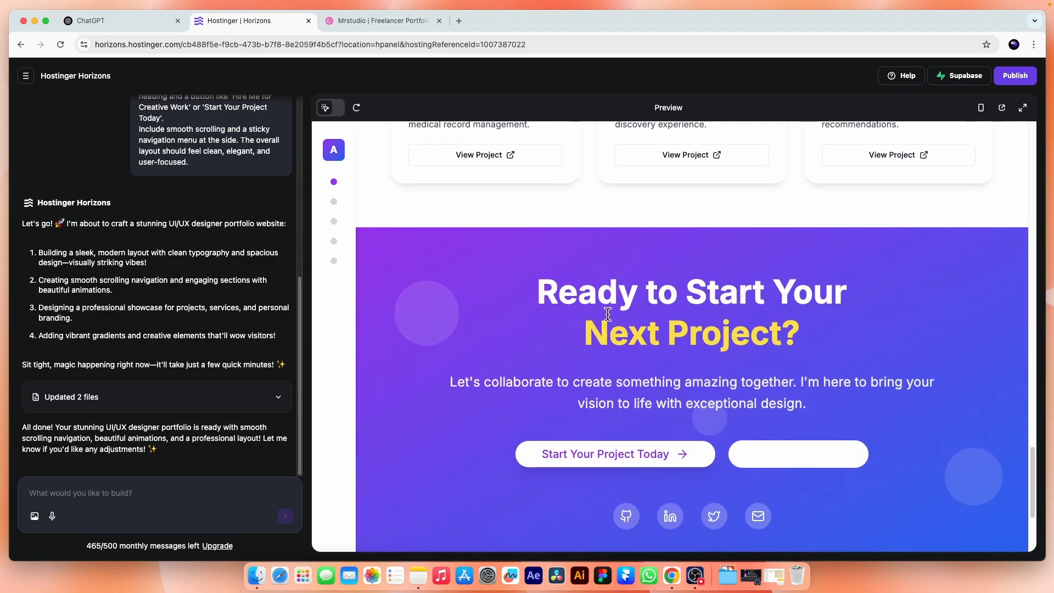
scroll("down", 3)
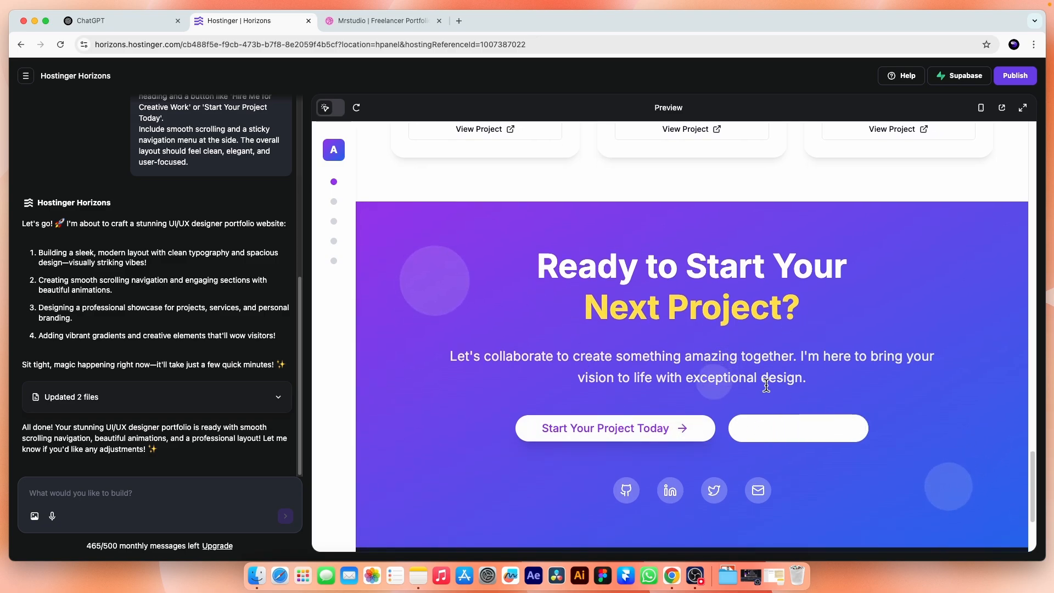
scroll("down", 3)
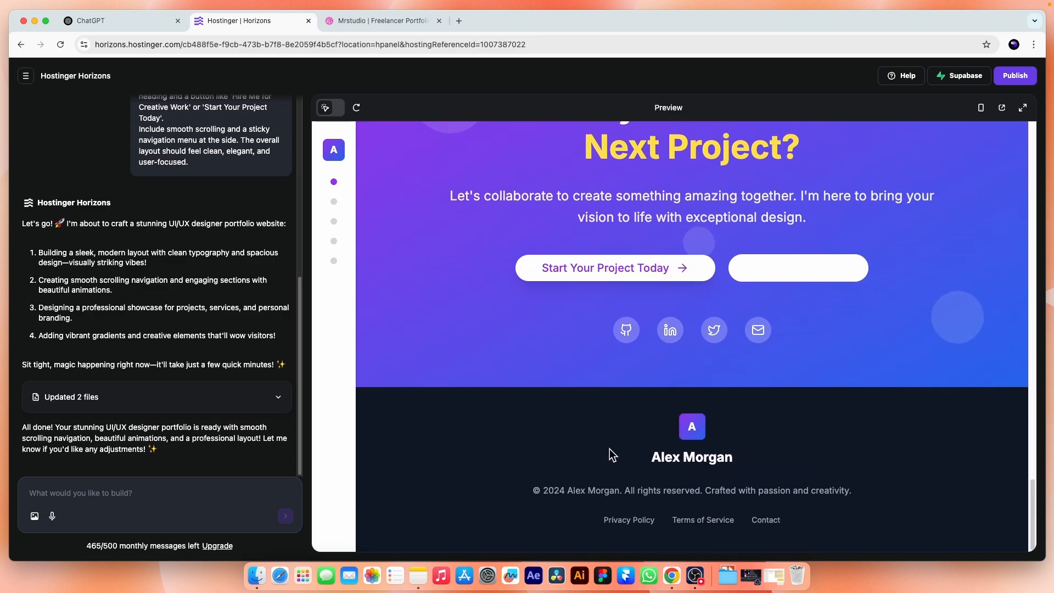
mouse_move(718, 449)
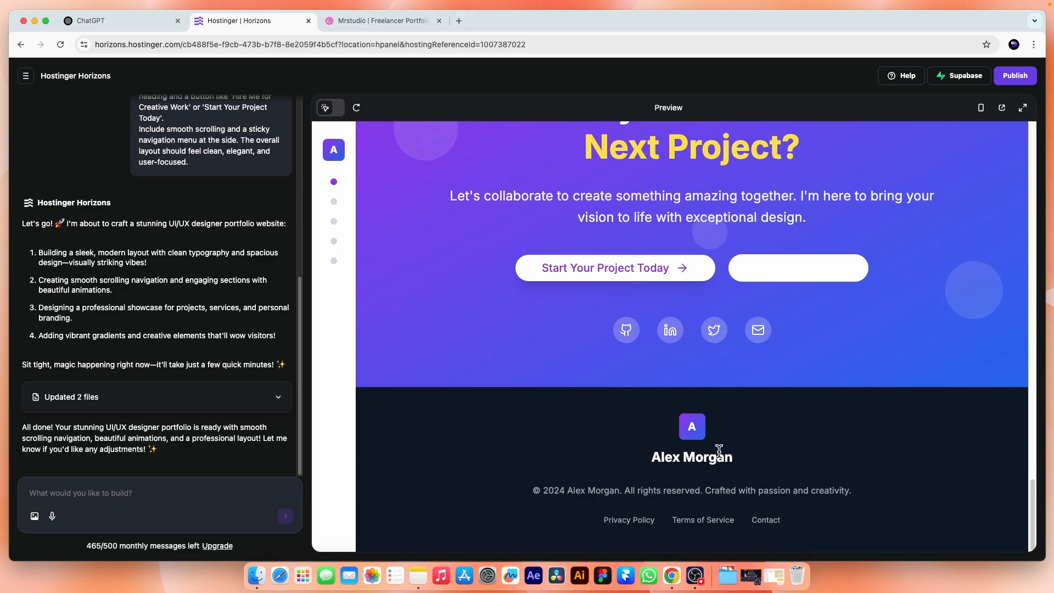
scroll("up", 3)
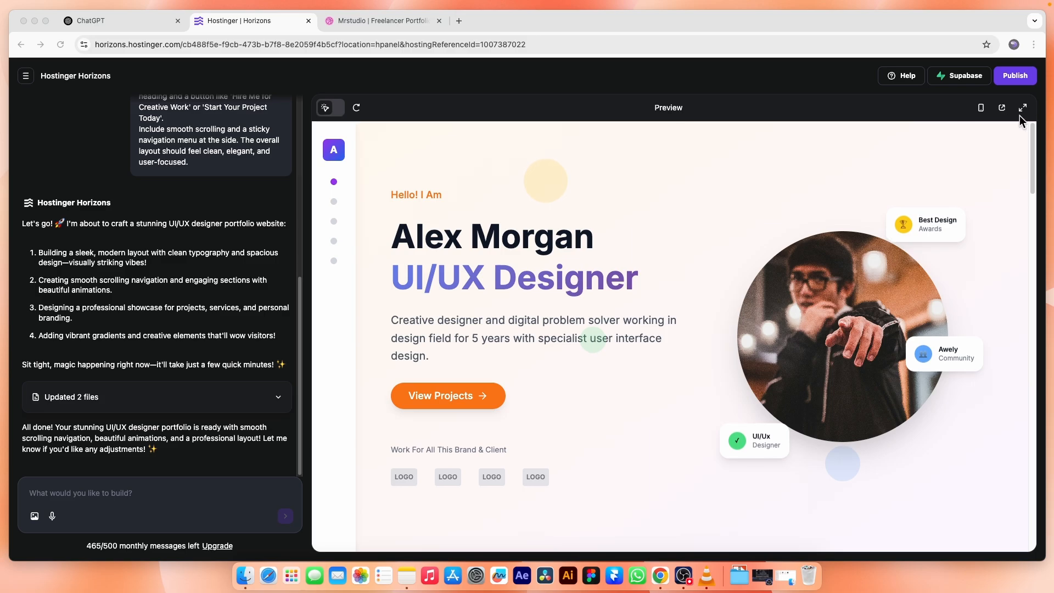
left_click(1022, 108)
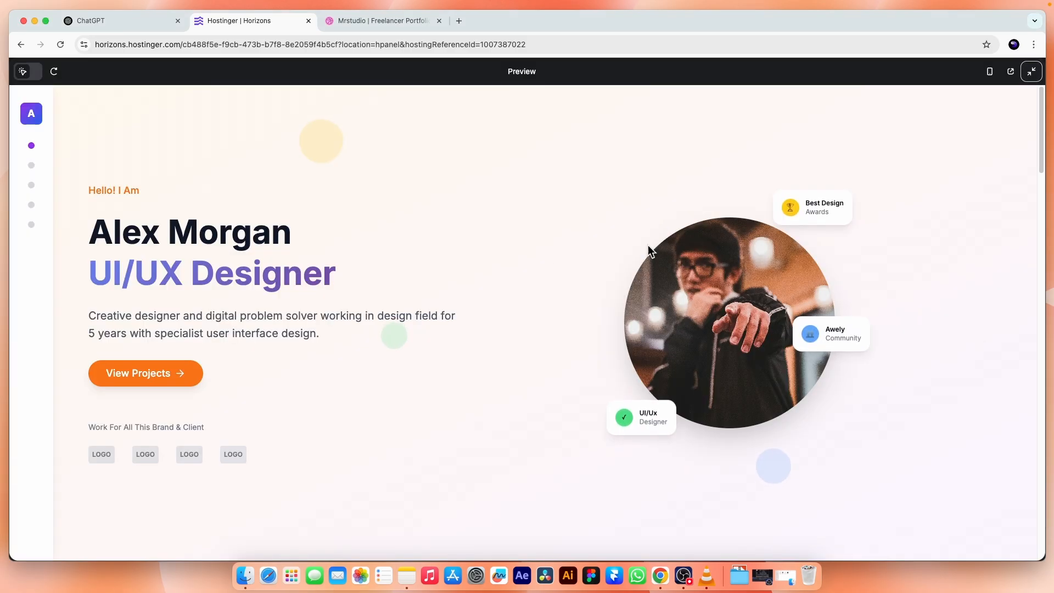
mouse_move(1032, 71)
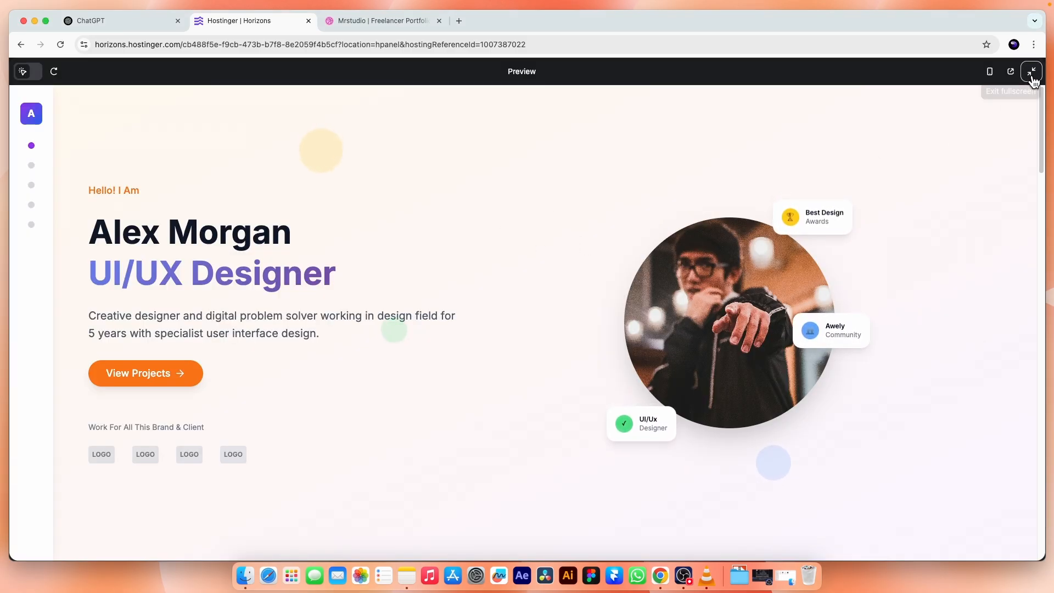
left_click(1031, 71)
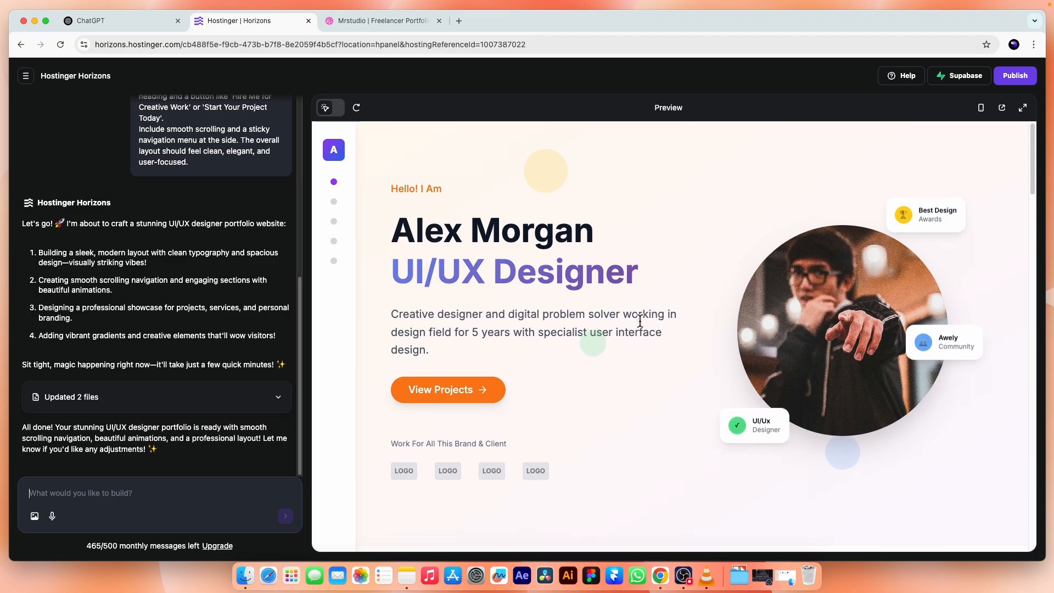
scroll("down", 3)
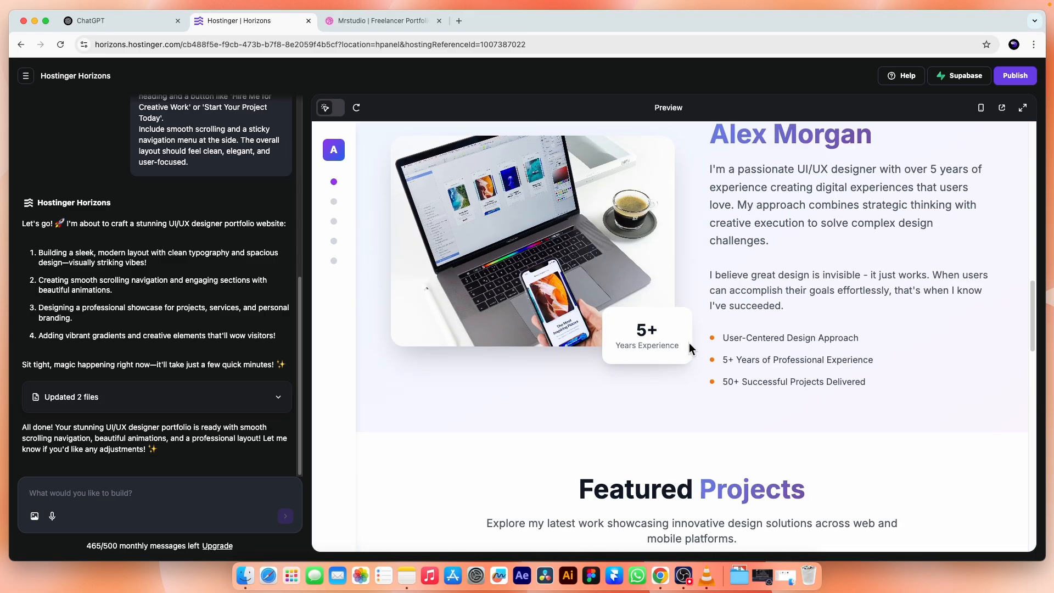
scroll("down", 3)
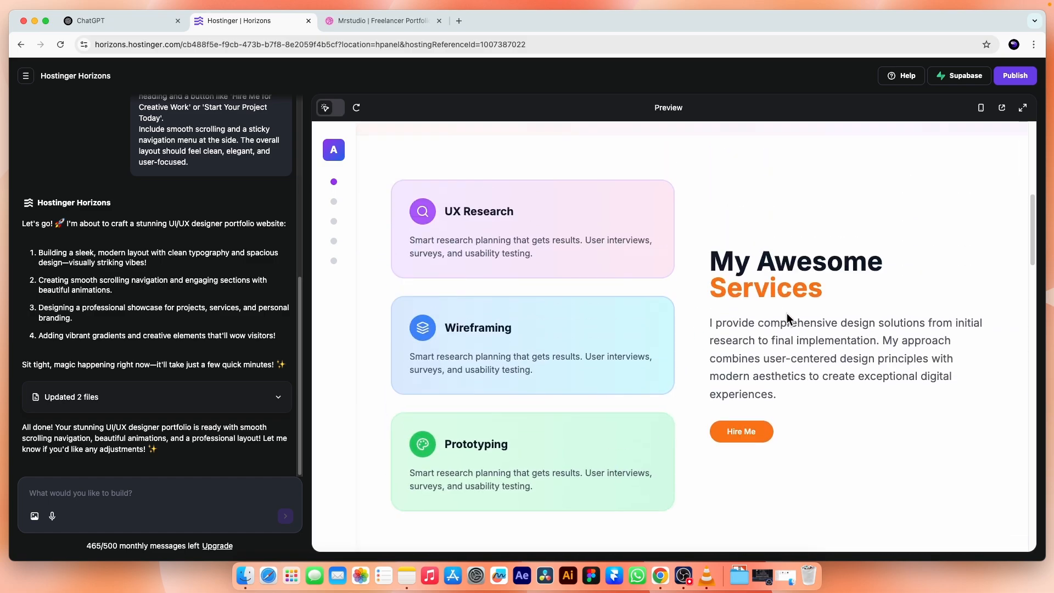
scroll("up", 3)
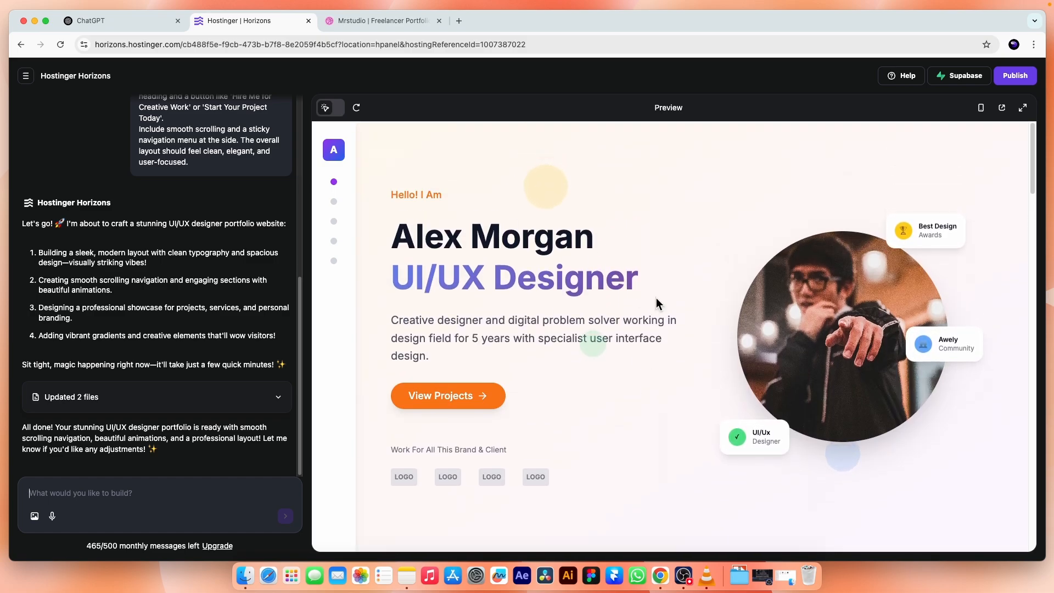
mouse_move(325, 107)
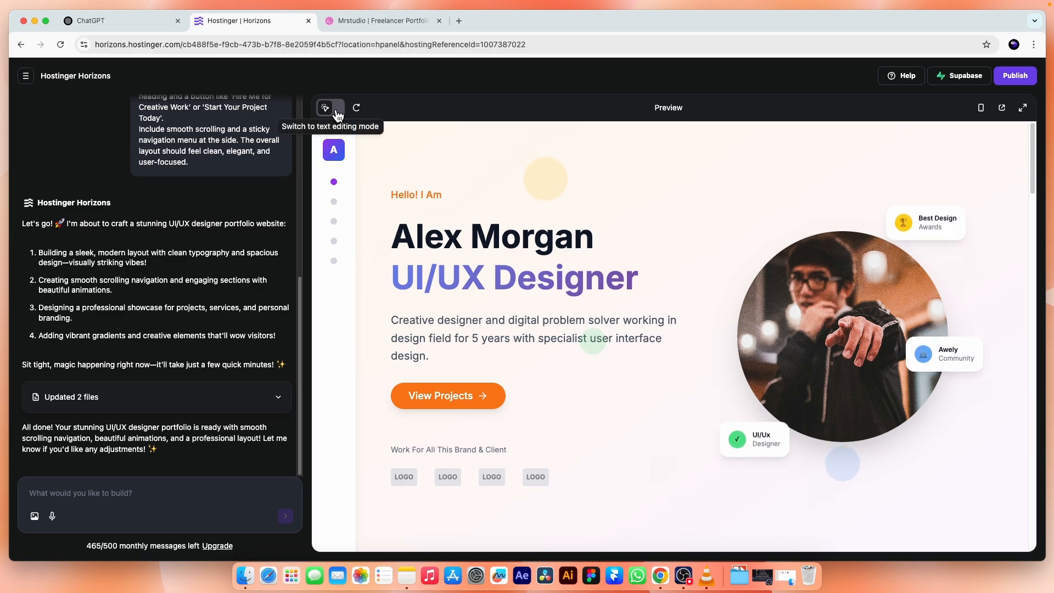
Turn on text editing, save the intro with 8 years, and rename the Awely badge DesignSense.
left_click(325, 107)
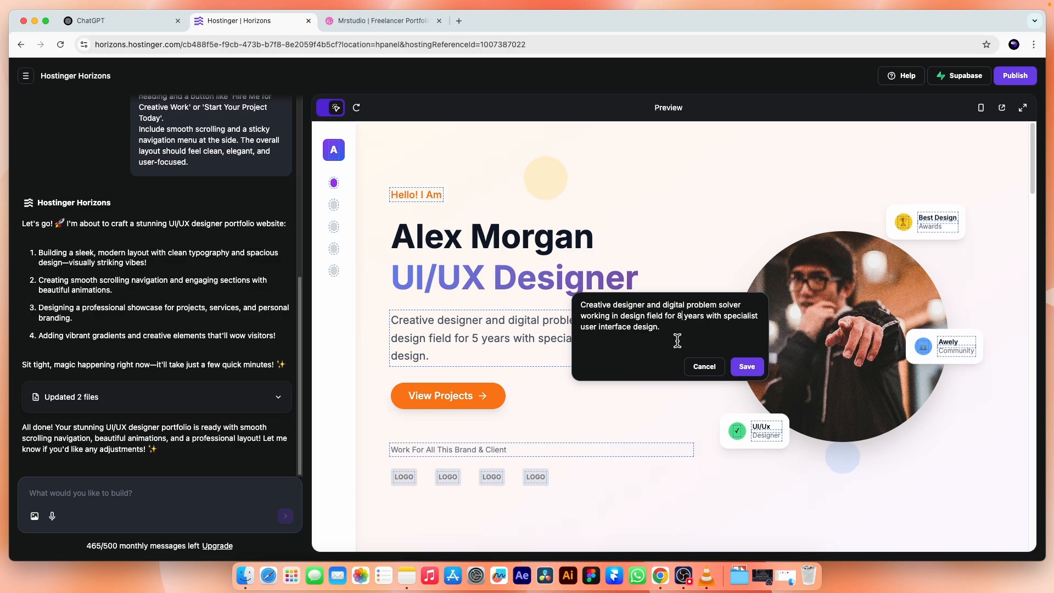
left_click(746, 366)
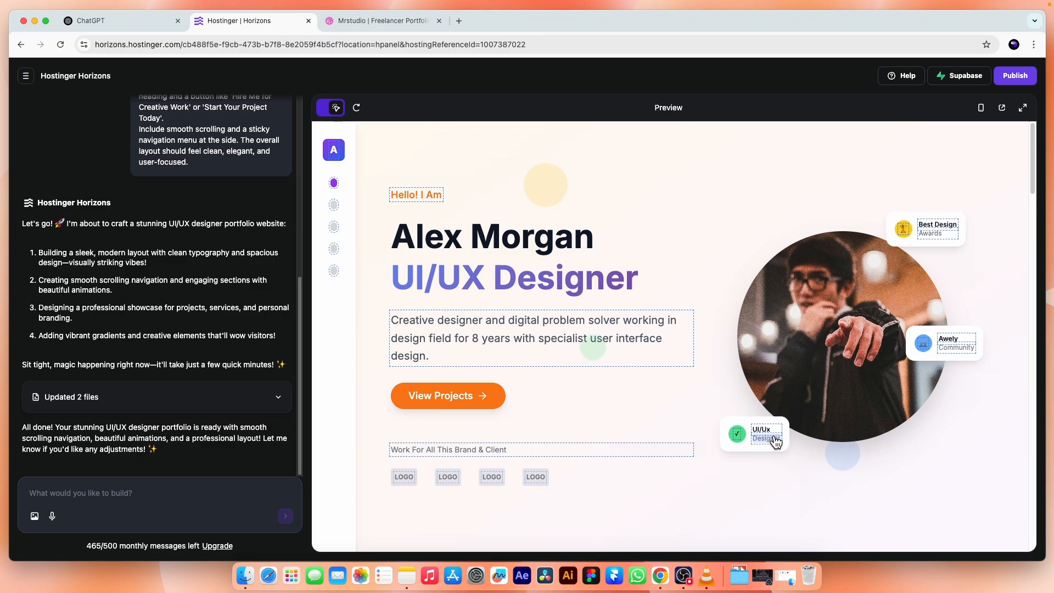
double_click(949, 343)
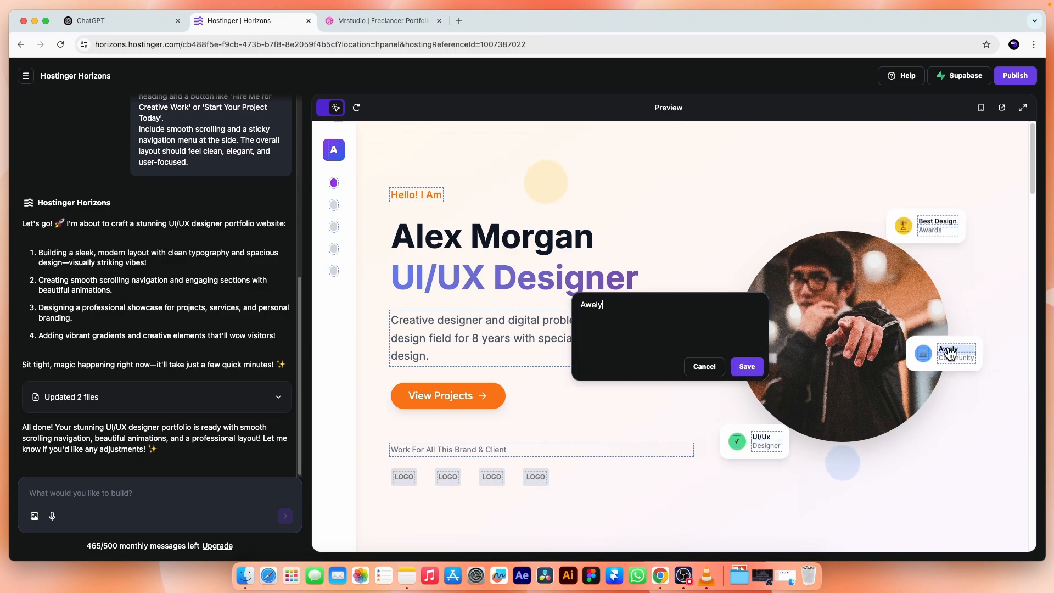
type("DesignSense")
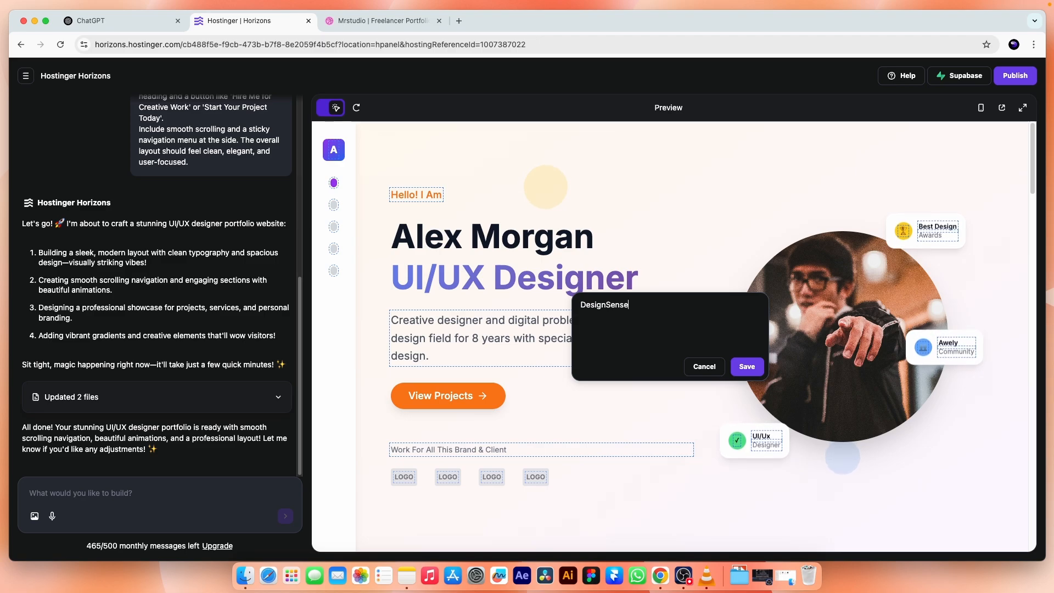
left_click(746, 366)
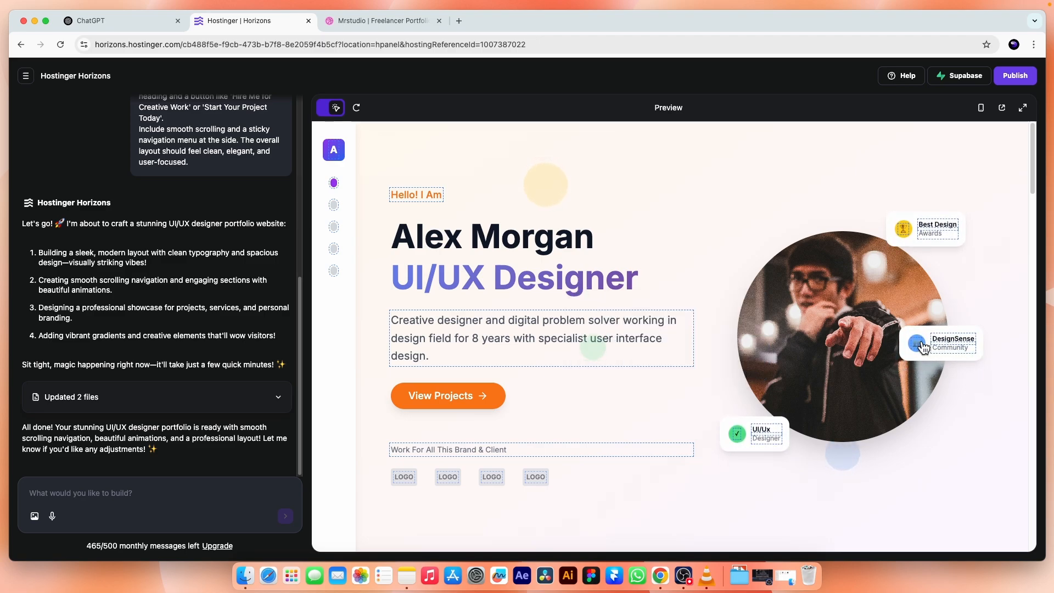
mouse_move(561, 384)
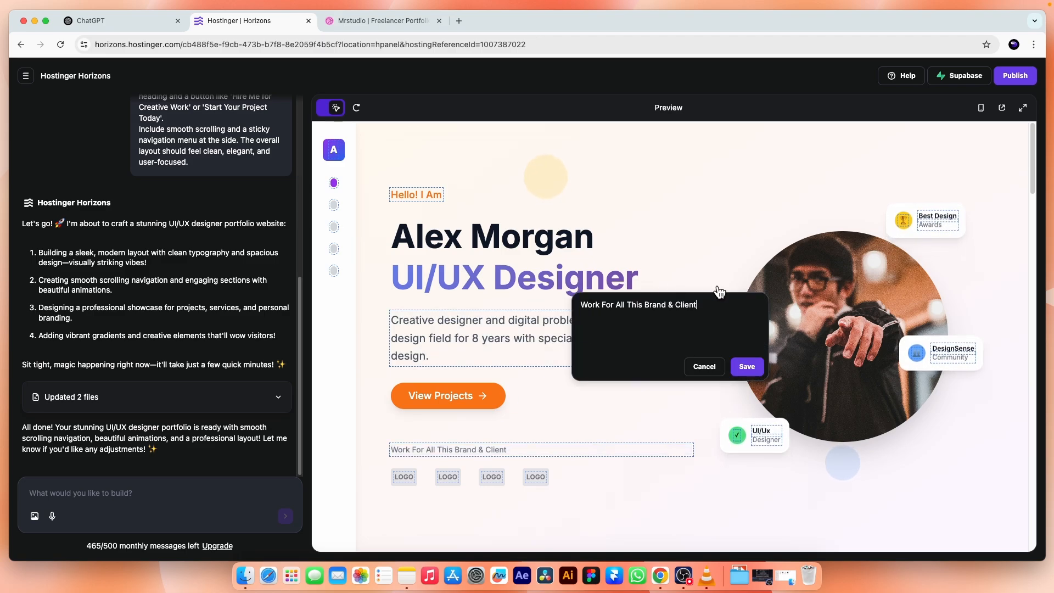
Retitle the heading above the logo row to 'Honored to collaborate with'.
type("Honored to co")
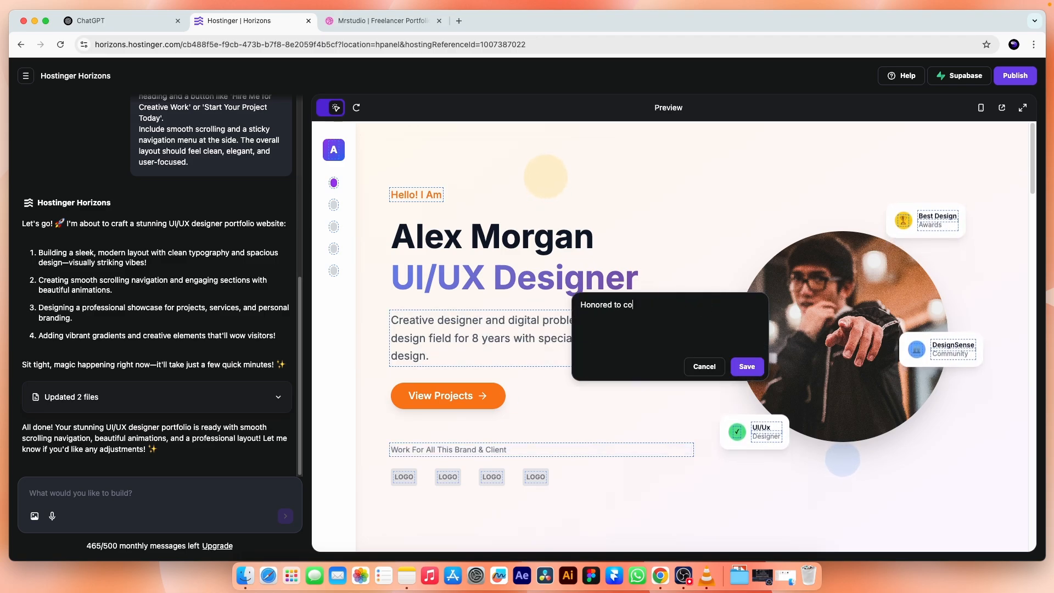
type("llaborate with")
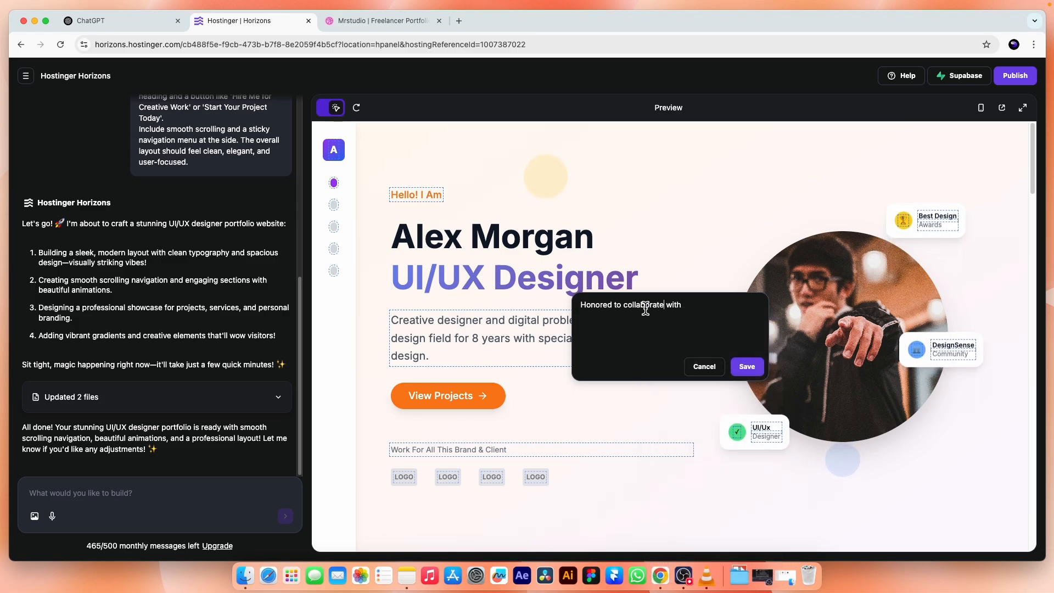
left_click(746, 366)
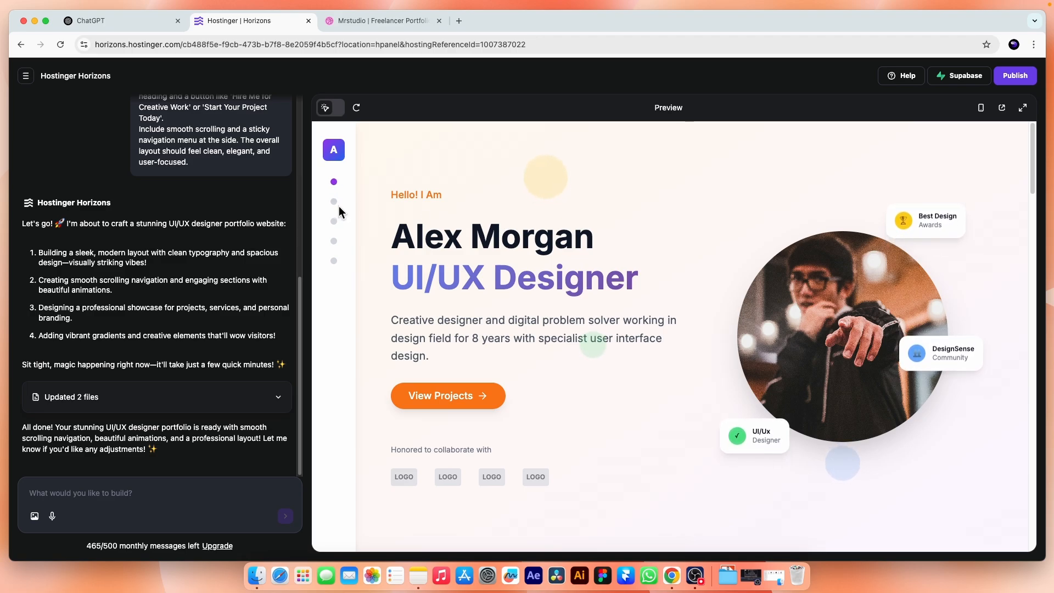
scroll("down", 3)
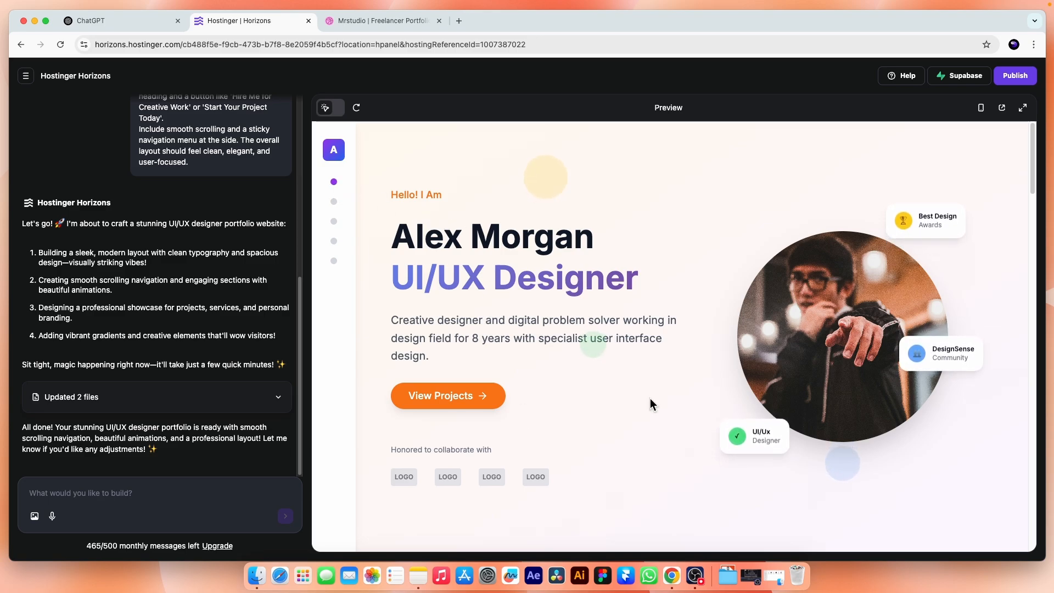
scroll("down", 3)
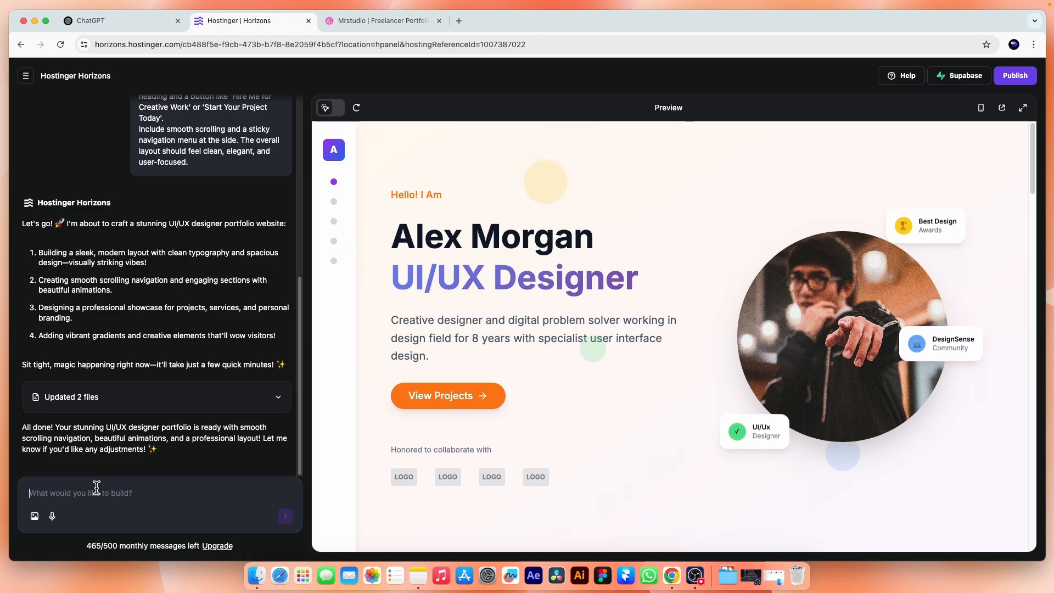
Send a prompt renaming Alex Morgan to Raees AK. and giving sidebar items icons with names.
type("Keep")
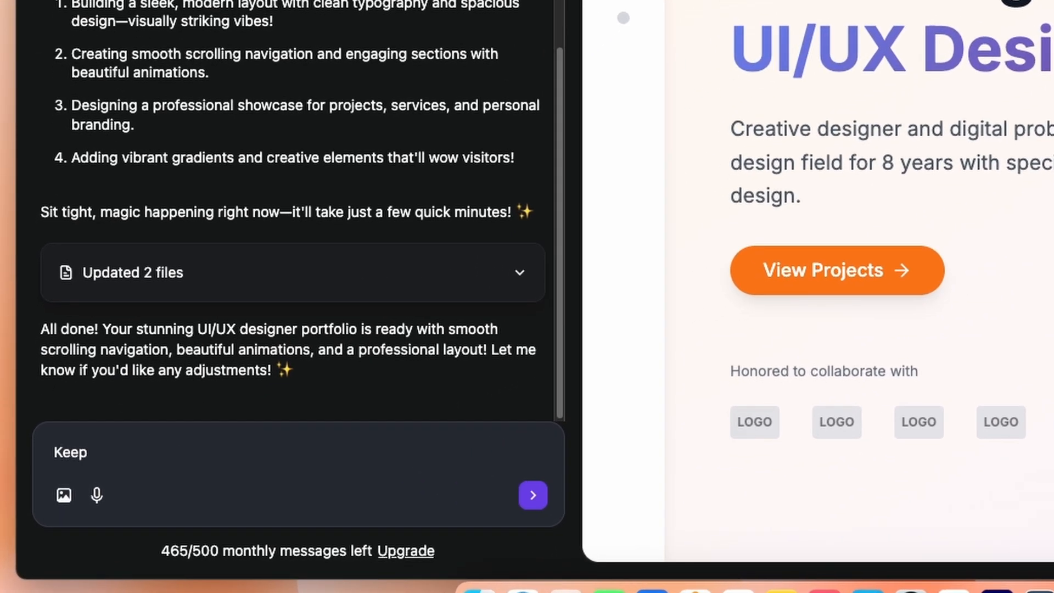
type("the current design as it is. Replace")
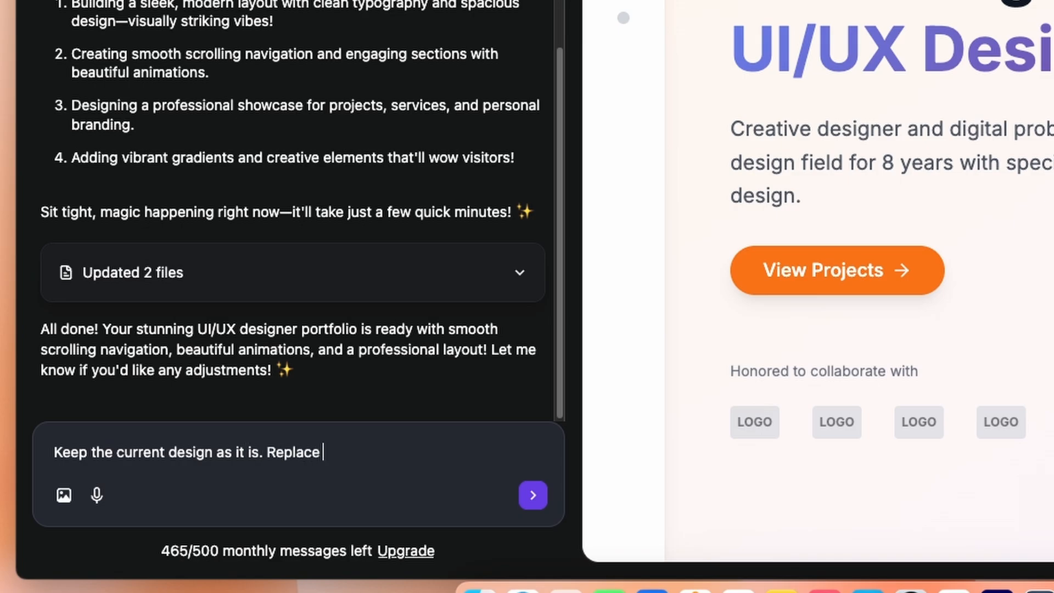
type("the name Alex Mor")
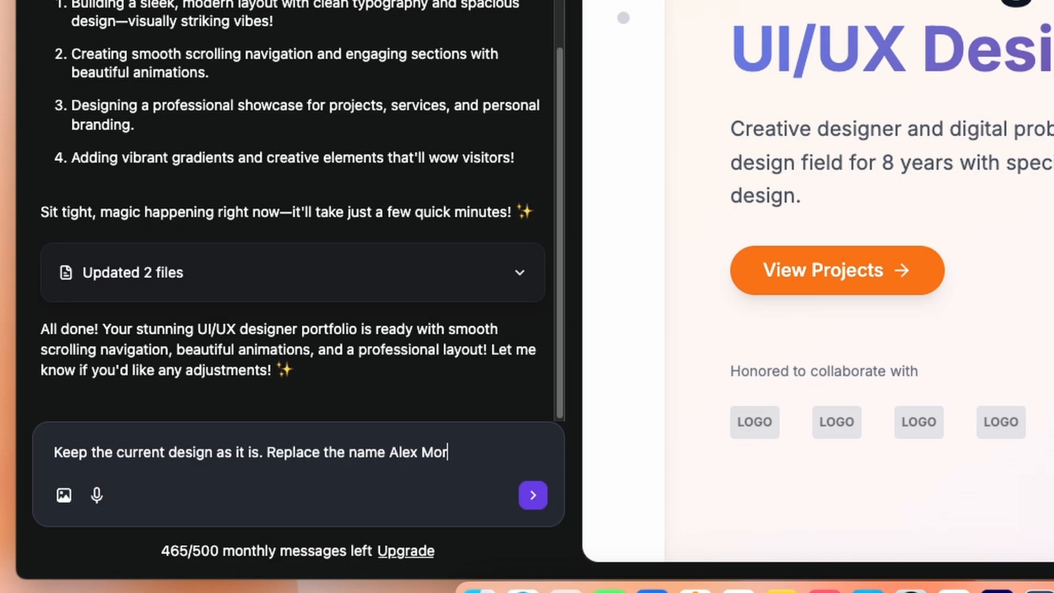
type("gan with Raees A")
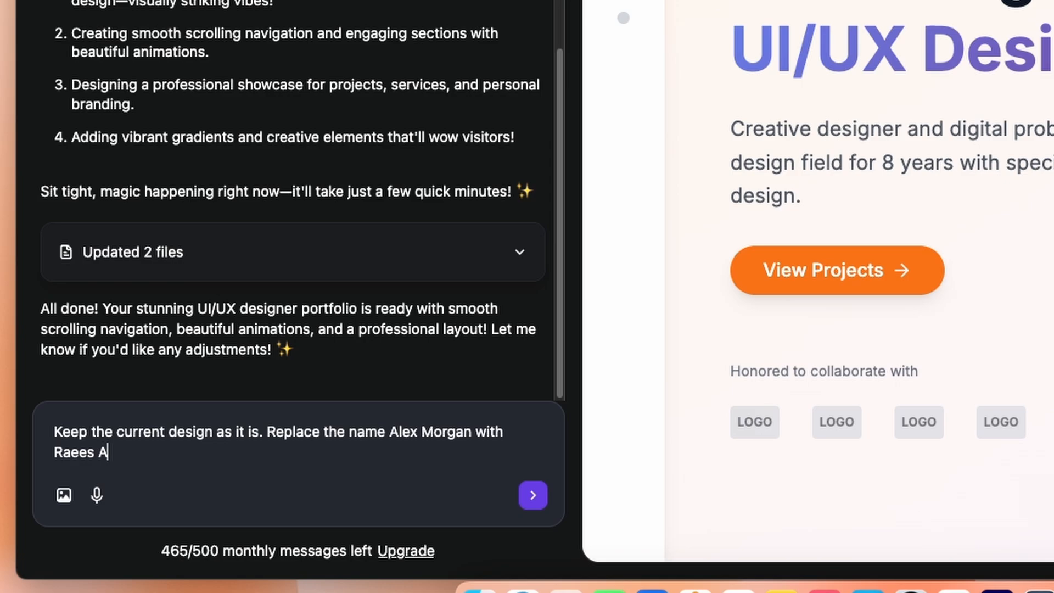
type("K. in the")
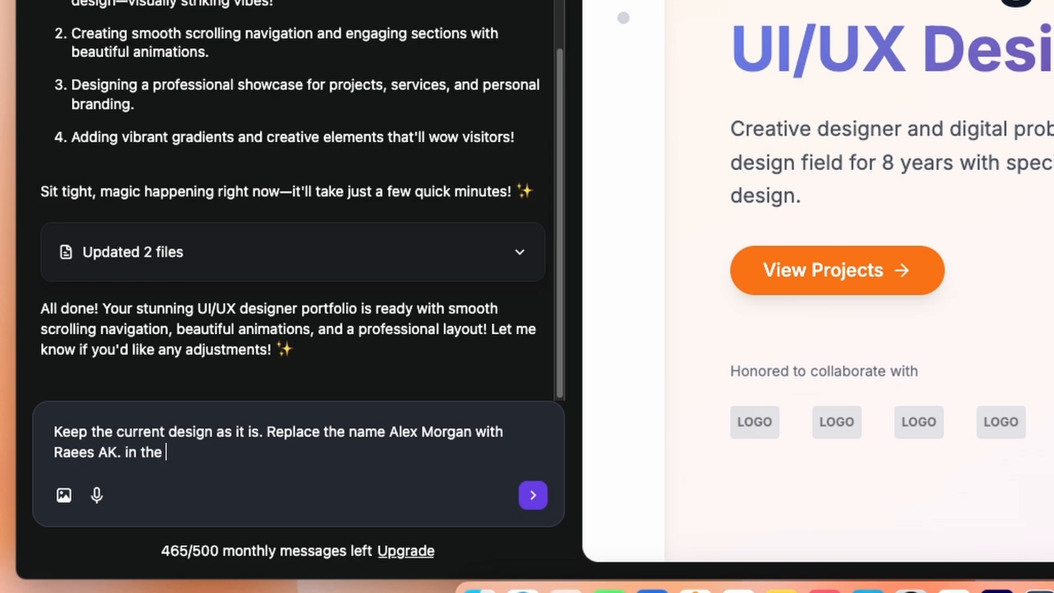
type("left sidebar. replace the dot")
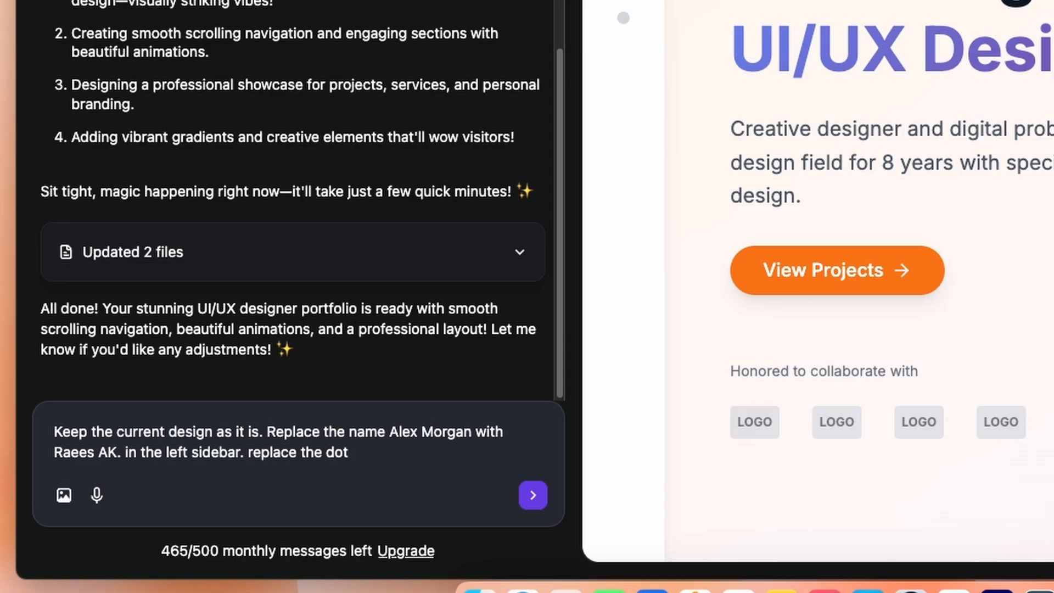
type("s with actual")
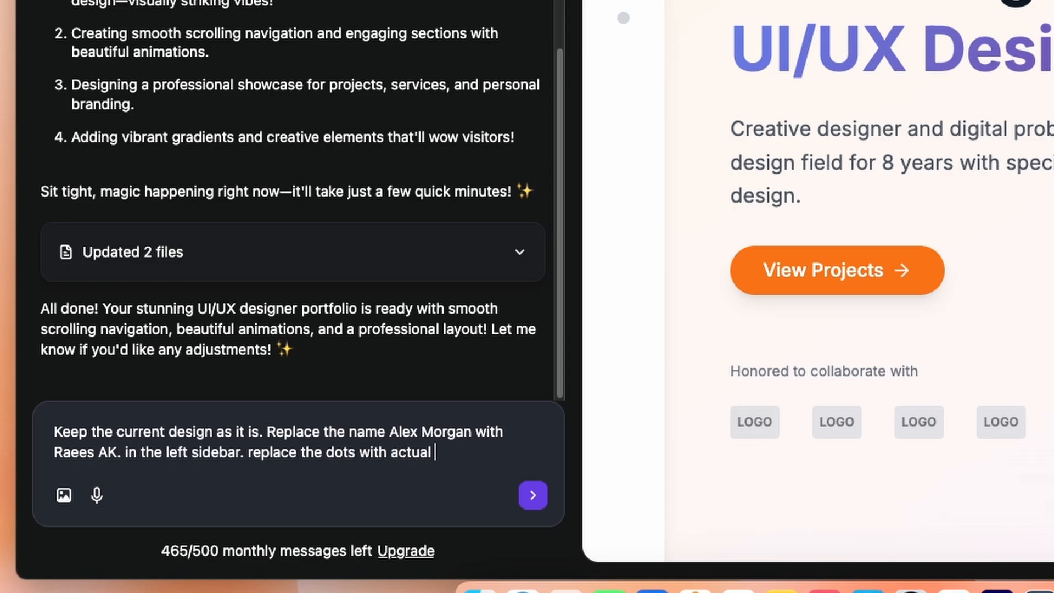
type("icons and corresponding")
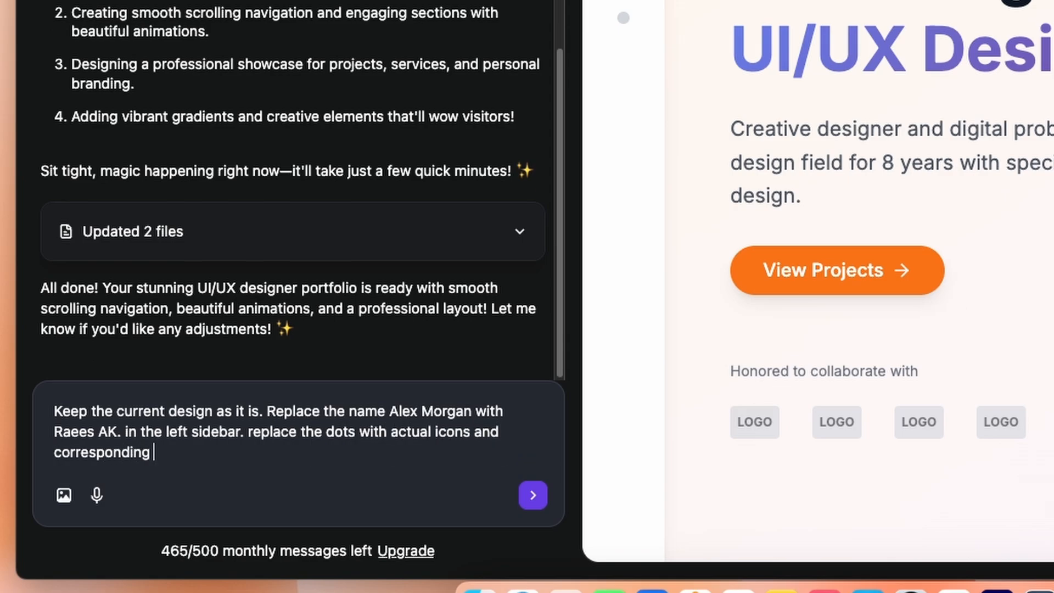
type("names for each menu")
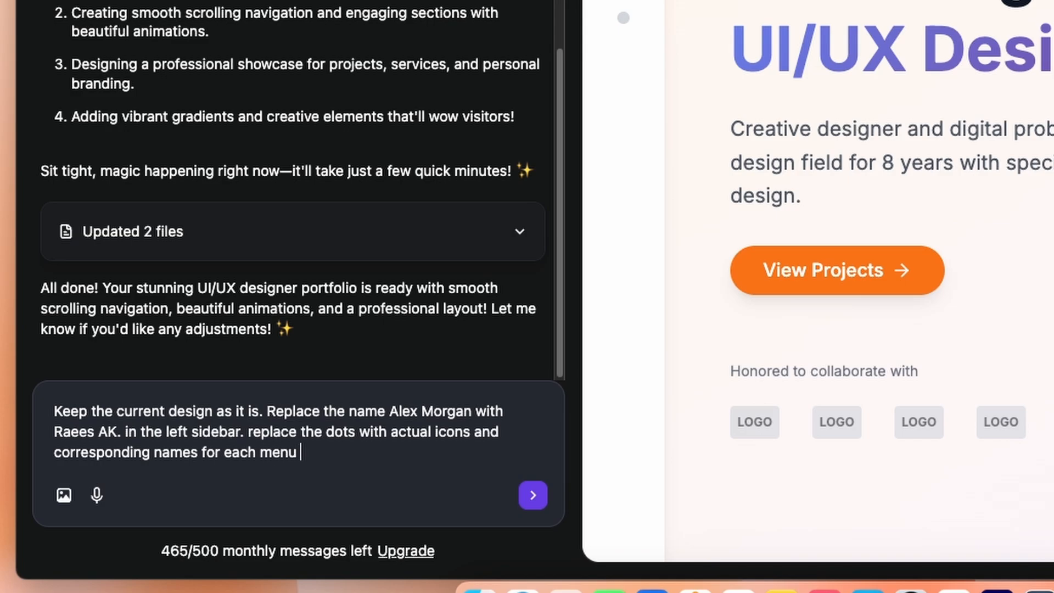
type("item.")
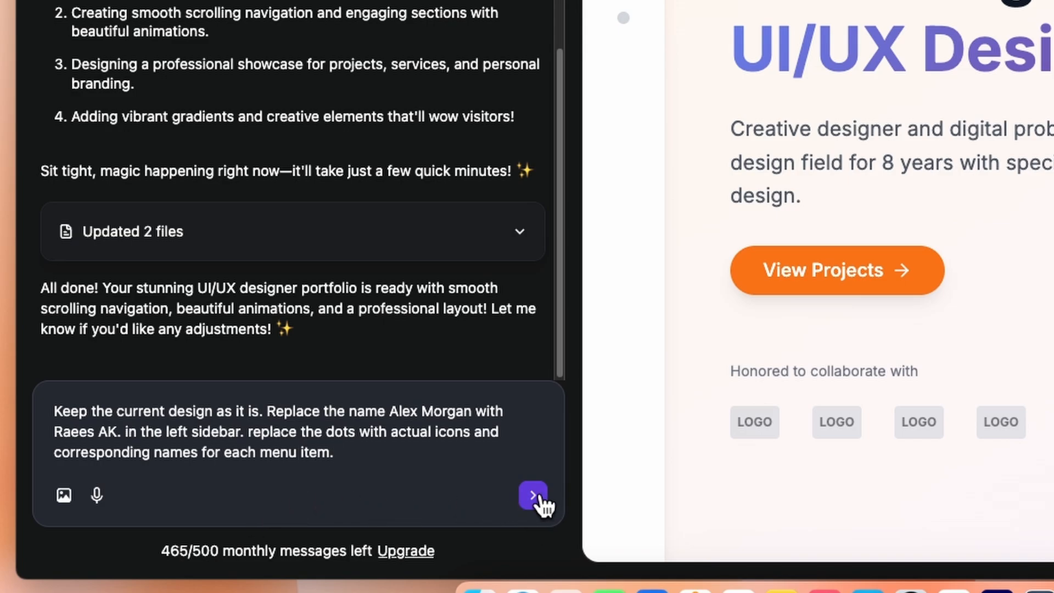
left_click(532, 495)
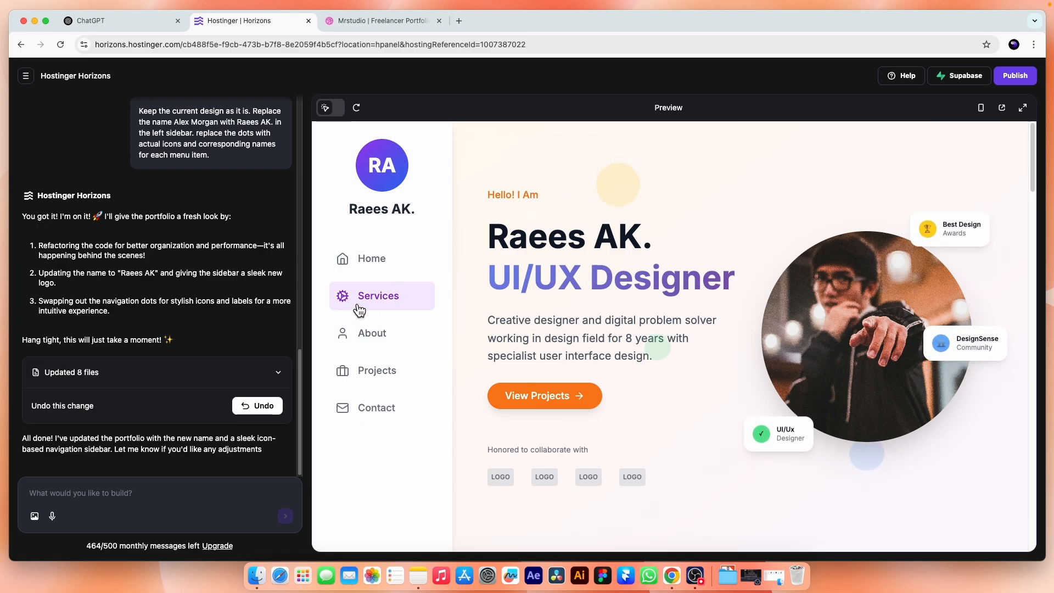
mouse_move(332, 411)
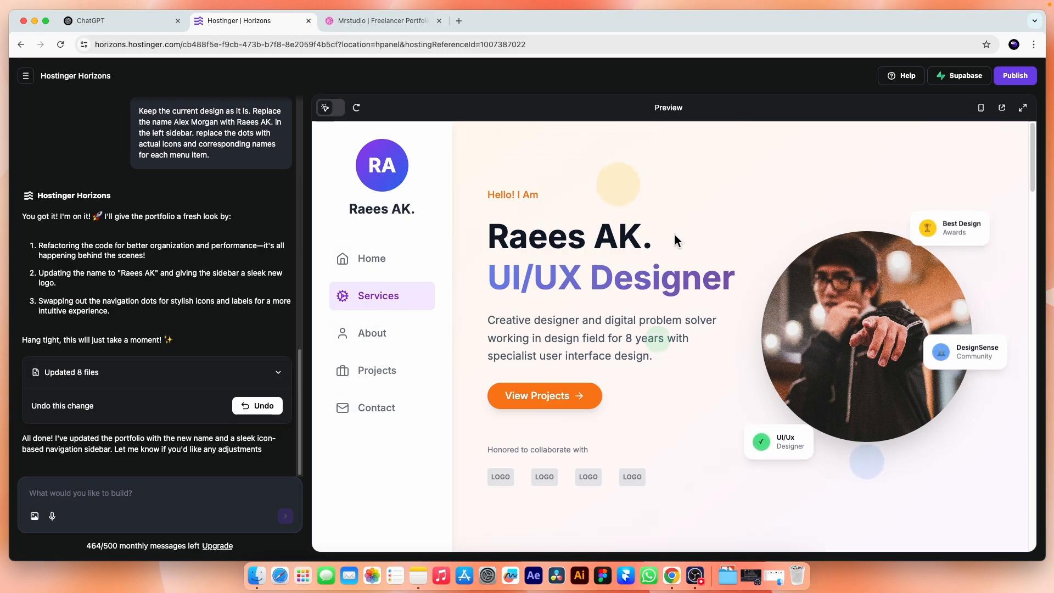
Scroll the updated portfolio's services, about and projects sections, and try opening a project.
scroll("down", 3)
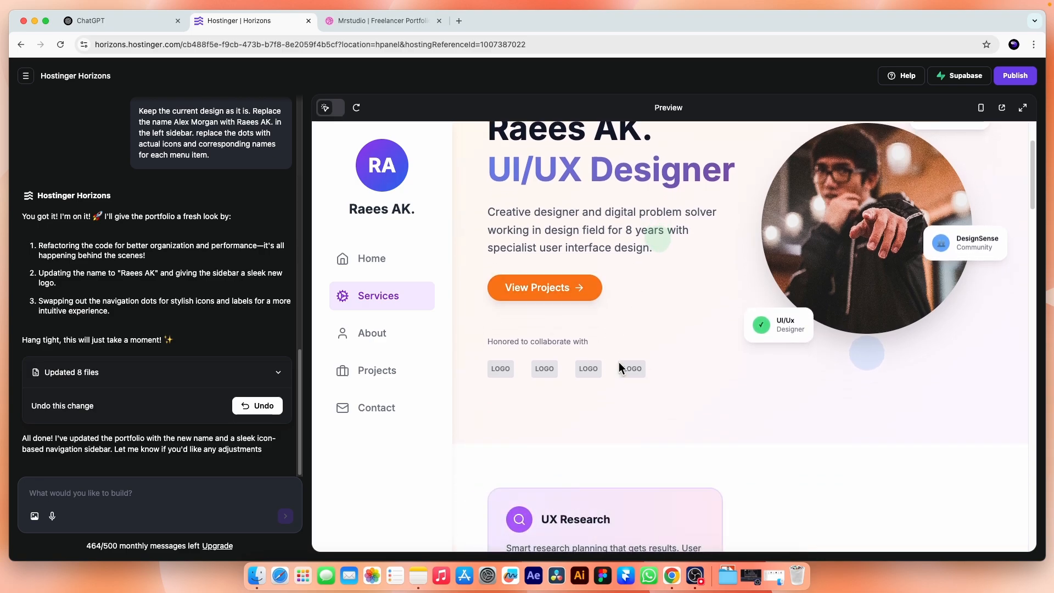
scroll("down", 3)
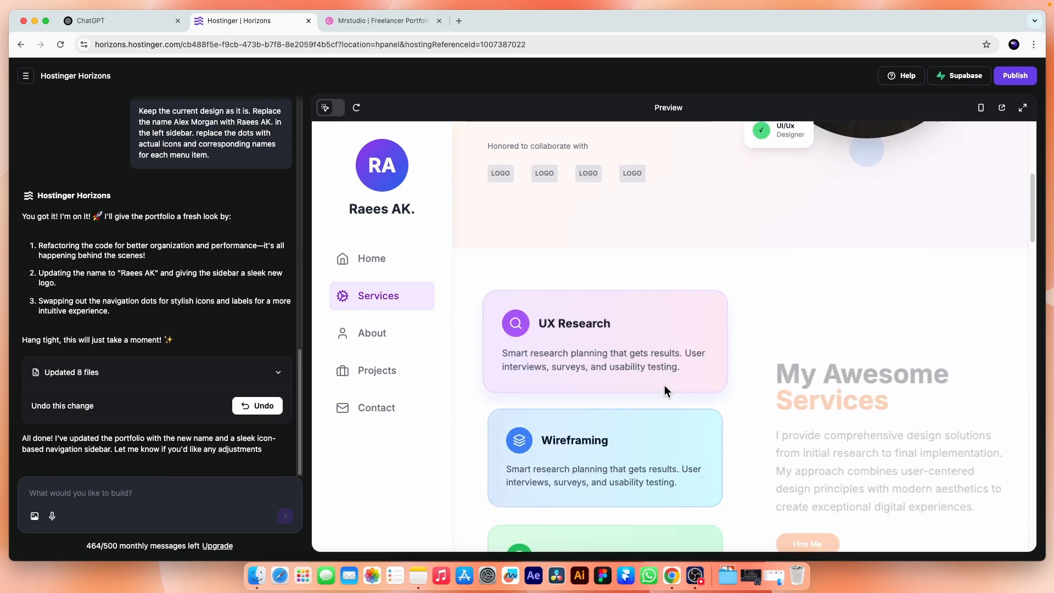
left_click(372, 333)
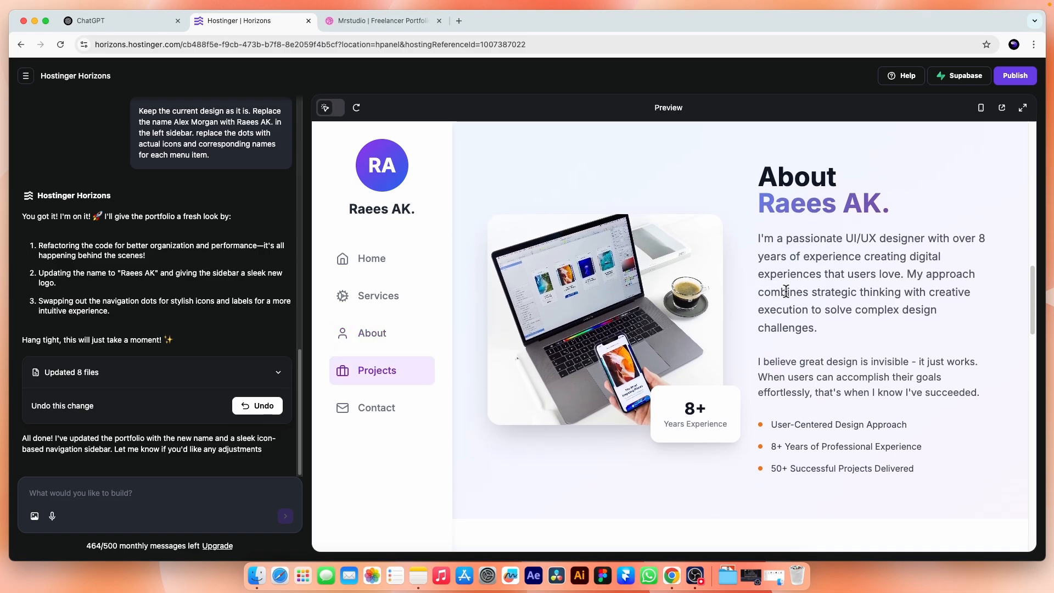
scroll("down", 3)
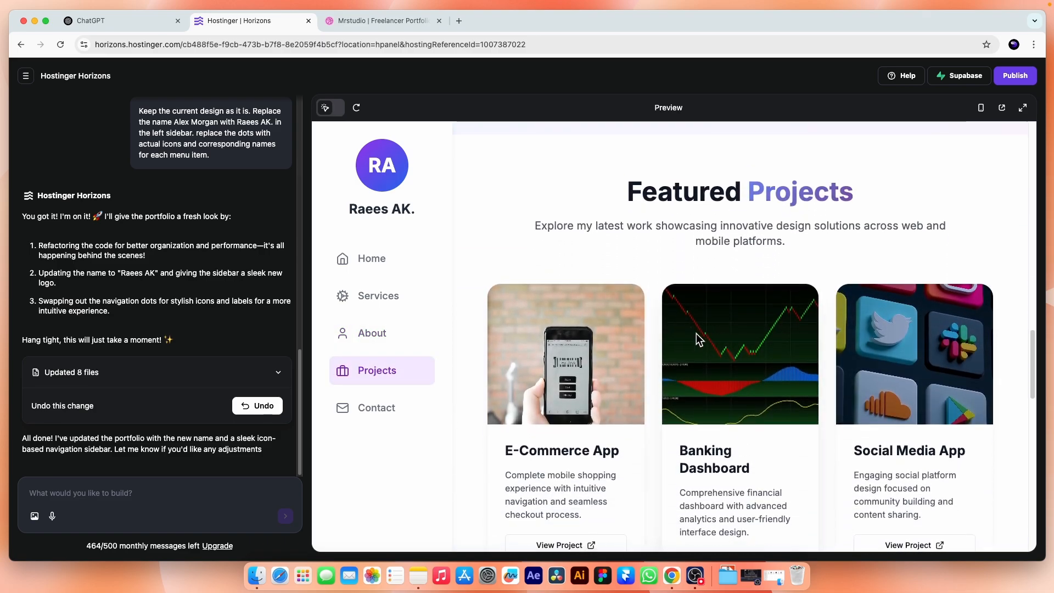
scroll("down", 3)
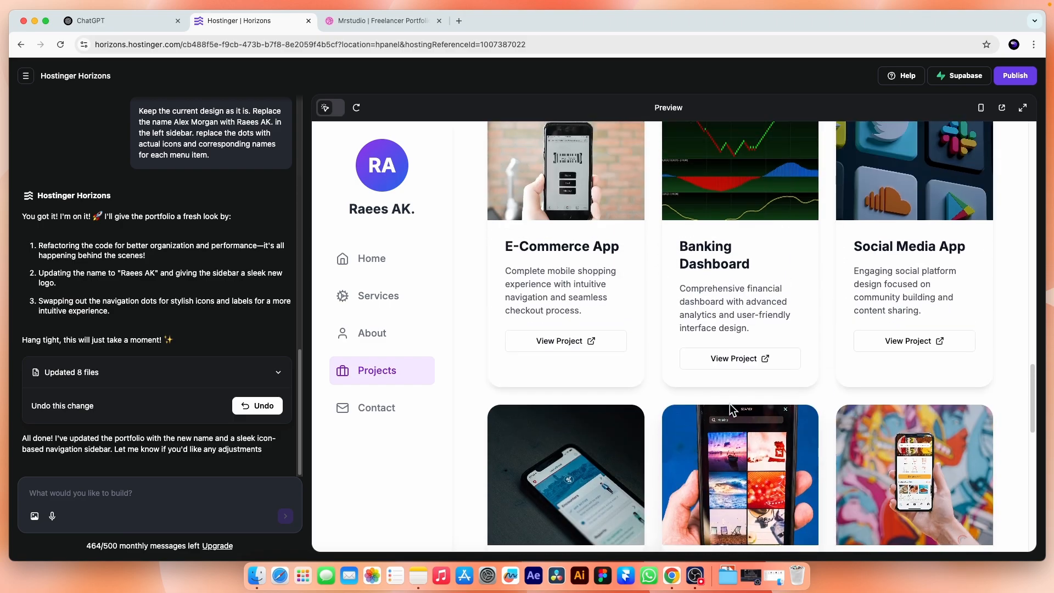
scroll("up", 3)
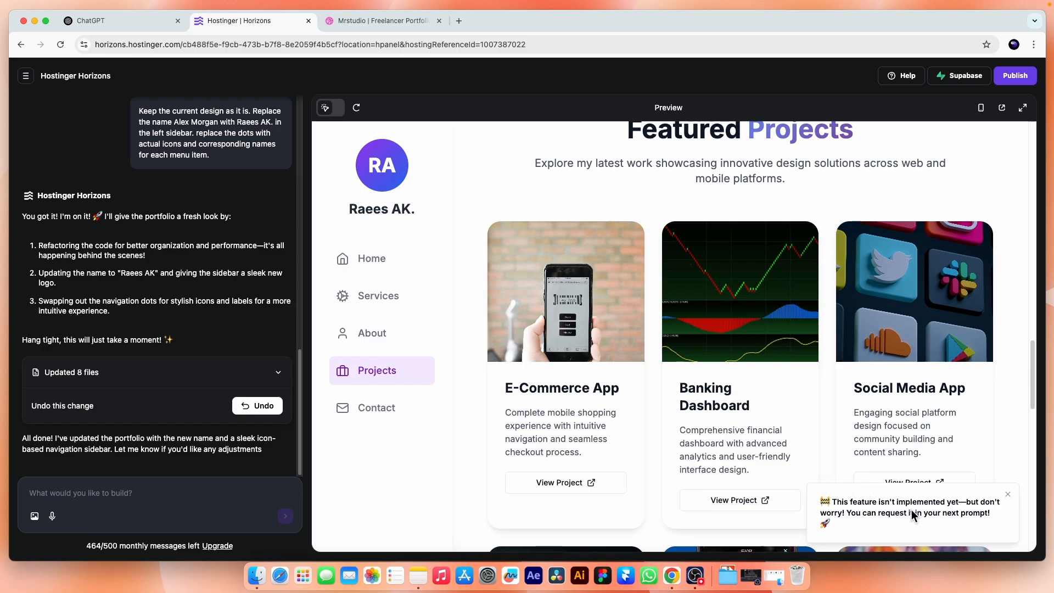
mouse_move(917, 527)
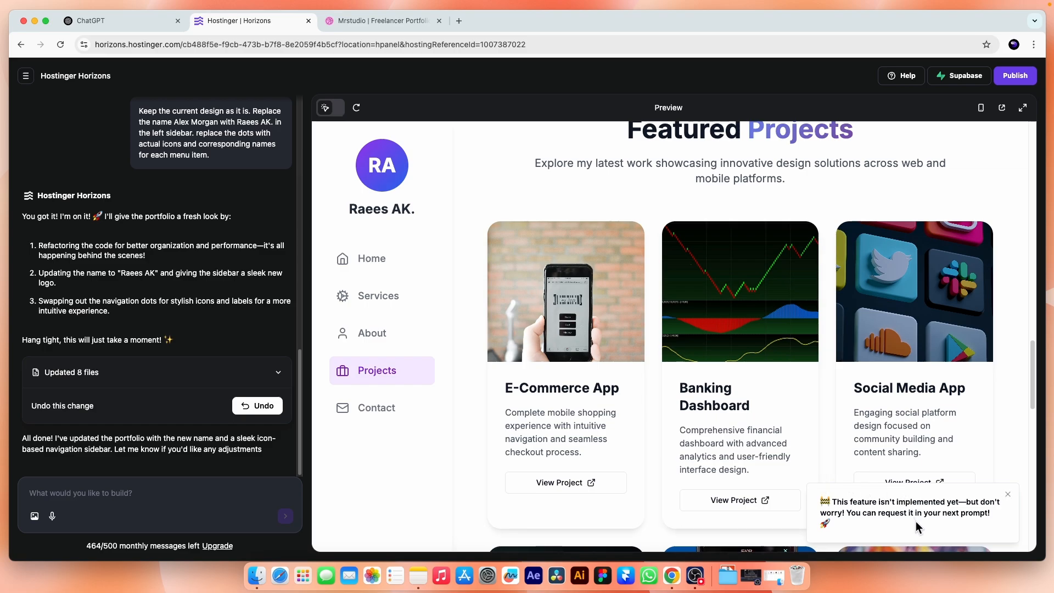
Close the not-implemented notice and scroll back and forth through the featured projects grid.
left_click(1007, 494)
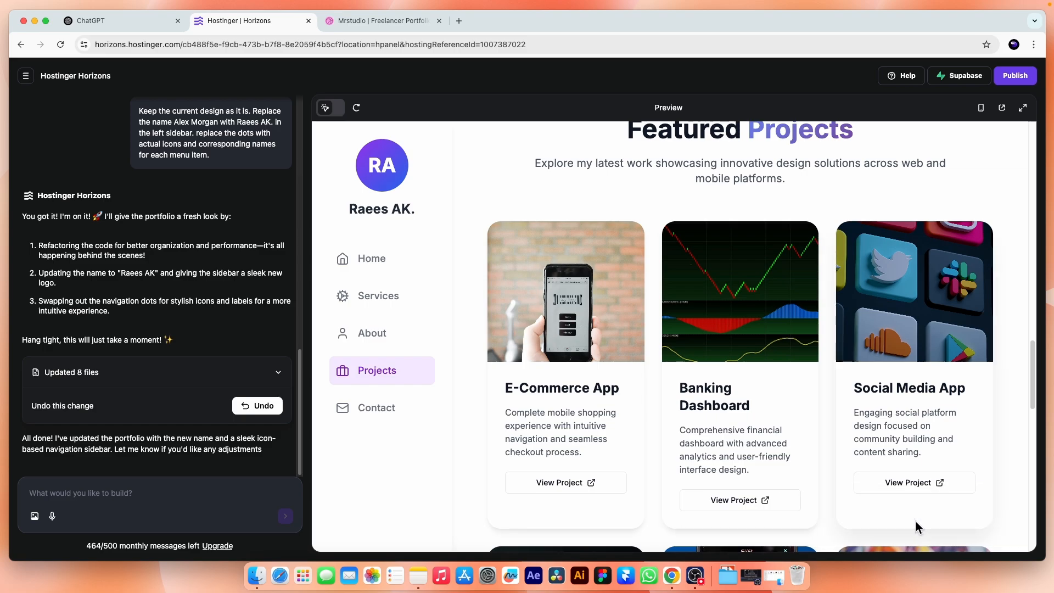
mouse_move(839, 329)
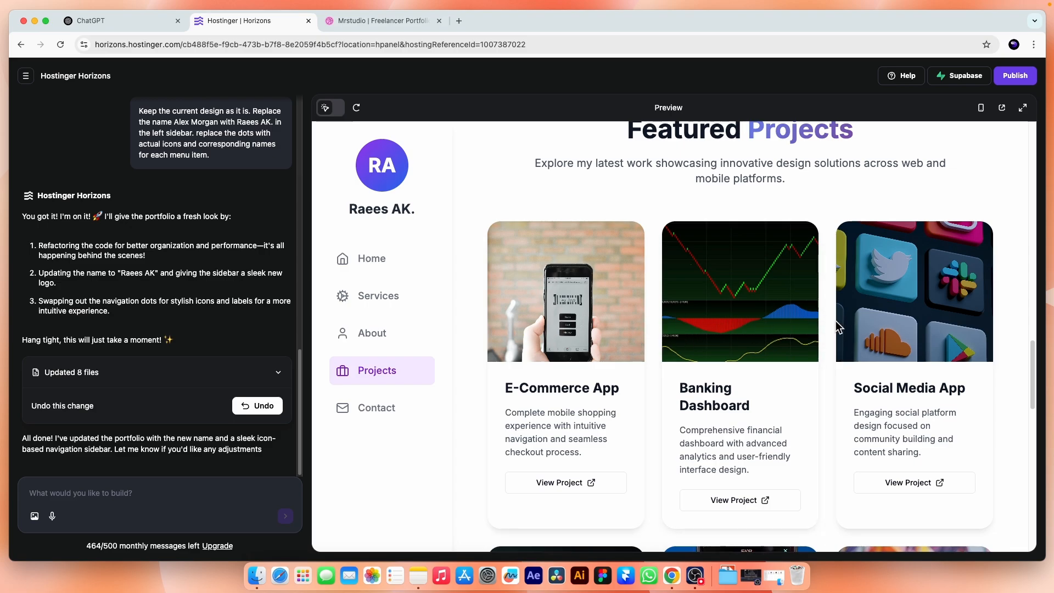
scroll("down", 3)
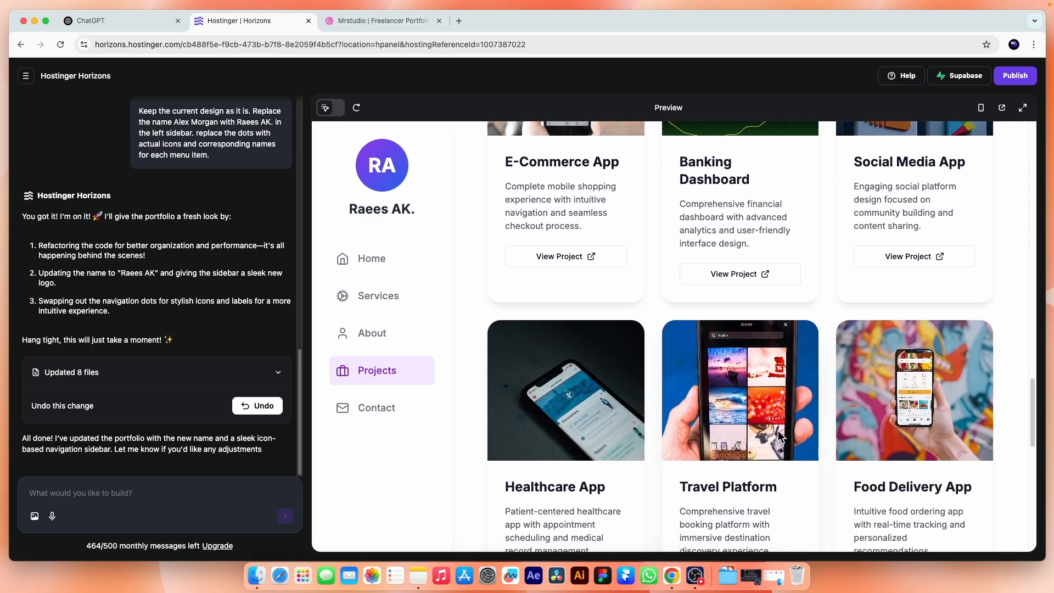
scroll("up", 3)
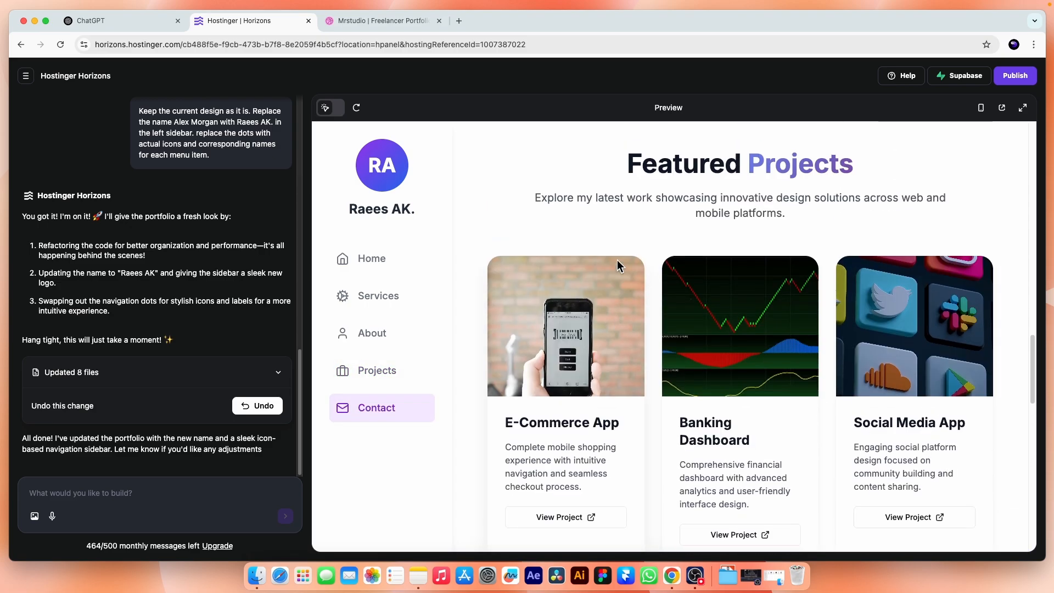
scroll("down", 3)
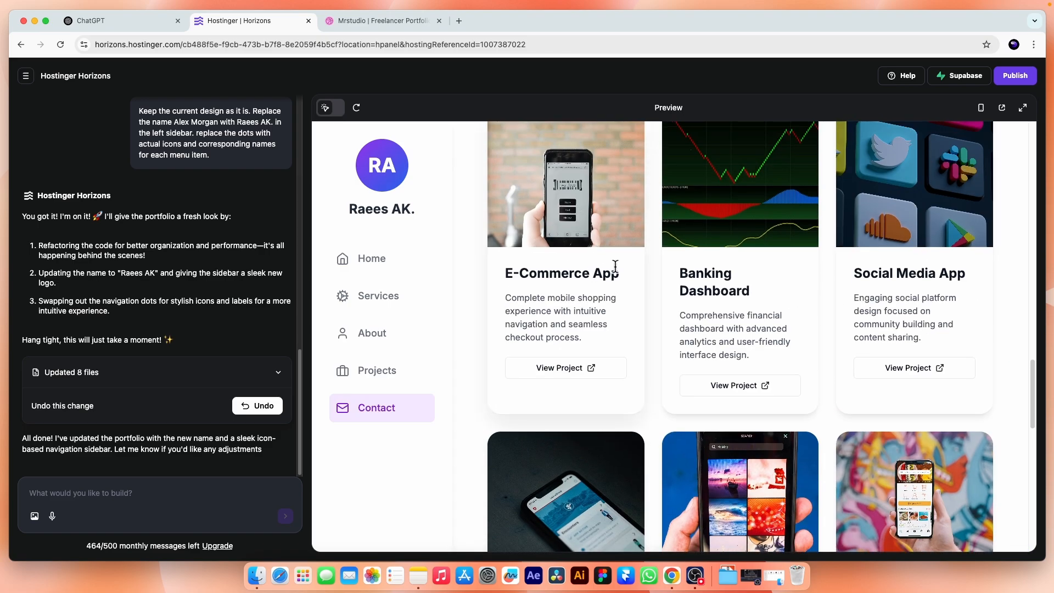
scroll("up", 3)
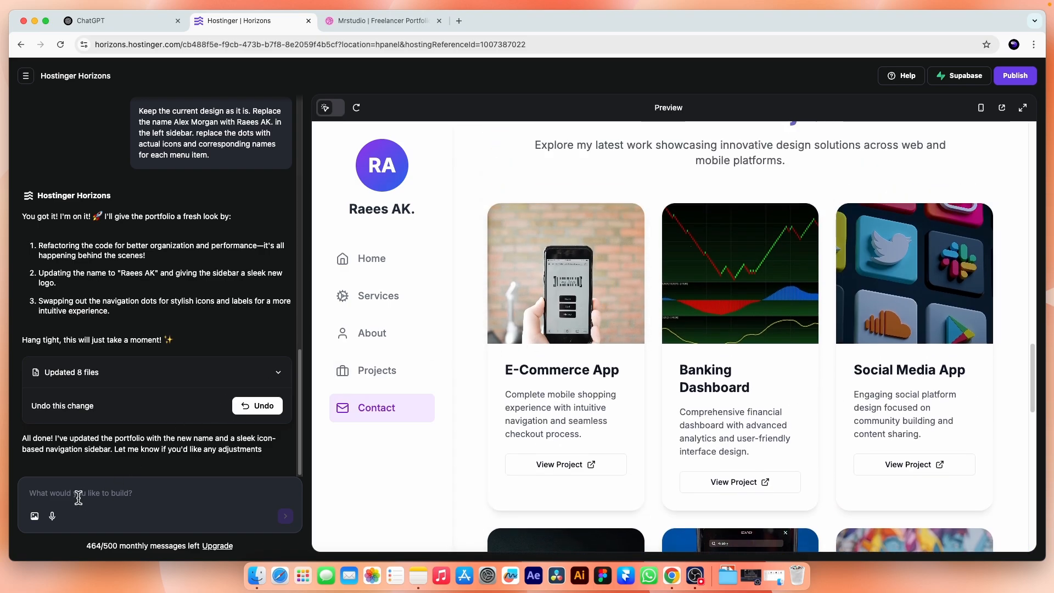
mouse_move(98, 511)
type("For each featured project")
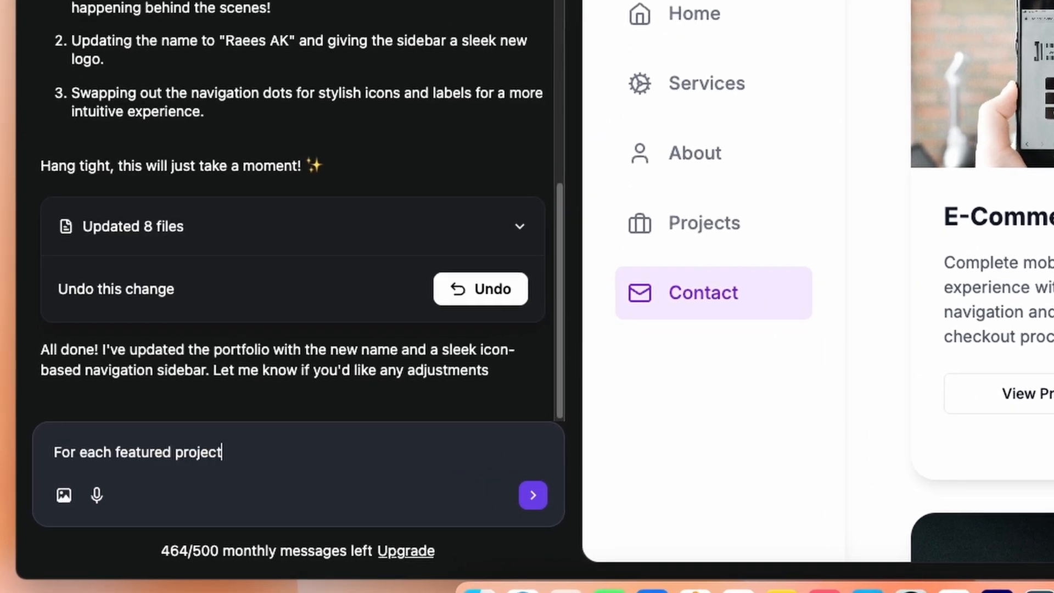
Type a prompt for per-card case-study pages with image, title, description, tools and highlights.
type("card, create a sepe")
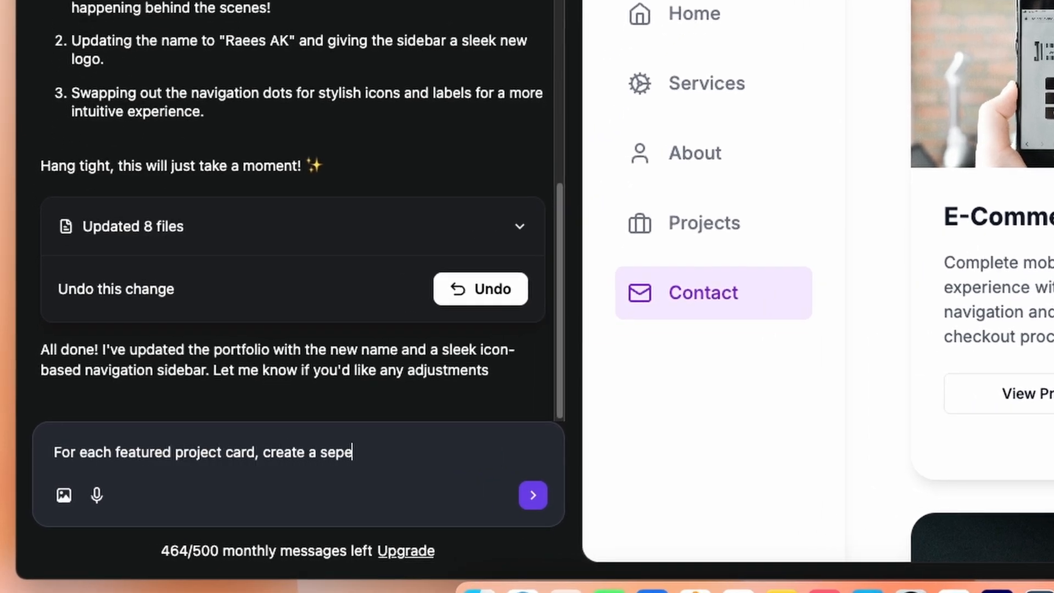
type("rate page that opens")
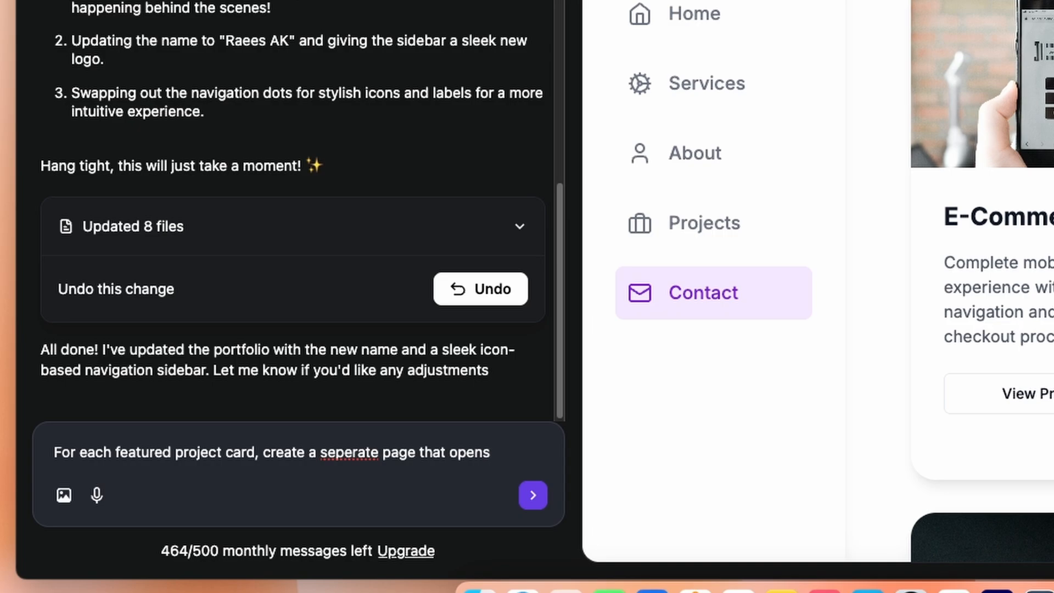
type("when the user click")
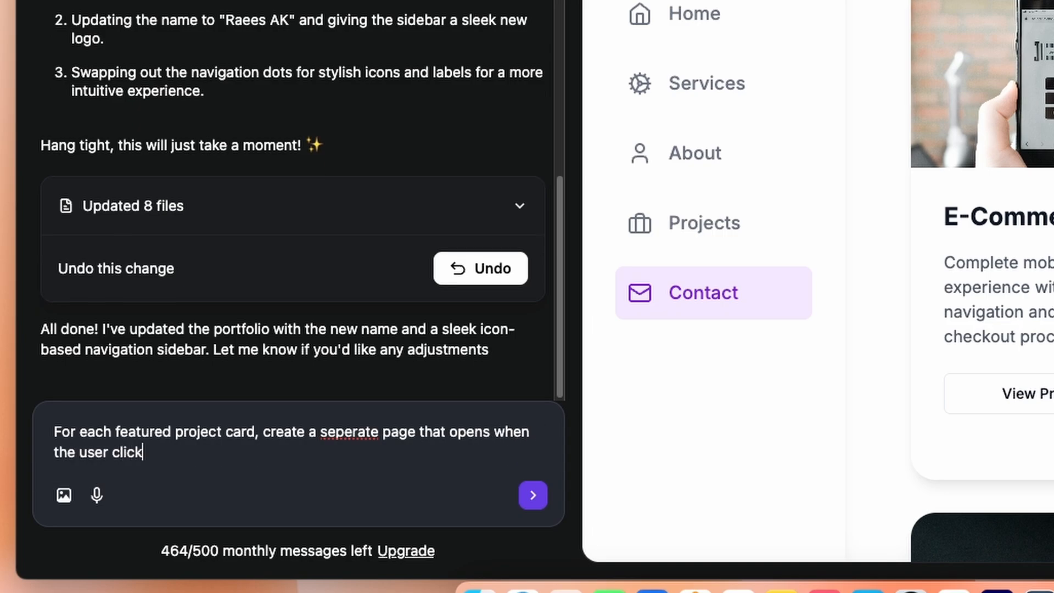
type("s on the card. on t")
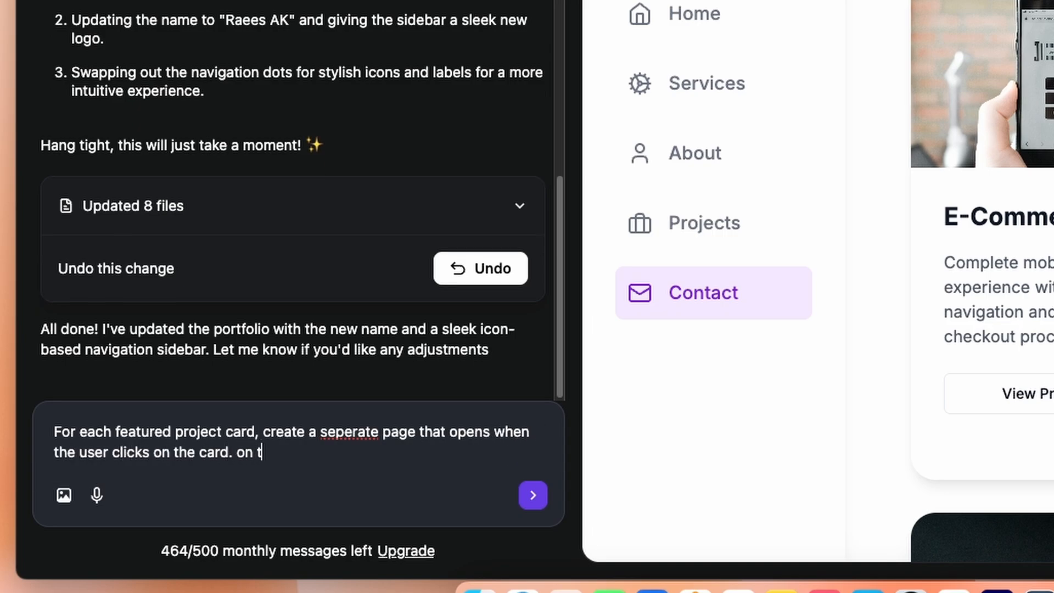
type("hat page, display a detailed case study")
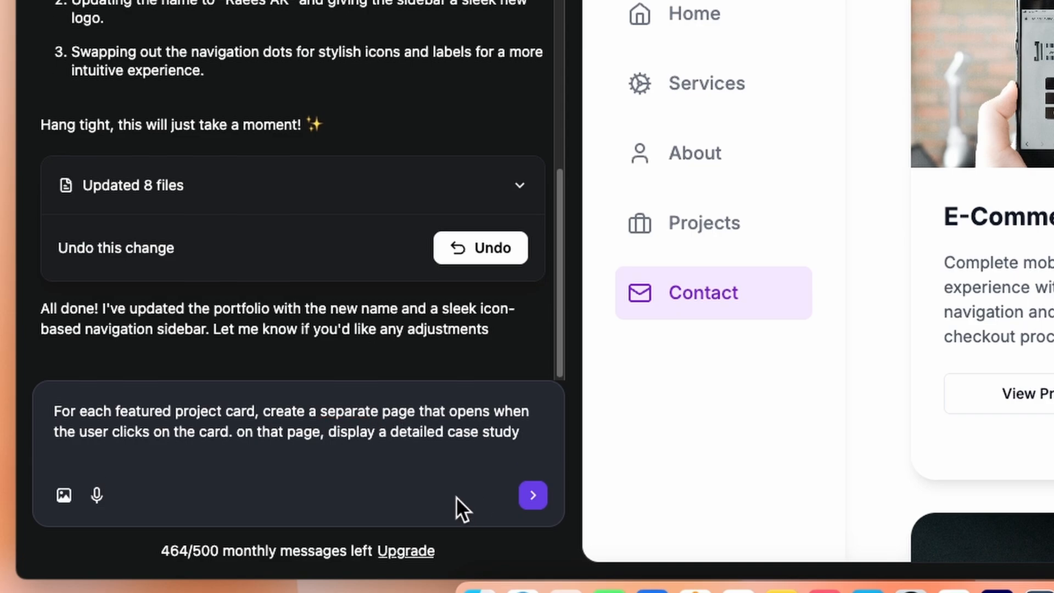
type("of the project,")
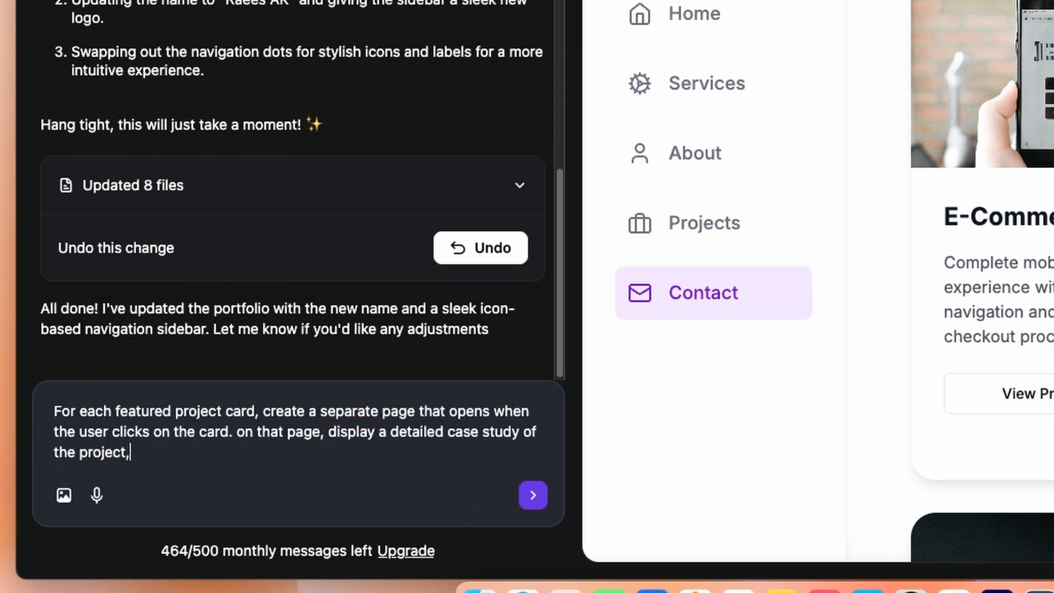
type("including a large")
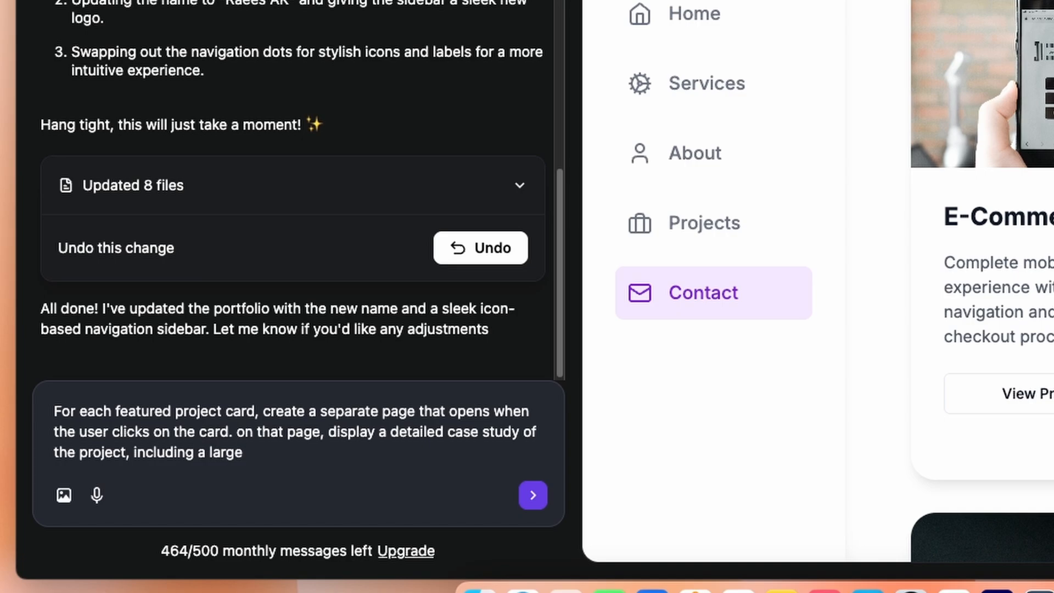
type("project image")
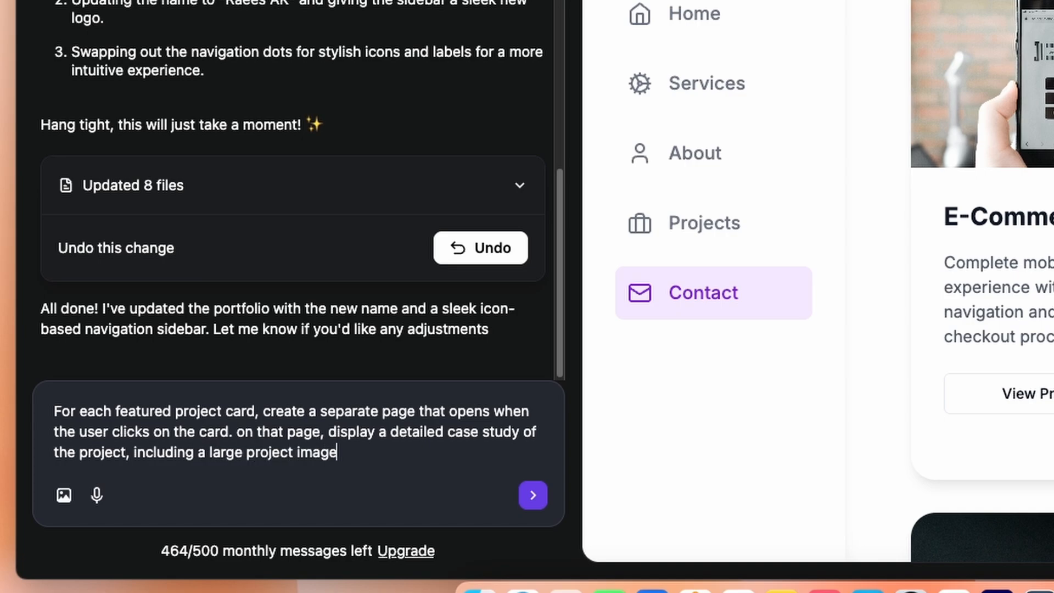
type(", project title, a descr")
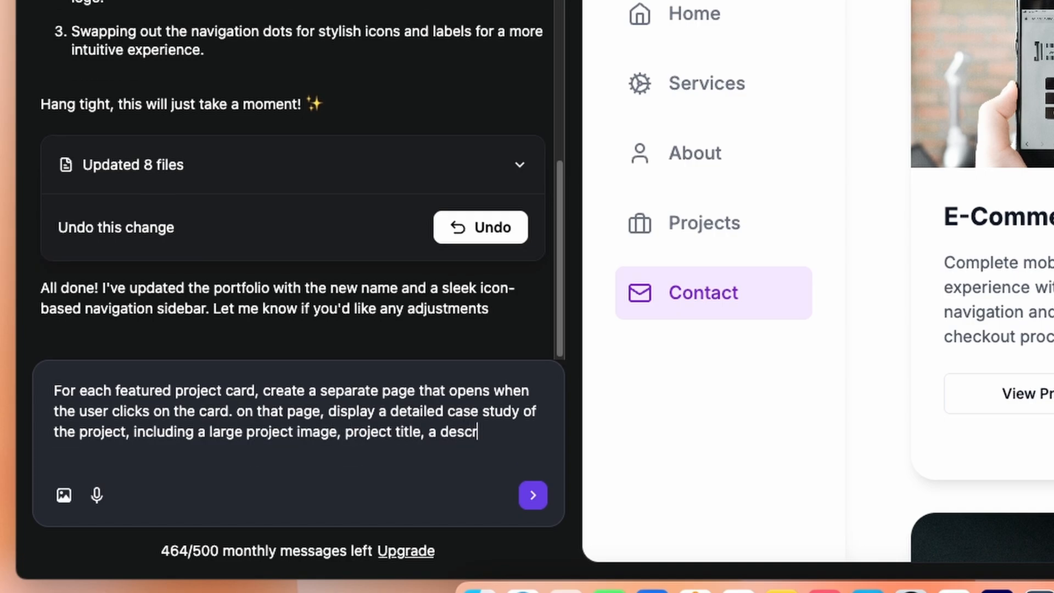
type("iption, the tool used")
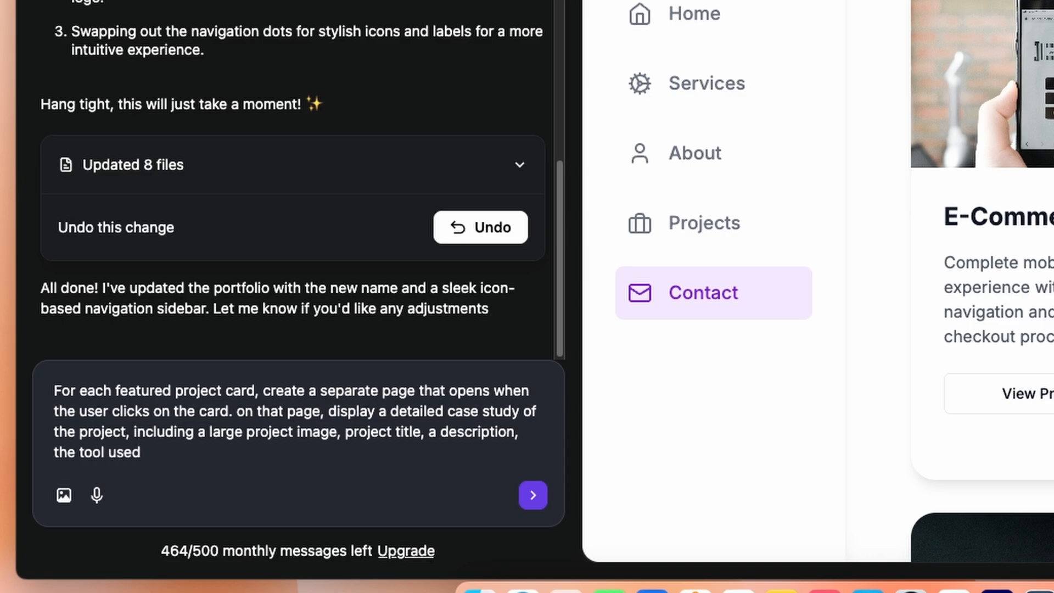
type("and key highlight")
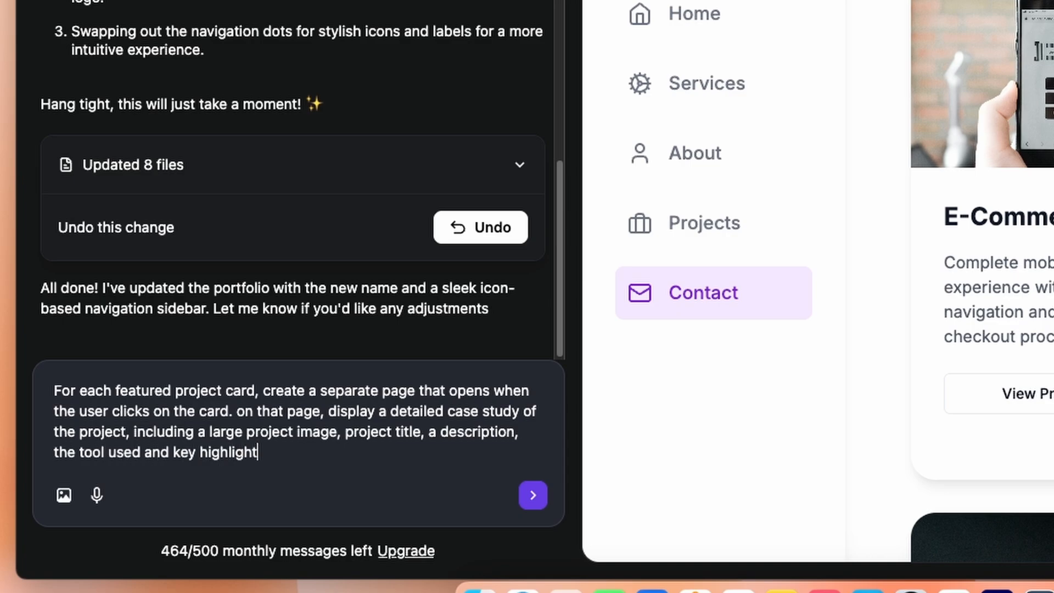
type("s of the design process. plus use")
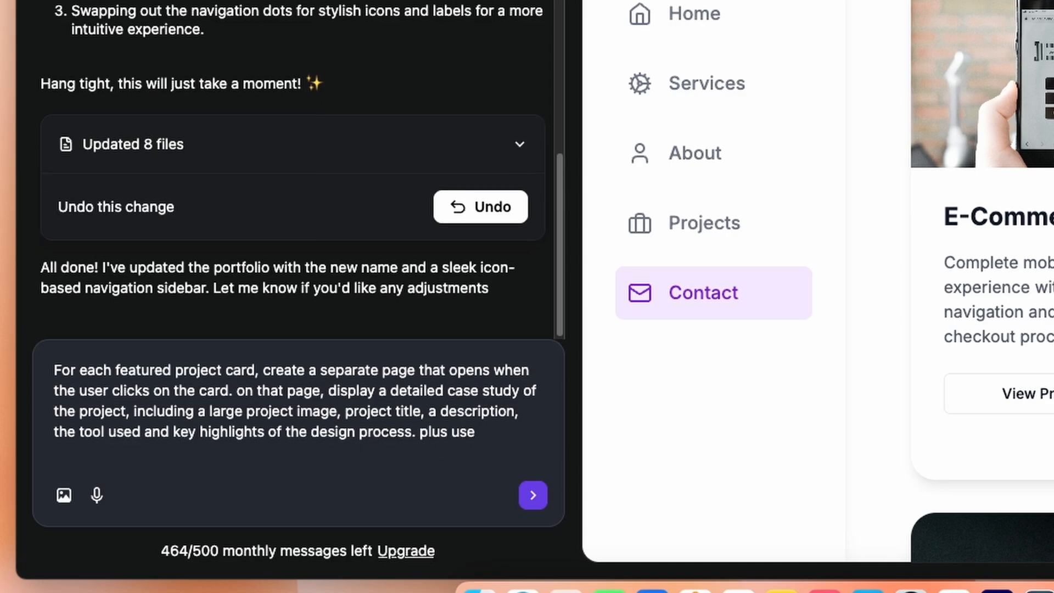
type("the attached thumbnails for")
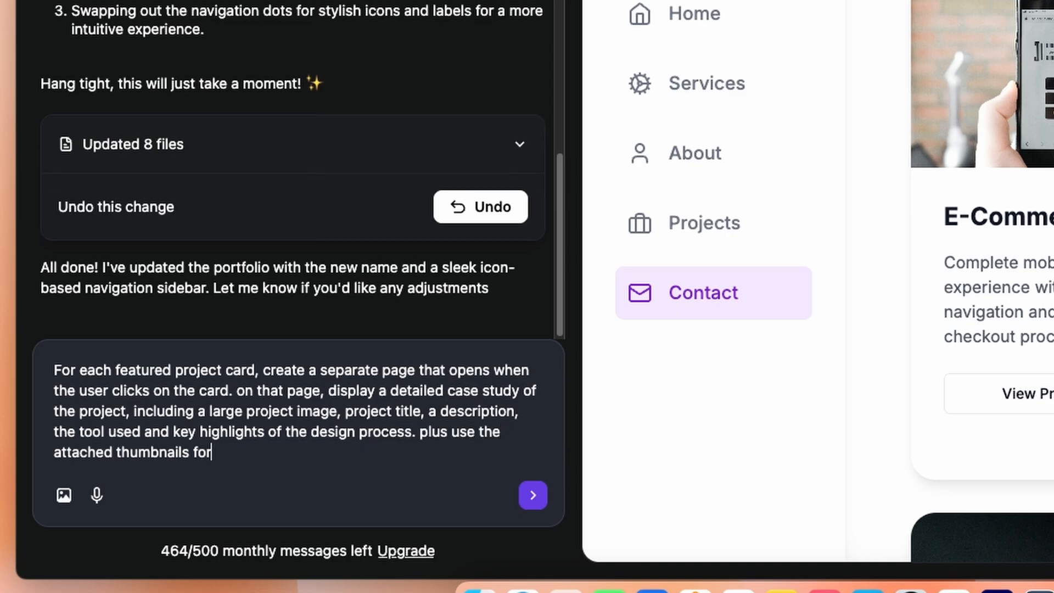
type("the featured projects.")
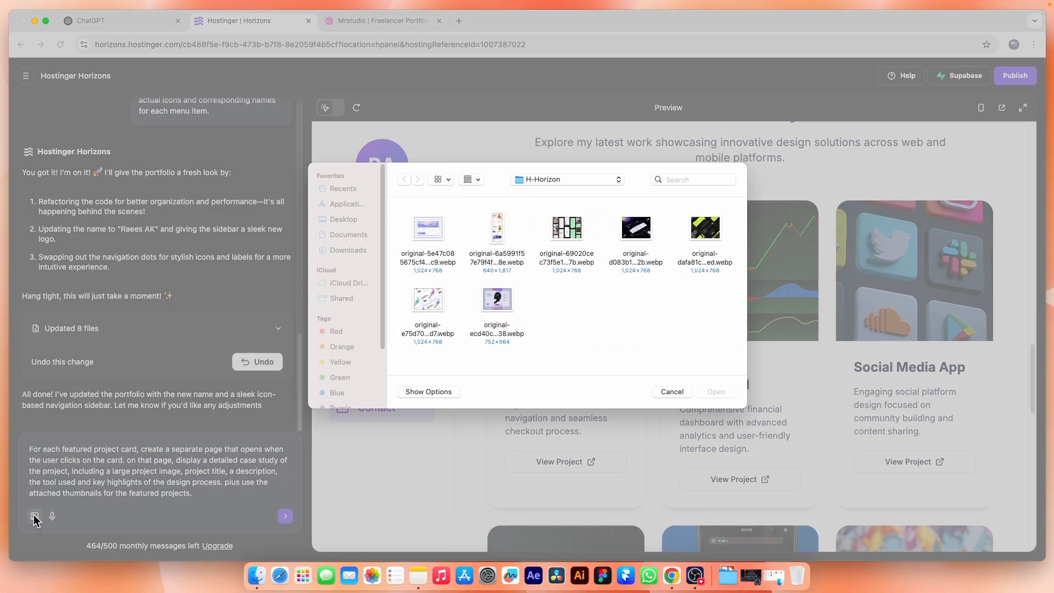
Attach the chosen project thumbnail .webp images and send the case-study request.
left_click(428, 228)
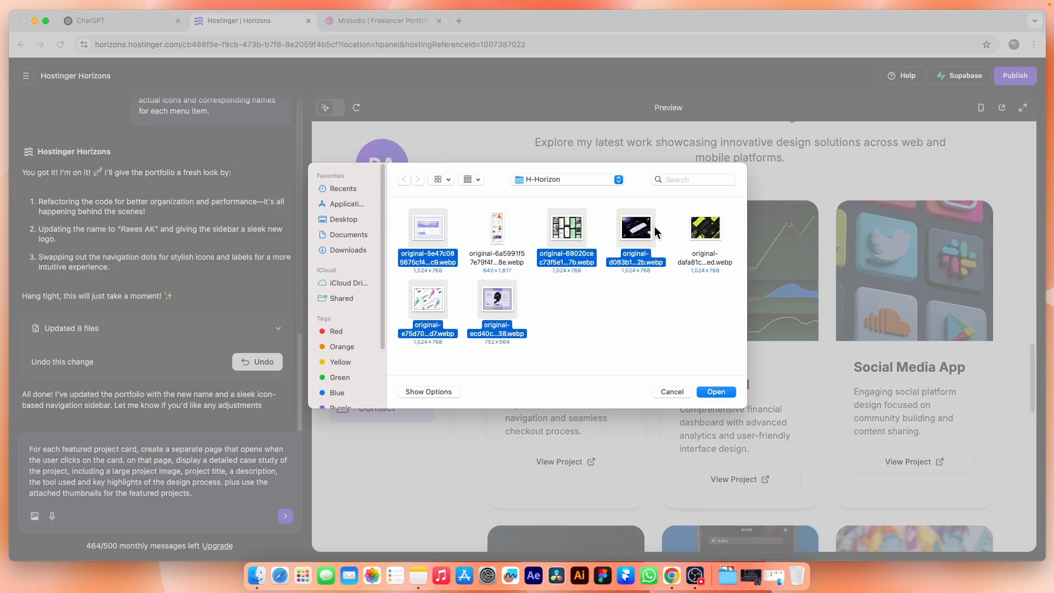
left_click(715, 392)
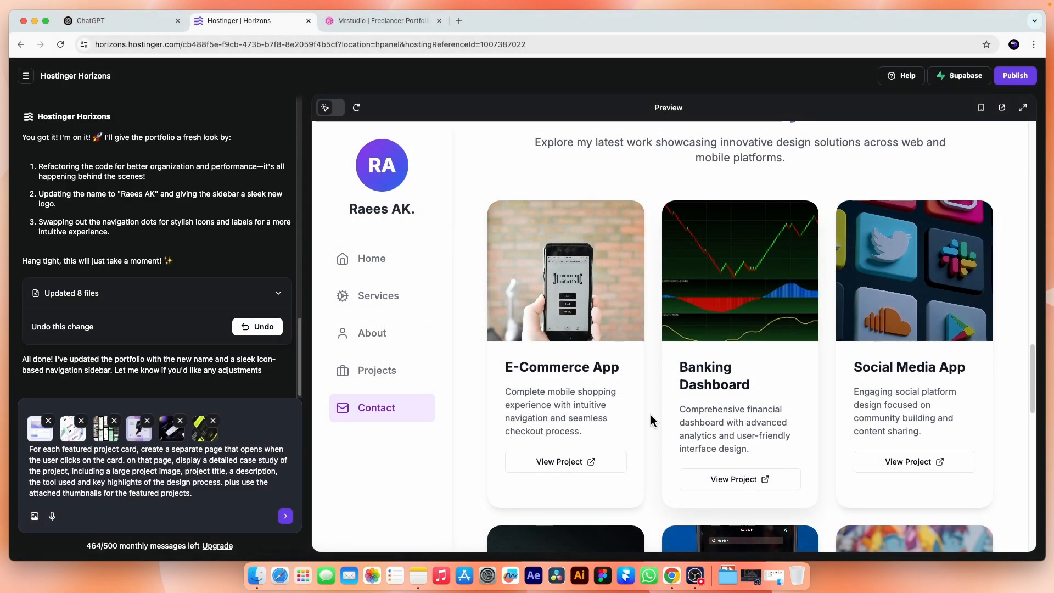
left_click(285, 515)
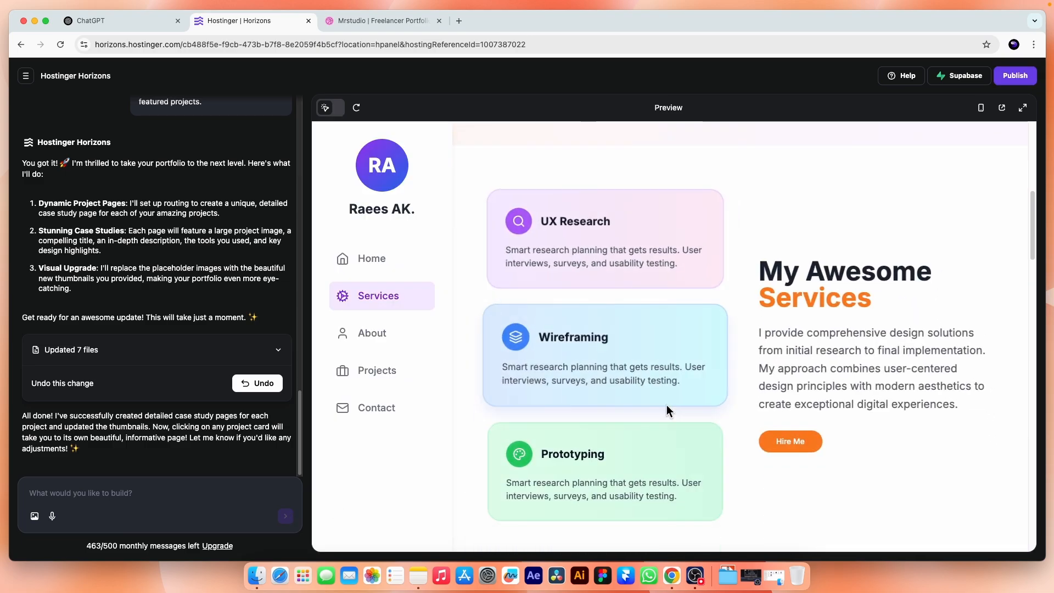
Scroll the Projects cards to confirm the new thumbnails, then open the E-Commerce App project.
left_click(378, 371)
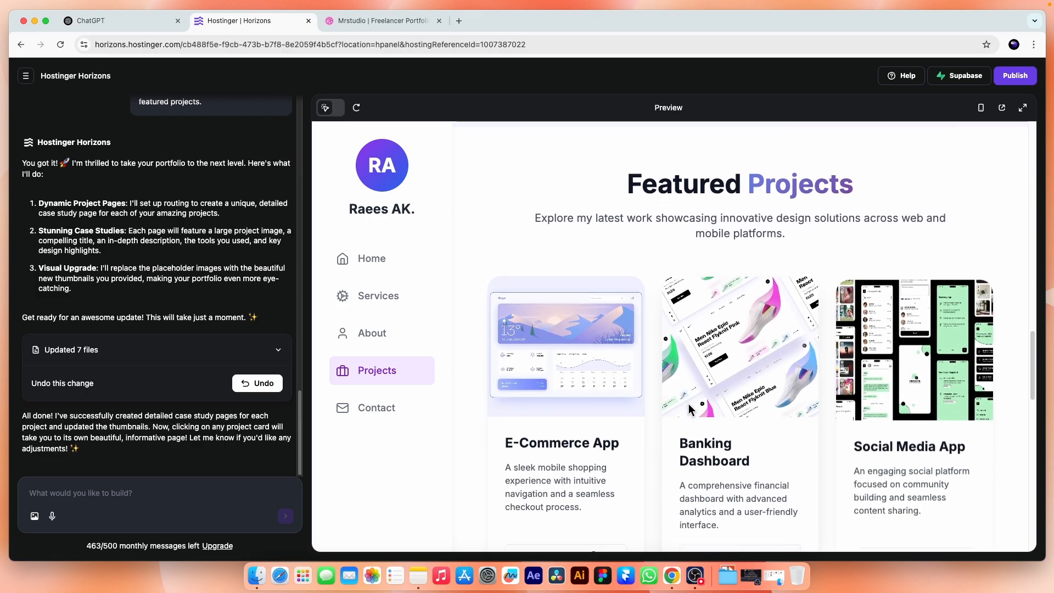
scroll("down", 3)
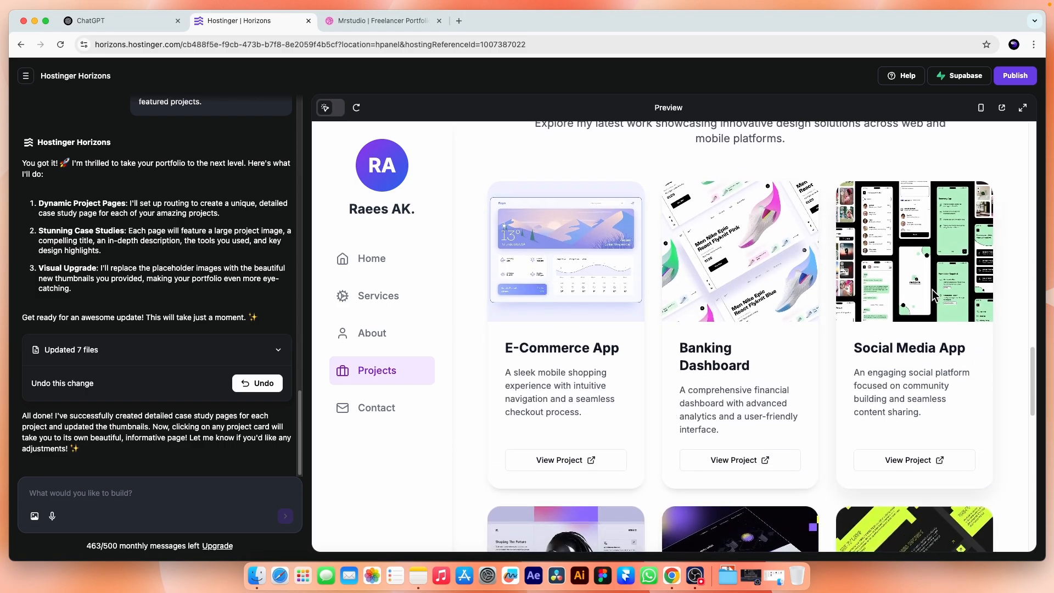
scroll("down", 3)
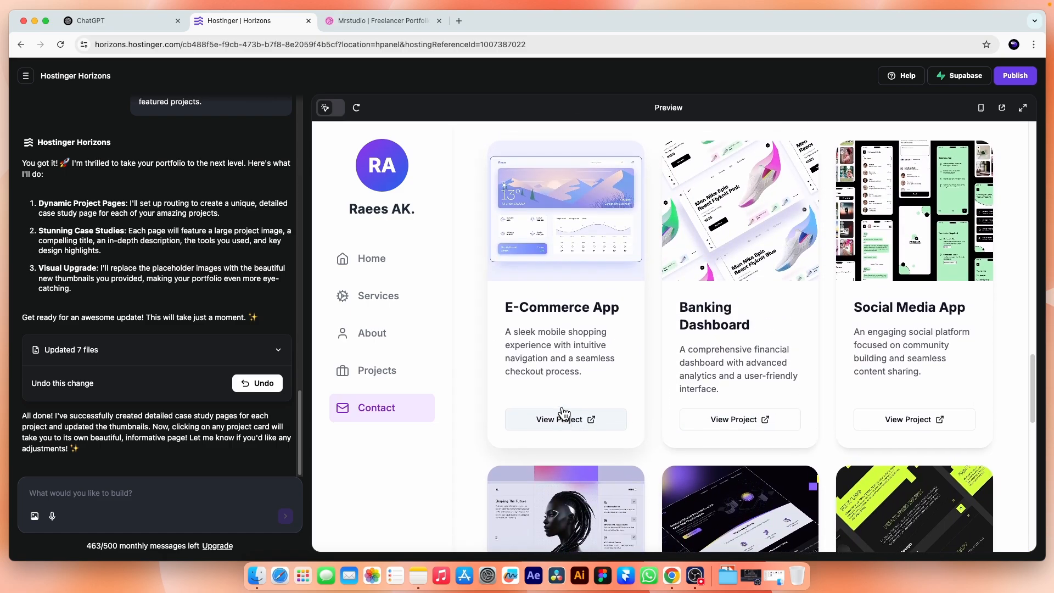
scroll("up", 3)
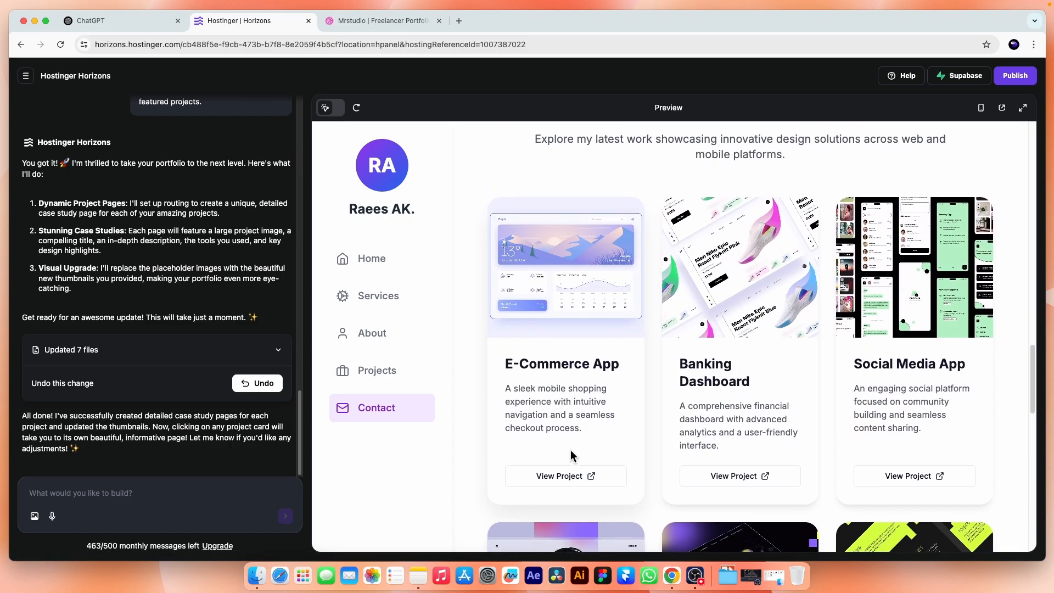
left_click(565, 476)
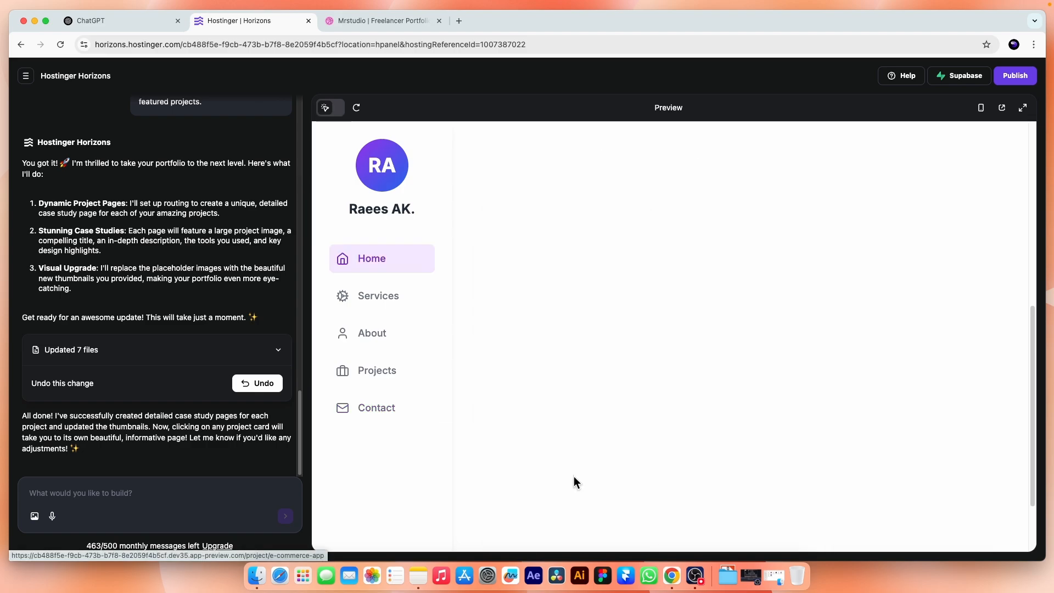
Scroll the E-Commerce App case study's image, overview, tools and highlights, then back to top.
left_click(574, 482)
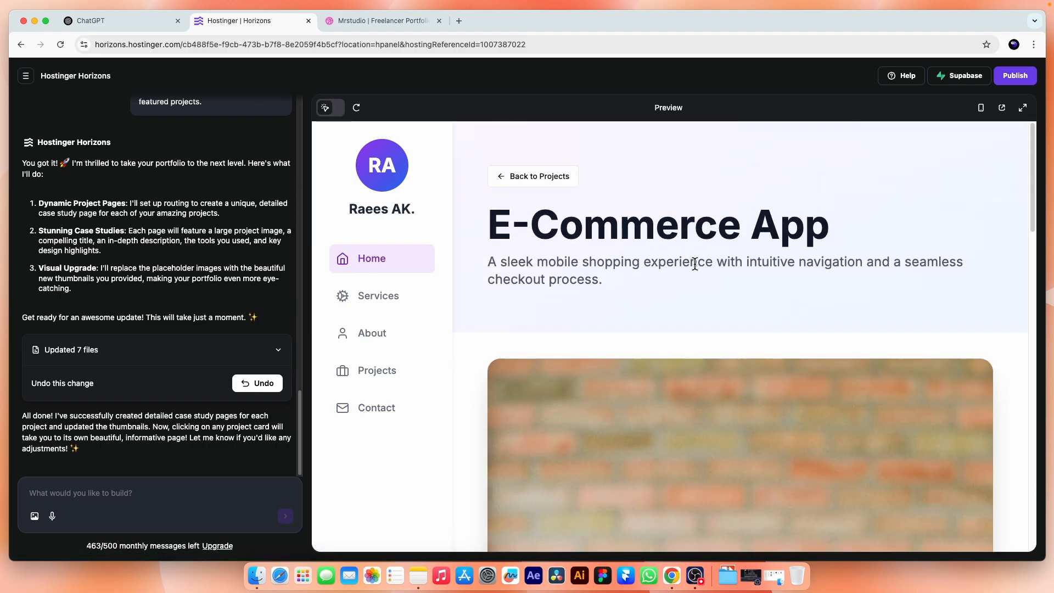
mouse_move(738, 275)
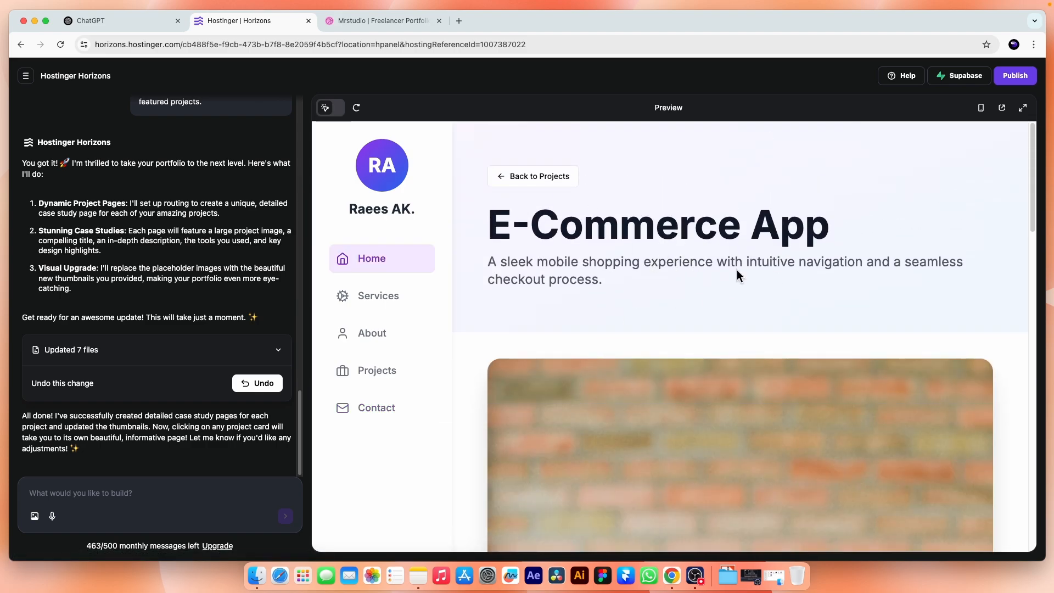
scroll("down", 3)
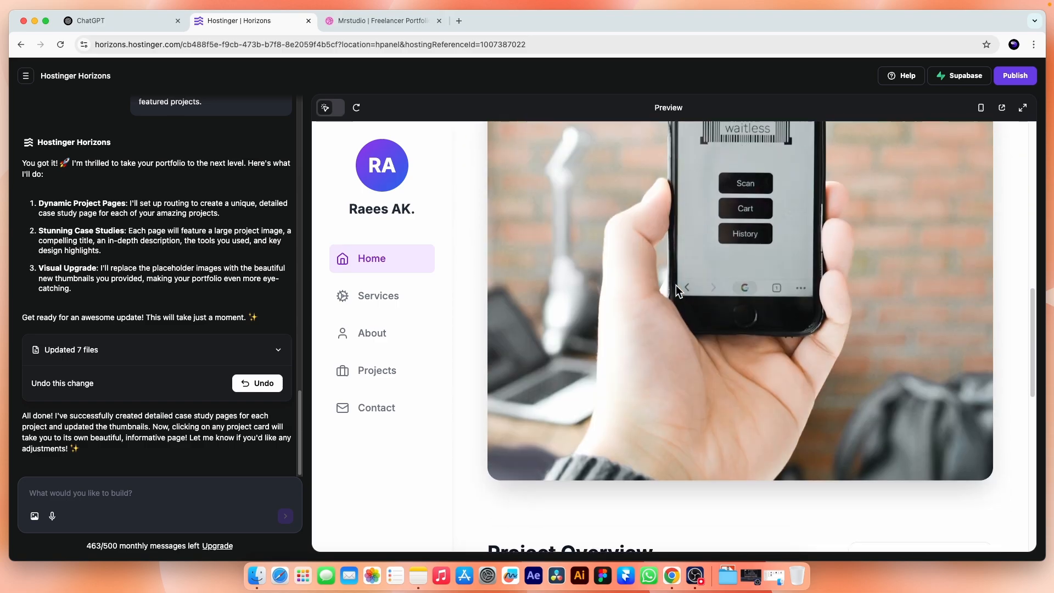
scroll("down", 3)
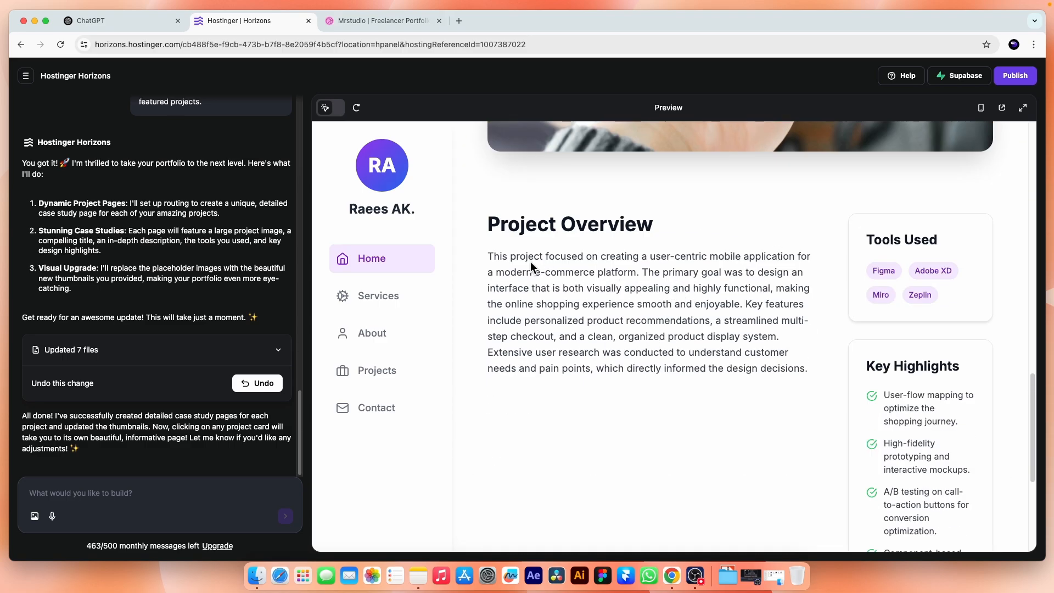
scroll("down", 3)
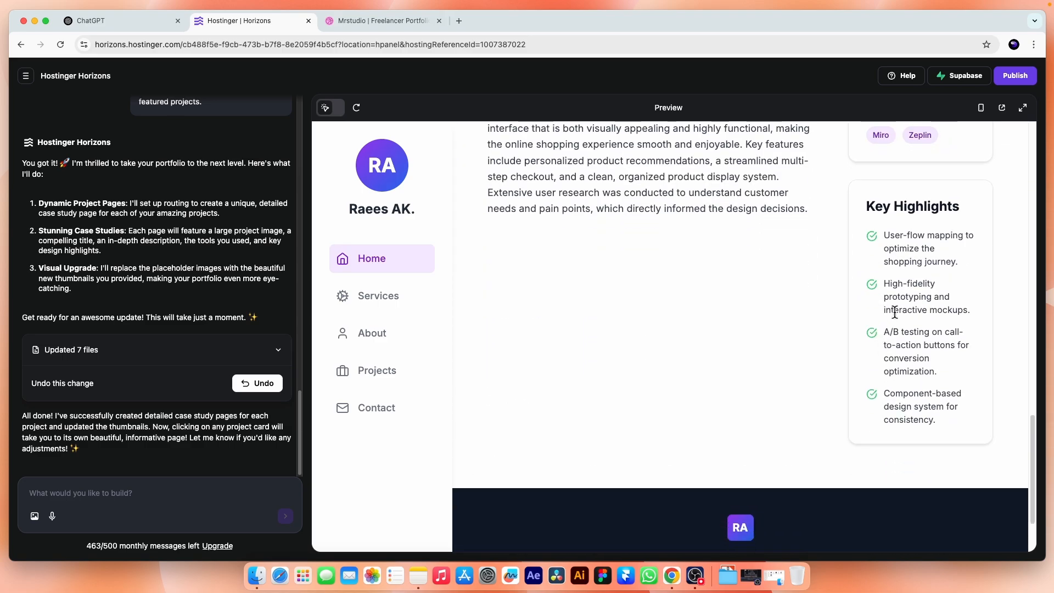
scroll("up", 3)
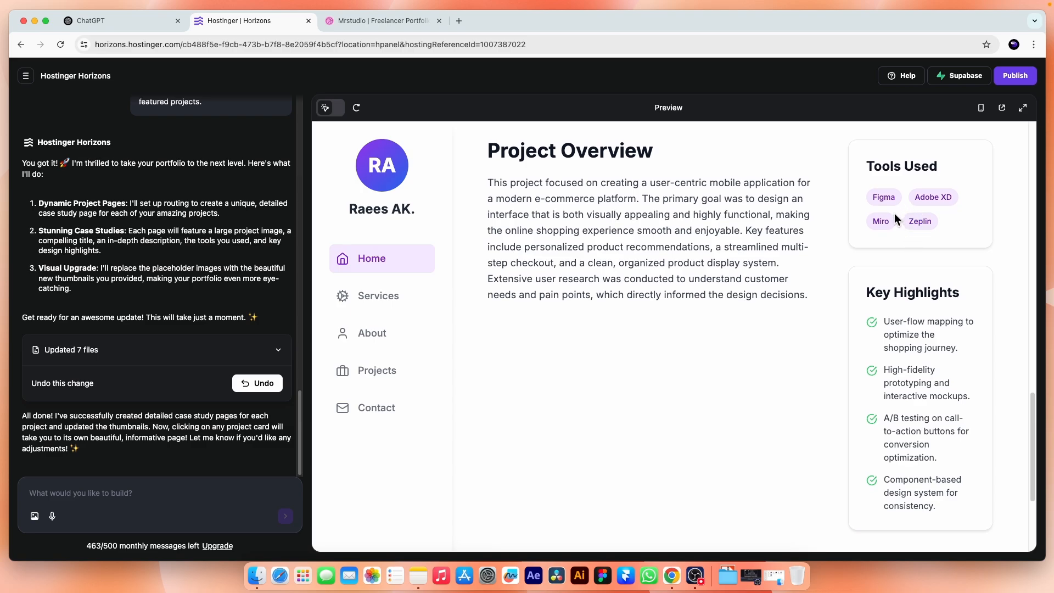
scroll("down", 3)
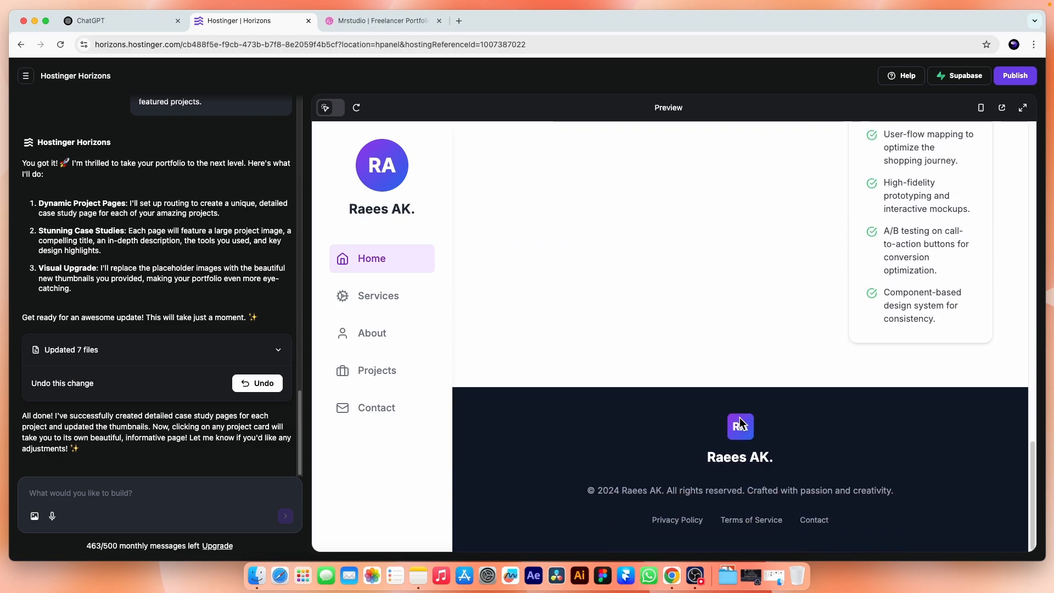
scroll("up", 3)
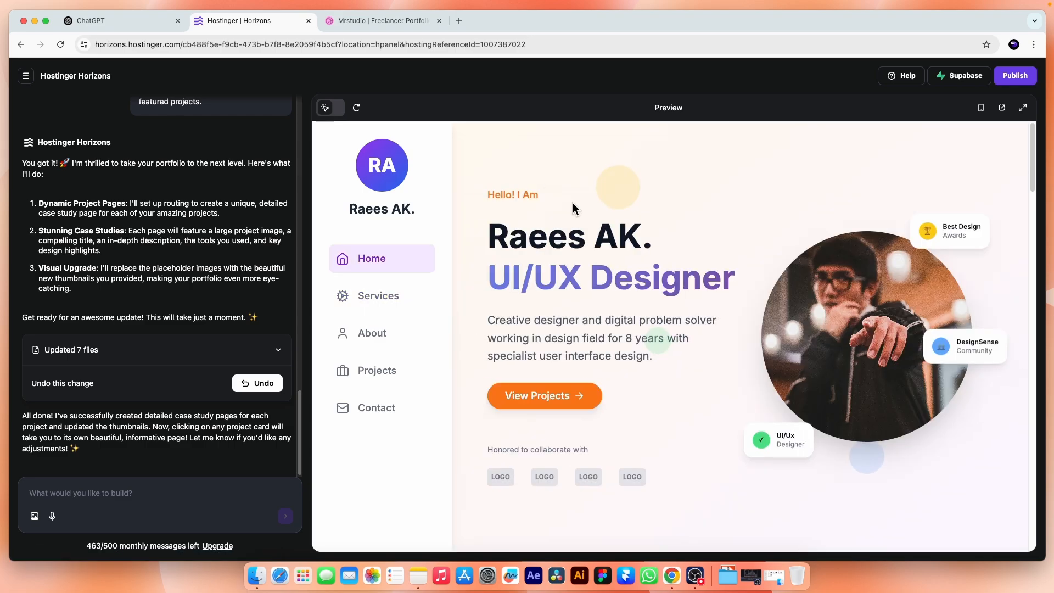
Try Start Your Project Today from the Contact section and dismiss its not-implemented notice.
left_click(378, 371)
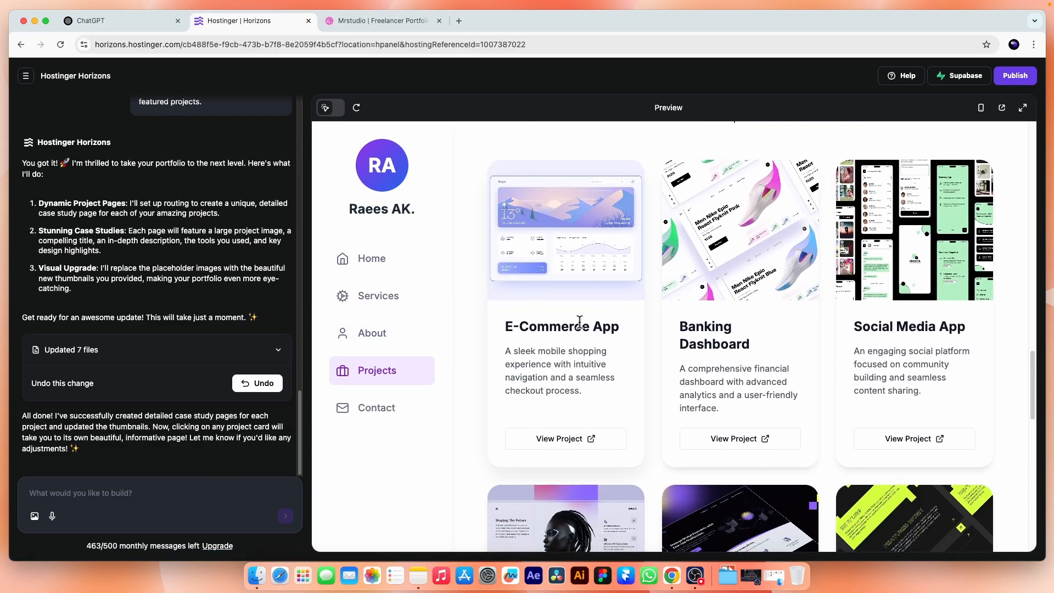
left_click(377, 408)
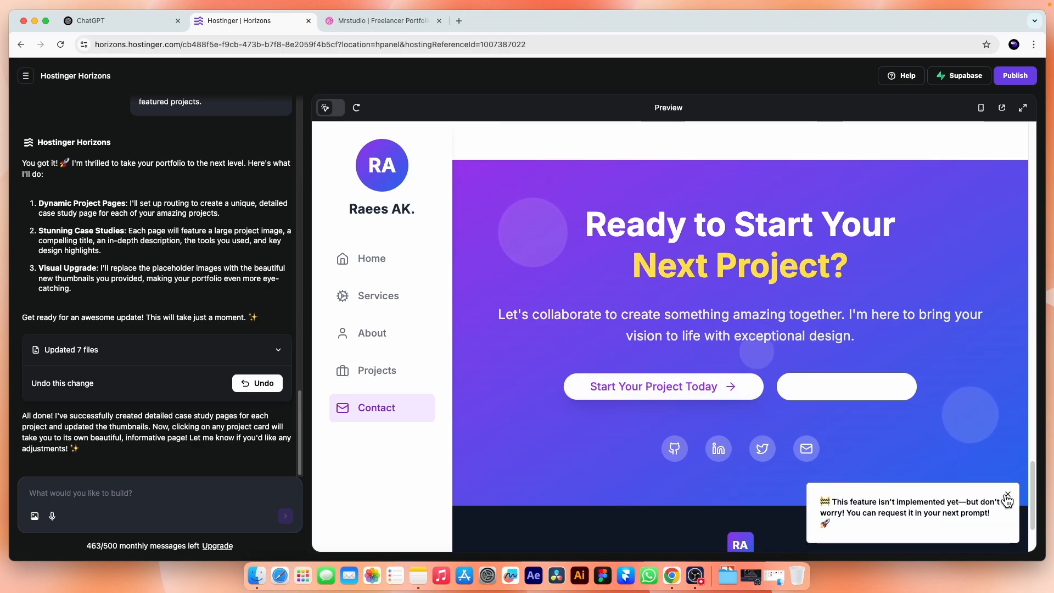
left_click(1006, 496)
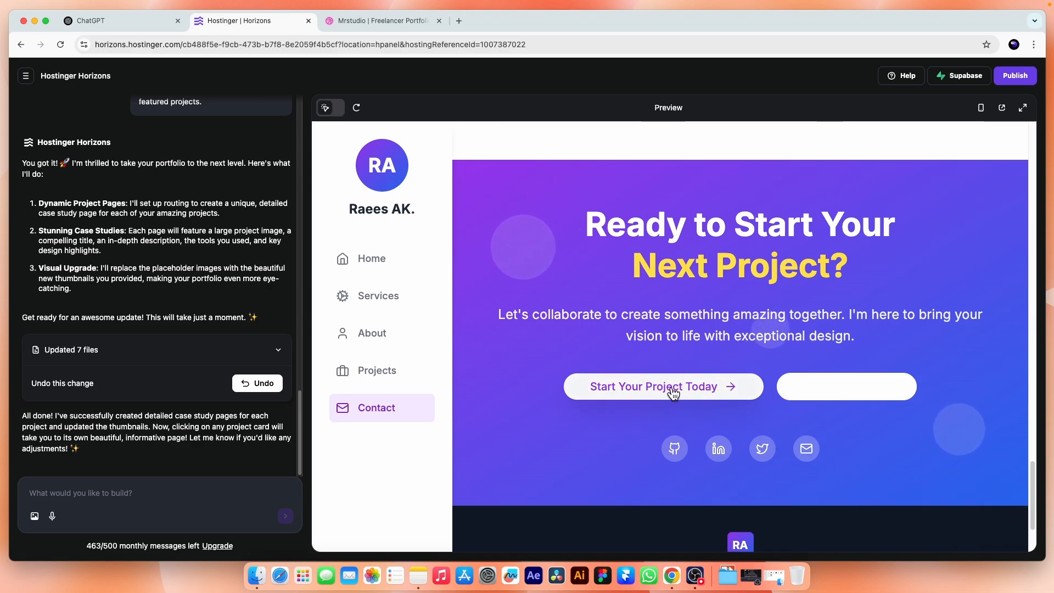
left_click(93, 493)
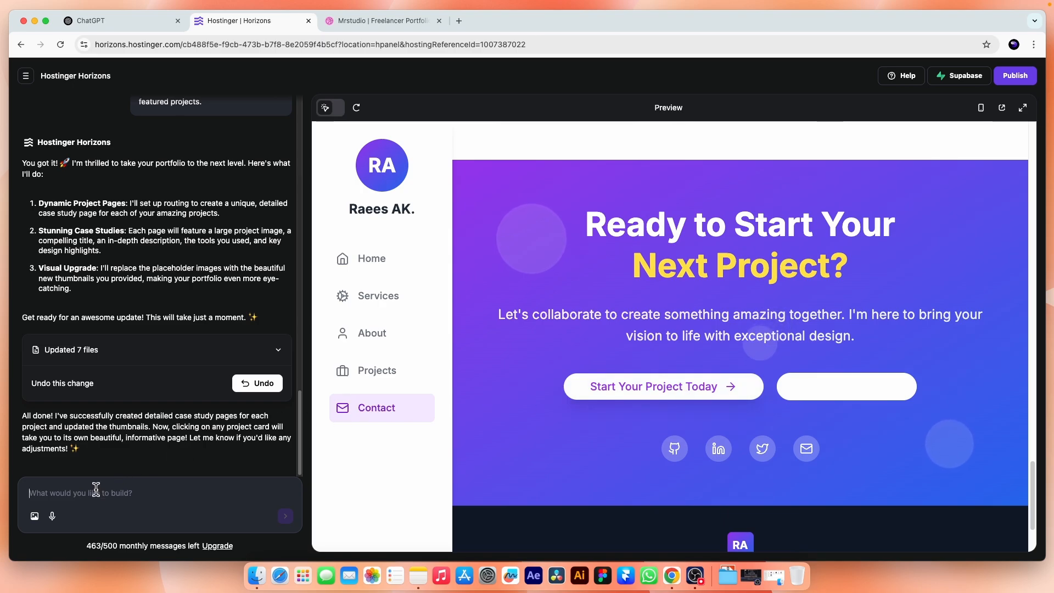
mouse_move(620, 420)
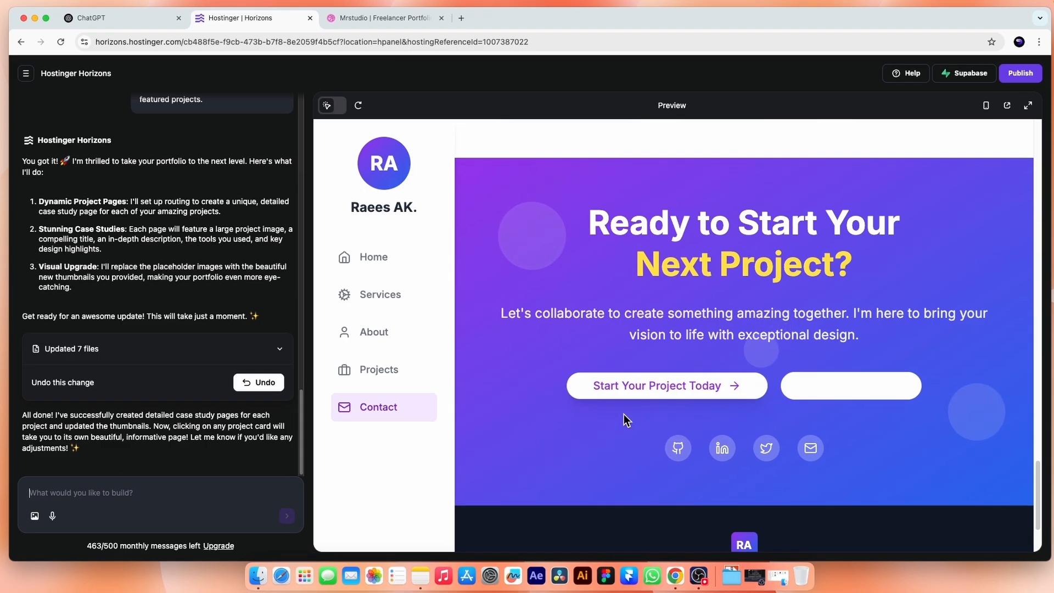
Request a Start Your Project Today contact page with name, service, timeline, budget, message and submit button.
type("in the p")
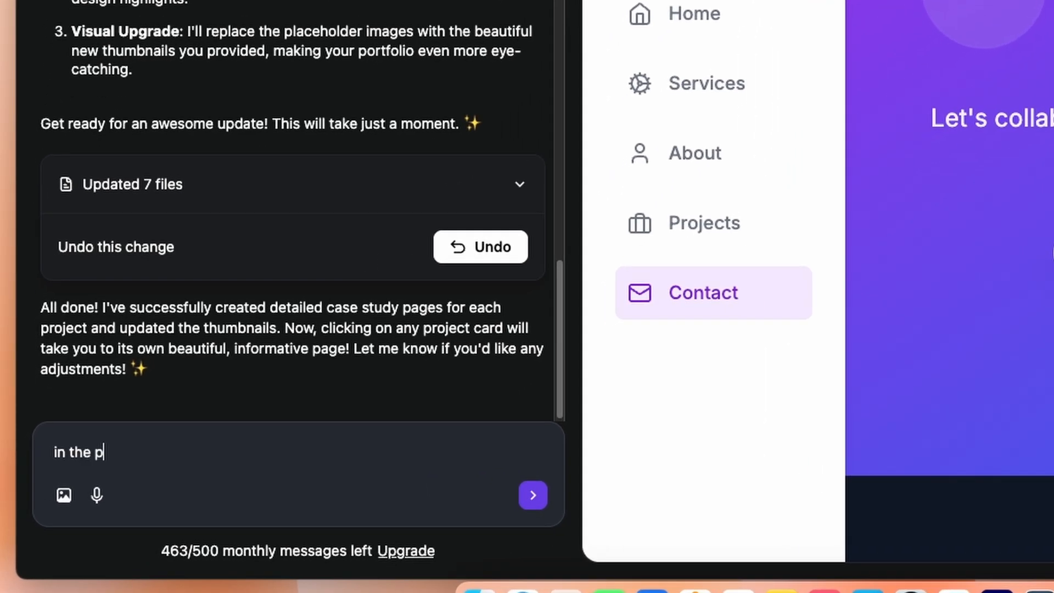
type("roject section when a")
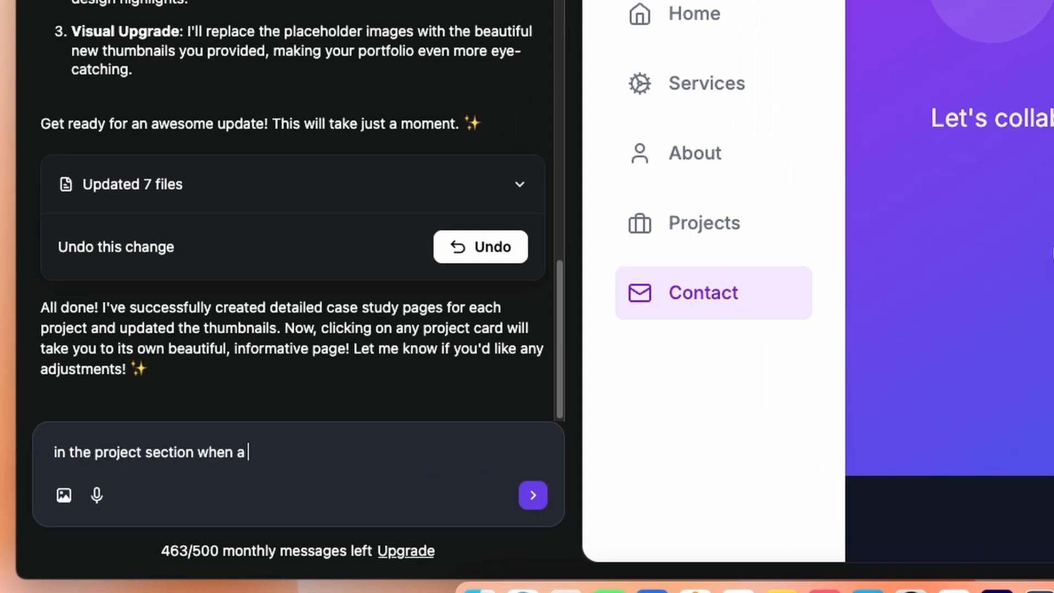
type("user clicks start")
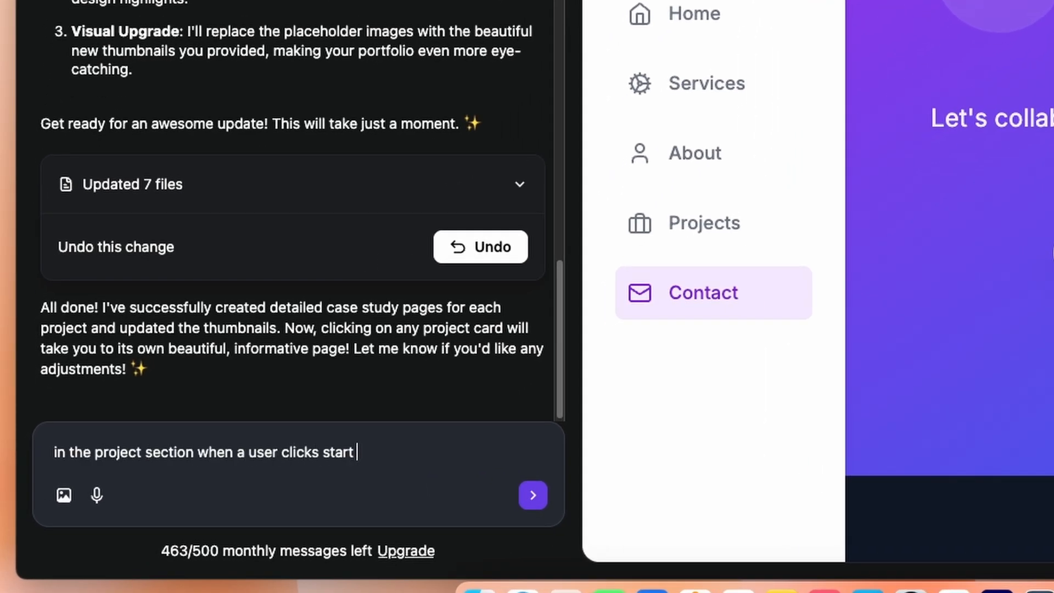
type("your project todat")
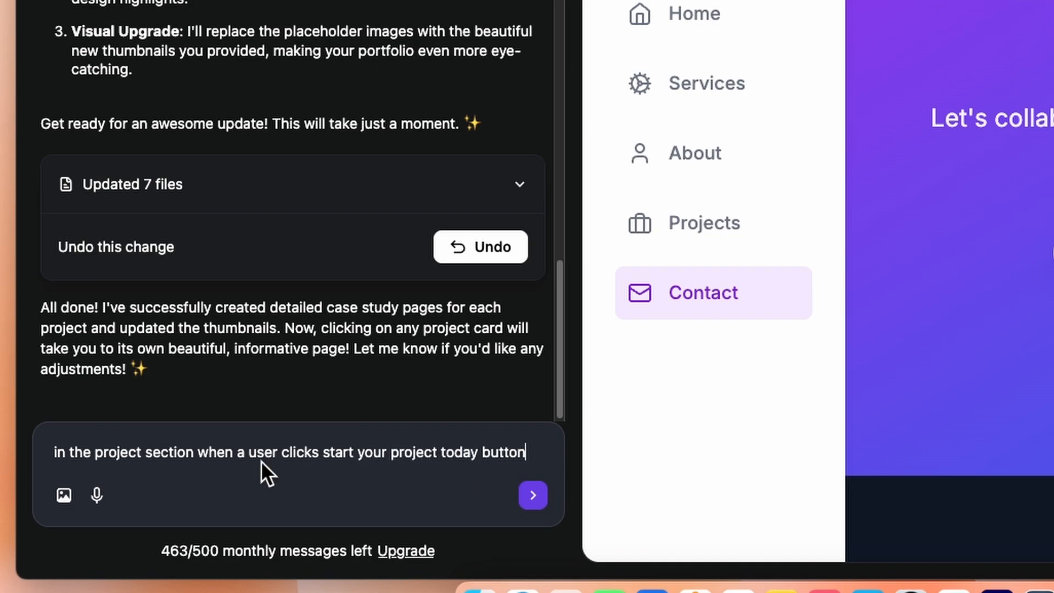
type("\"start your project today\"")
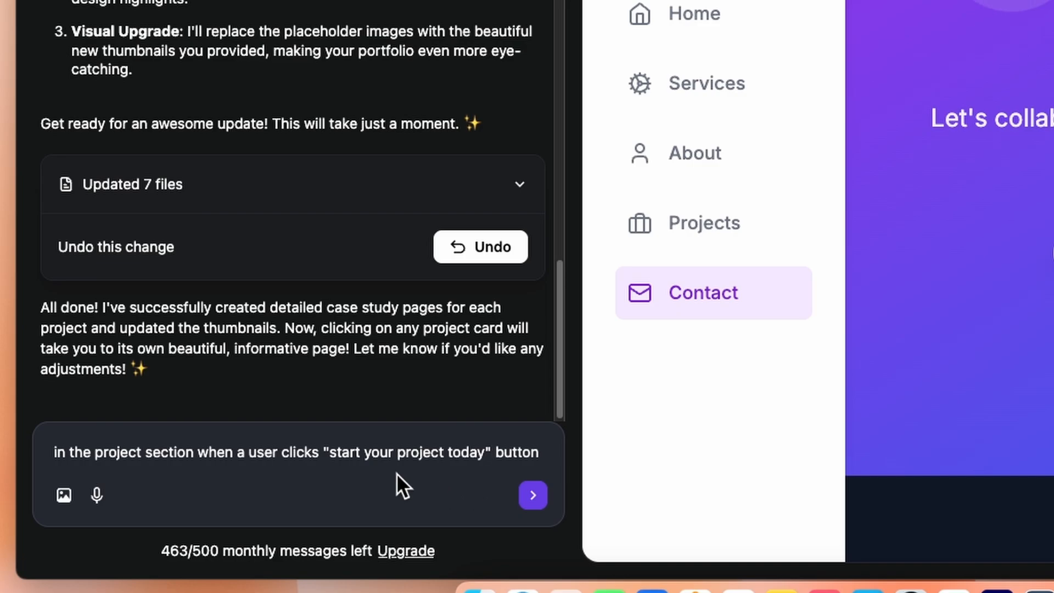
type(", take them")
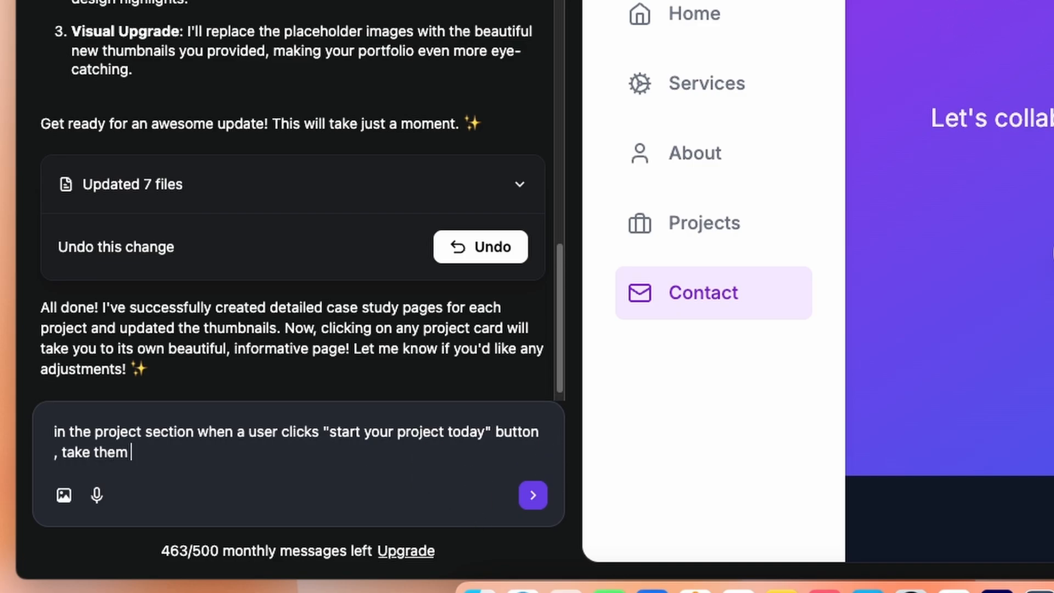
type("to a new page with a co")
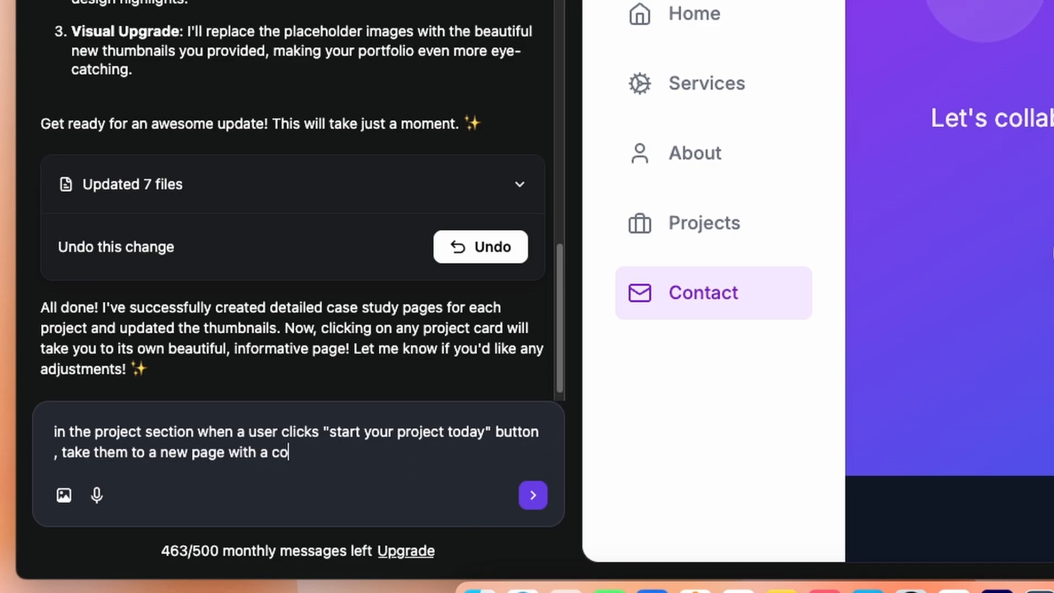
type("ntact form")
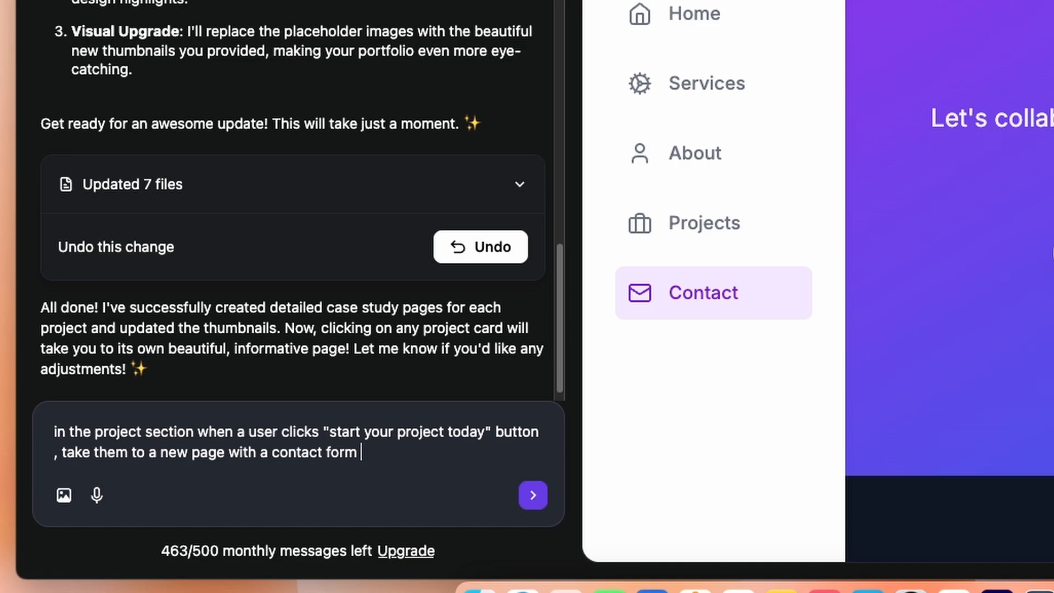
type(". the form should in")
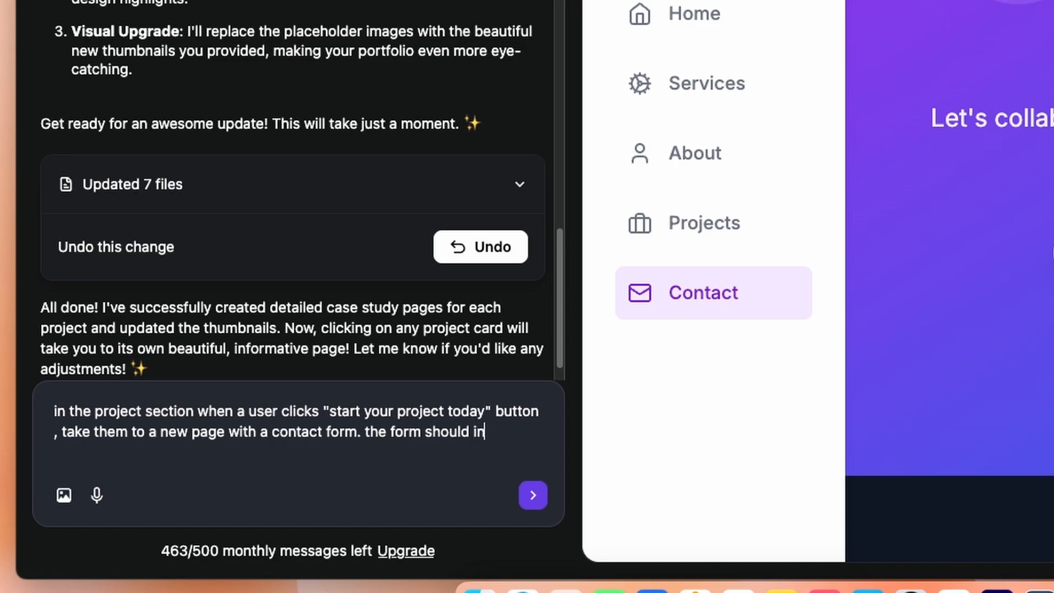
type("clude these fiel")
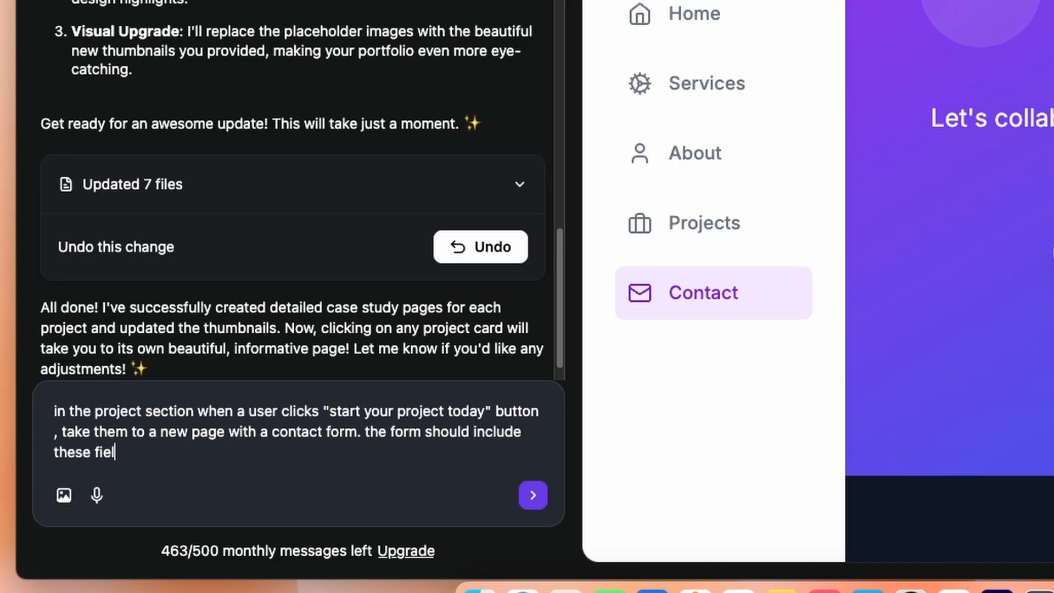
type("ds: Name, Email, Organization Name,")
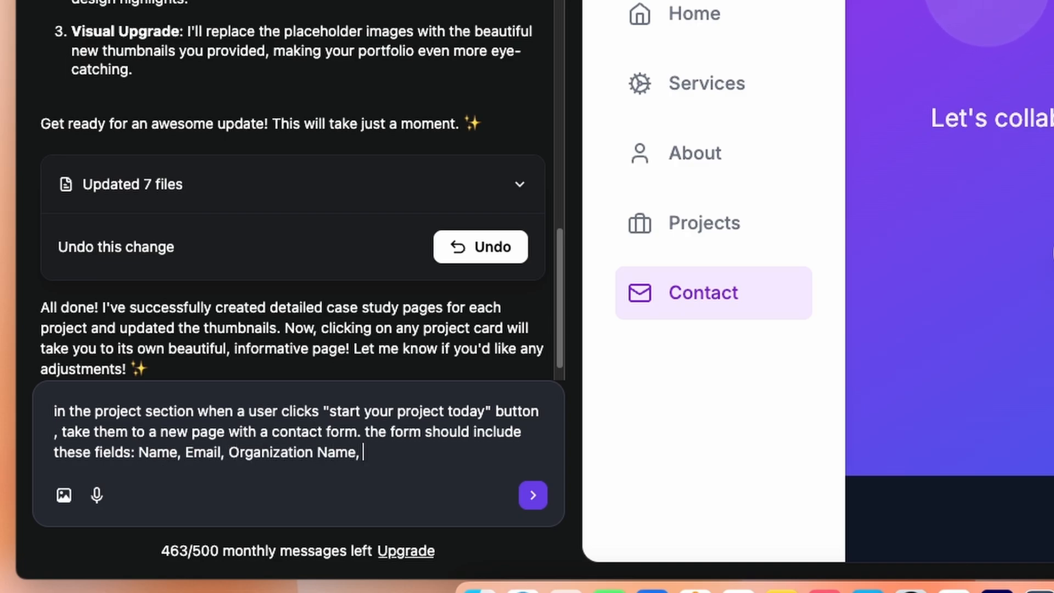
type("Service (Dropdown),")
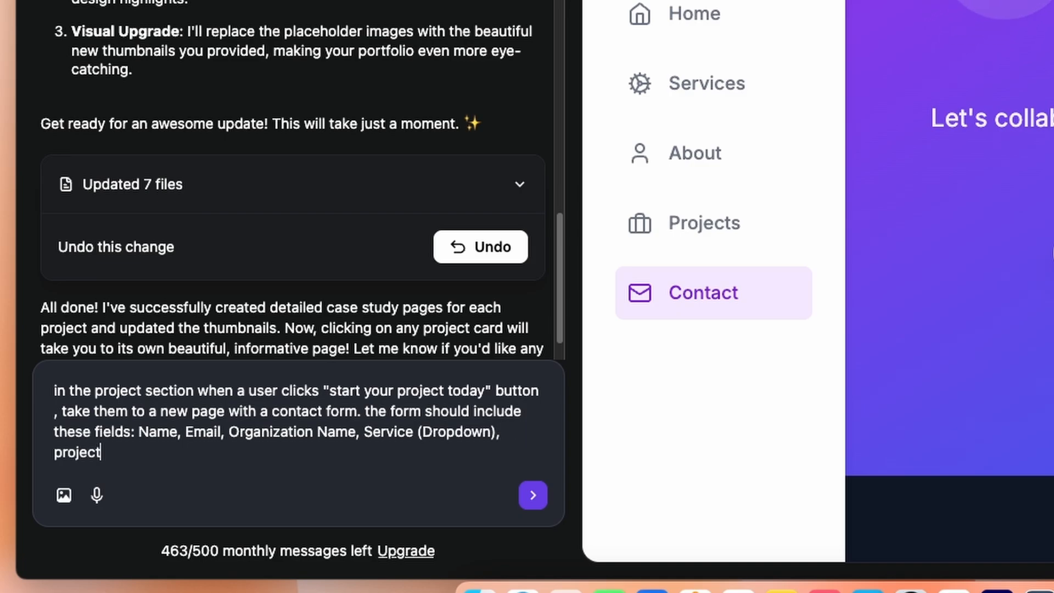
type("timeline, budget")
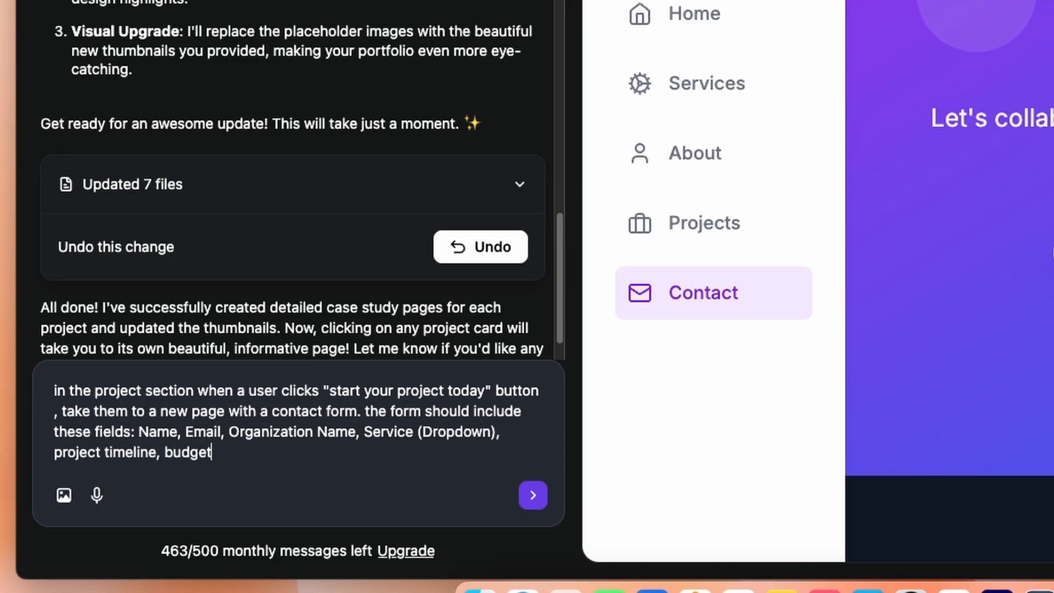
type(", and a brief")
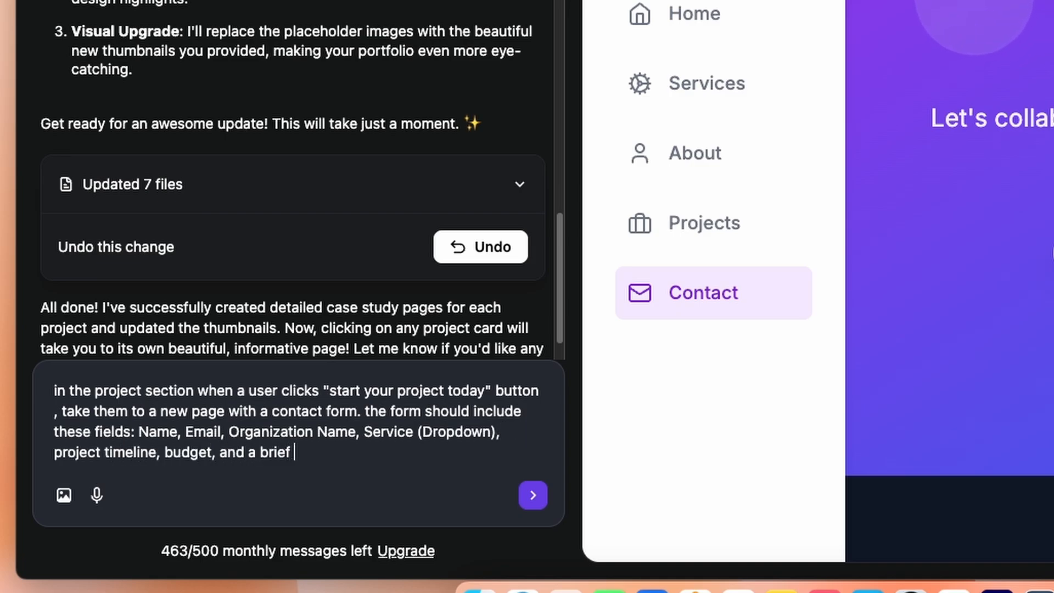
type("message. Add a su")
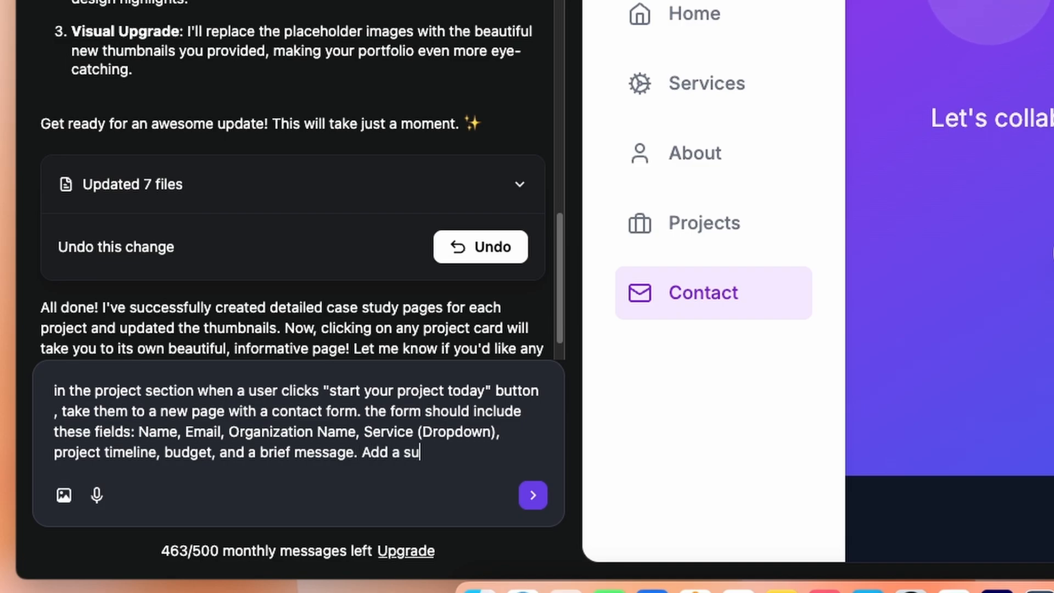
type("bmit button at the end.")
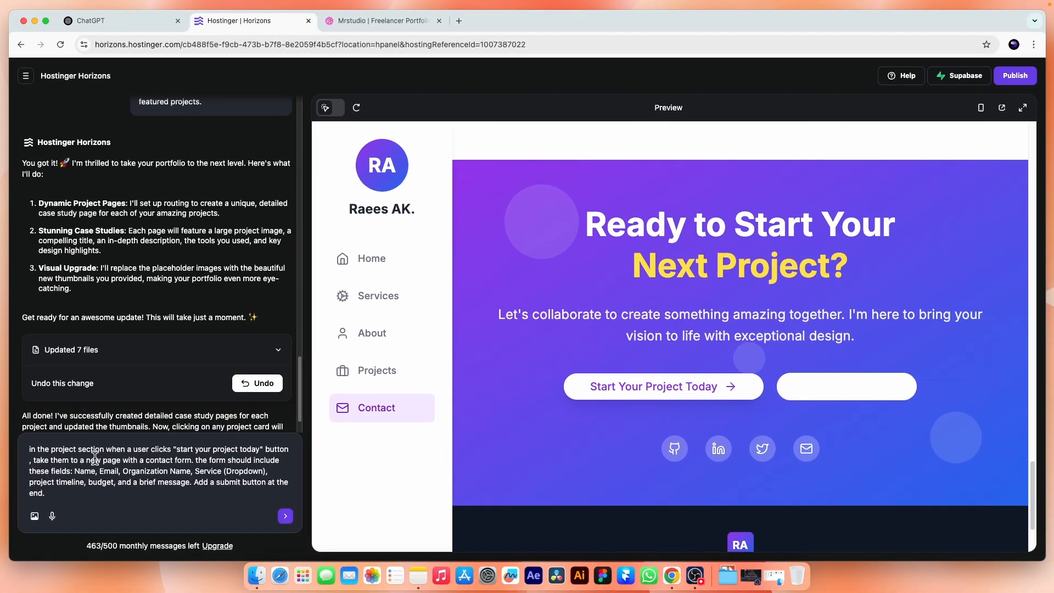
left_click(285, 516)
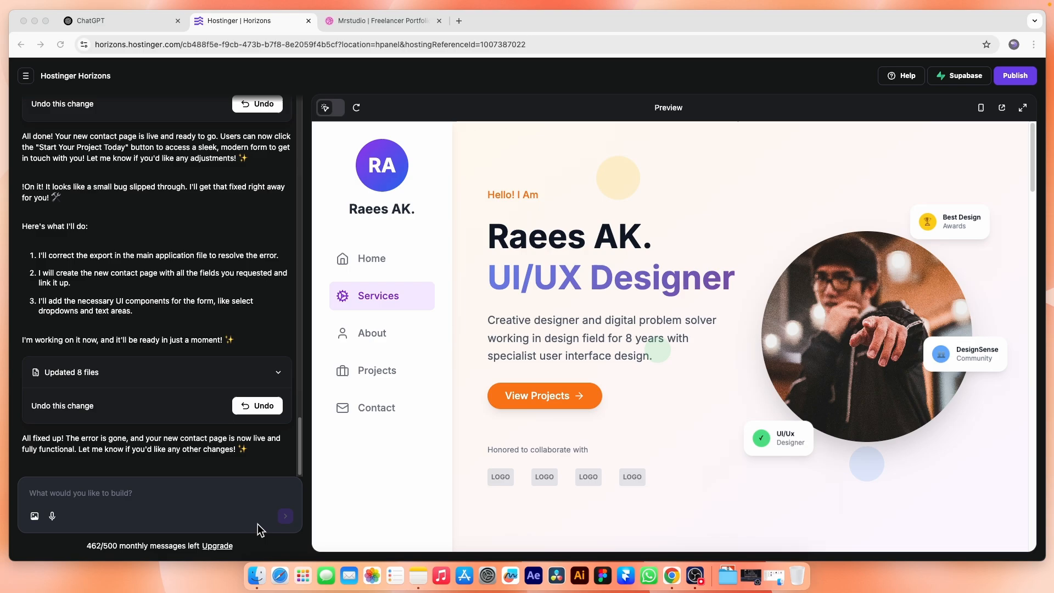
Go to the call-to-action section and open the 'Let's build together' page via Start Your Project Today.
scroll("down", 3)
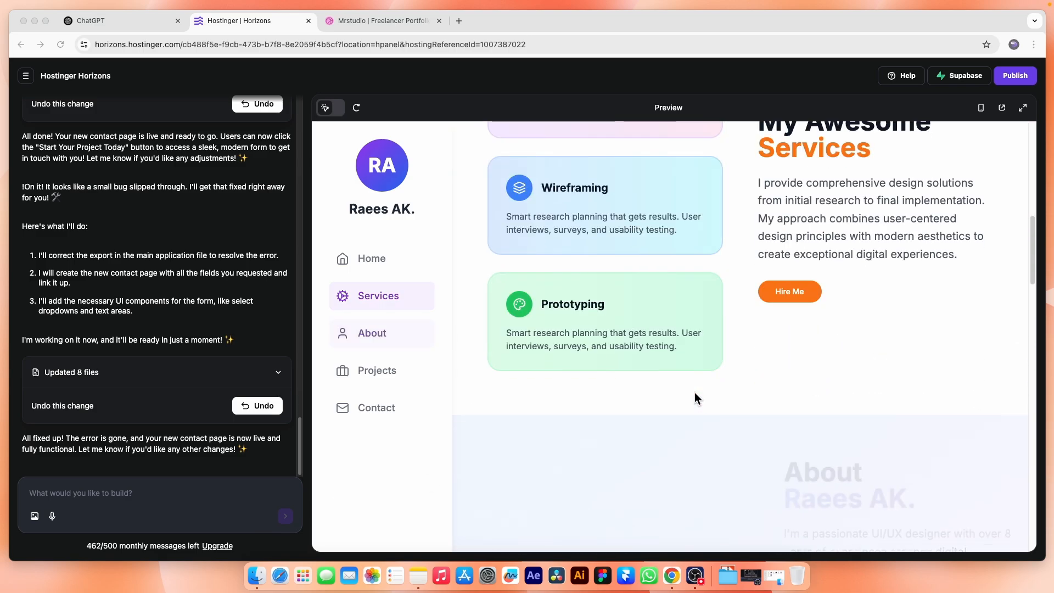
left_click(377, 371)
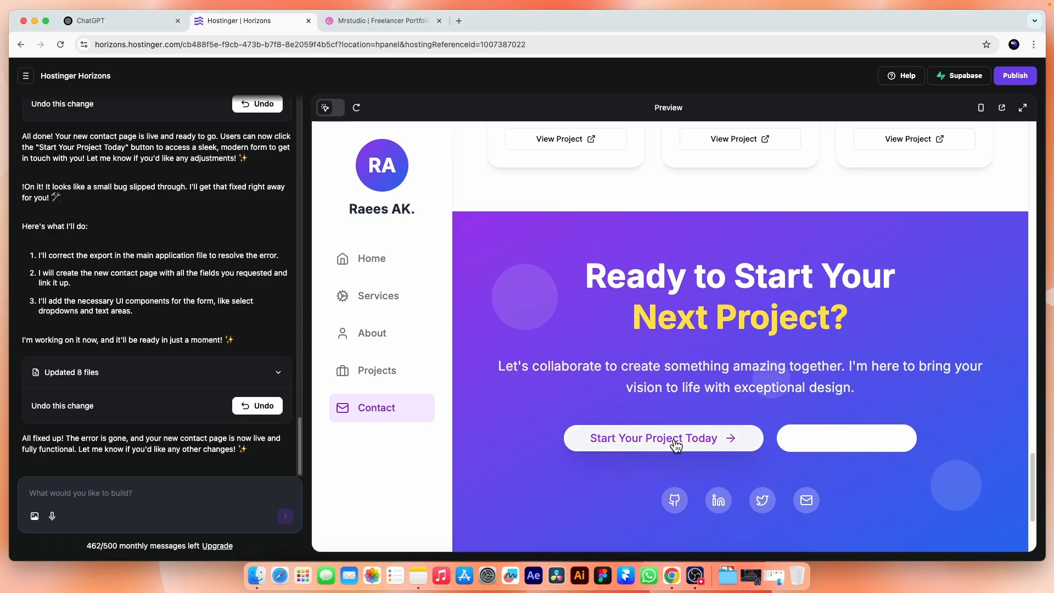
left_click(662, 438)
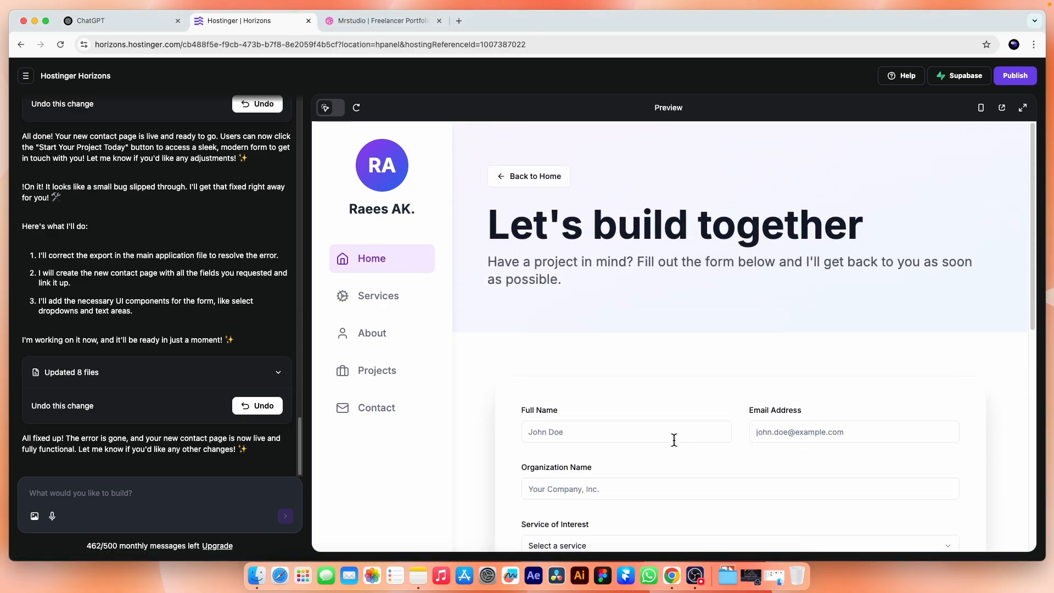
mouse_move(577, 326)
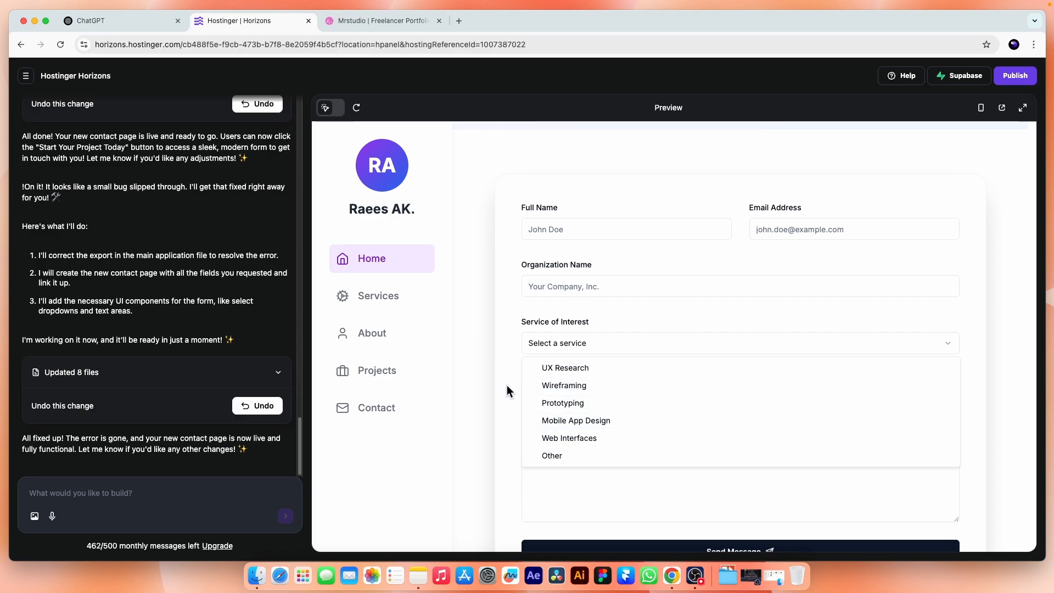
Try the Project Timeline and Estimated Budget fields and scroll through the contact form.
left_click(625, 401)
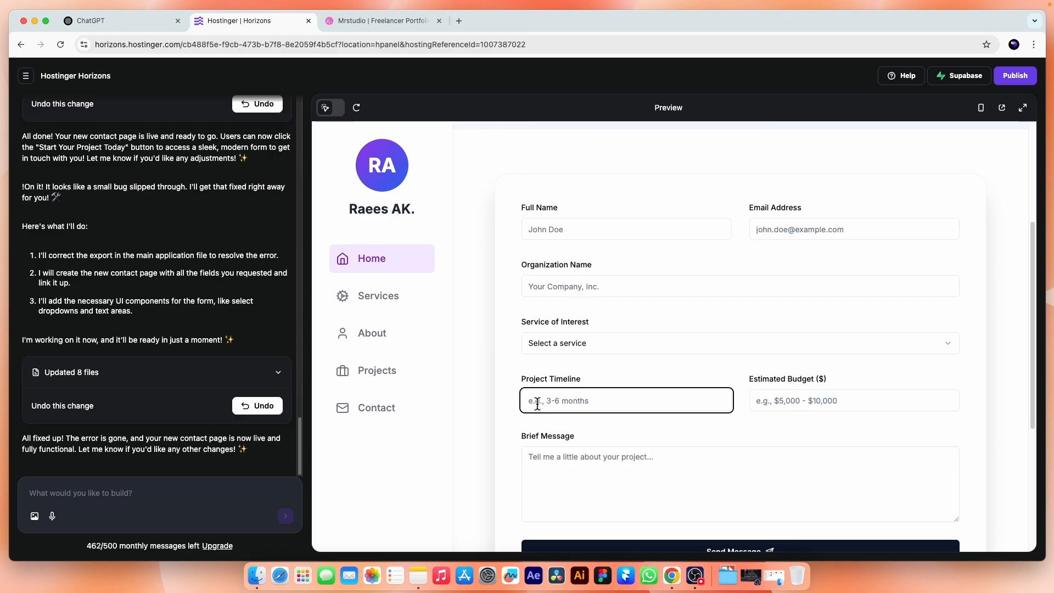
left_click(853, 400)
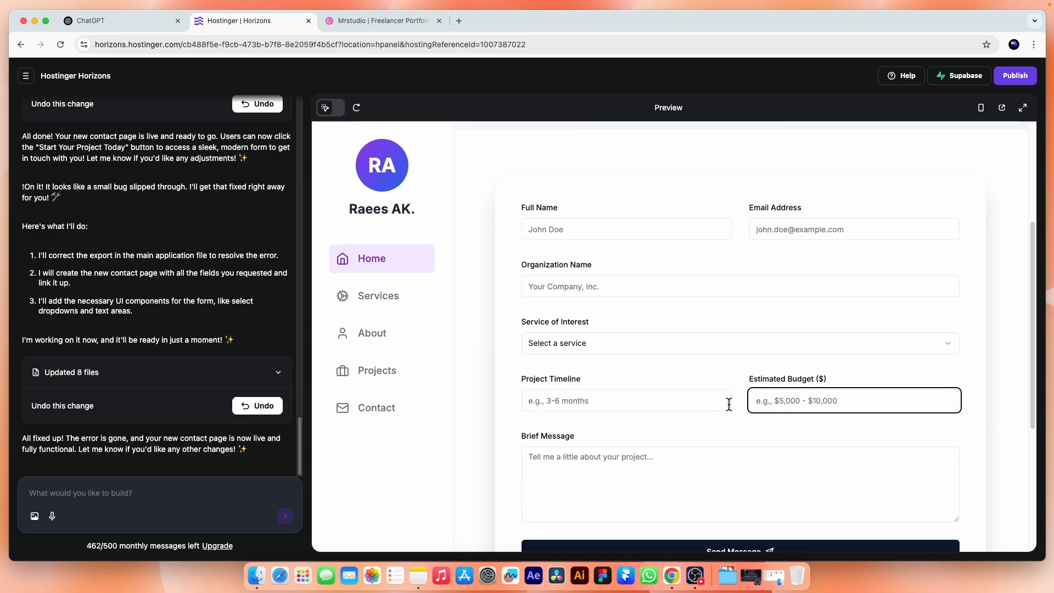
scroll("down", 3)
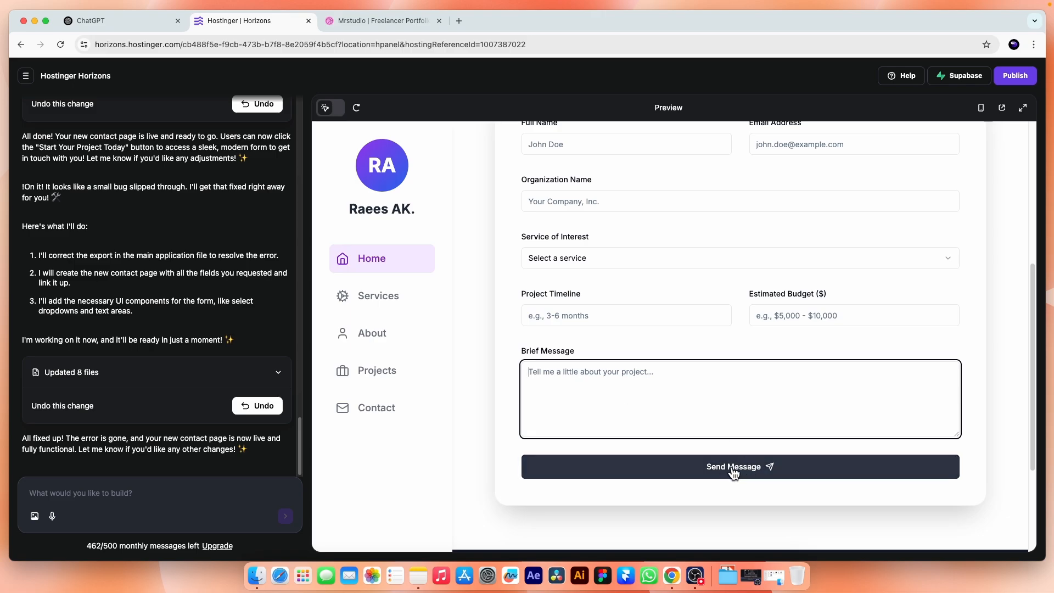
scroll("up", 3)
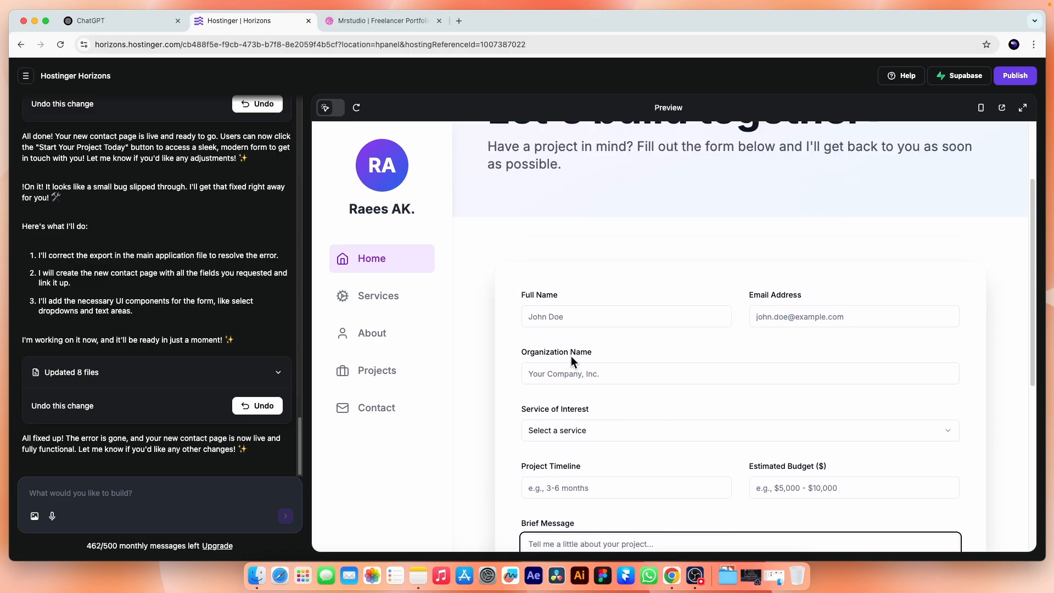
scroll("up", 3)
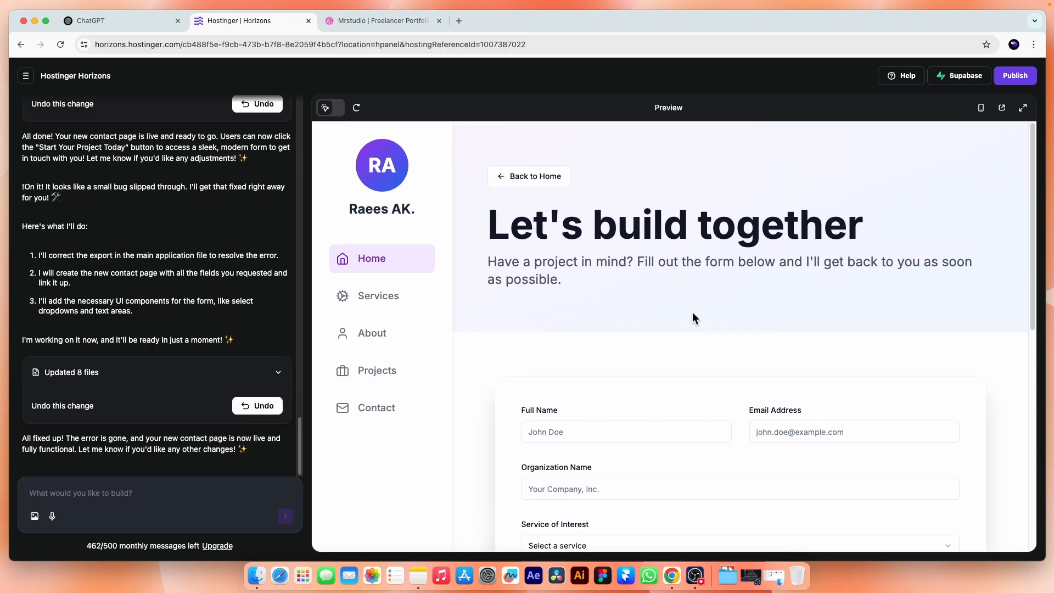
scroll("down", 3)
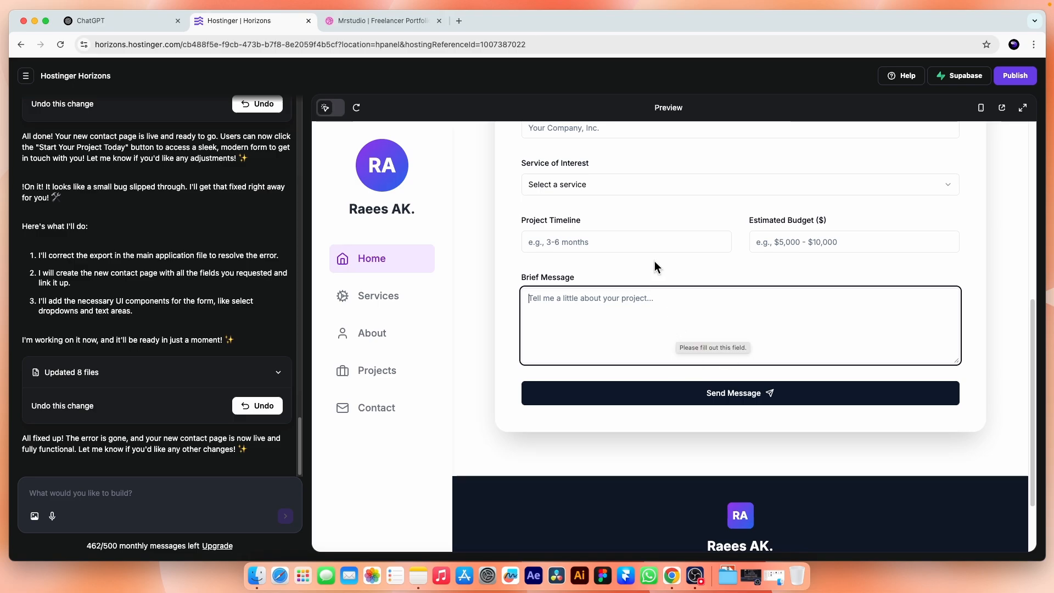
mouse_move(185, 492)
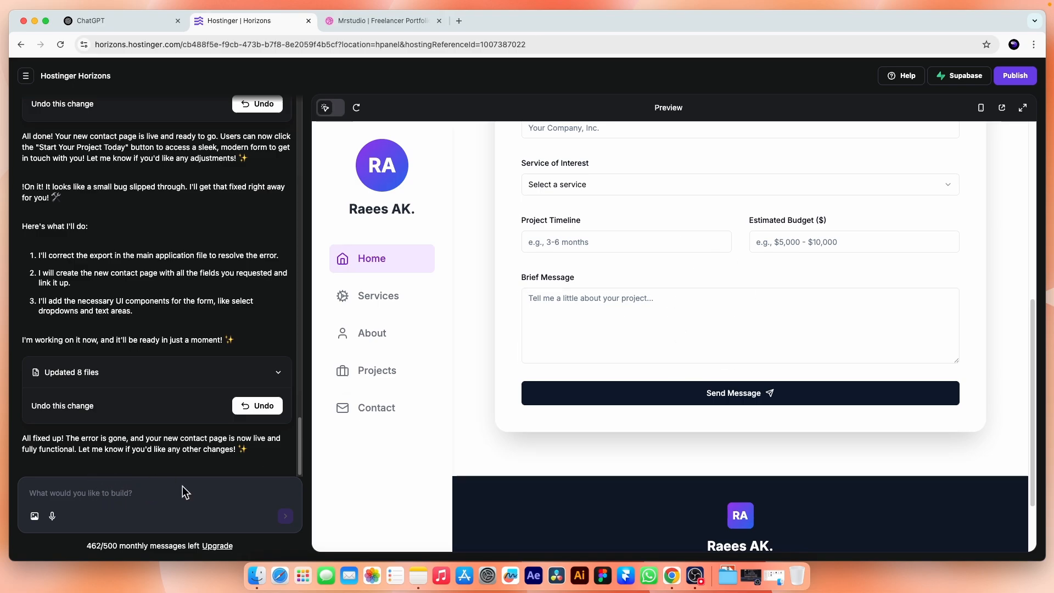
scroll("up", 3)
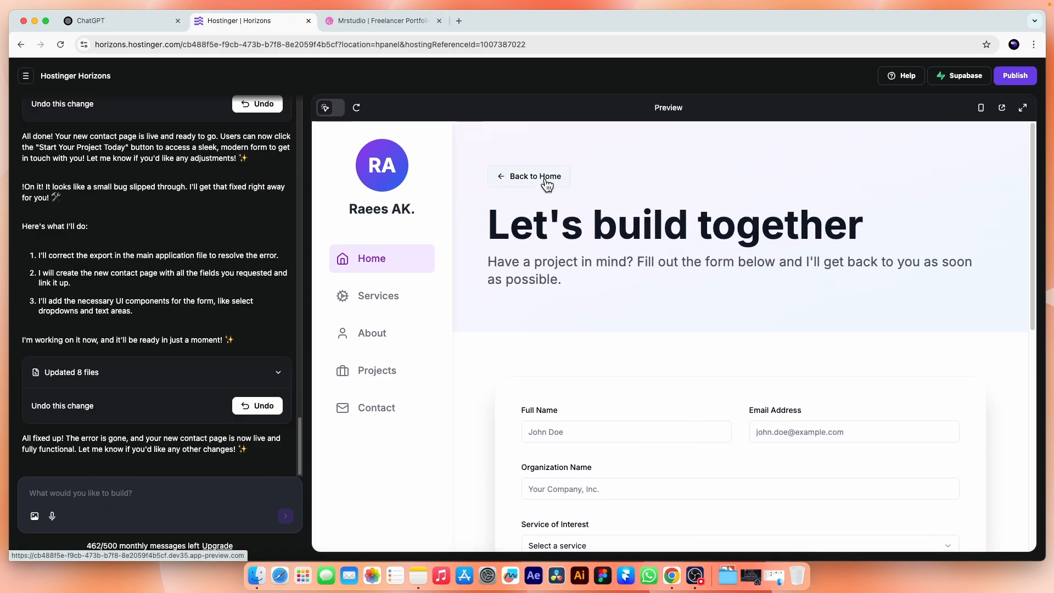
Return to the portfolio home page and switch the preview to phone width.
left_click(533, 176)
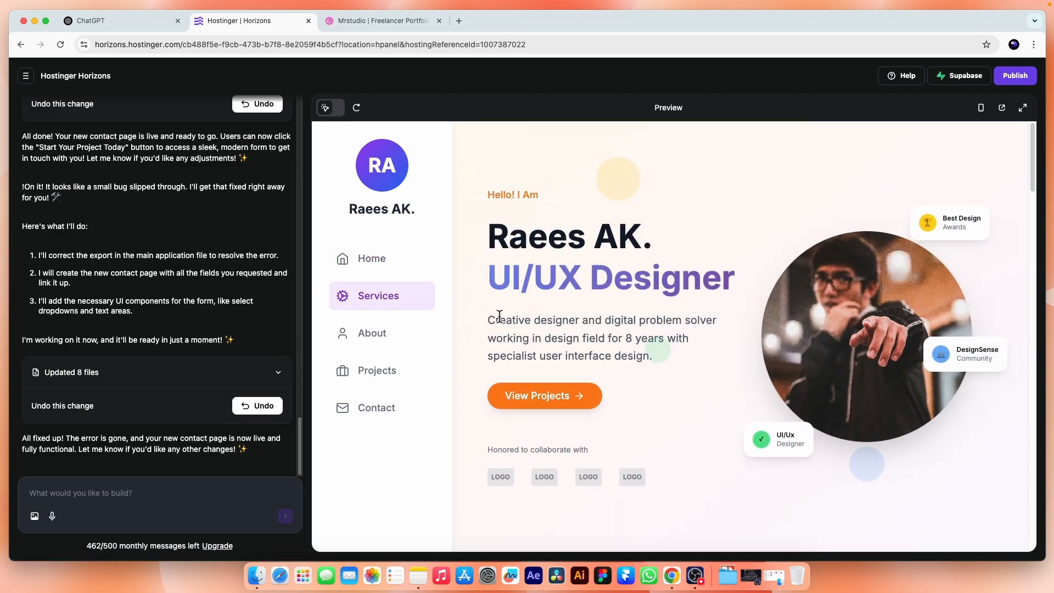
left_click(372, 258)
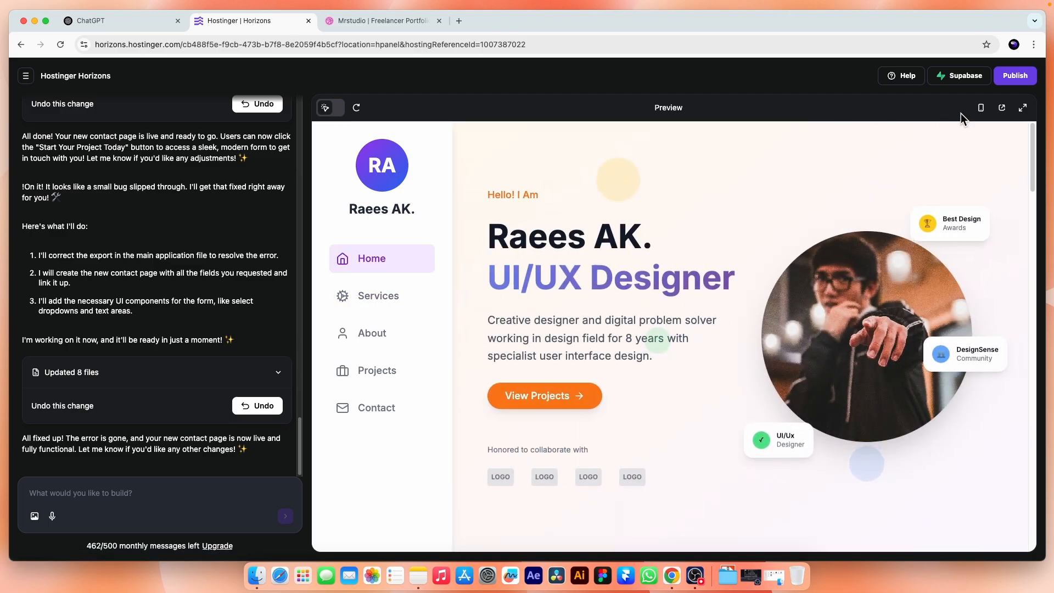
left_click(980, 108)
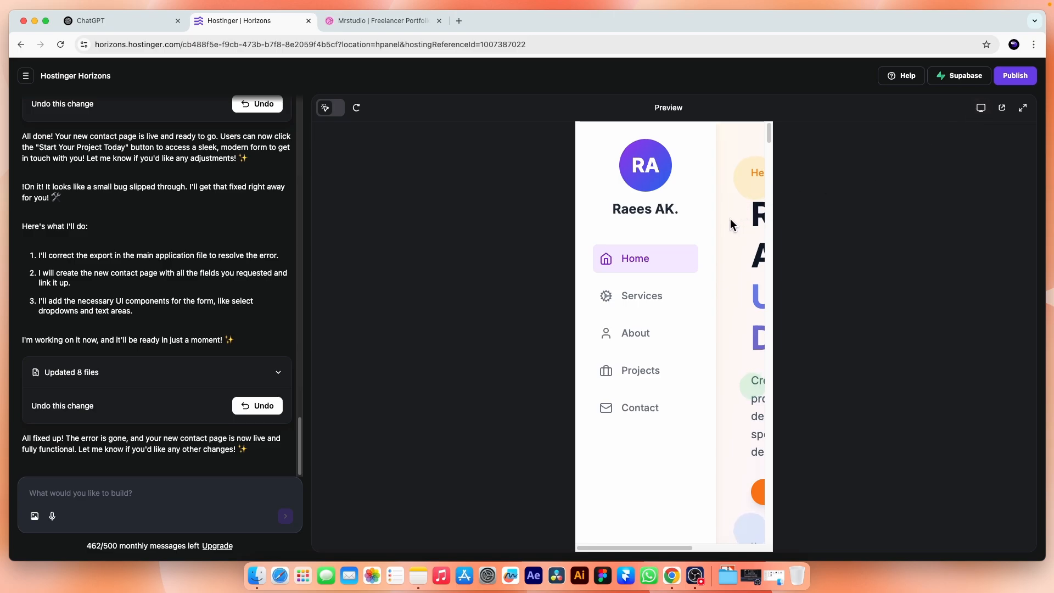
Check the Services and About pages at phone width and begin typing a mobile-view request.
left_click(641, 295)
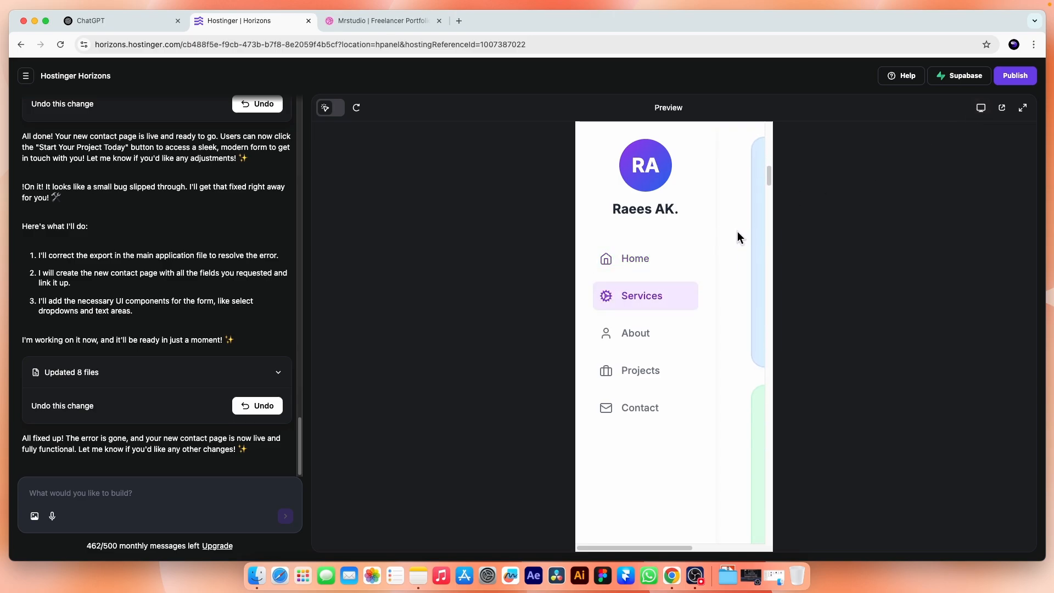
mouse_move(635, 259)
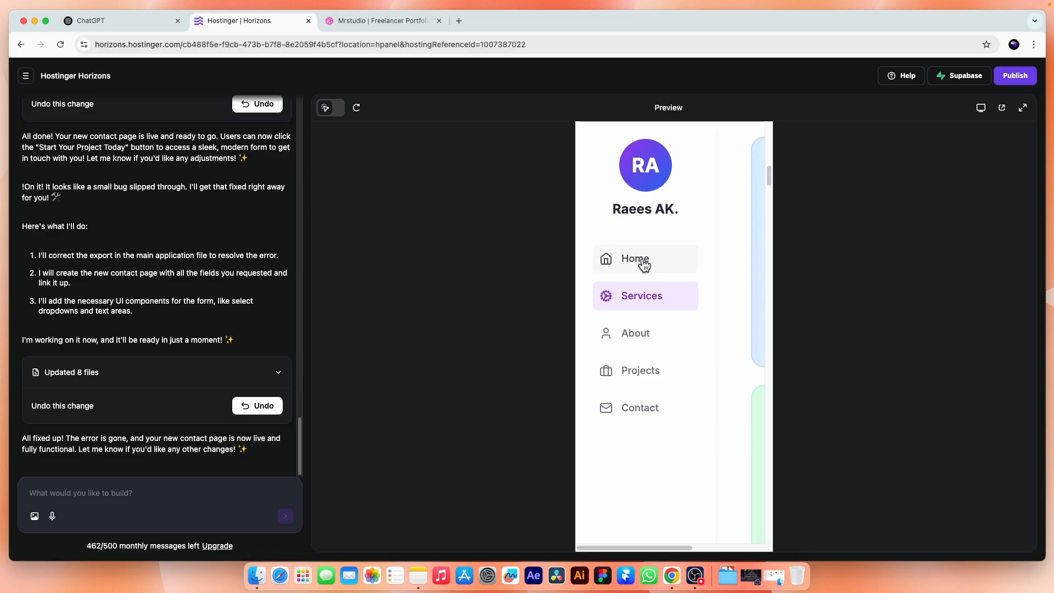
mouse_move(693, 219)
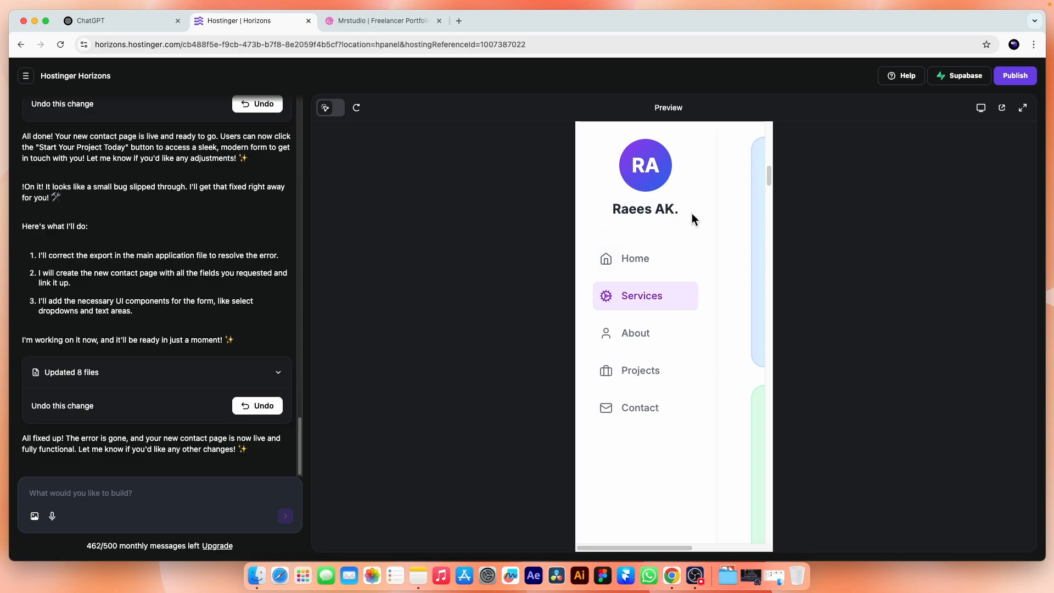
left_click(634, 333)
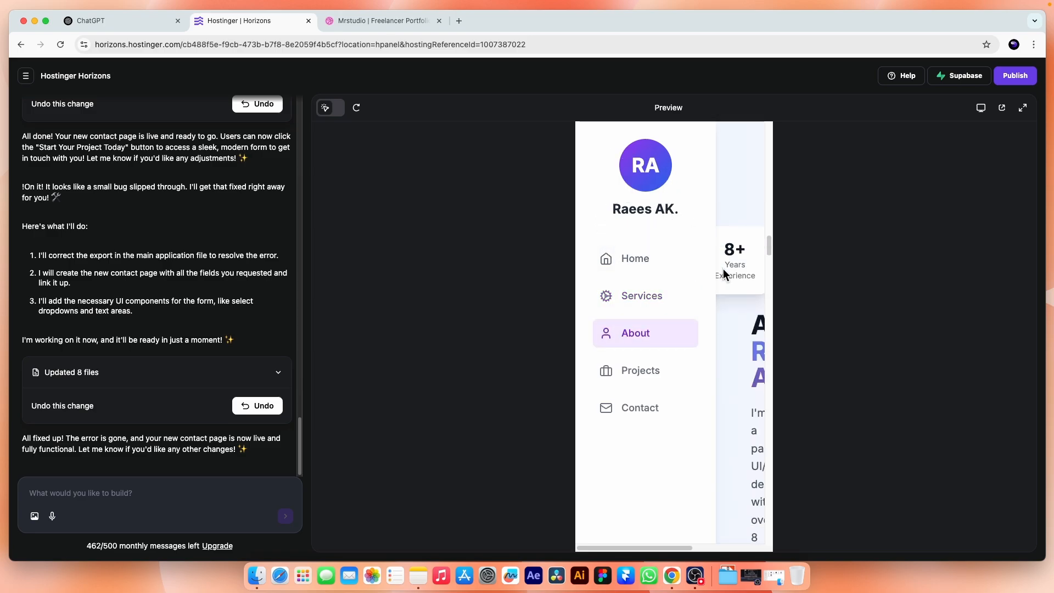
scroll("down", 3)
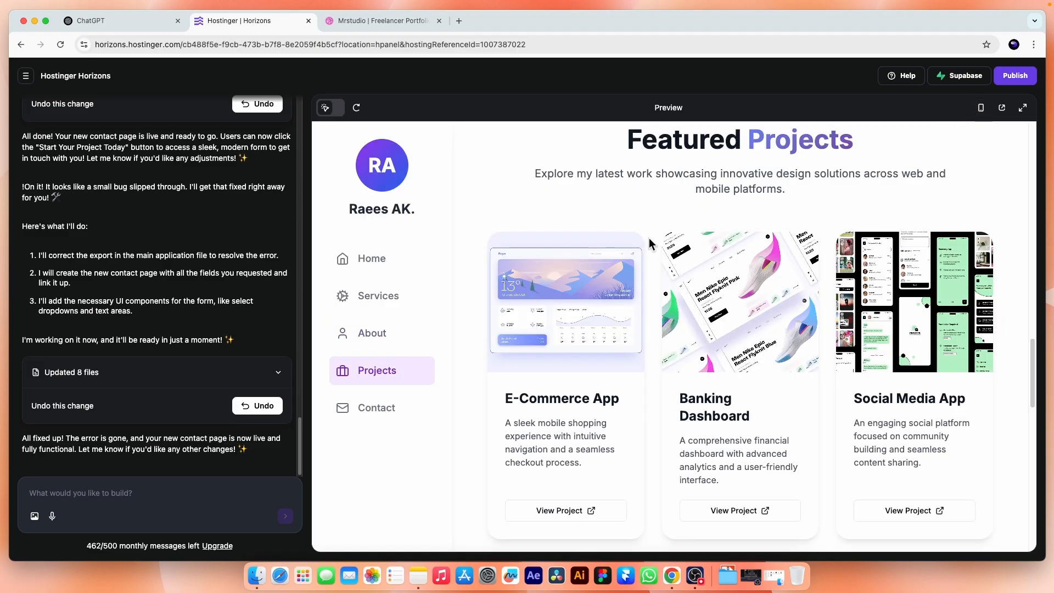
type("On mobile view, h")
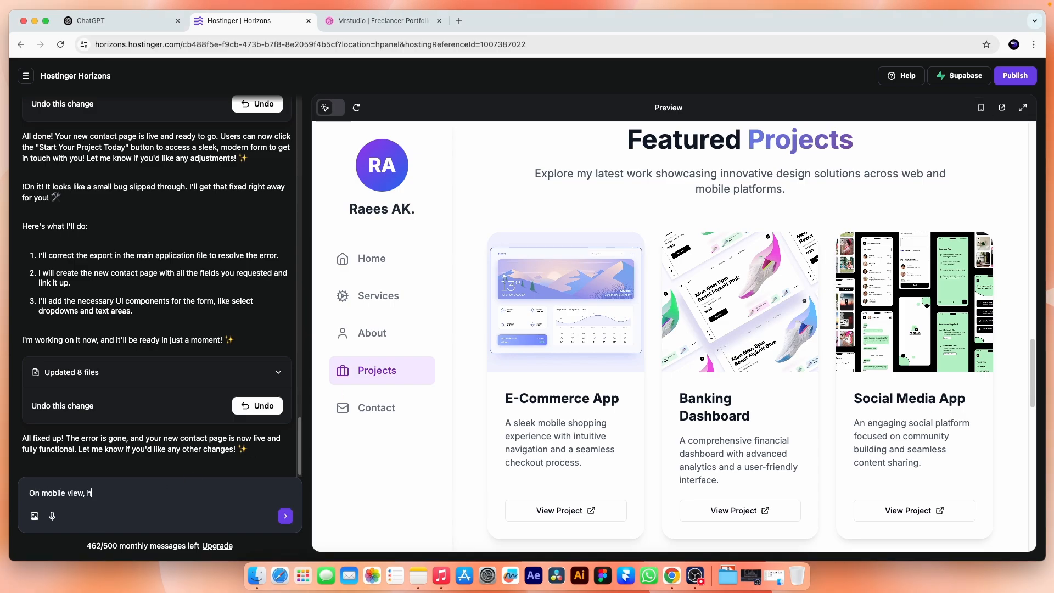
Ask the AI to hide the left sidebar on mobile and show a top-left hamburger menu.
type("ide the left side bar instead use")
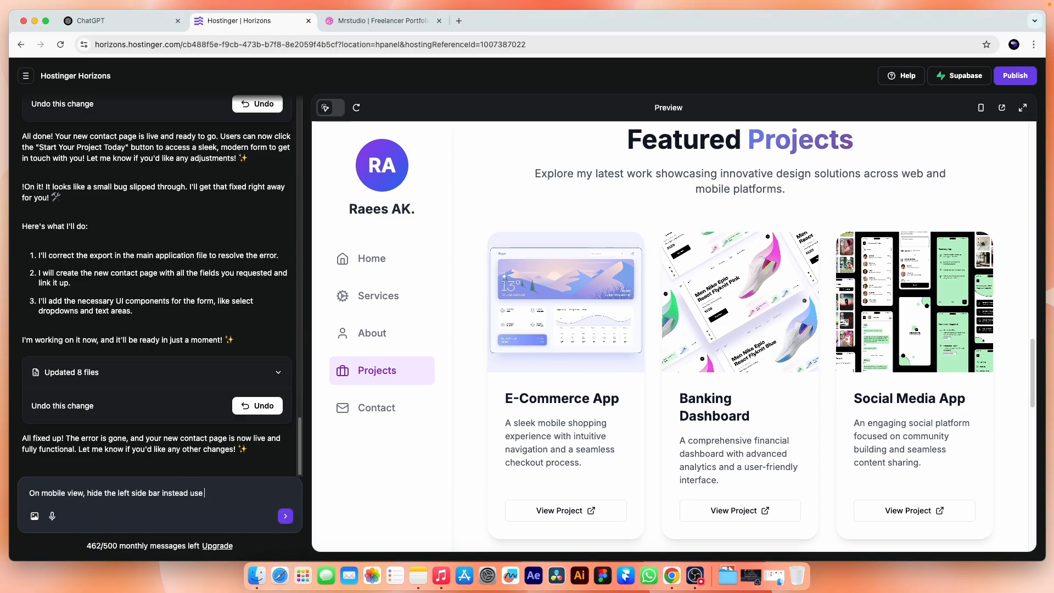
type("a hamburger menu")
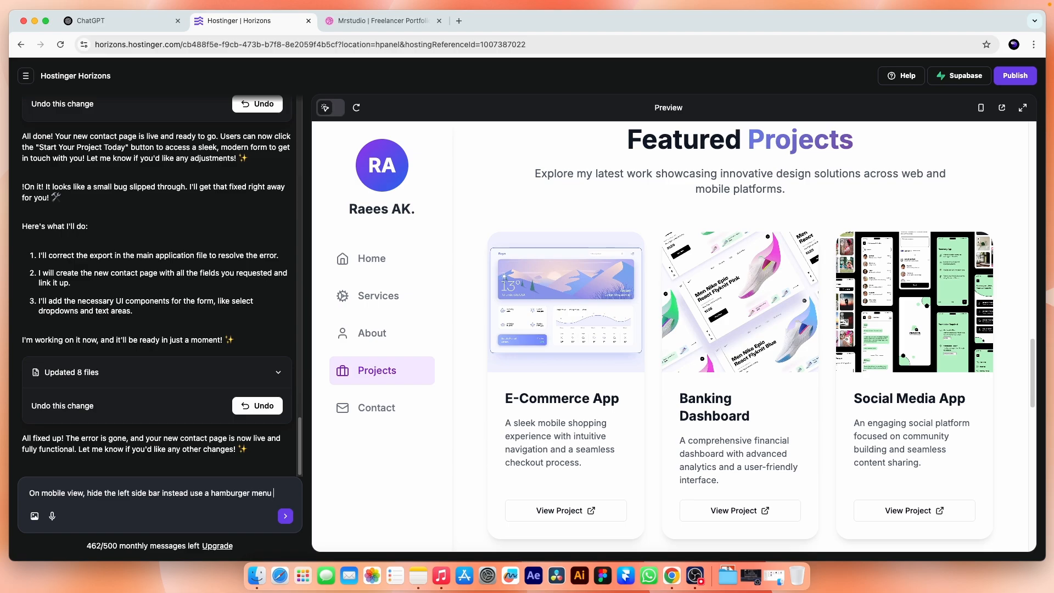
type("at the top left to show the menis")
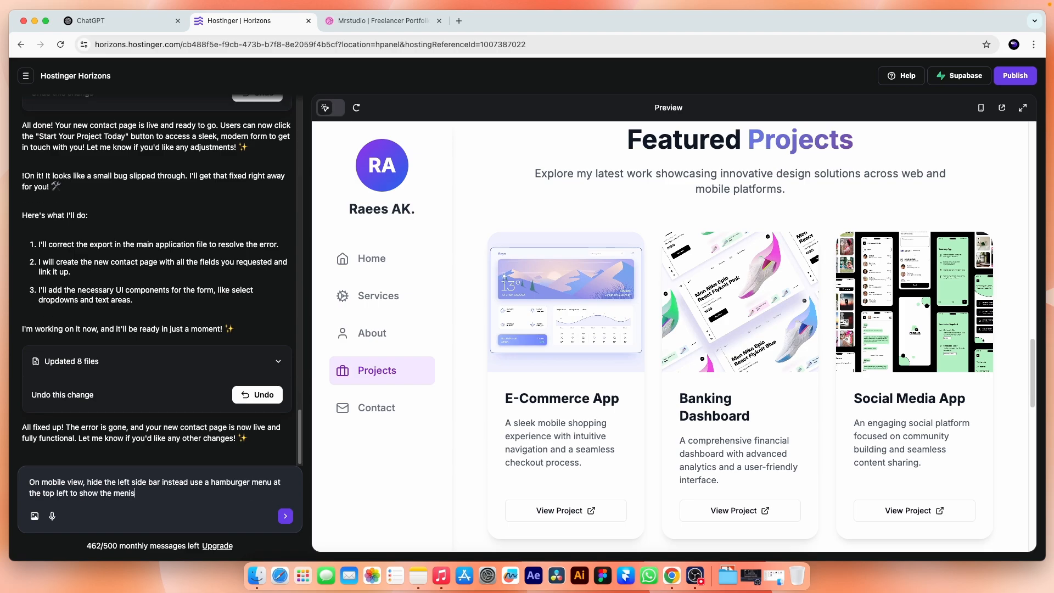
type("items.")
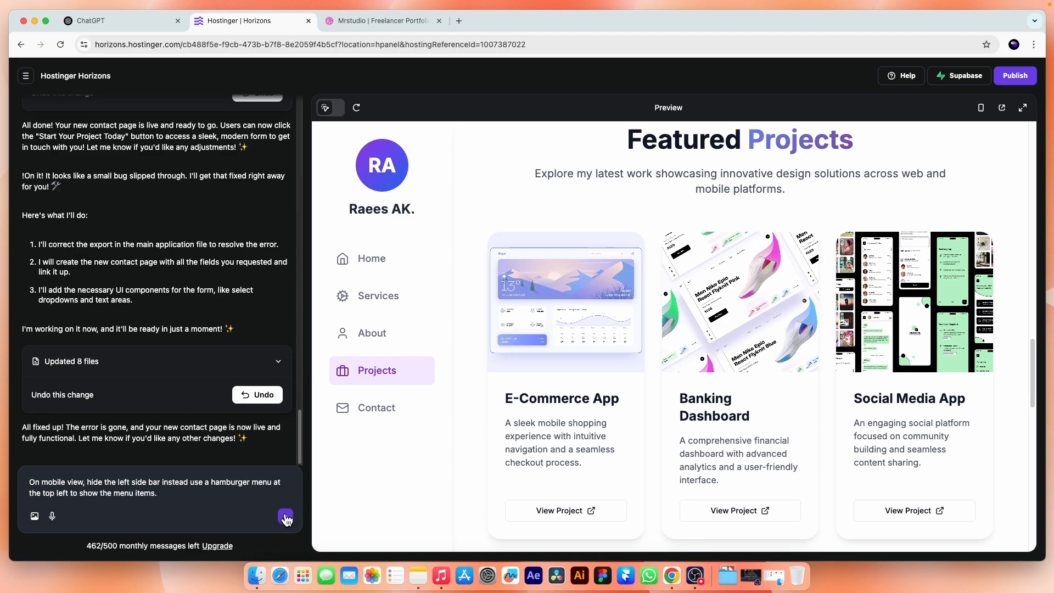
left_click(285, 516)
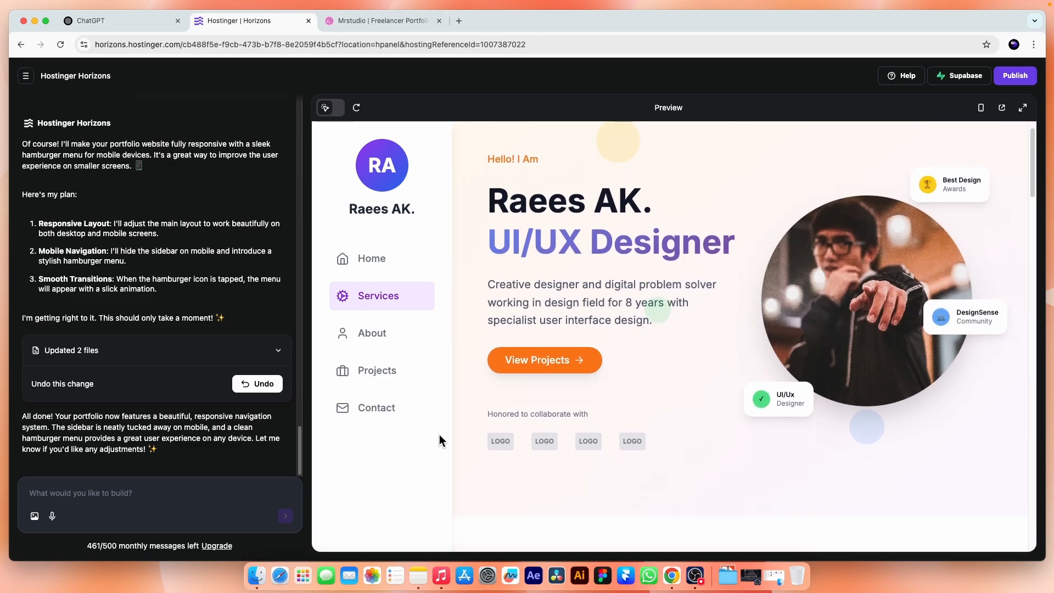
scroll("down", 3)
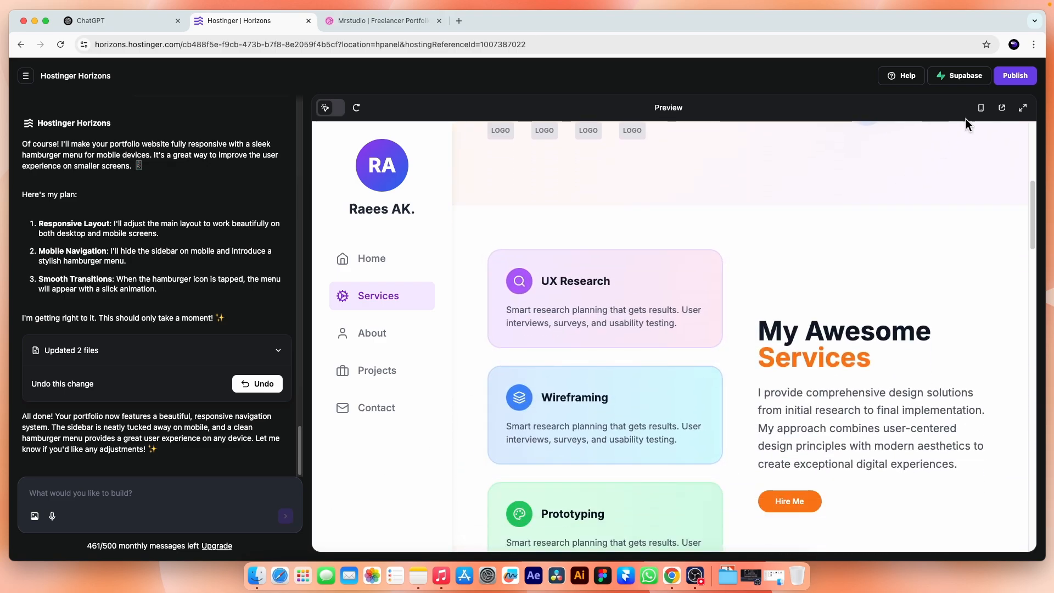
left_click(980, 107)
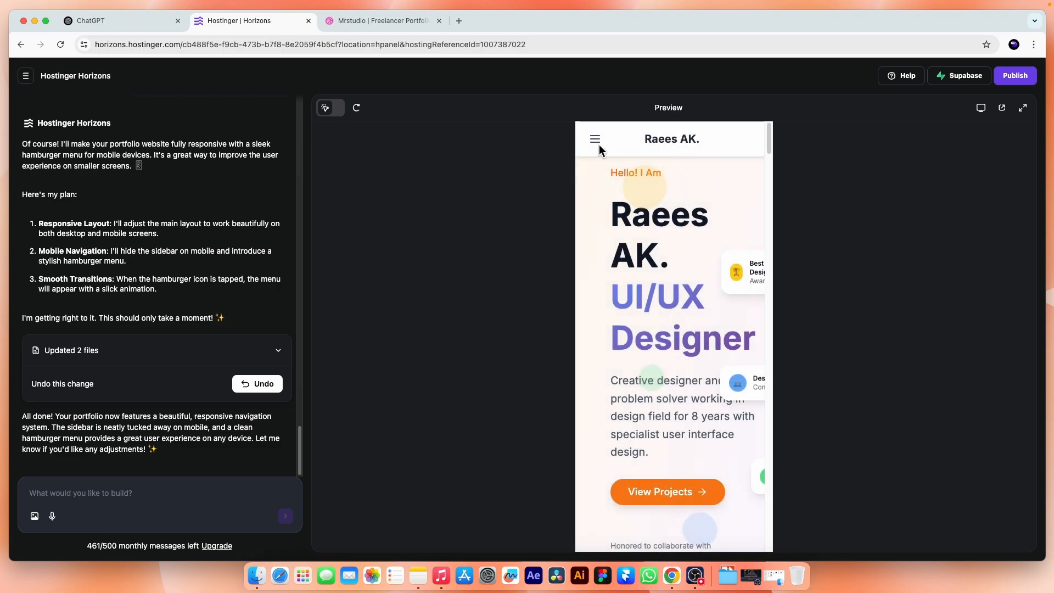
left_click(594, 138)
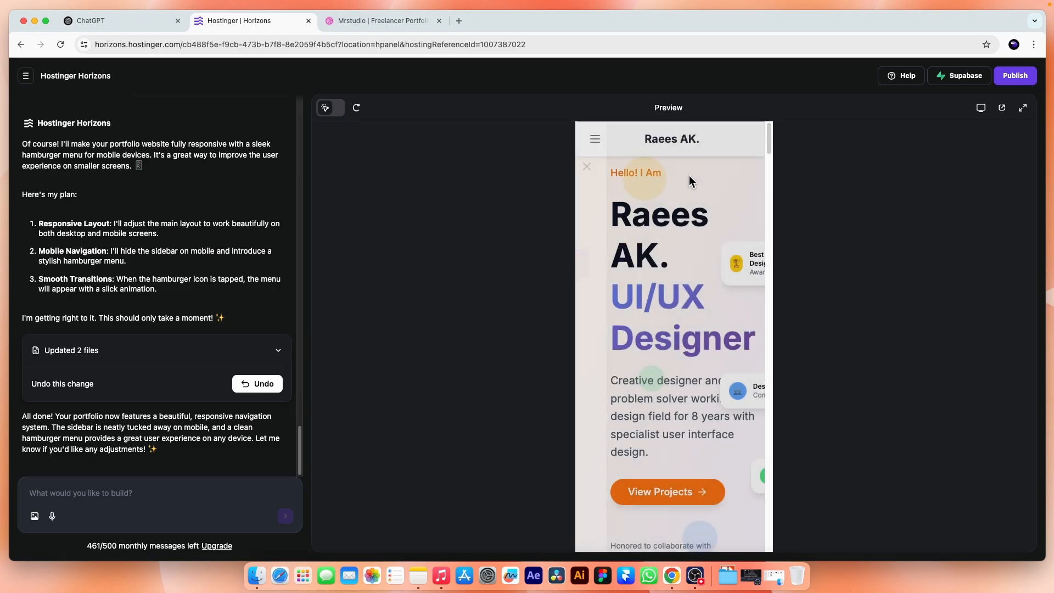
scroll("down", 3)
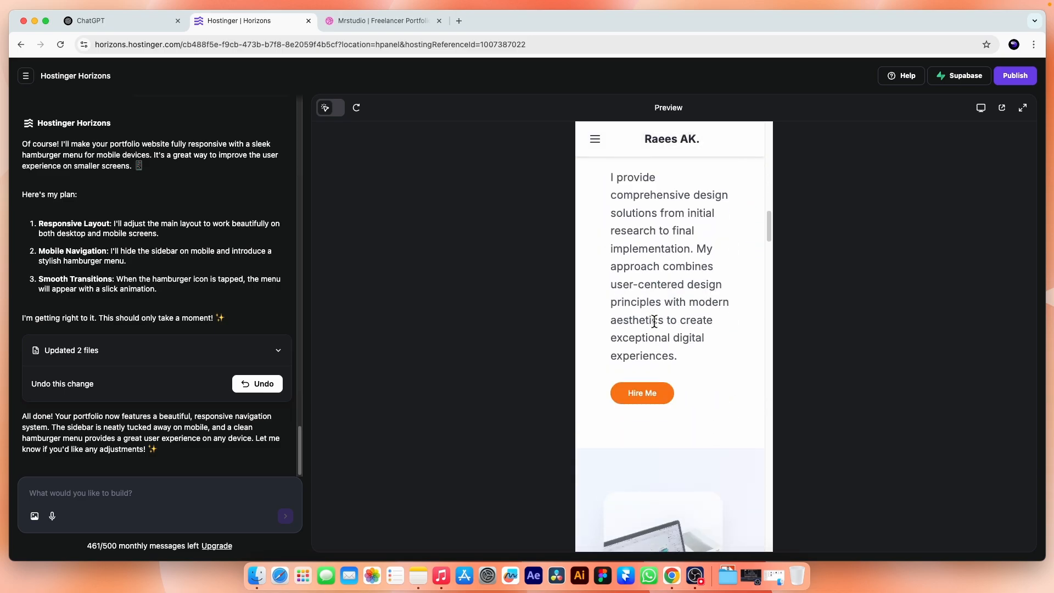
scroll("down", 3)
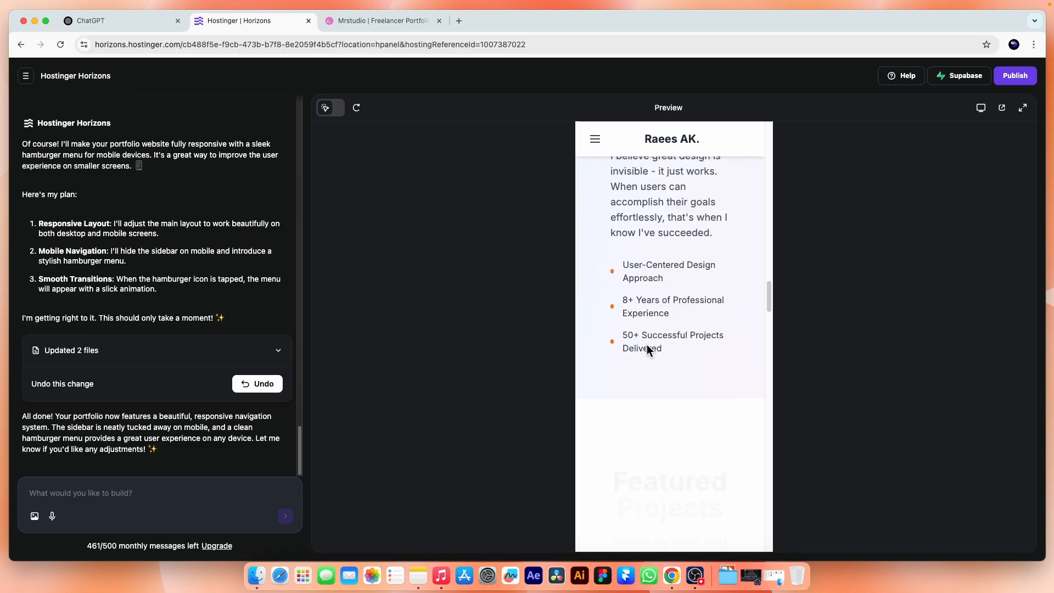
scroll("down", 3)
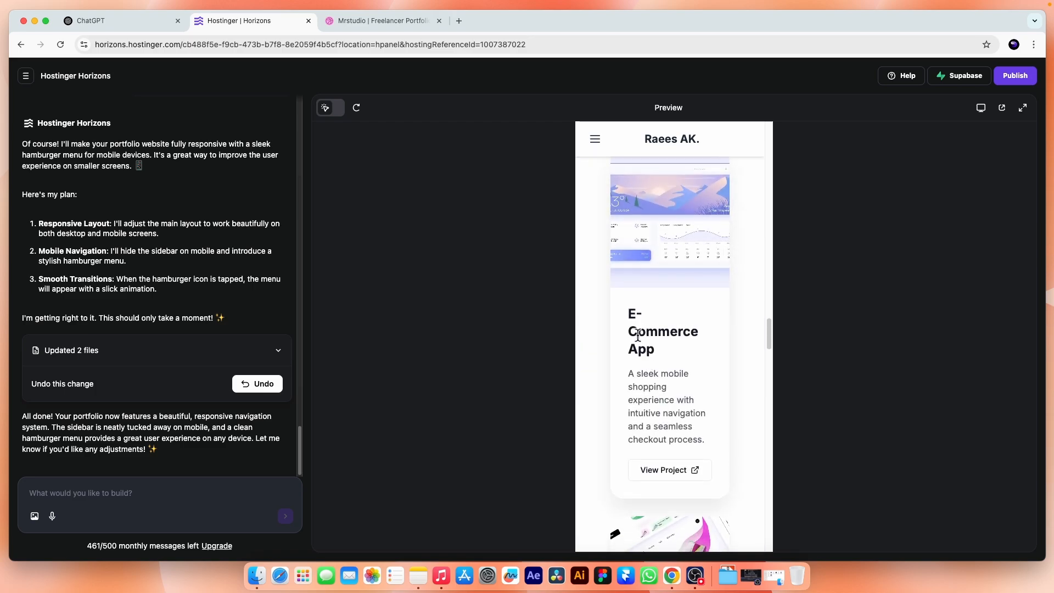
left_click(980, 108)
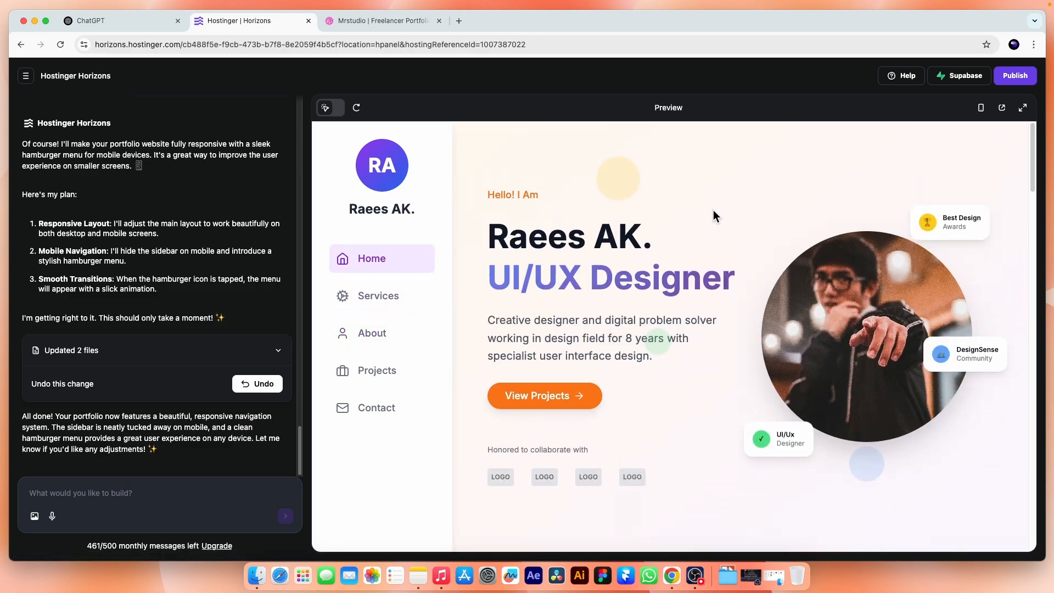
mouse_move(752, 291)
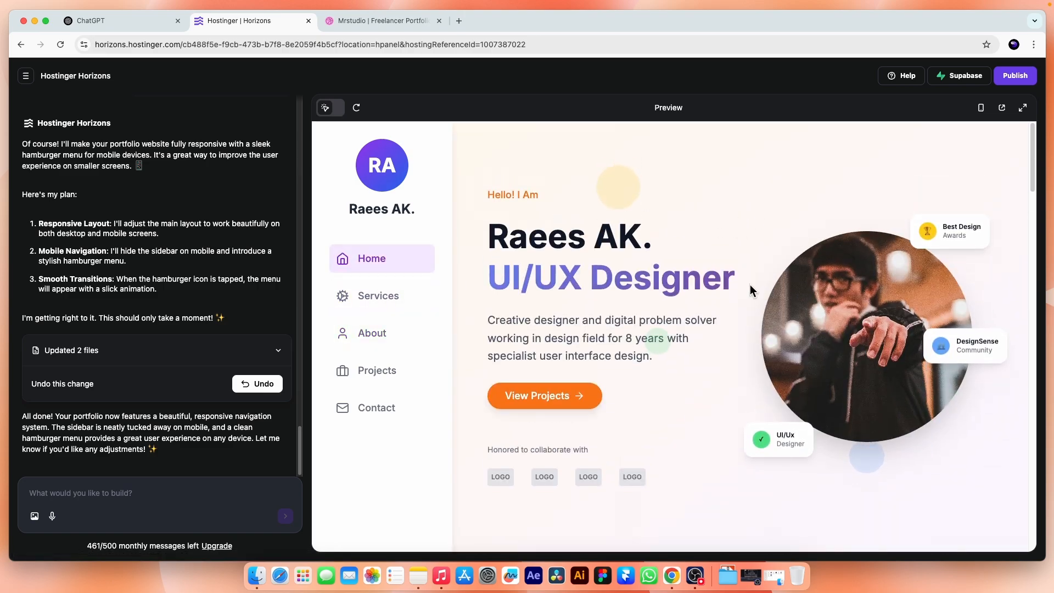
mouse_move(1003, 107)
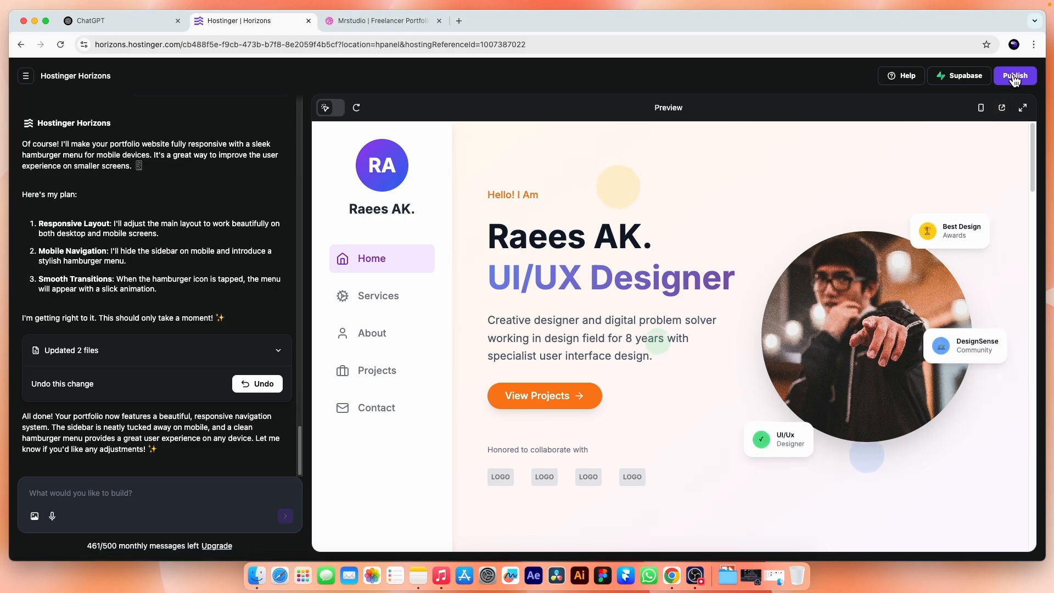
Publish the site live to beige-snake-953471.hostingersite.com.
left_click(1014, 75)
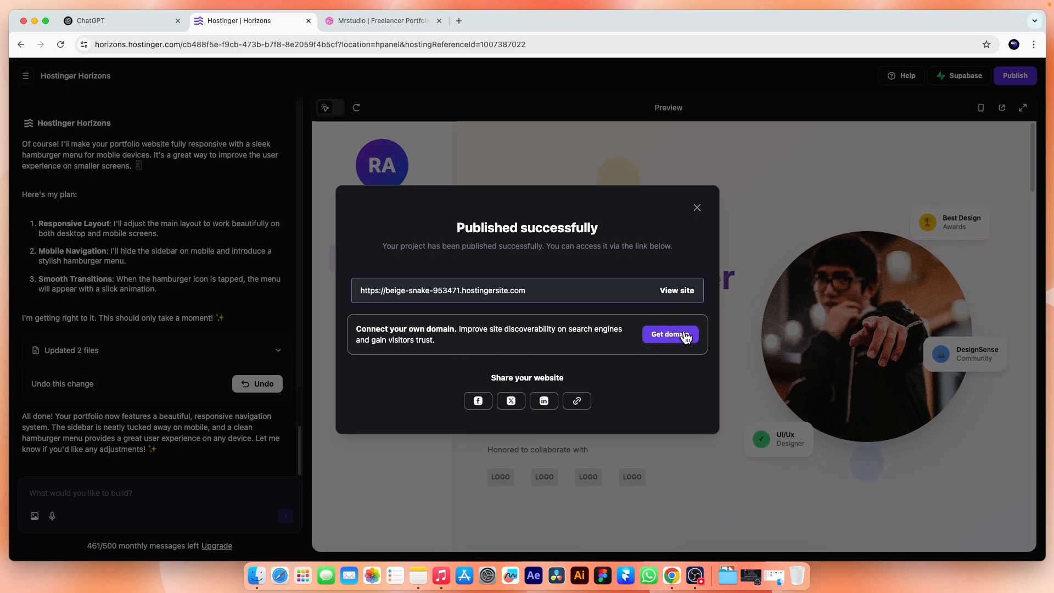
mouse_move(677, 294)
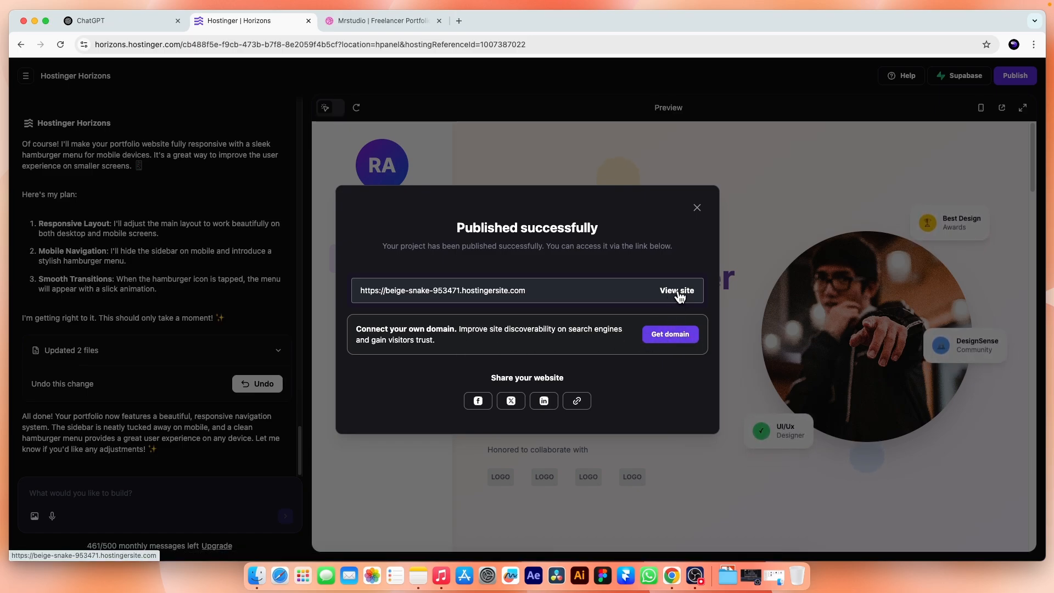
Open the published portfolio in a new tab and view the Banking Dashboard project.
left_click(677, 290)
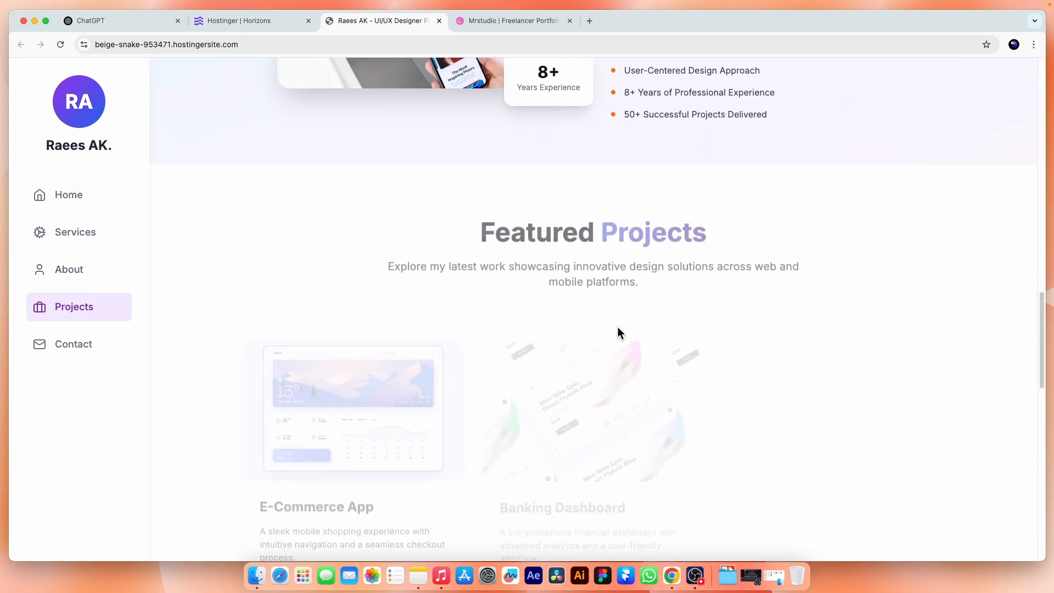
scroll("down", 3)
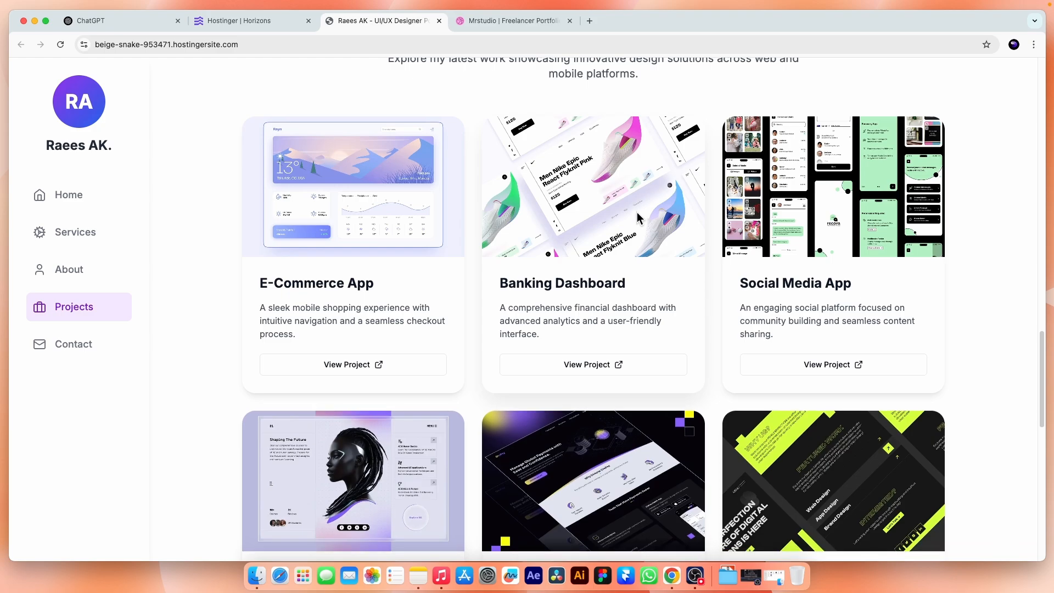
left_click(593, 364)
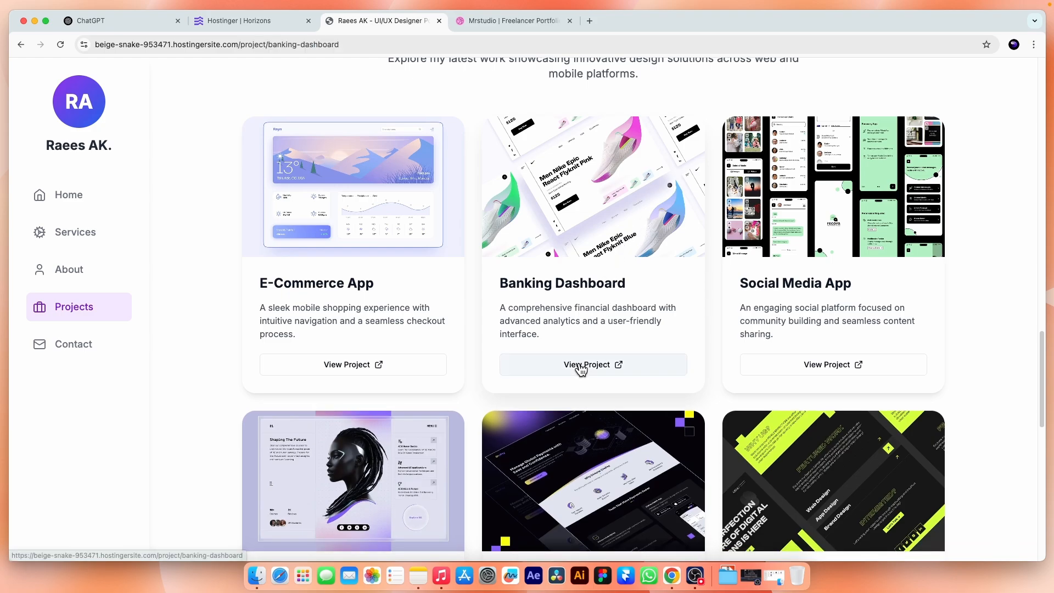
left_click(593, 365)
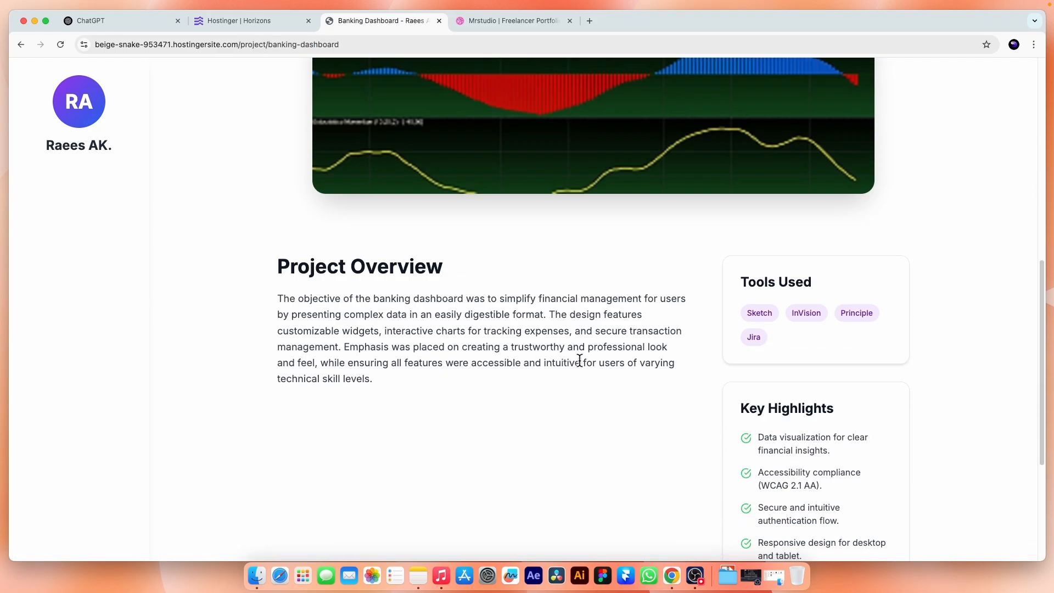
Go back to the projects list on the live site and scroll through it.
scroll("up", 3)
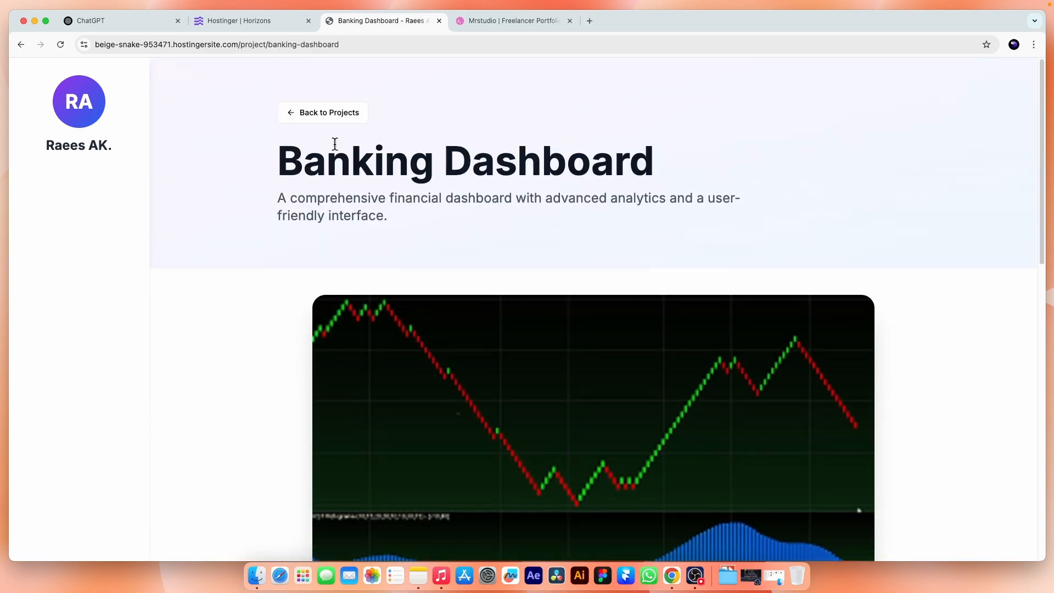
left_click(323, 113)
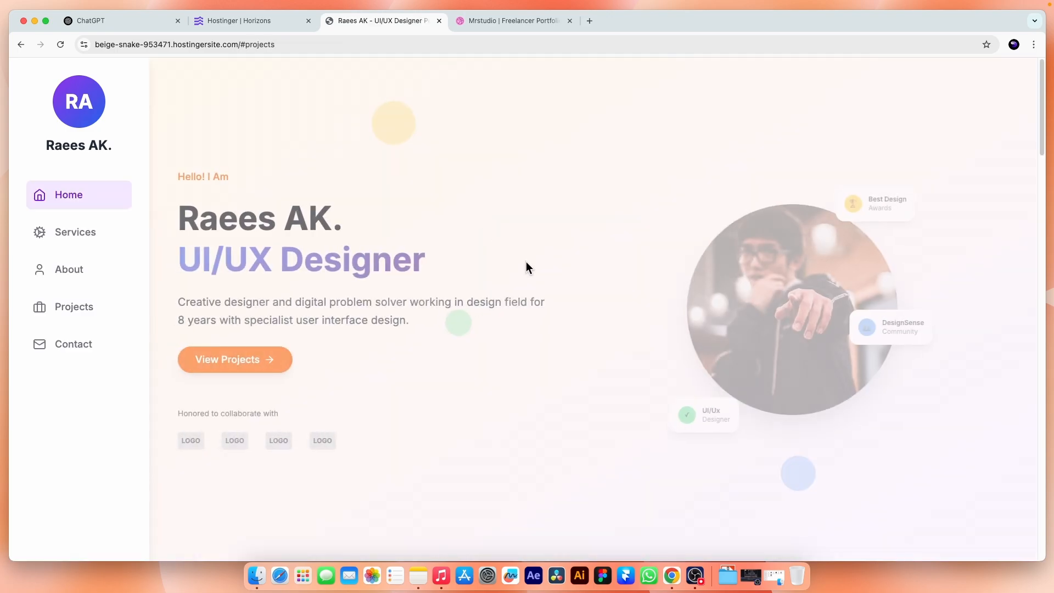
scroll("down", 3)
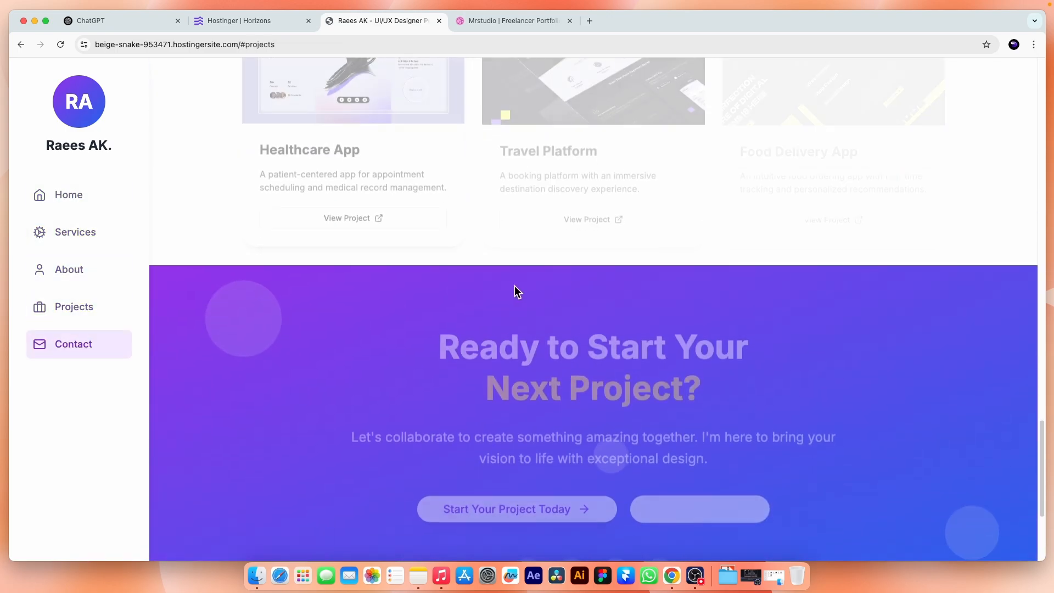
left_click(252, 21)
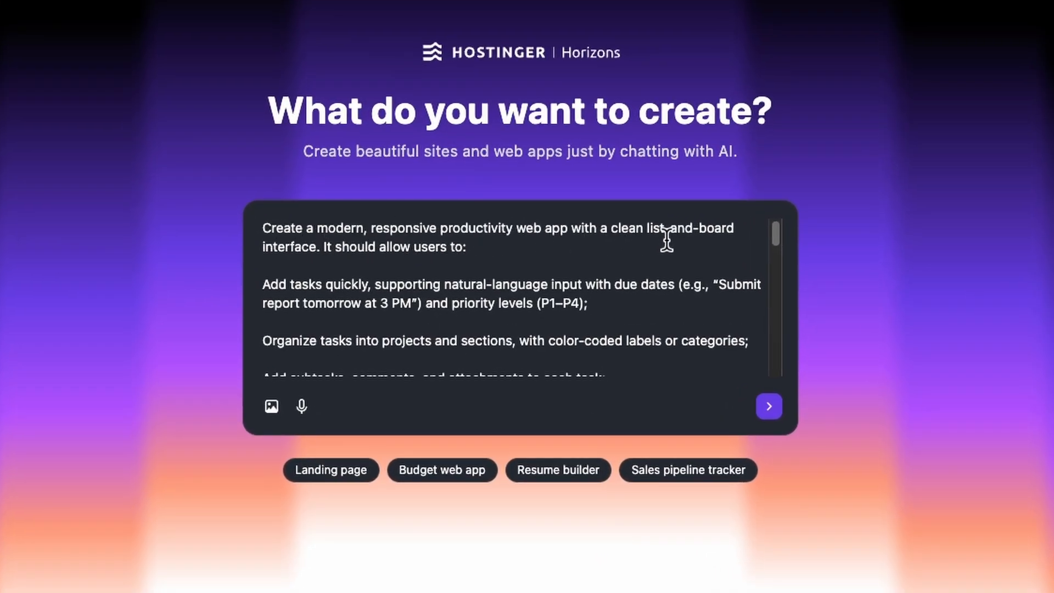
Review the task-app description with list and board views, then submit it.
scroll("down", 3)
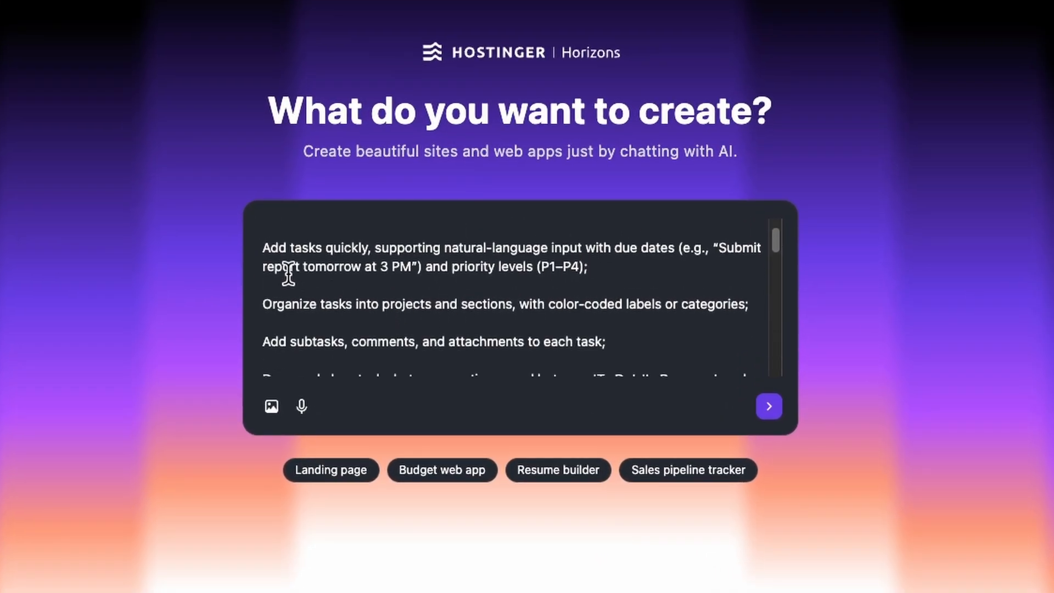
scroll("down", 3)
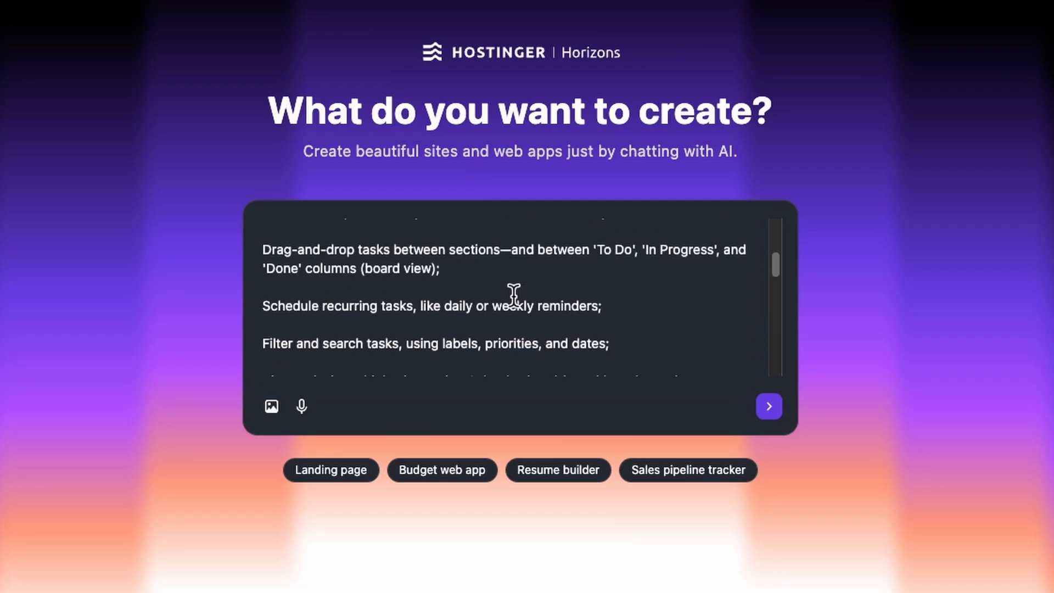
scroll("up", 3)
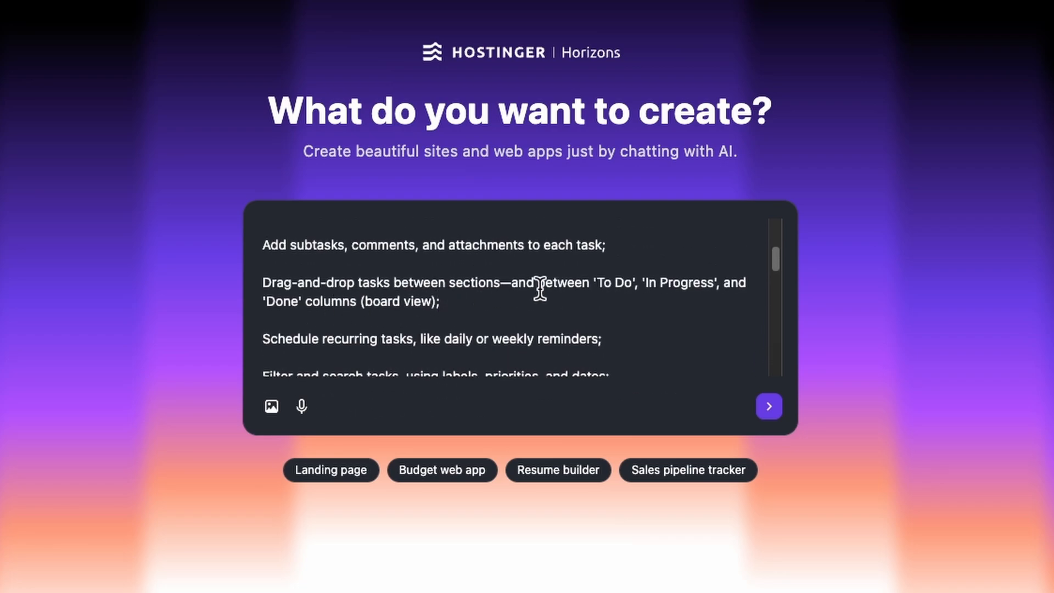
scroll("down", 3)
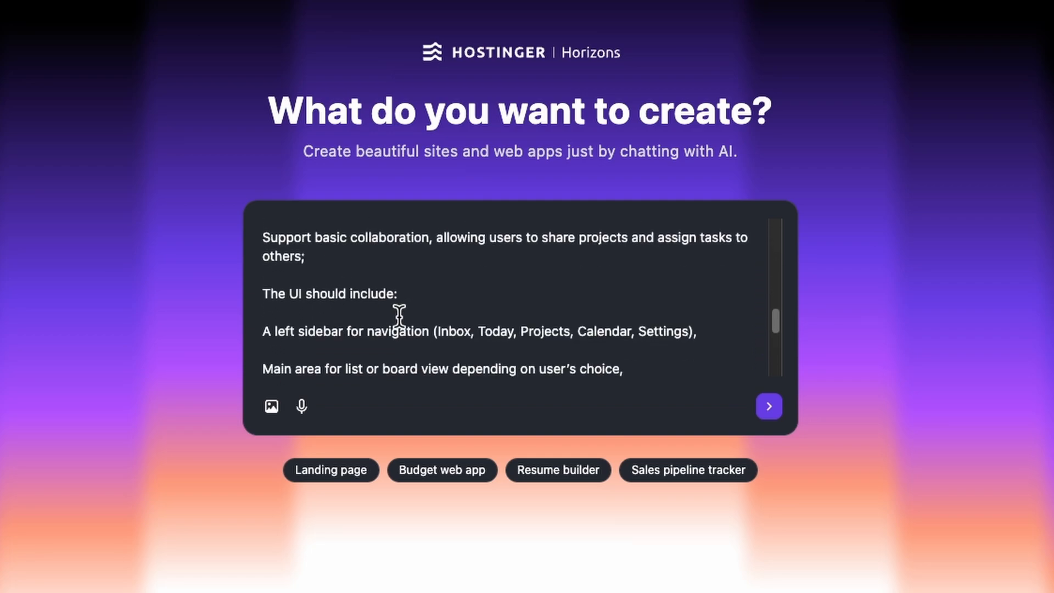
scroll("down", 3)
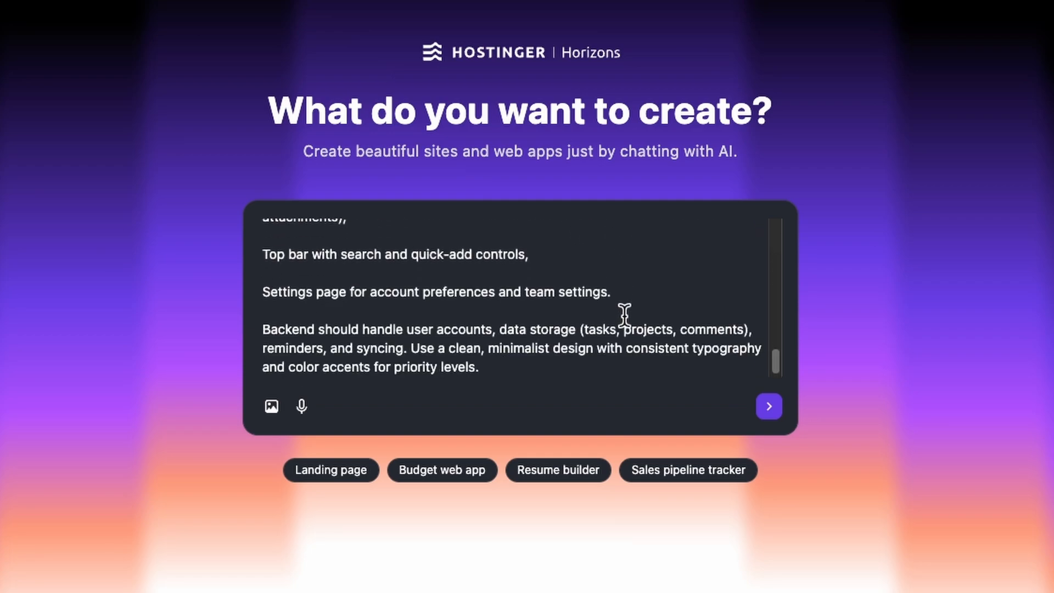
mouse_move(464, 336)
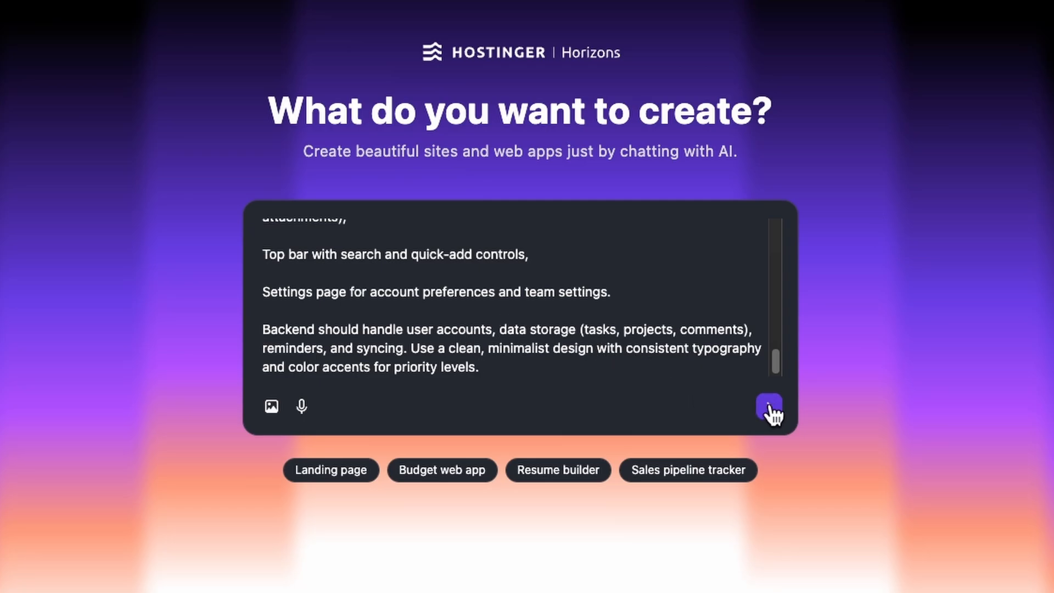
left_click(768, 408)
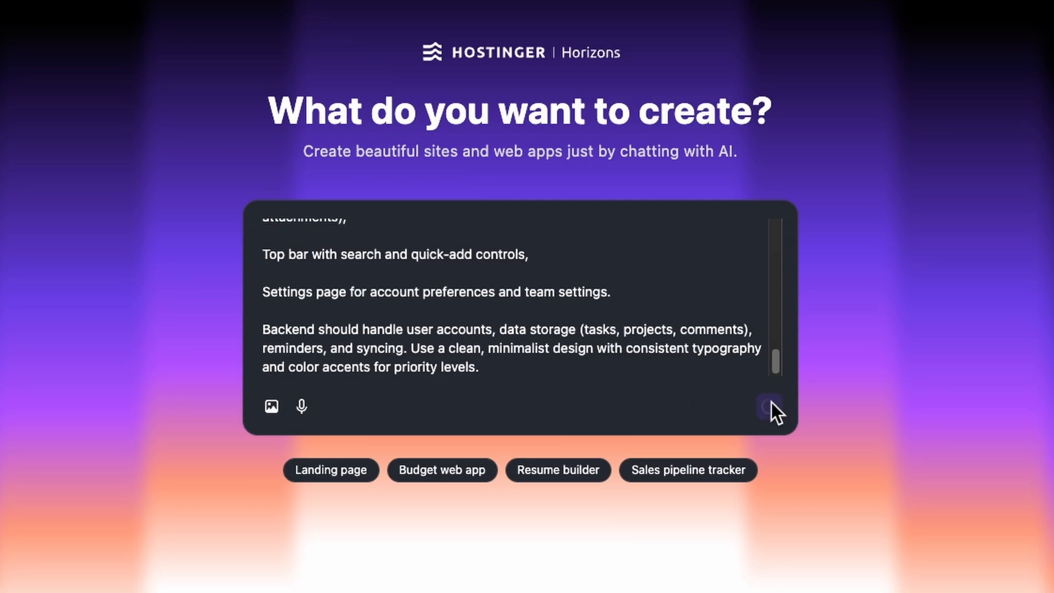
left_click(773, 408)
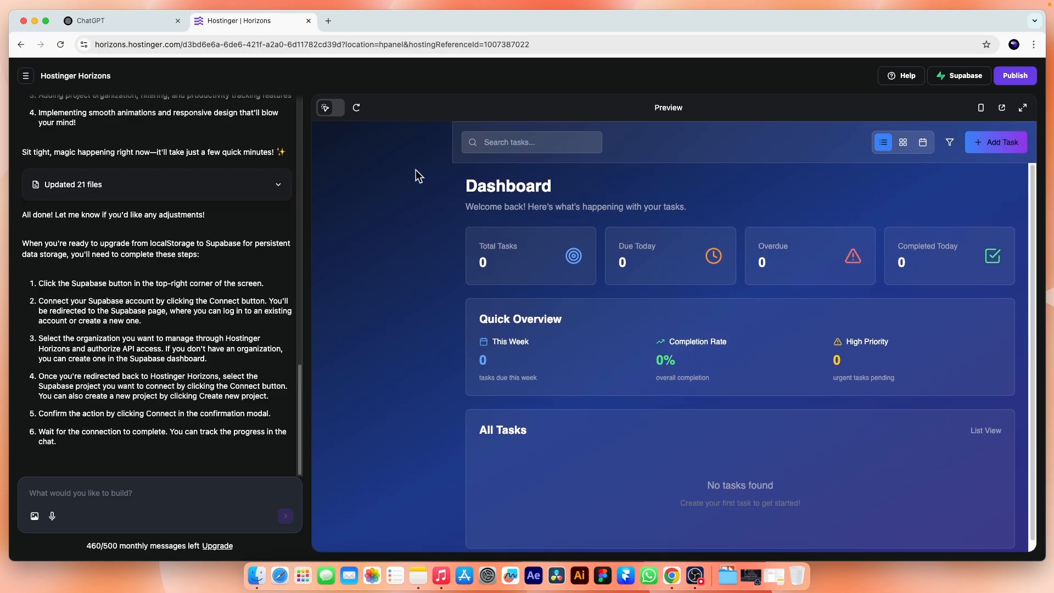
mouse_move(403, 136)
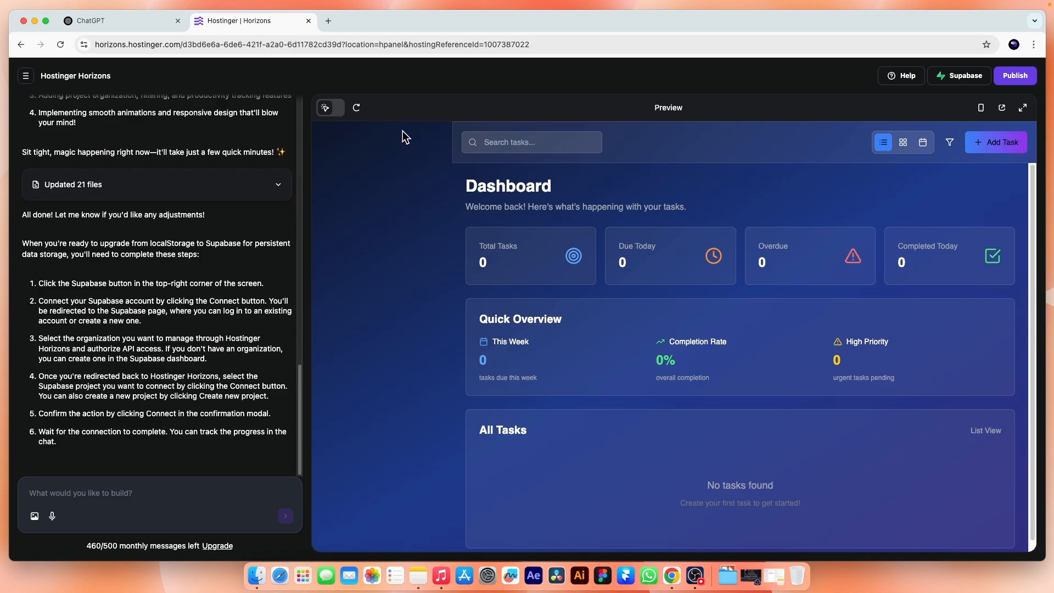
mouse_move(435, 145)
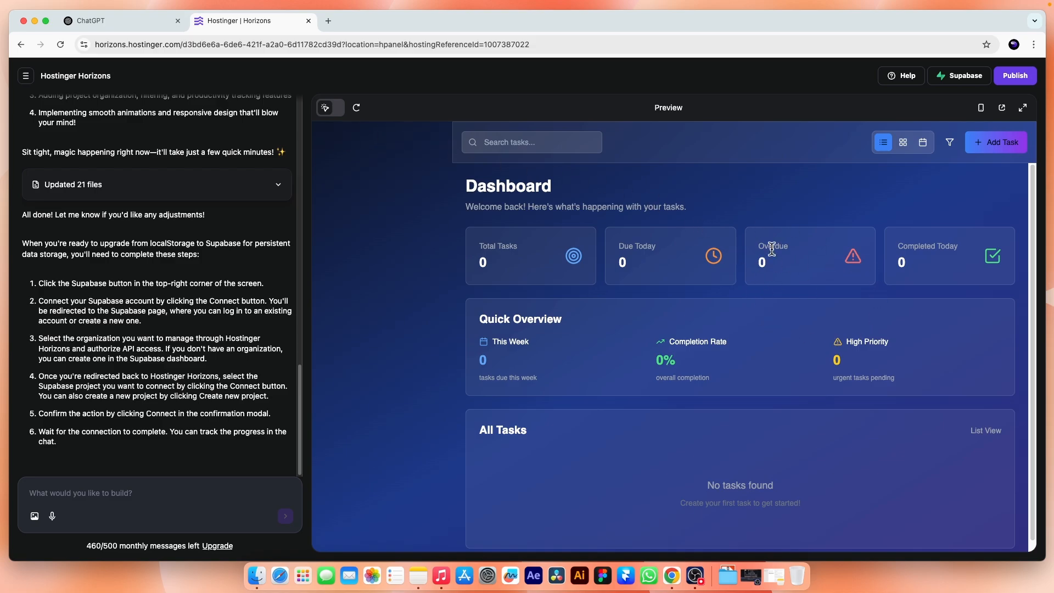
left_click(902, 142)
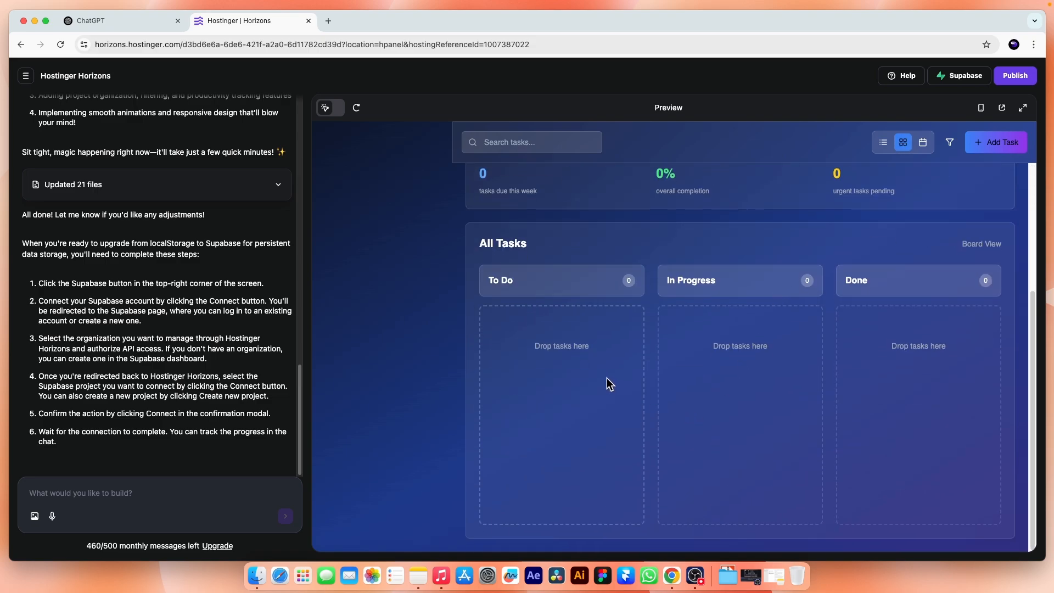
left_click(923, 141)
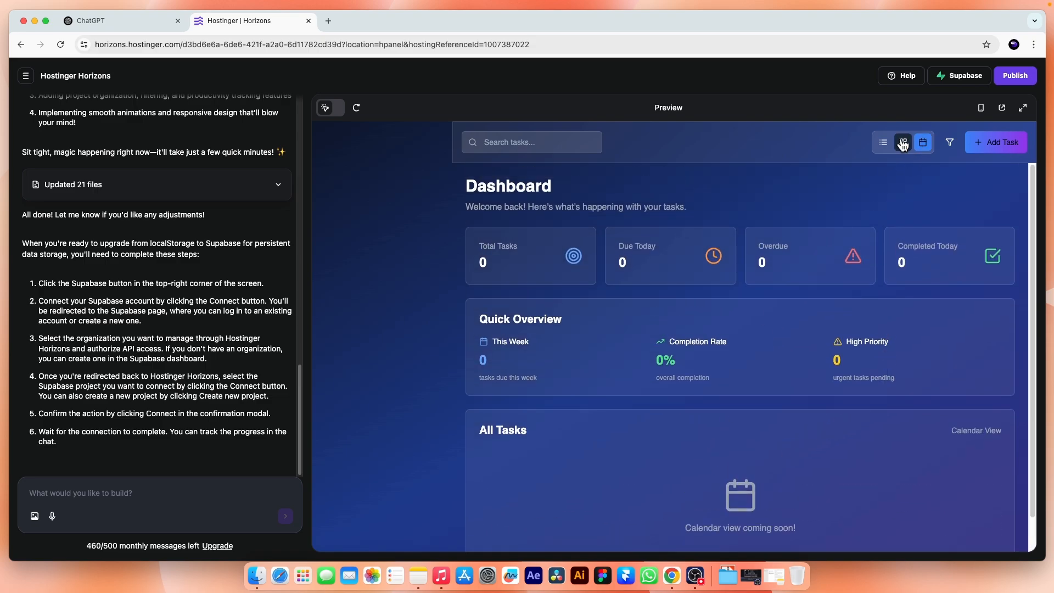
left_click(883, 142)
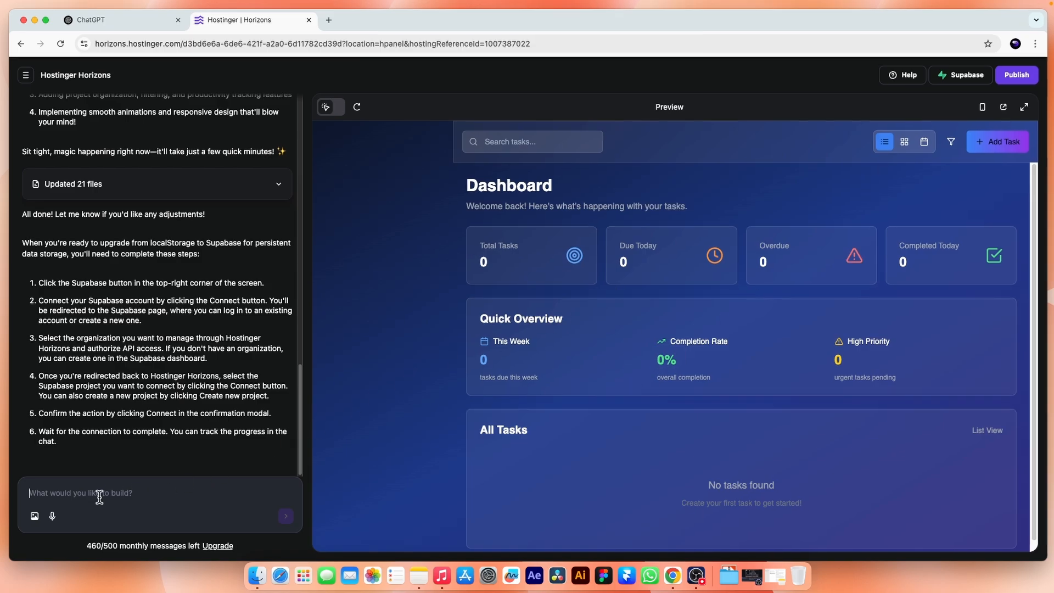
Request a clean modern UI with Today, Tasks, Projects, Calendar and category tabs.
type("Improve the UI with a clean and")
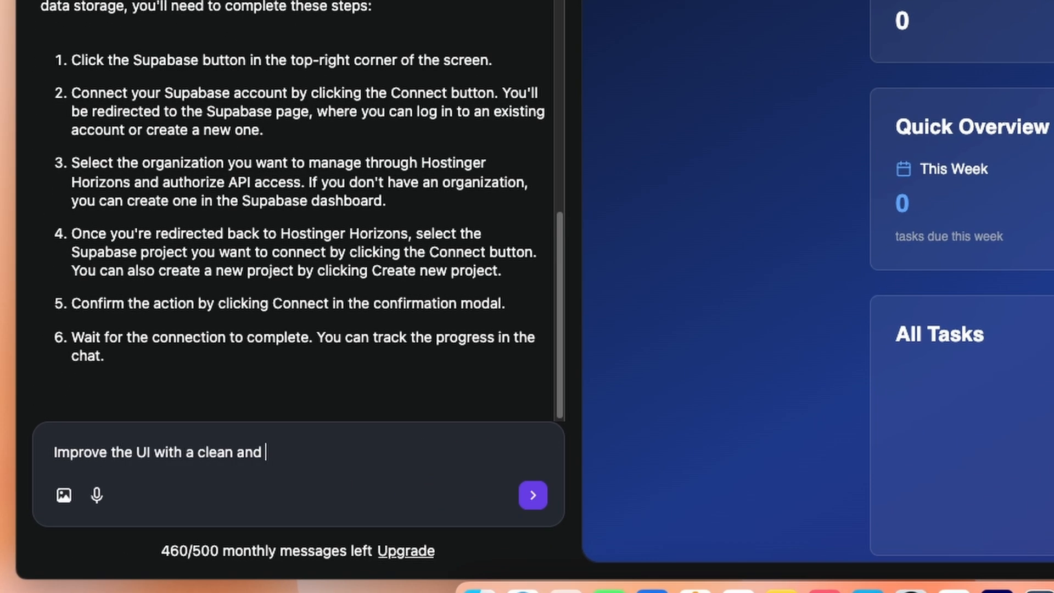
type("modern design. add a left side bar with")
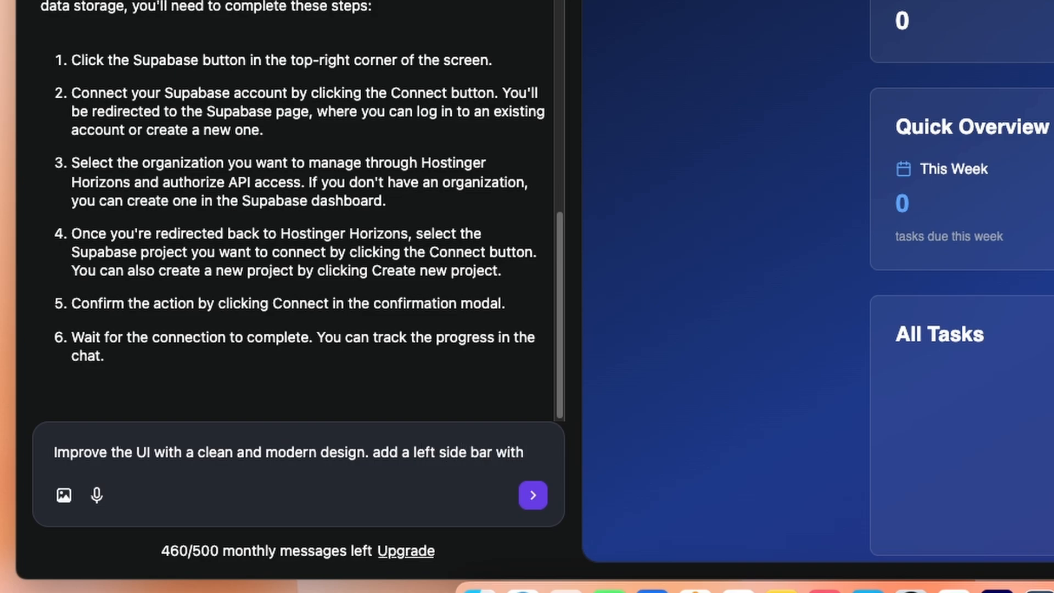
type("tabs for todays, task")
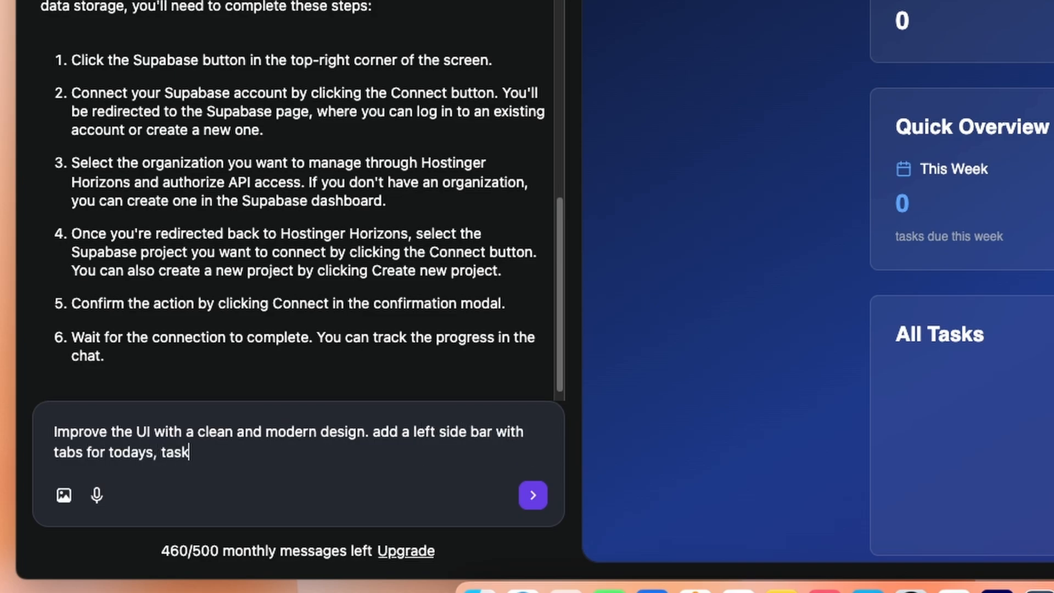
type("s, Projects, calenders")
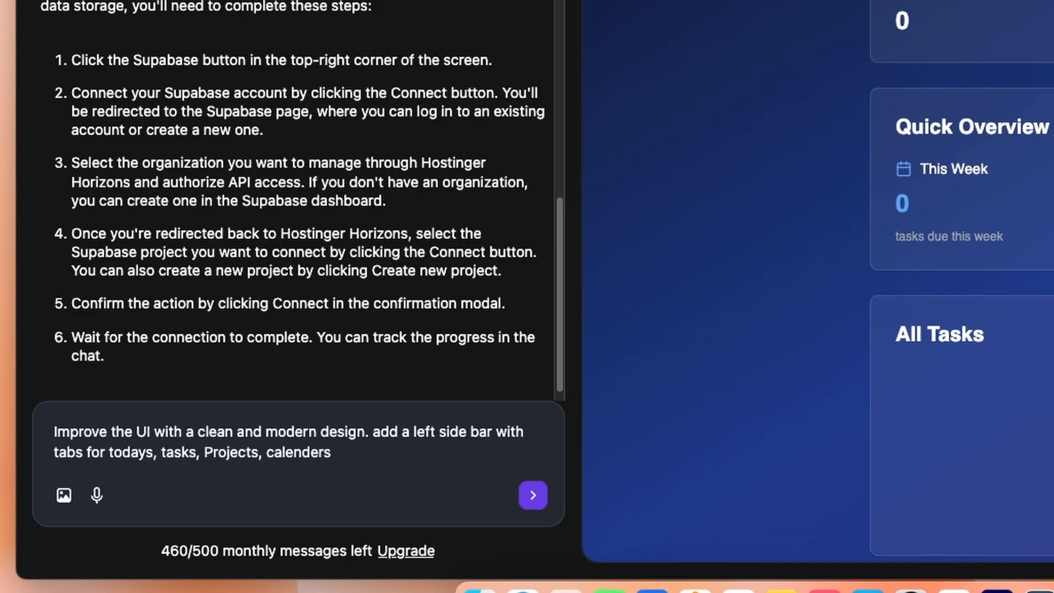
type(", categories (Personal, work,")
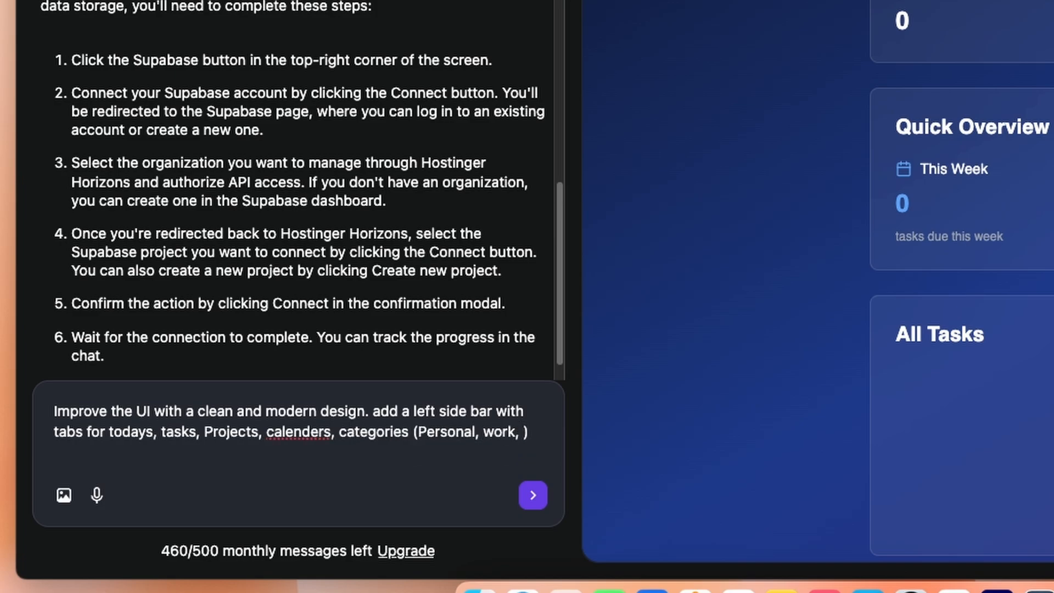
type("team")
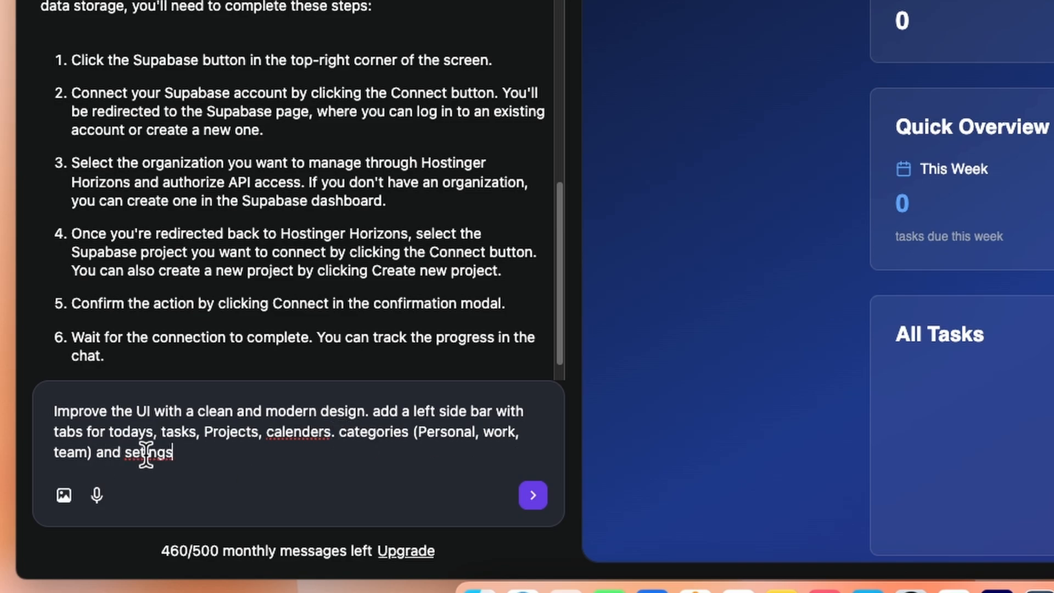
right_click(148, 452)
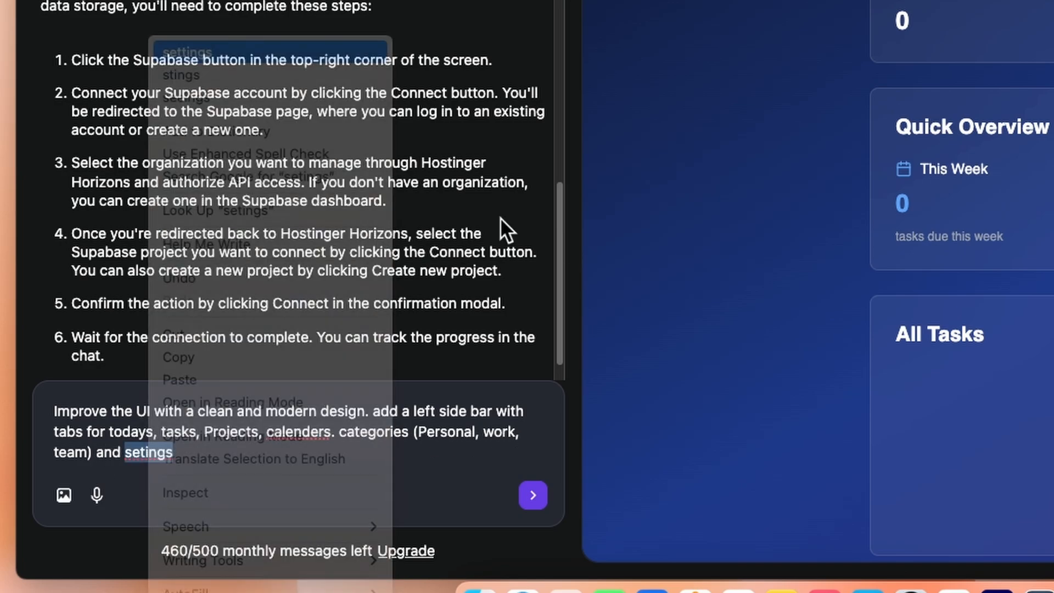
Add a top-right light/dark mode toggle to the request and send it.
type(". also add a toggle button at t")
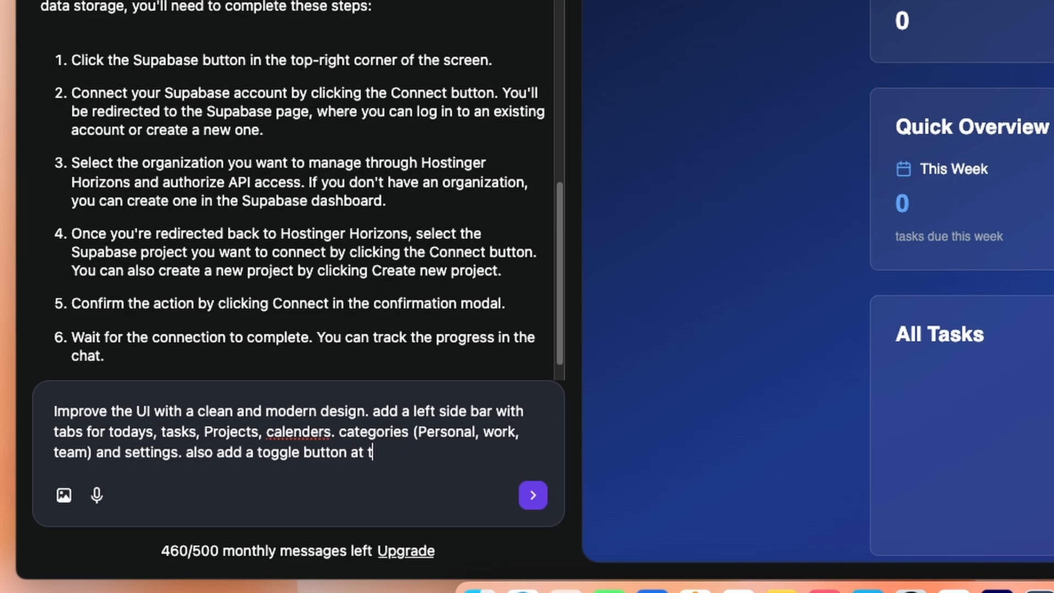
type("he top right to switch")
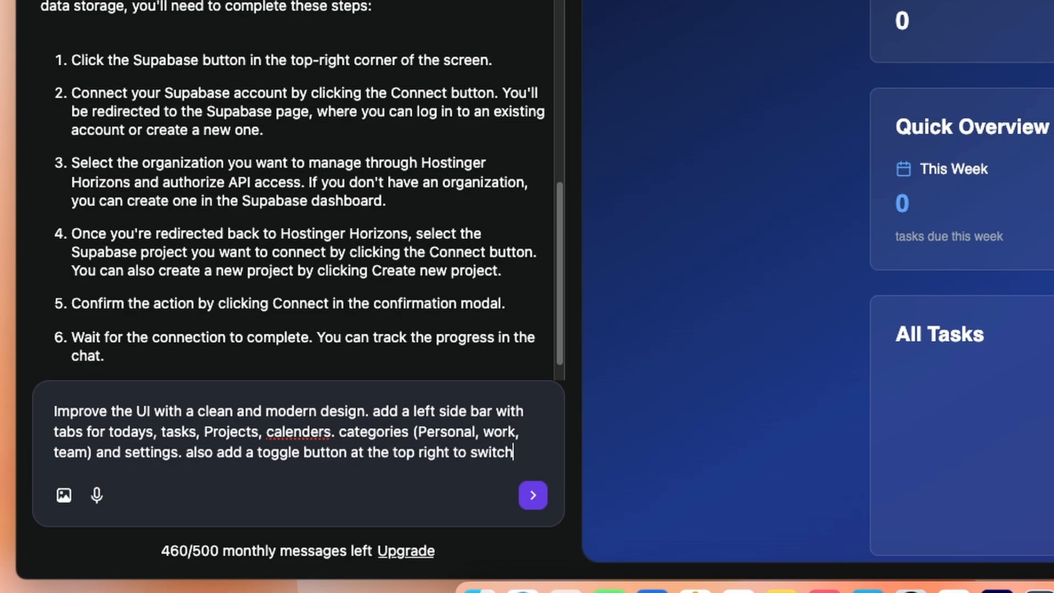
type("between light and dark mode.")
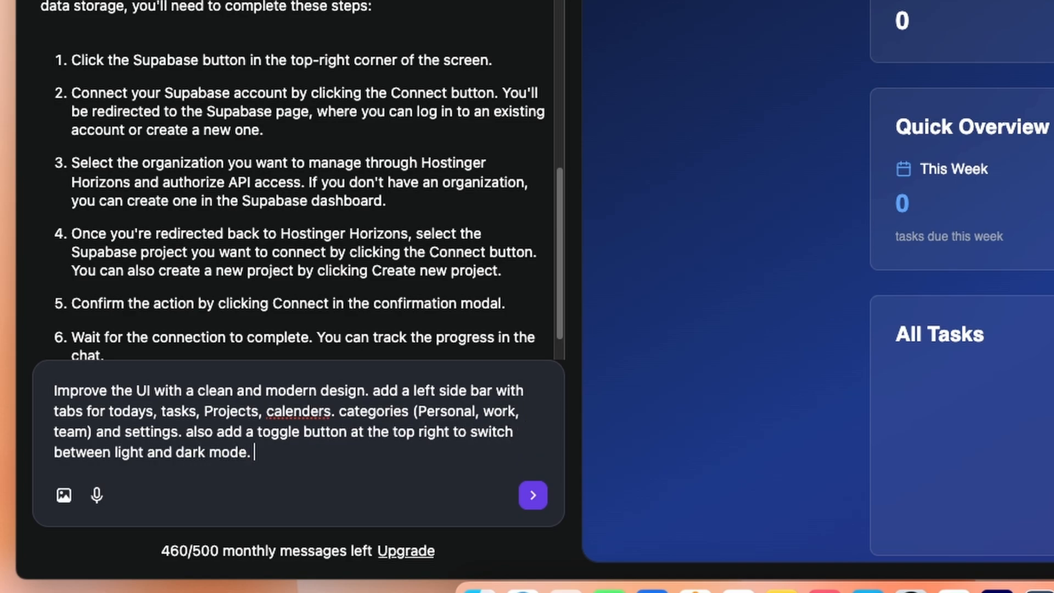
right_click(299, 411)
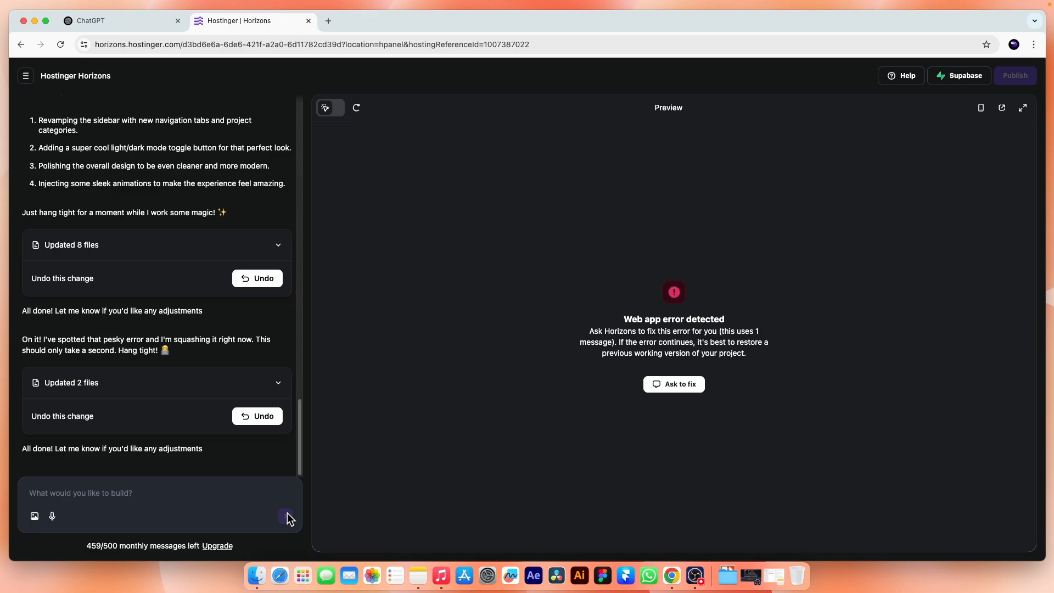
mouse_move(674, 384)
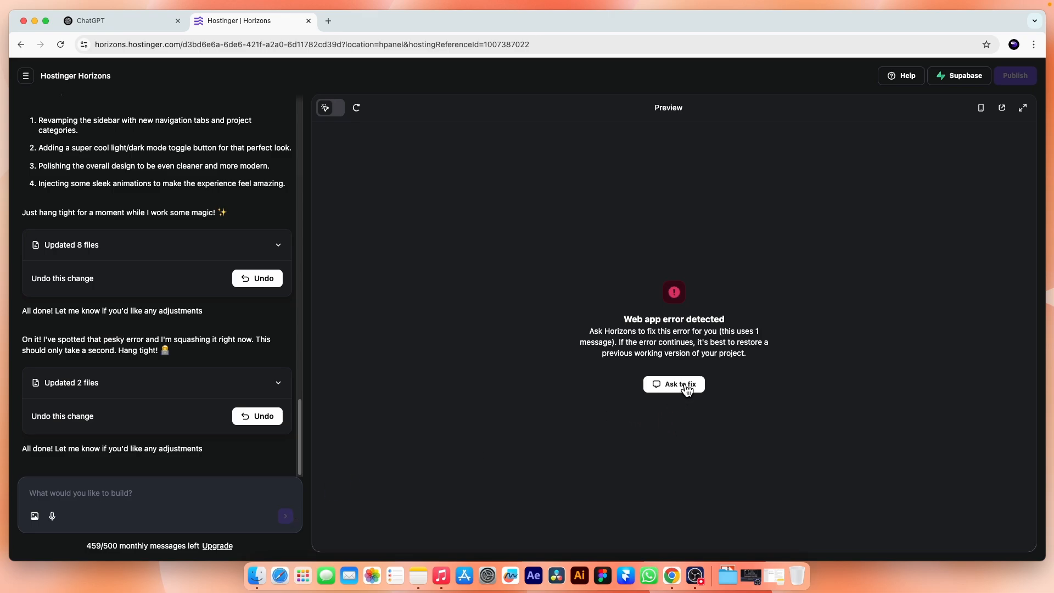
Ask the AI to fix the detected web app error.
left_click(674, 384)
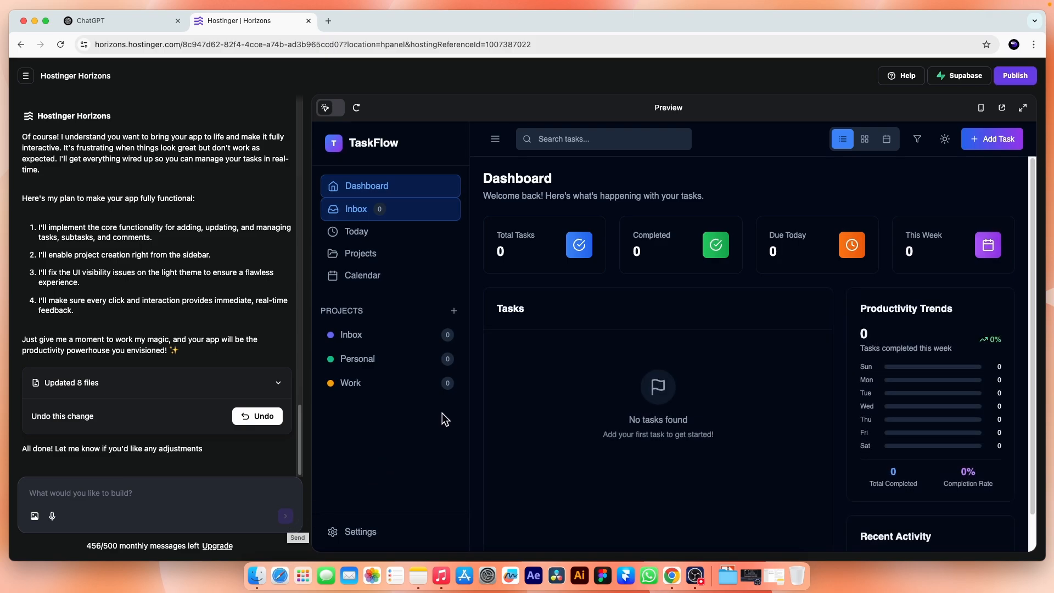
mouse_move(737, 444)
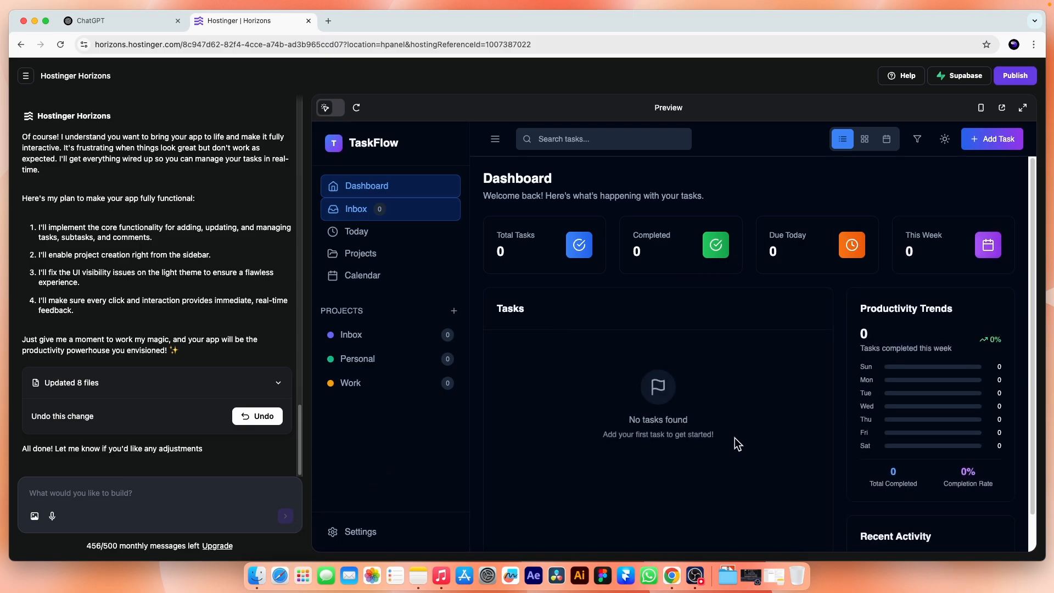
mouse_move(681, 357)
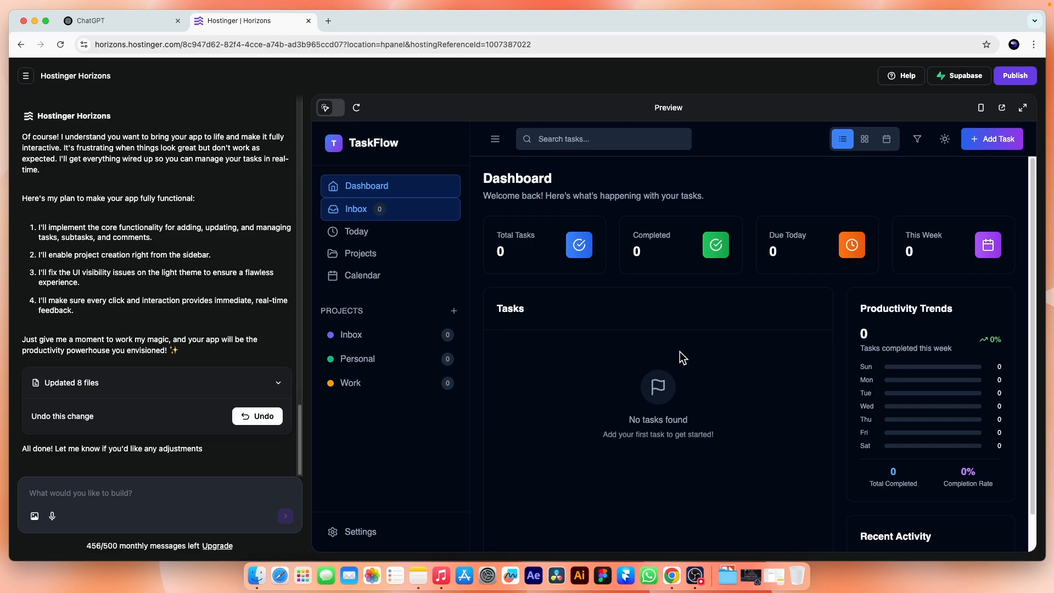
mouse_move(365, 212)
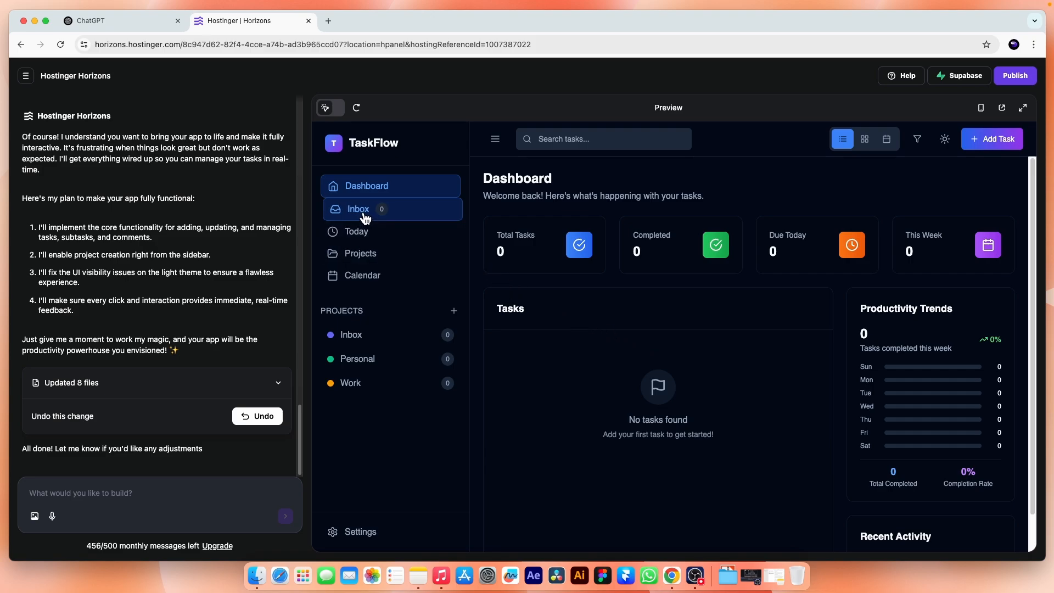
mouse_move(362, 253)
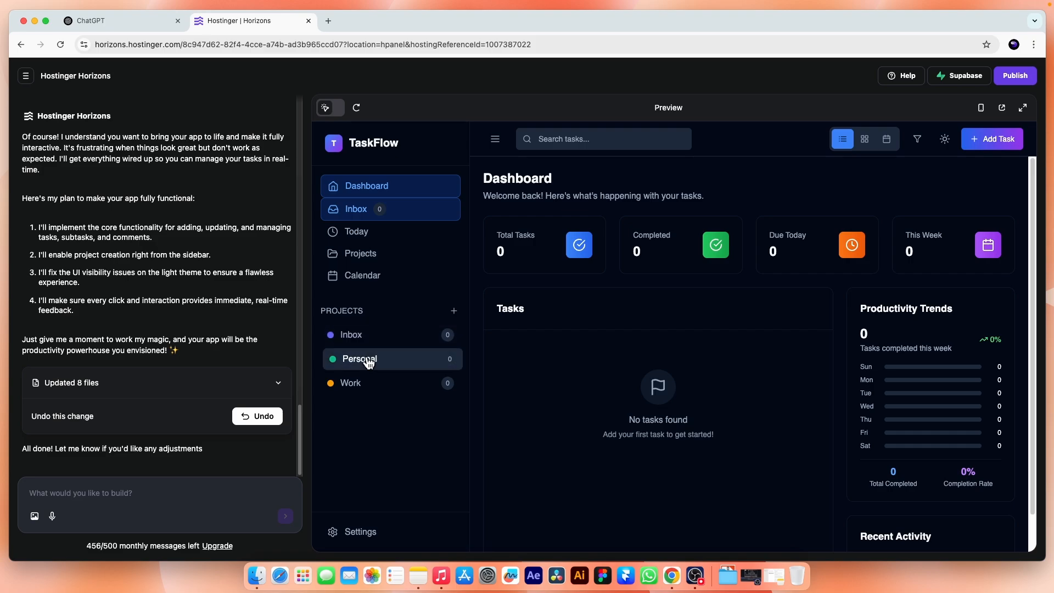
mouse_move(371, 434)
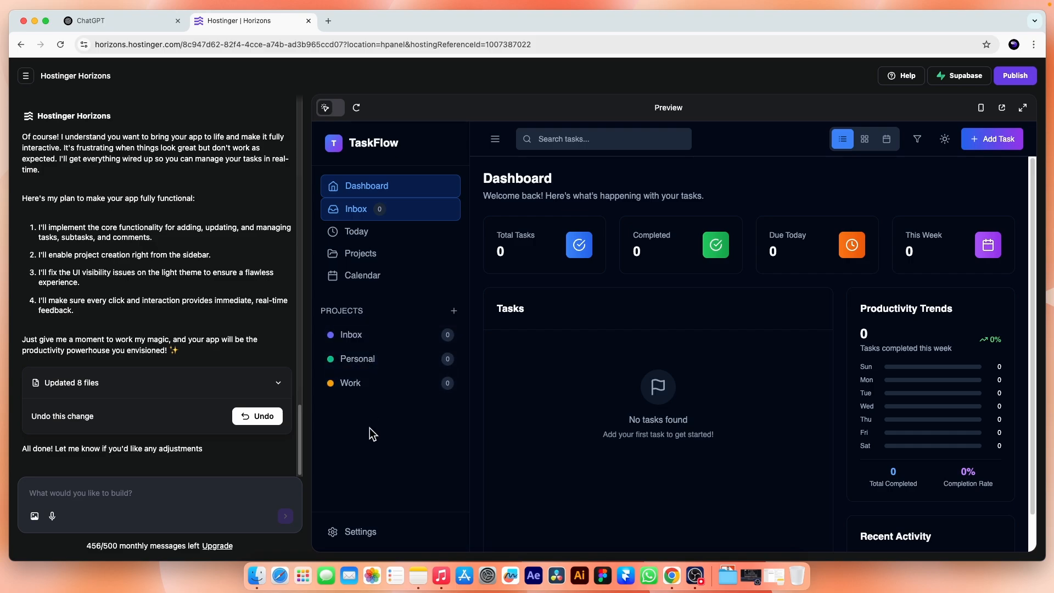
mouse_move(362, 532)
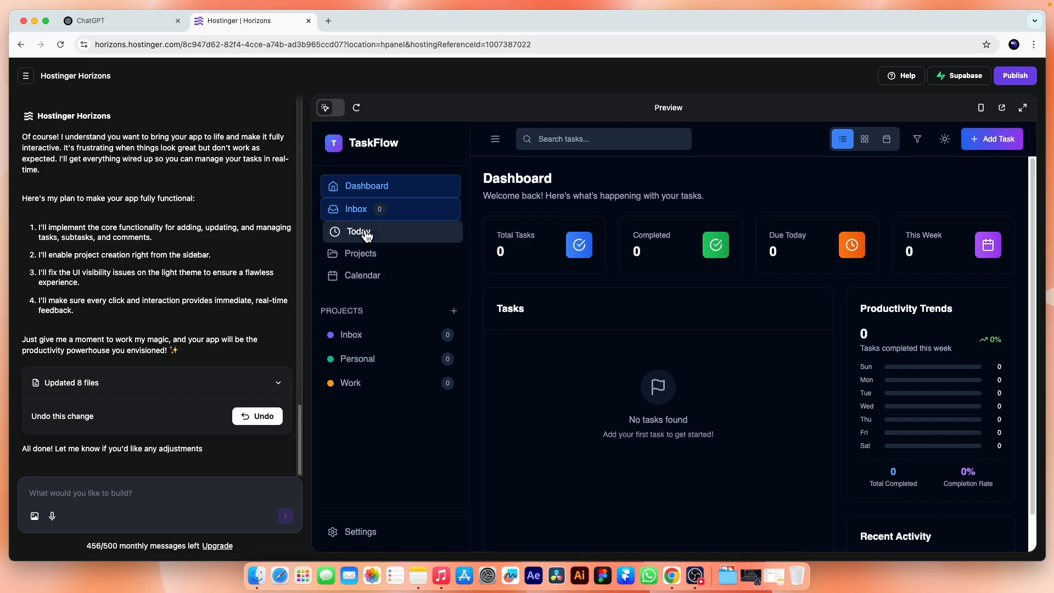
Check the Today, Projects and Calendar pages, then return to the Dashboard.
left_click(360, 230)
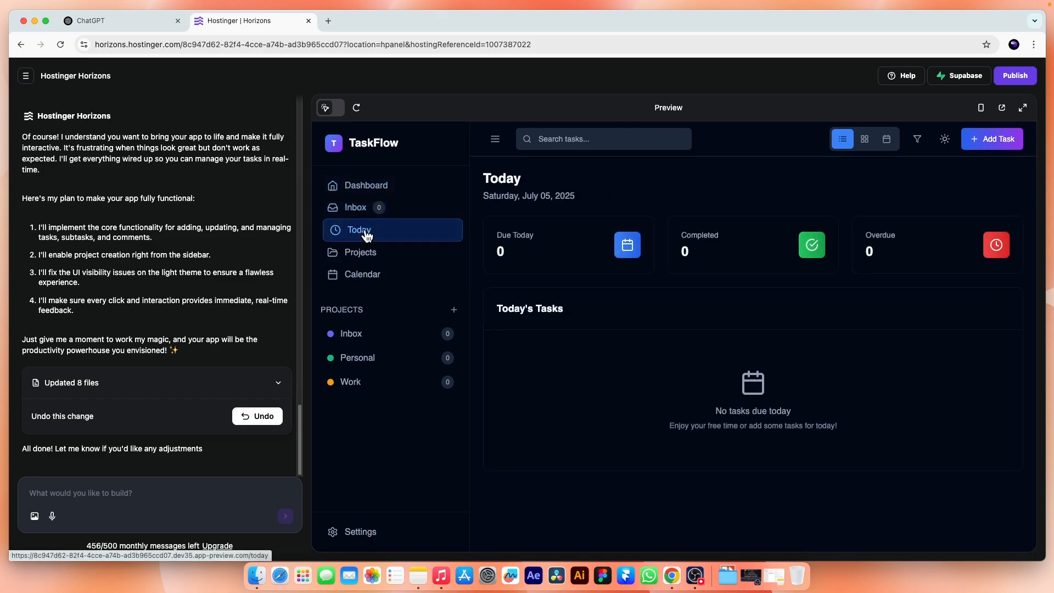
left_click(360, 252)
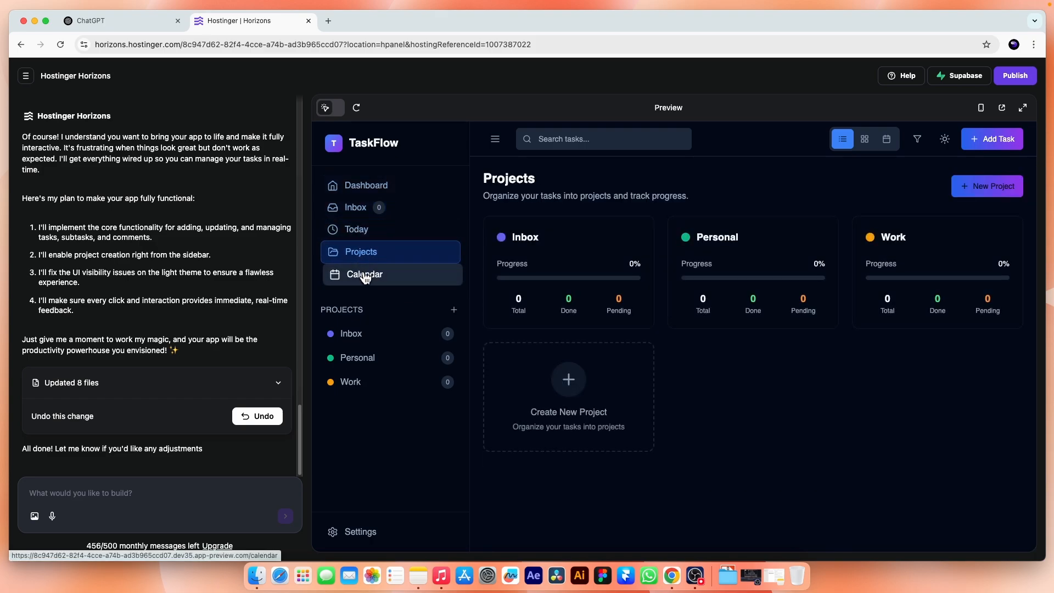
left_click(365, 273)
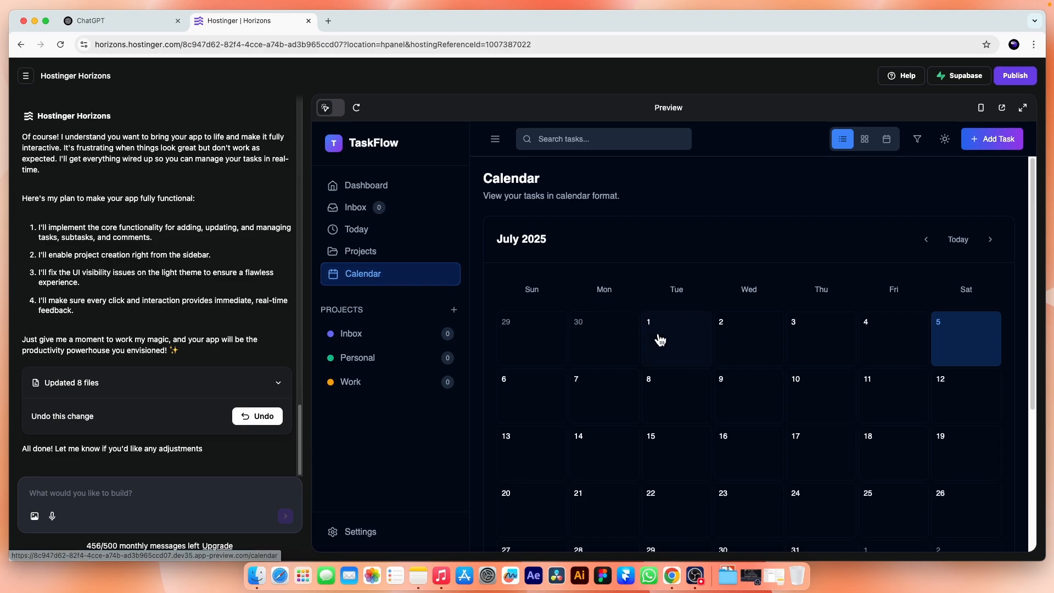
scroll("down", 3)
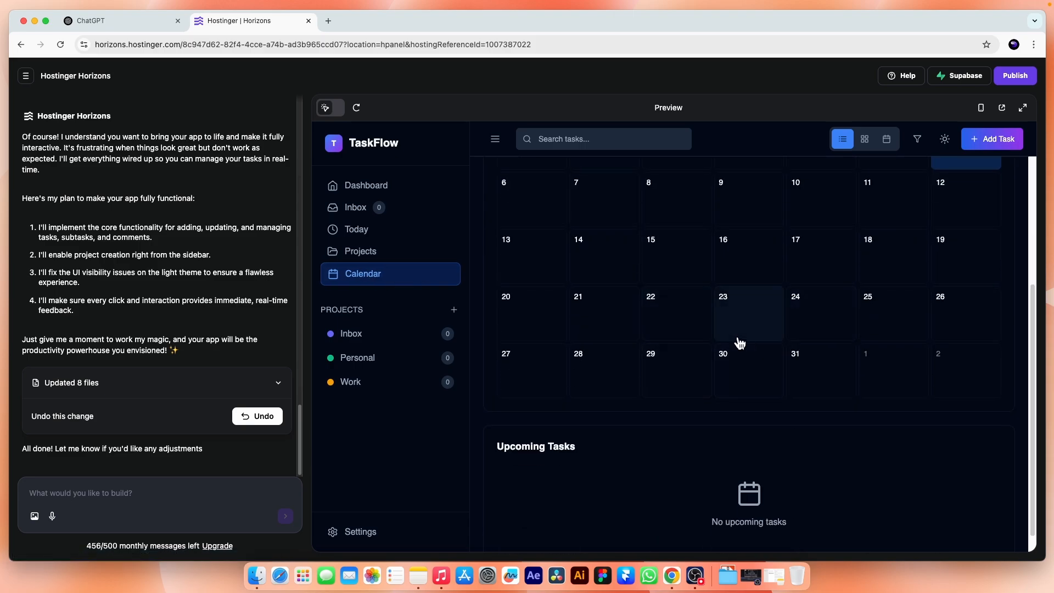
scroll("up", 3)
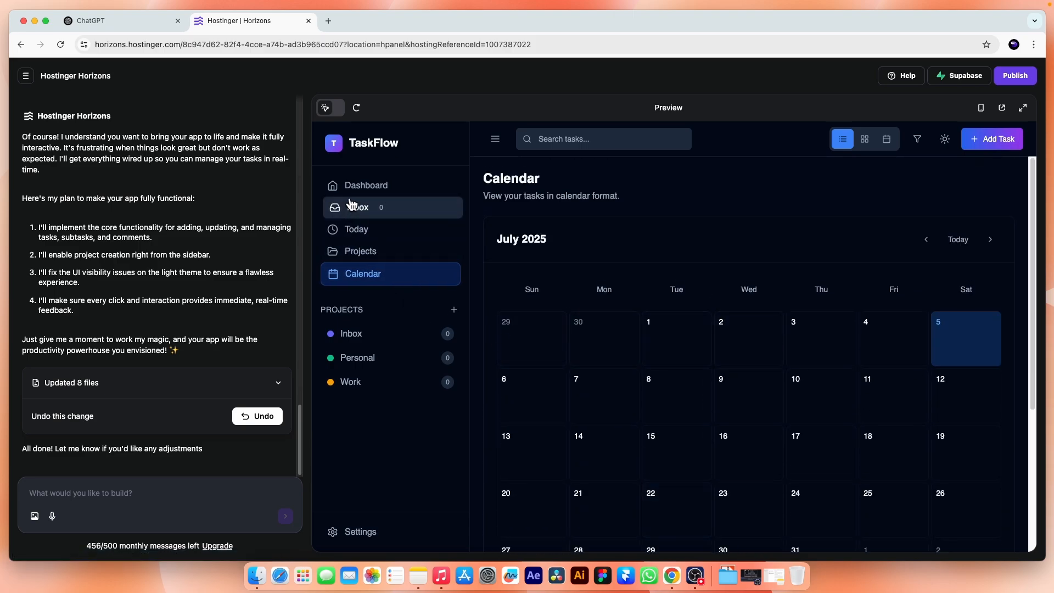
left_click(367, 185)
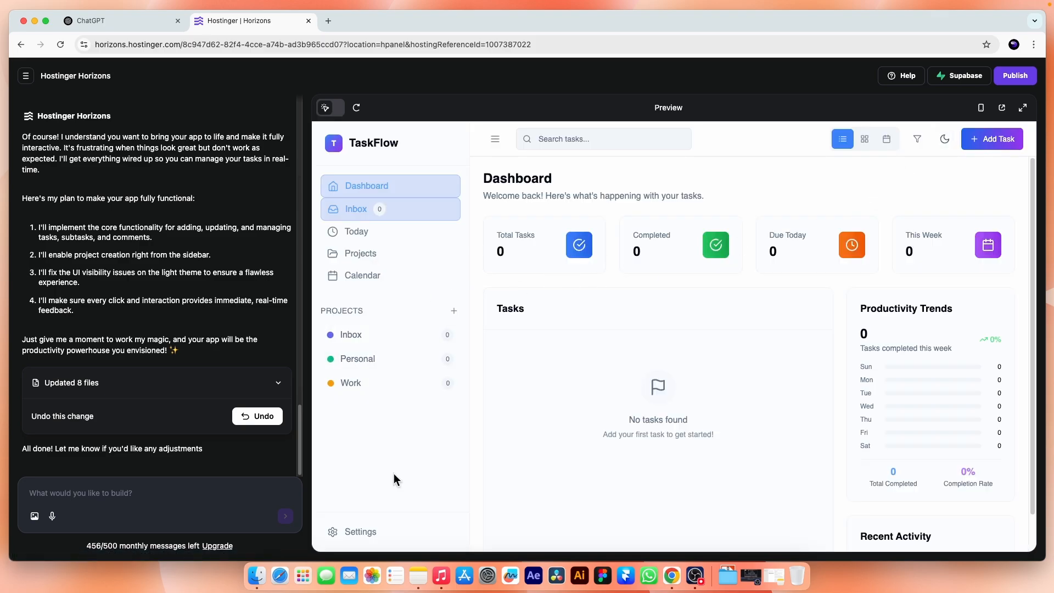
left_click(360, 531)
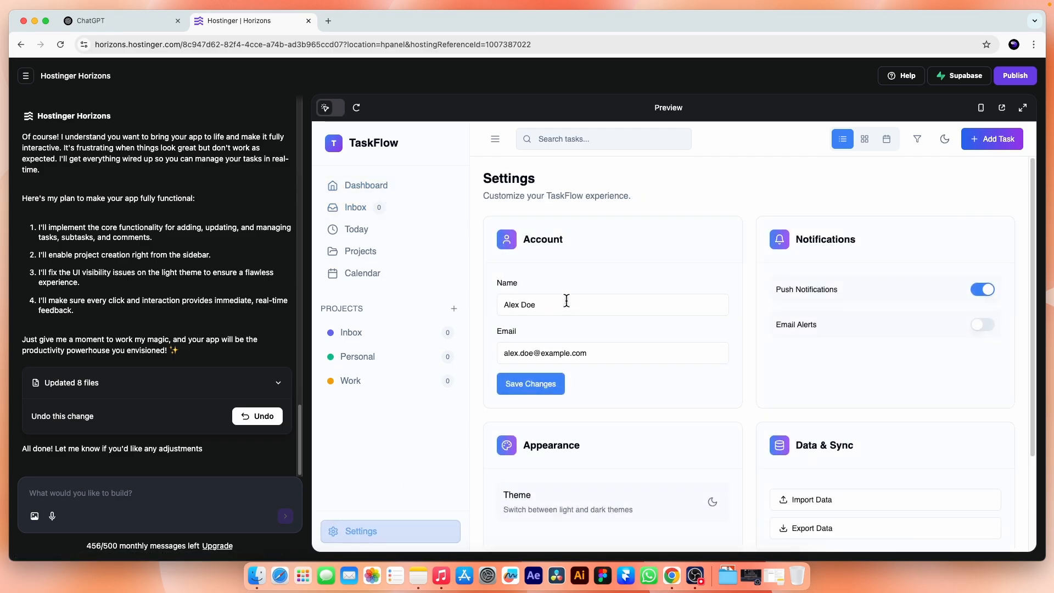
scroll("down", 3)
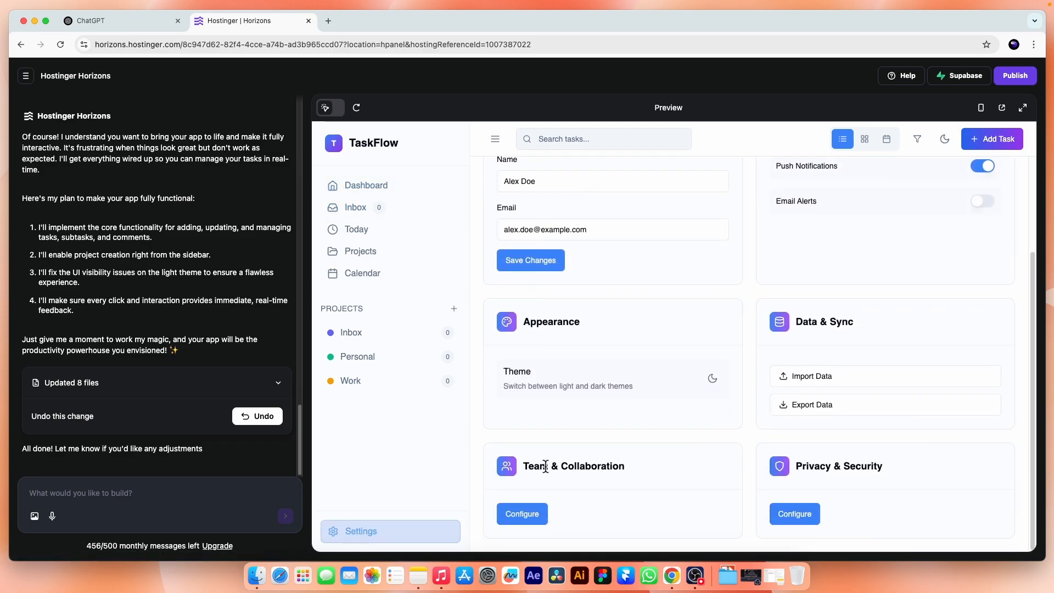
left_click(361, 531)
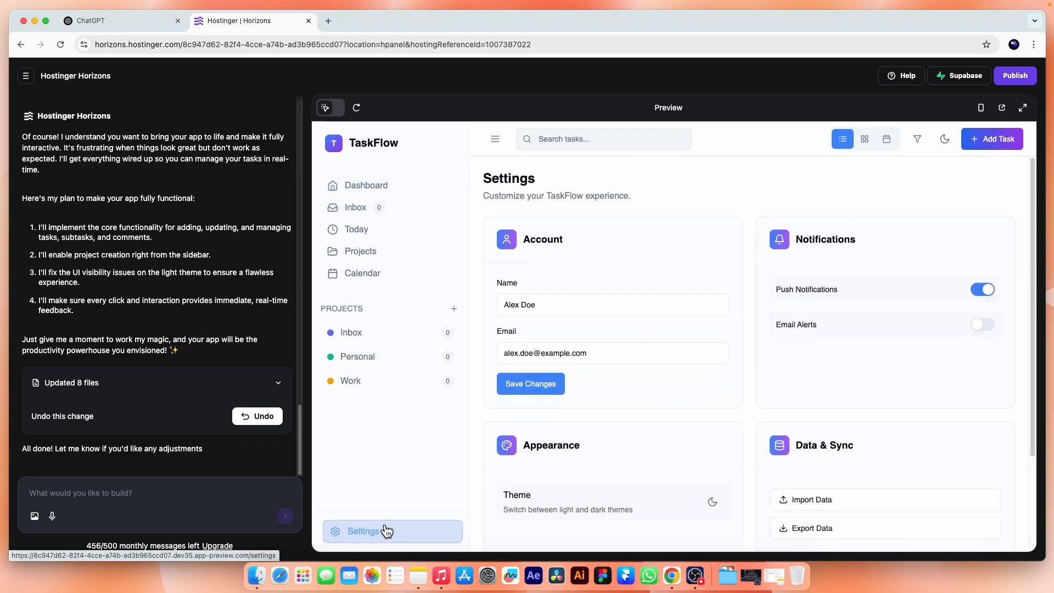
left_click(366, 186)
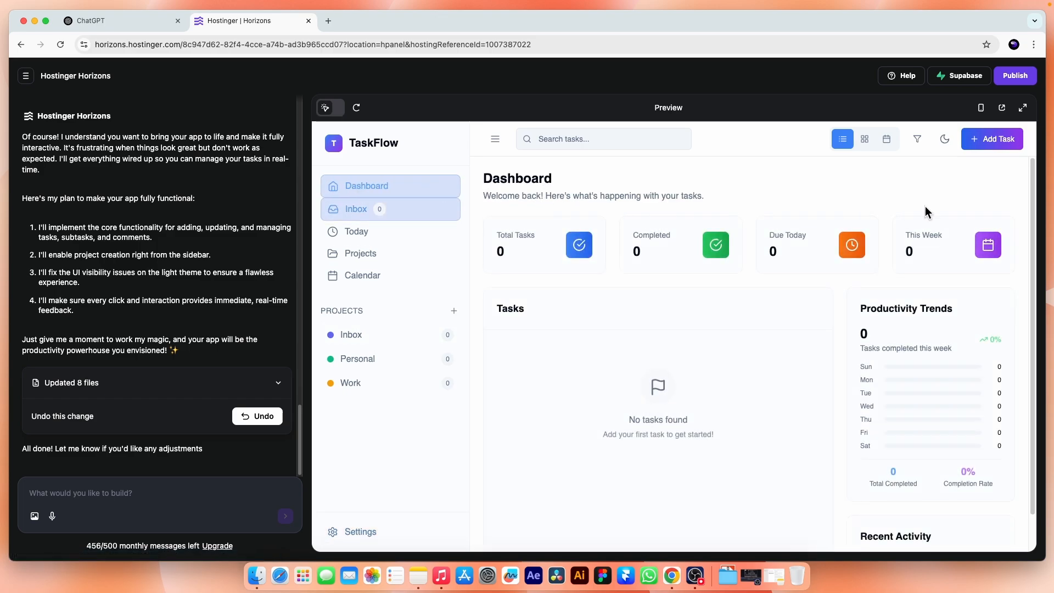
In board view, add task 'project' to To Do, due July 6, under Personal.
left_click(865, 139)
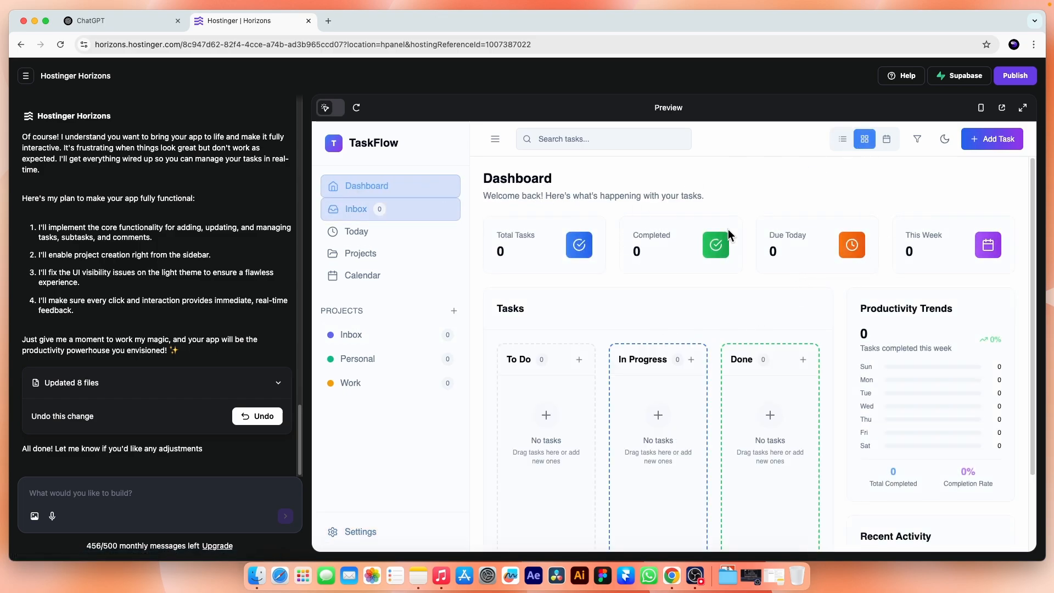
scroll("down", 3)
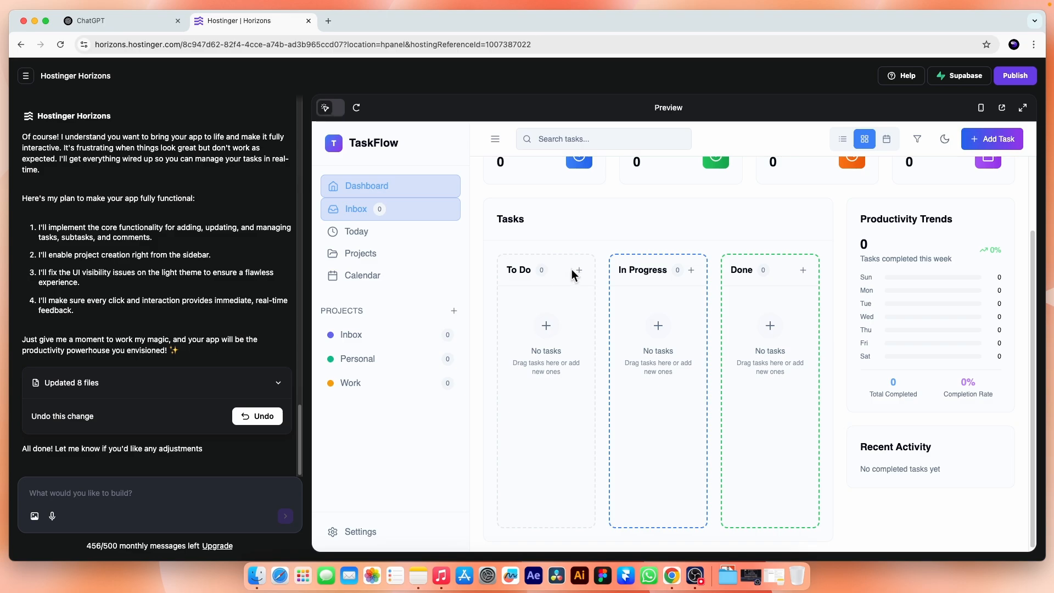
left_click(578, 270)
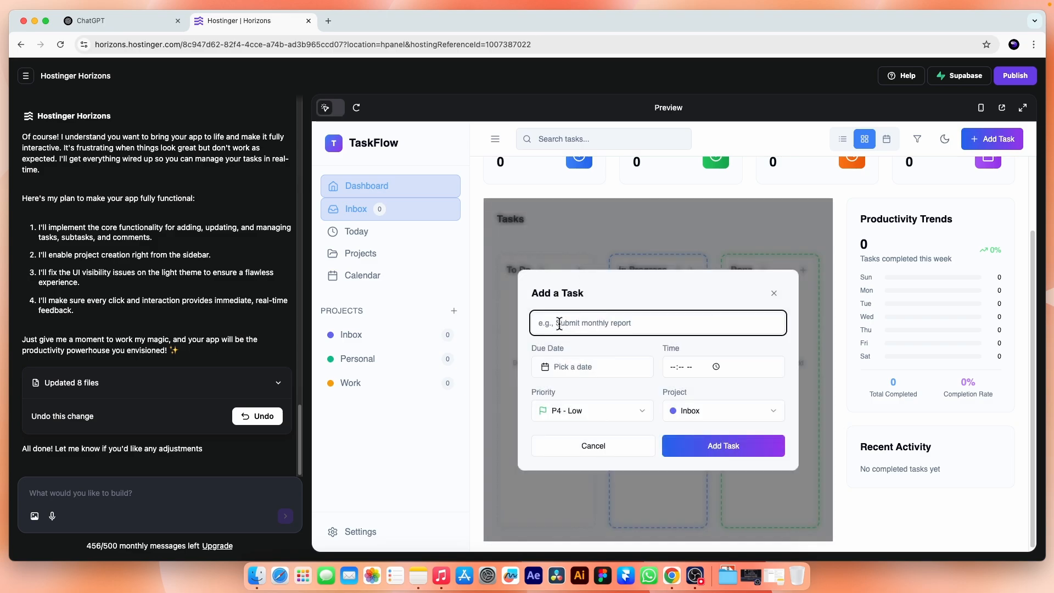
type("project")
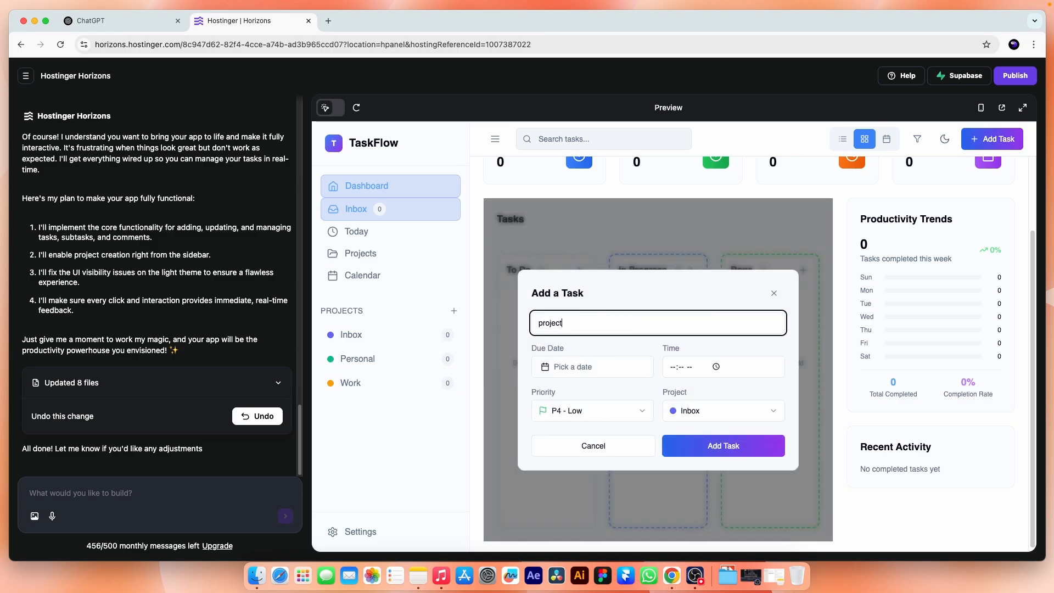
left_click(592, 366)
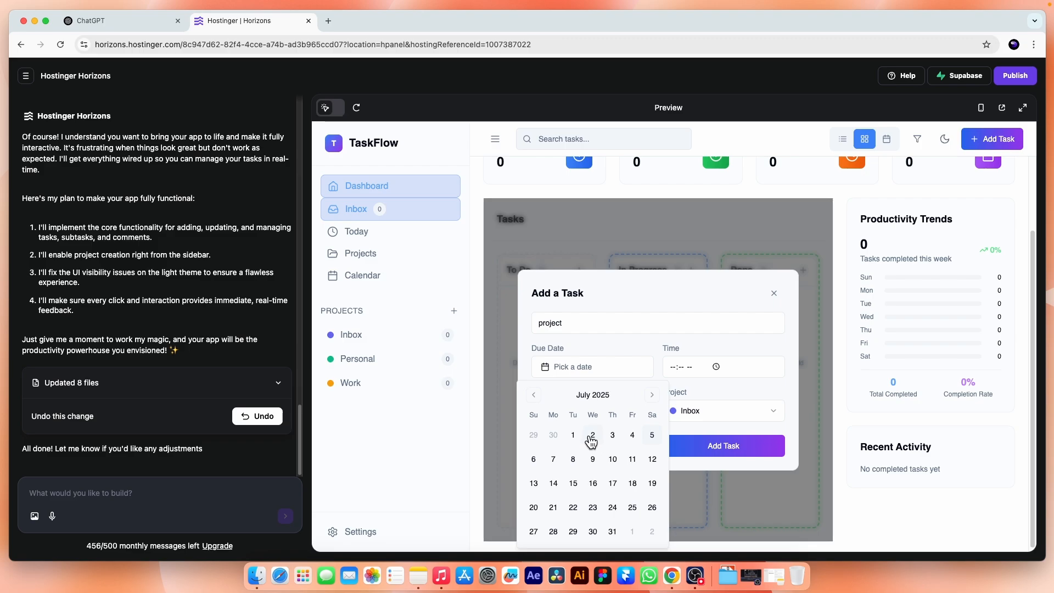
left_click(533, 459)
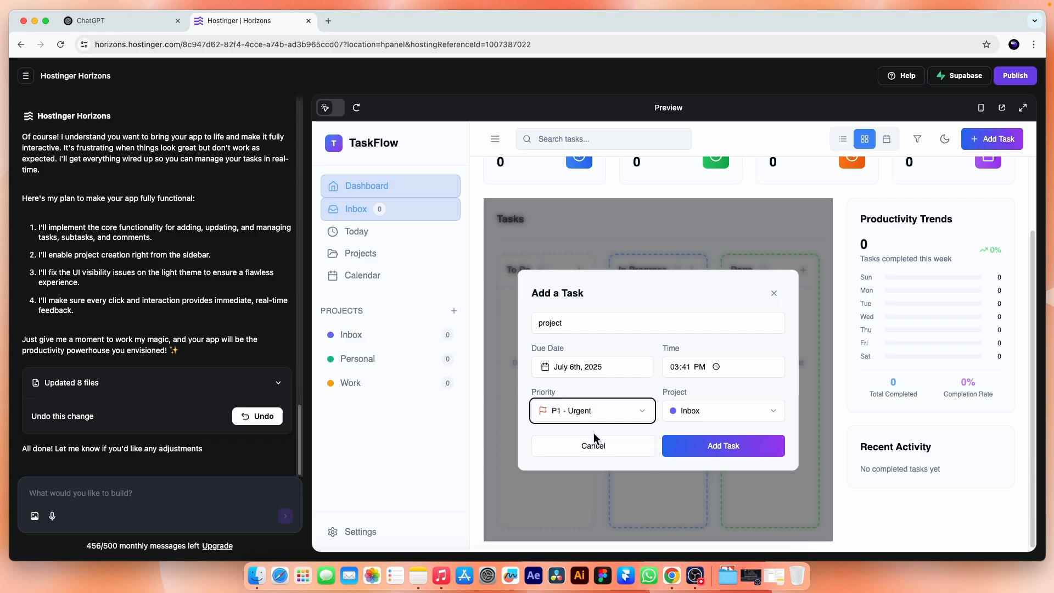
left_click(723, 410)
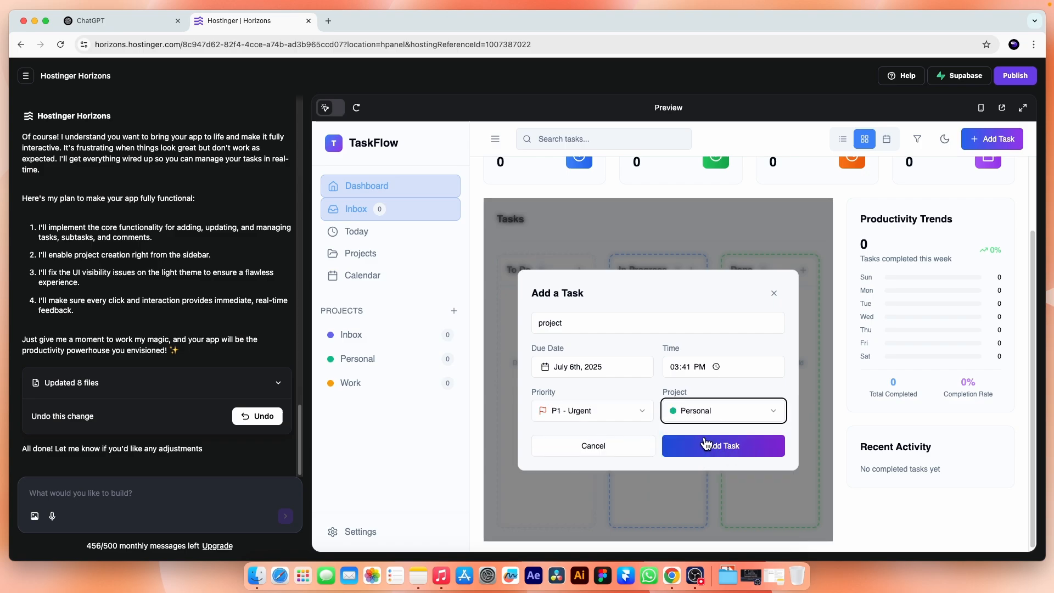
left_click(722, 445)
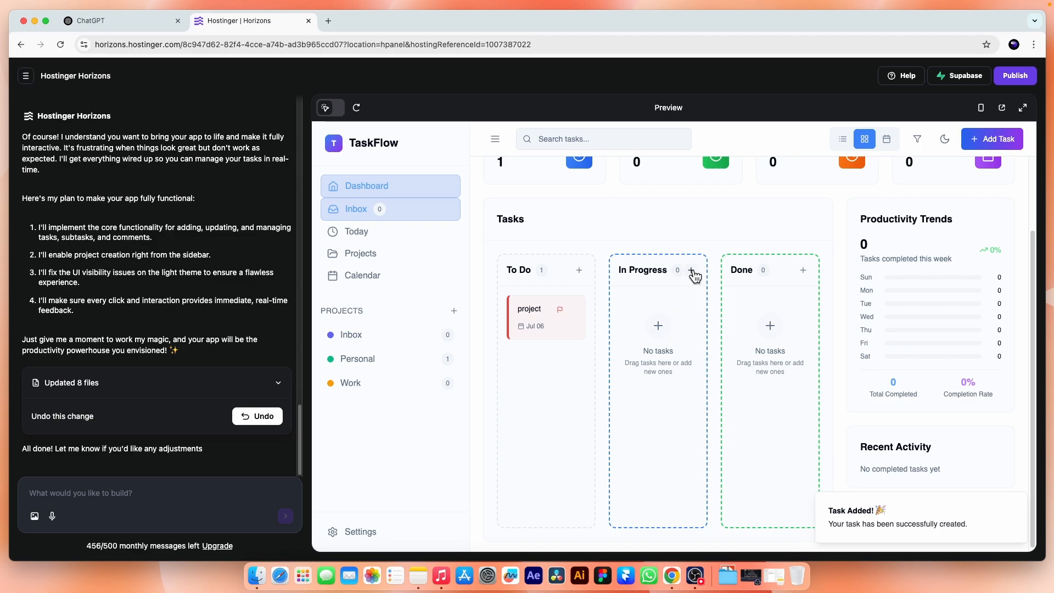
Add a 'portfolio website' task with a due time to In Progress, then open the live site.
left_click(696, 269)
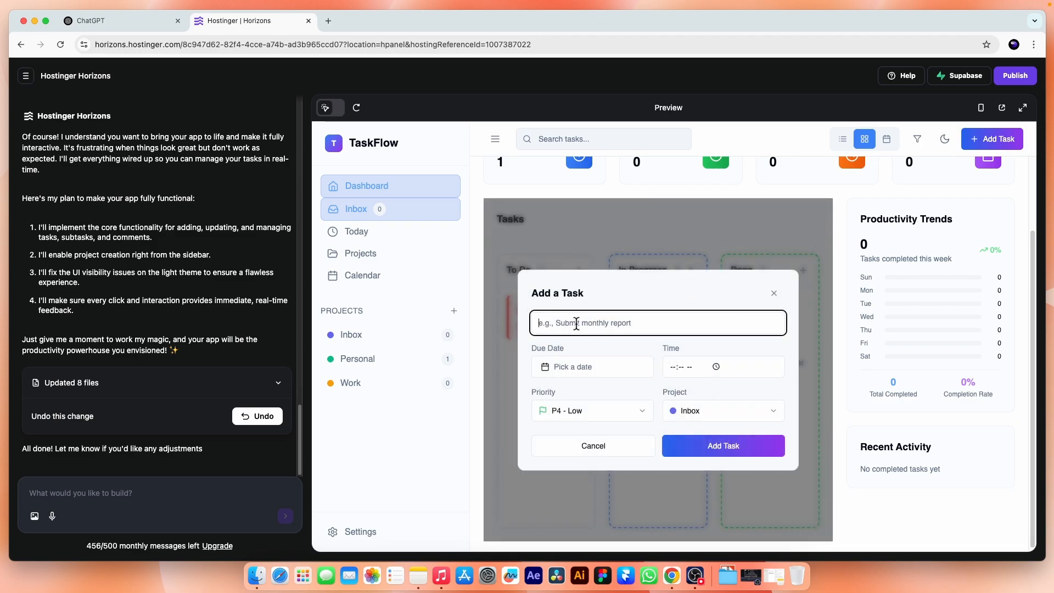
type("portfolio website")
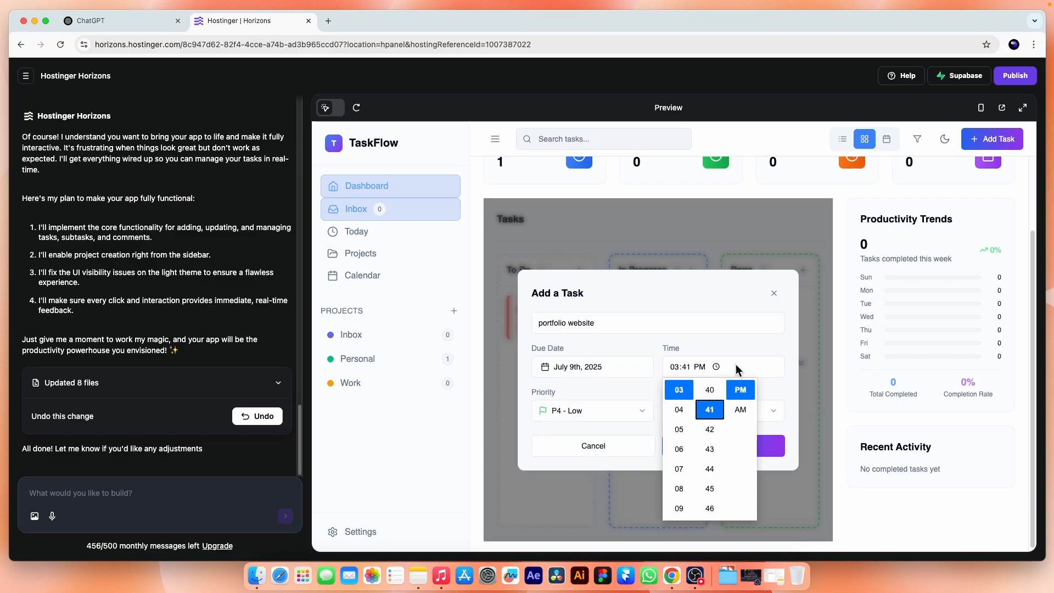
left_click(722, 410)
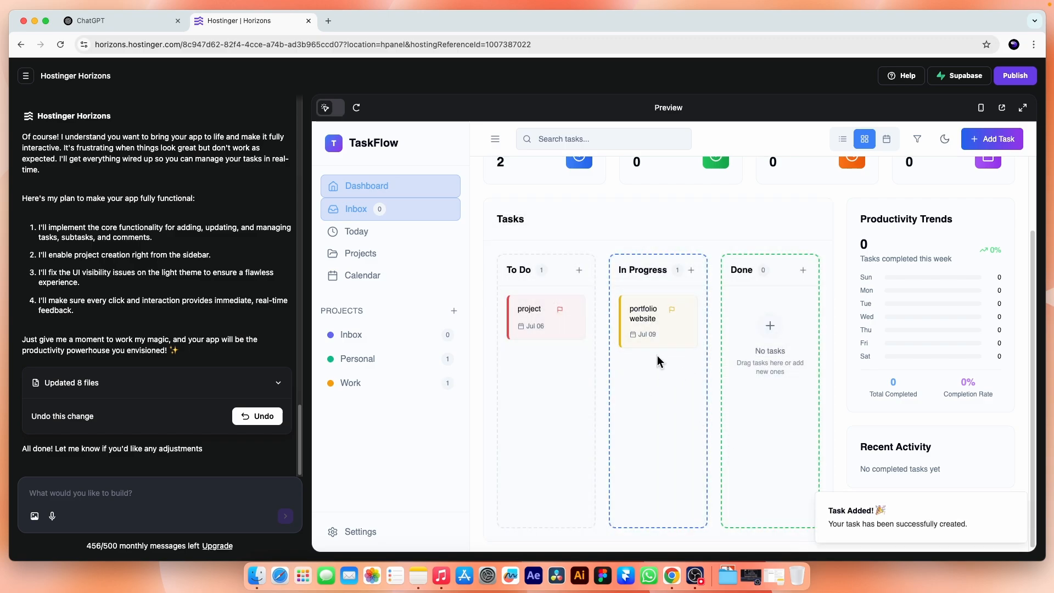
mouse_move(651, 369)
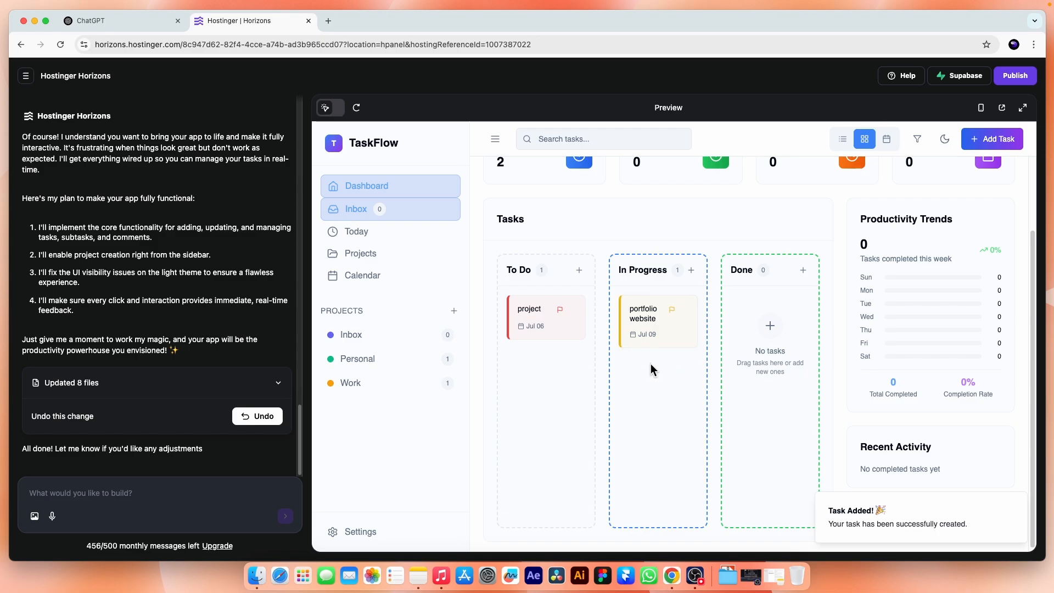
scroll("up", 3)
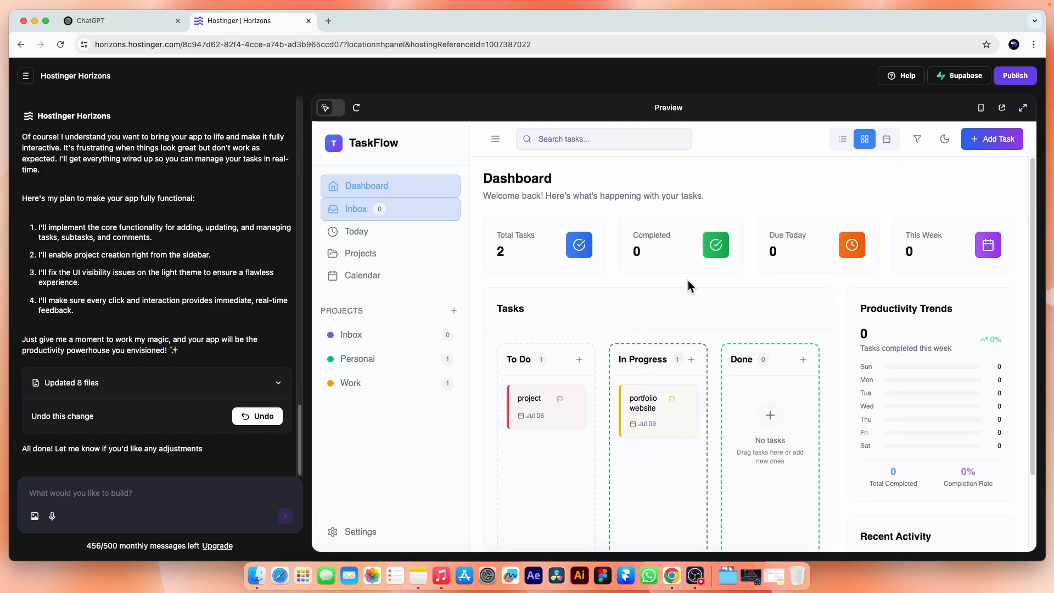
mouse_move(598, 308)
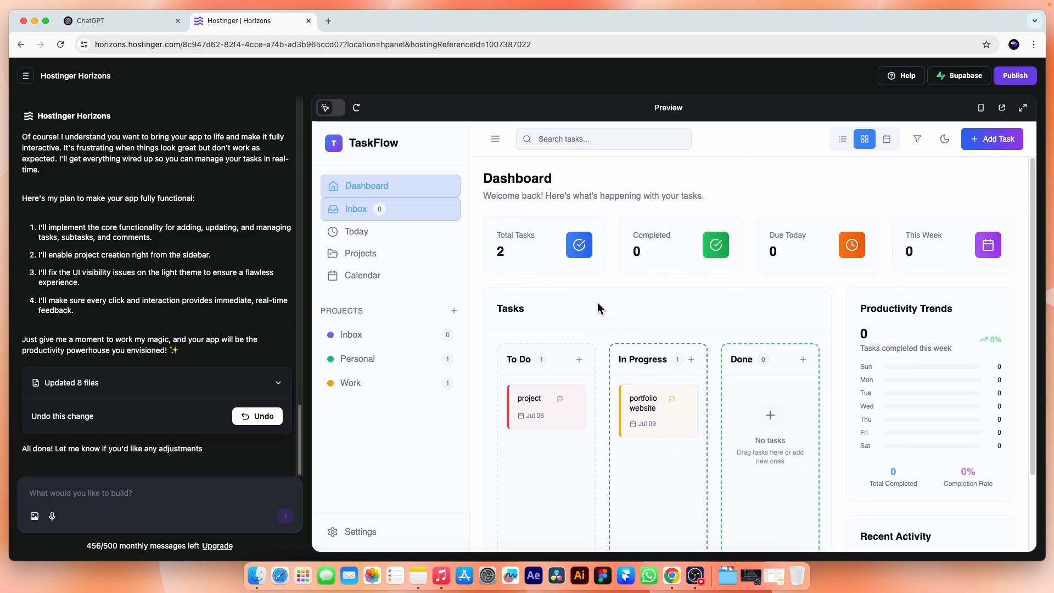
left_click(1015, 75)
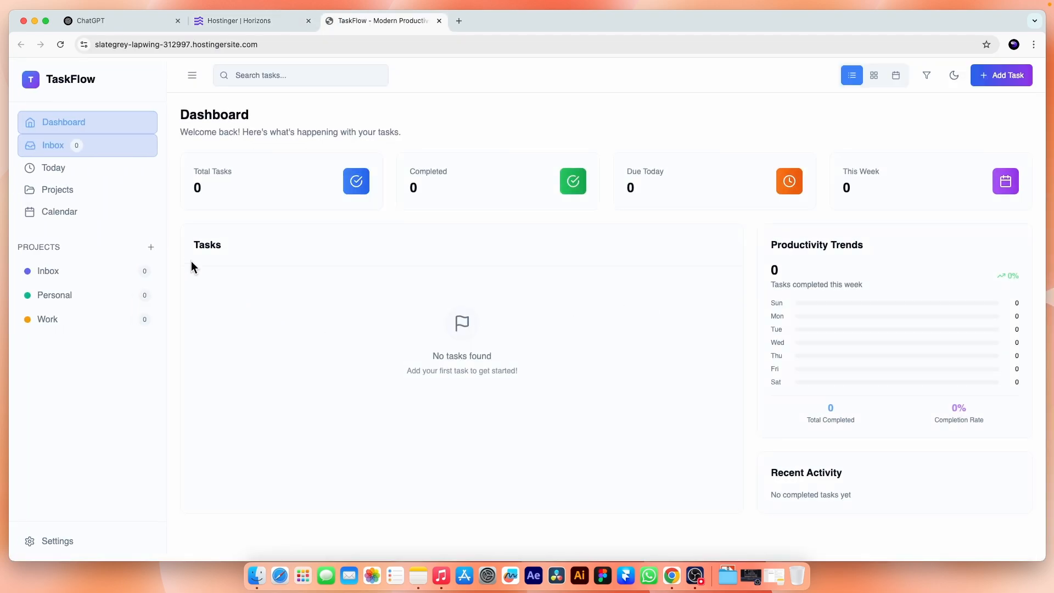
mouse_move(926, 75)
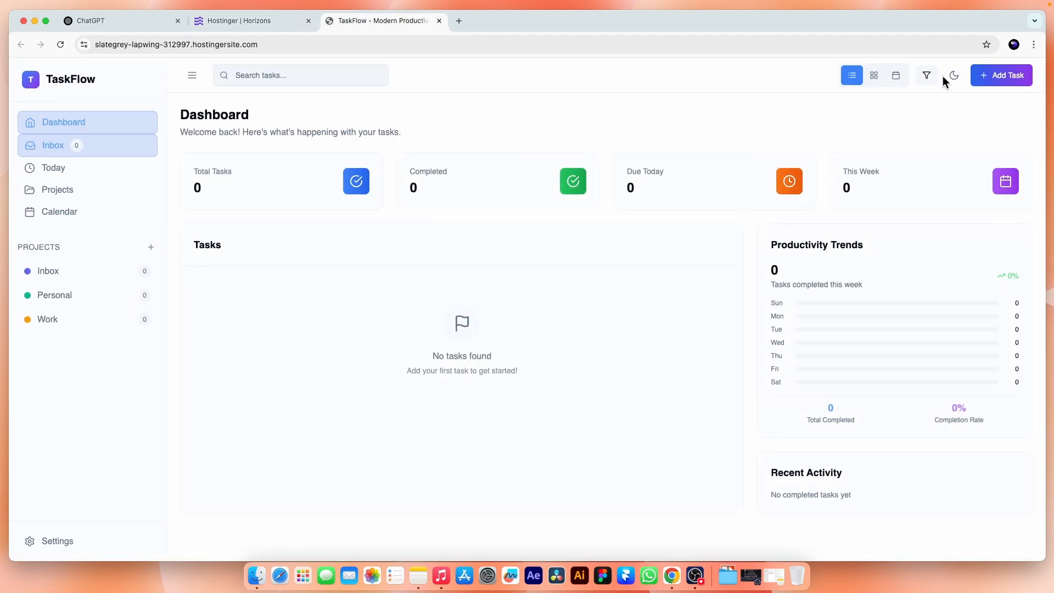
Toggle the live TaskFlow app to dark theme and return to the Horizons tab.
left_click(953, 75)
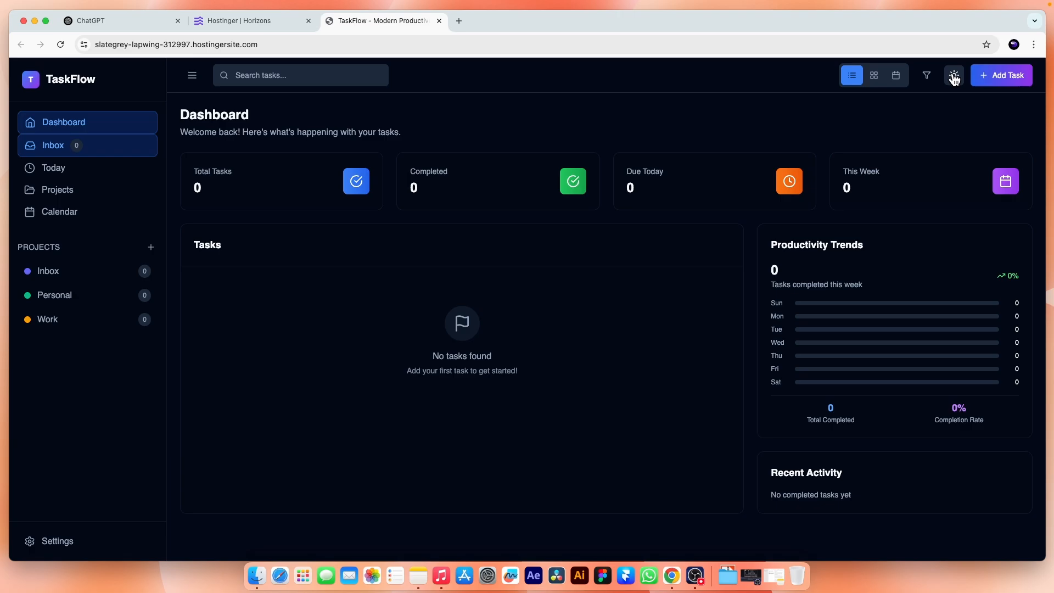
left_click(248, 20)
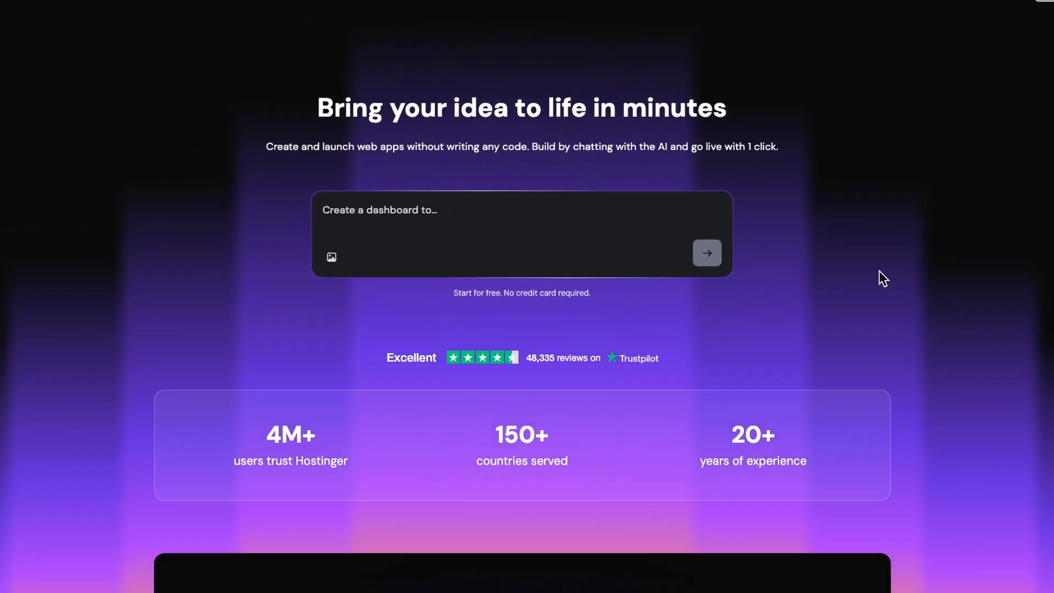
scroll("down", 3)
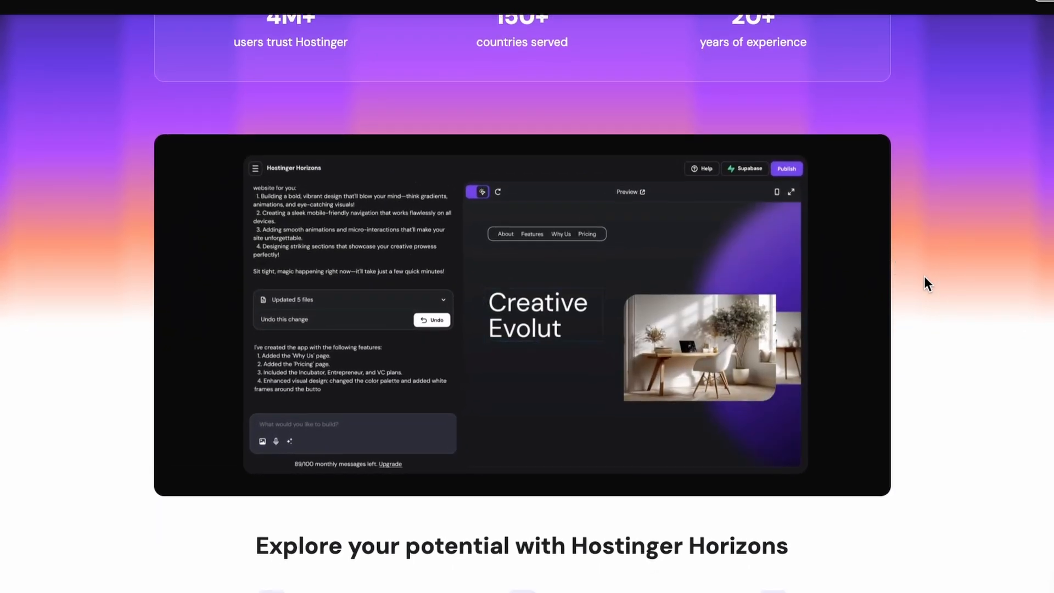
scroll("down", 3)
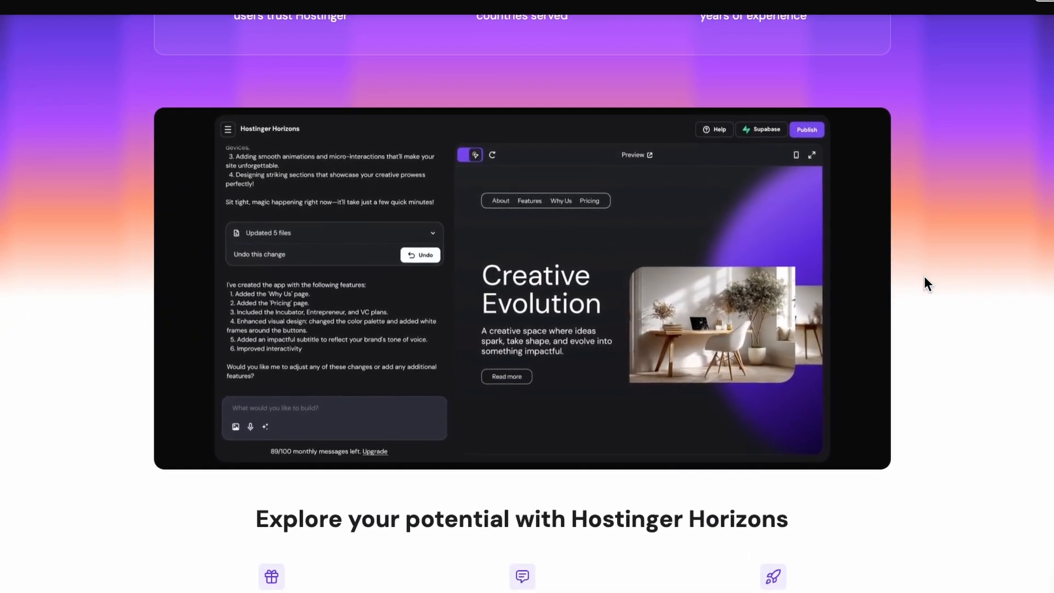